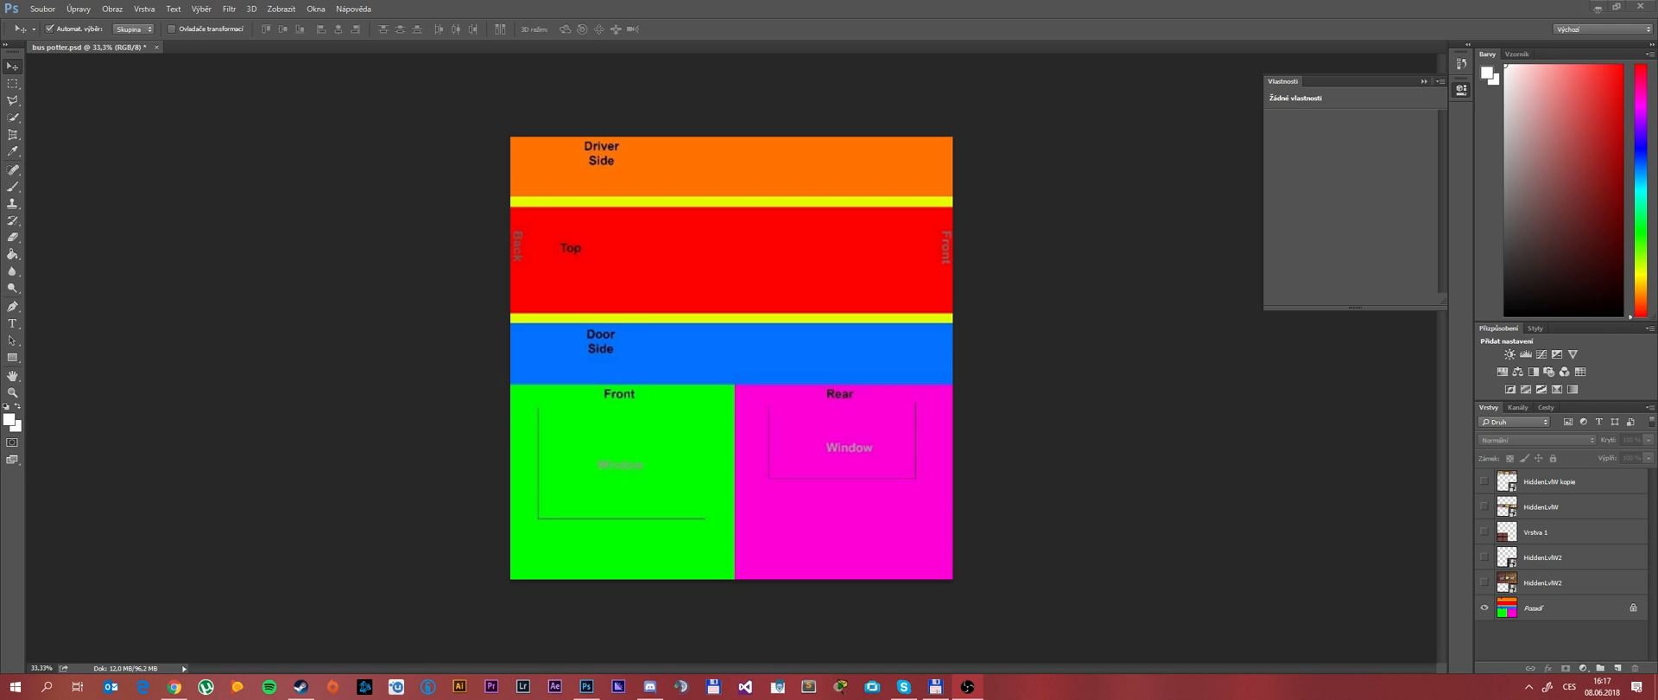
mouse_move(700, 7)
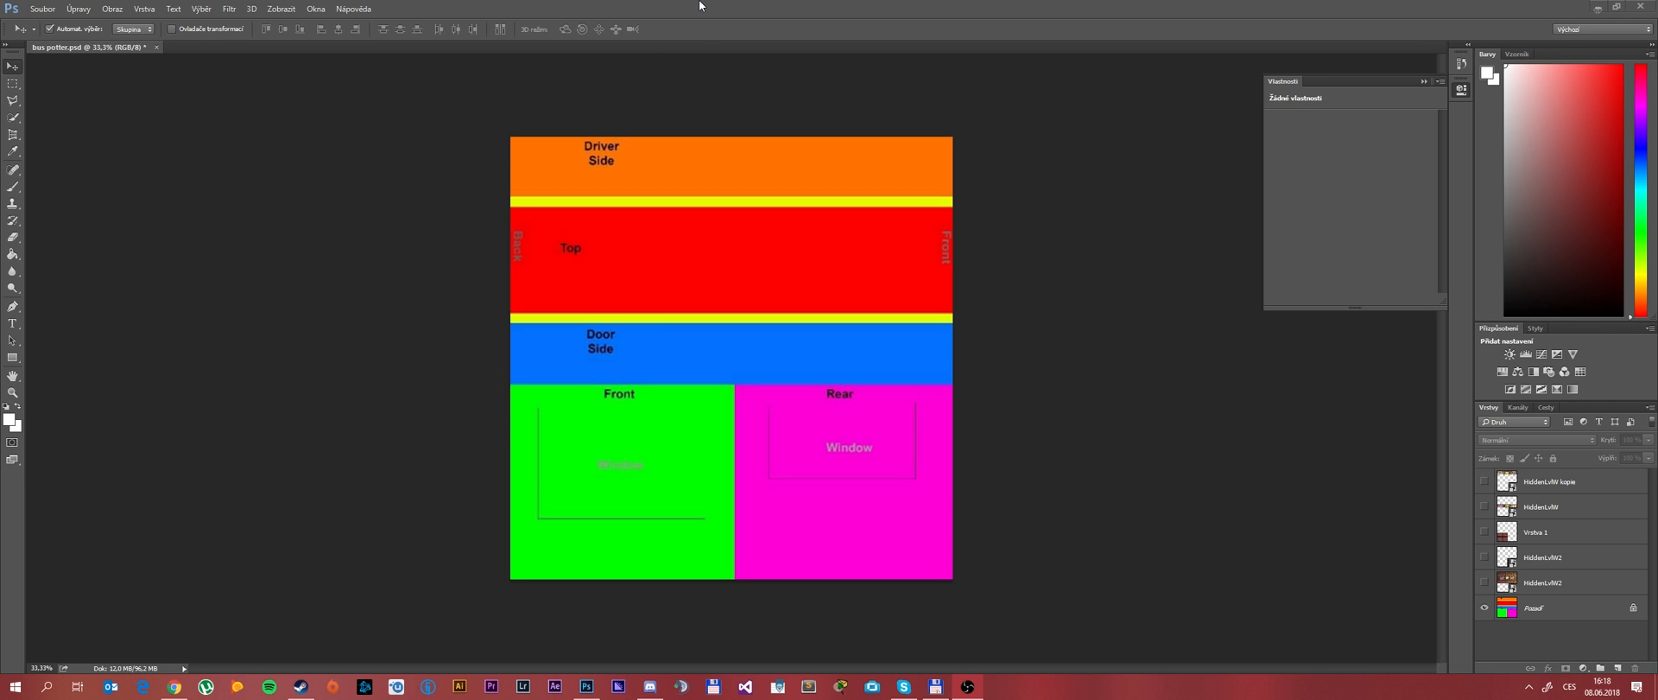
mouse_move(447, 148)
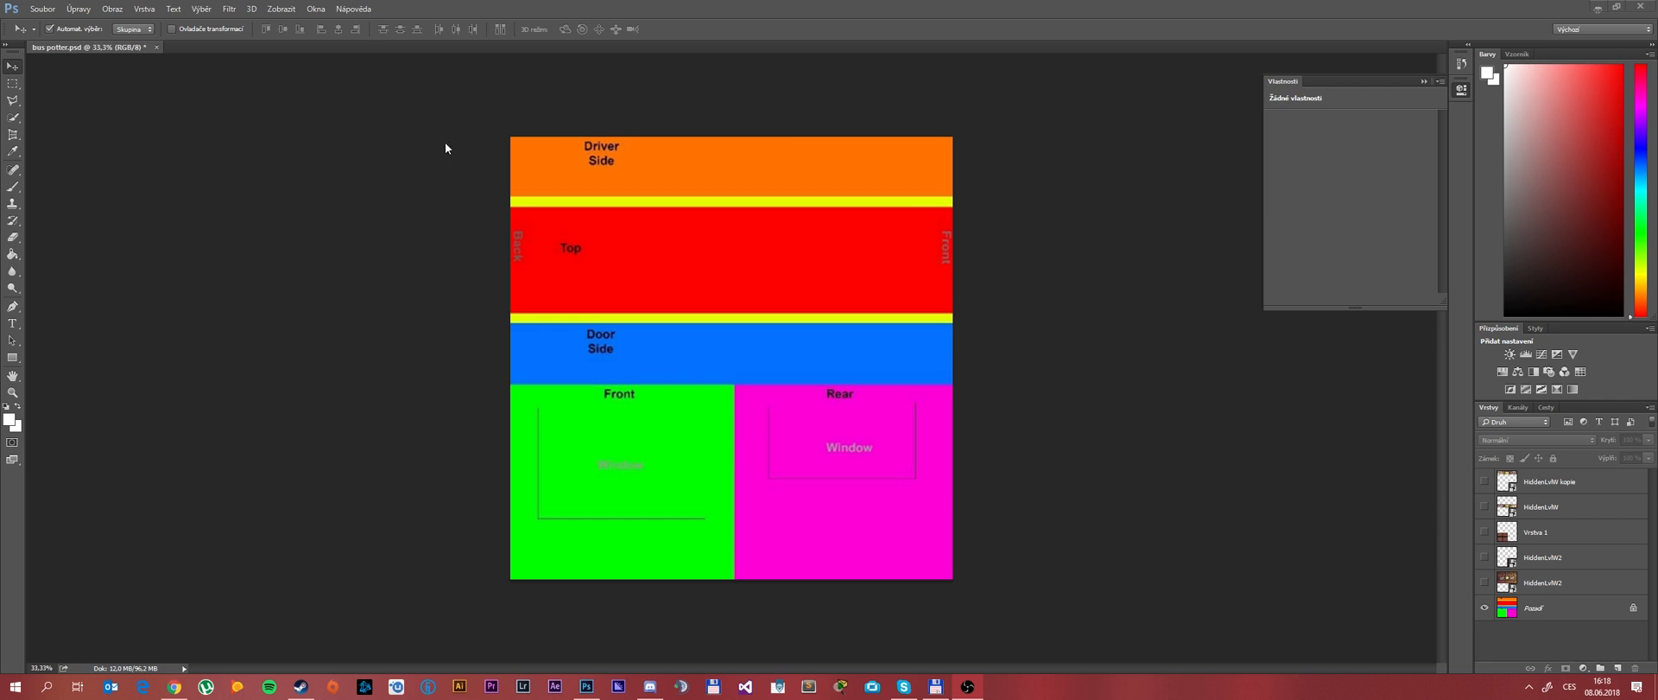
mouse_move(527, 135)
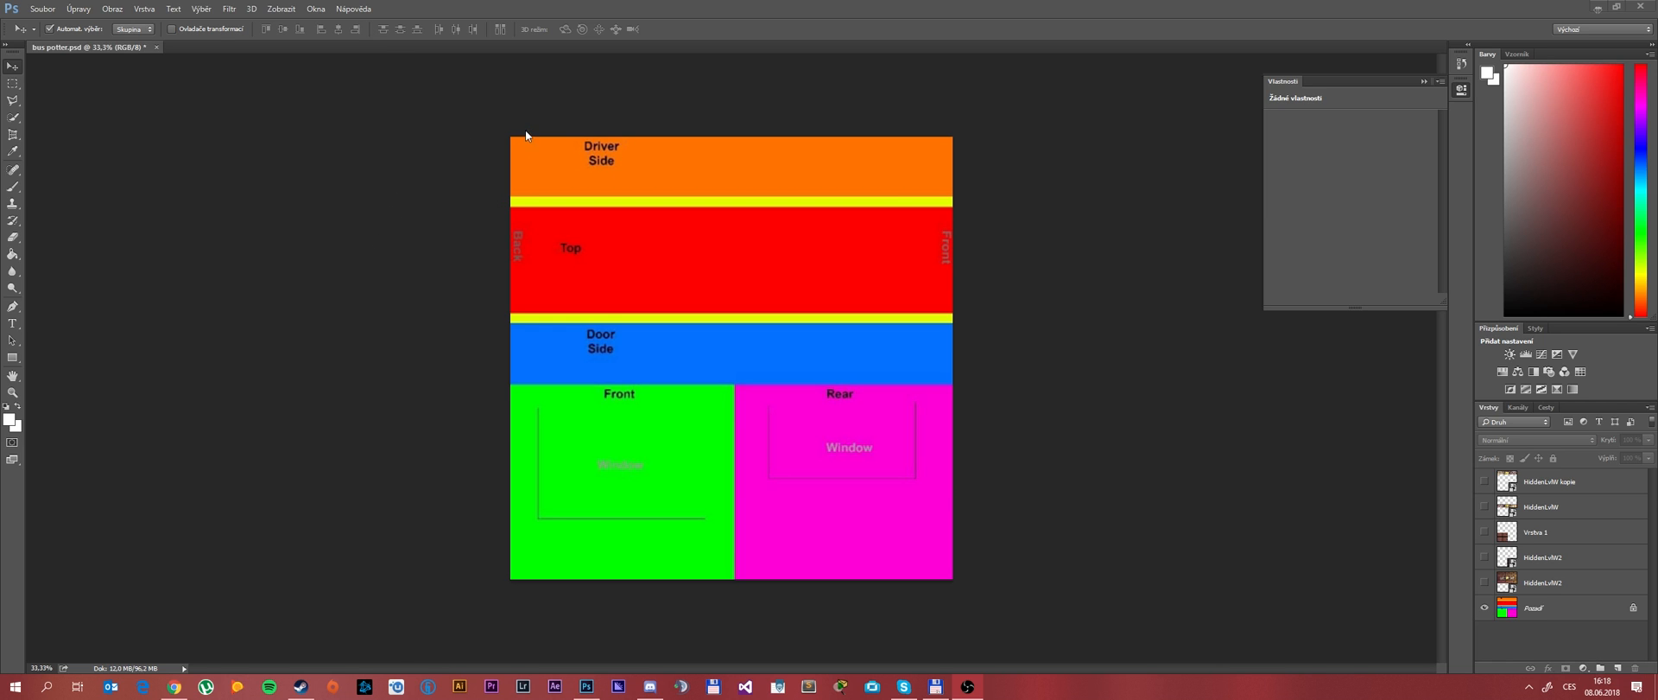
mouse_move(1181, 462)
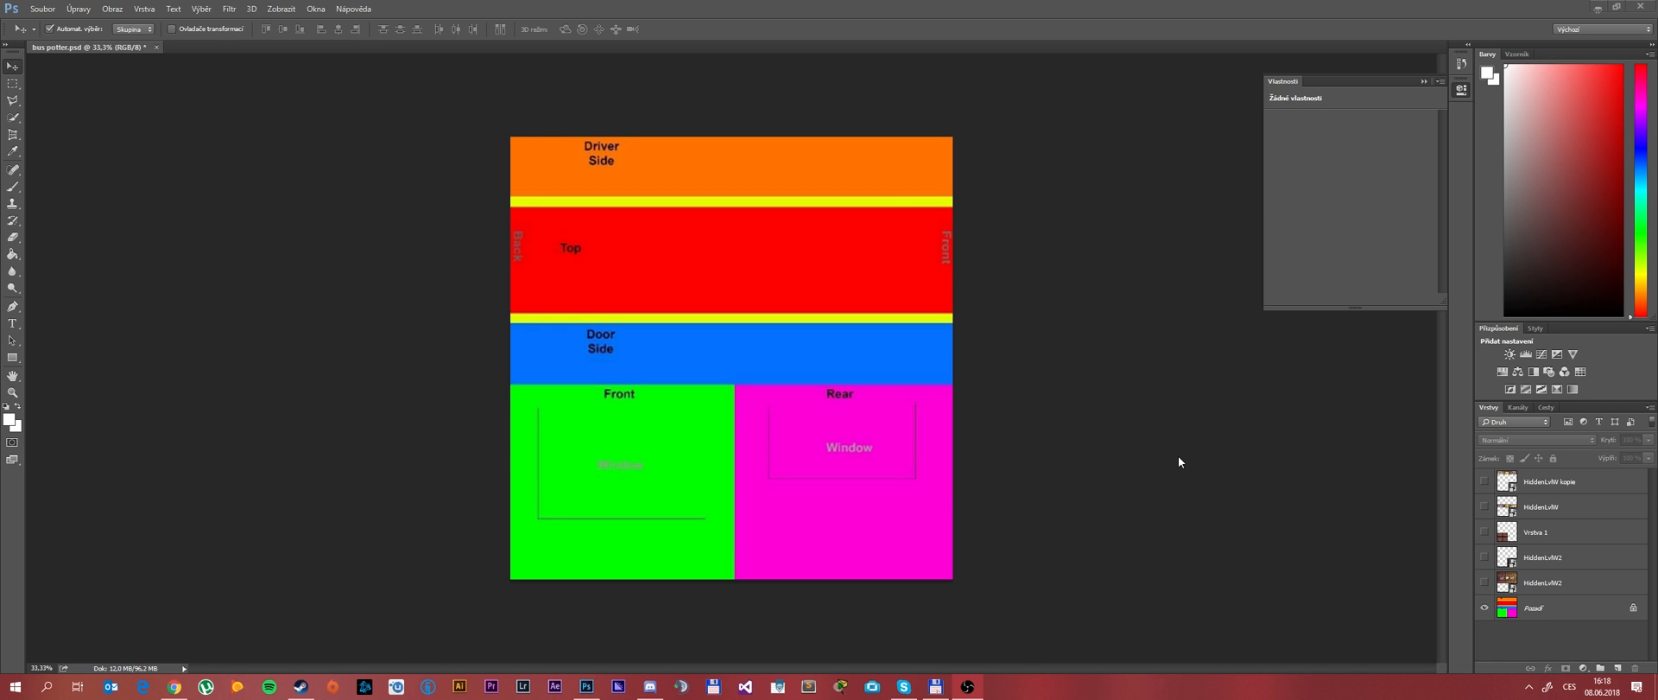
mouse_move(224, 624)
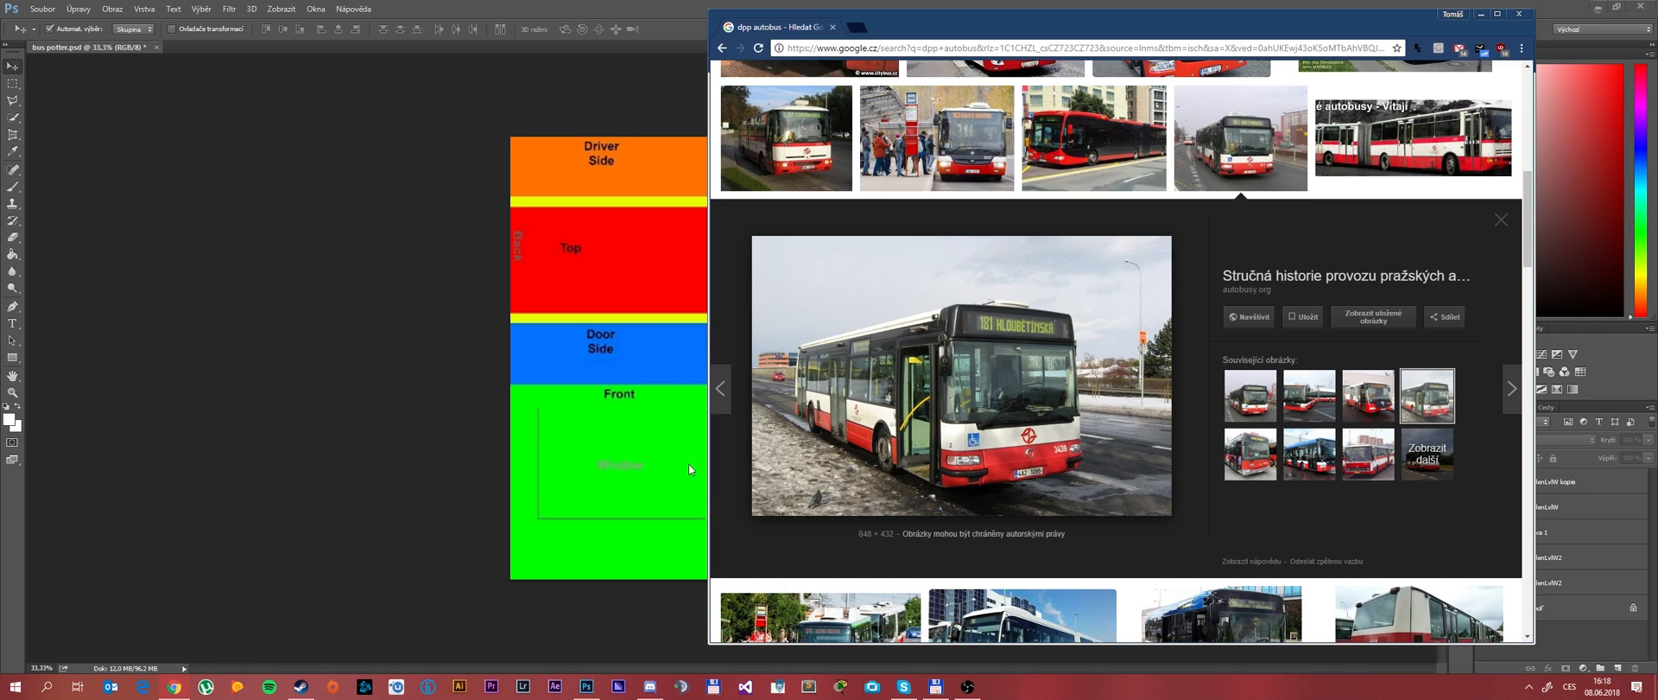
mouse_move(705, 294)
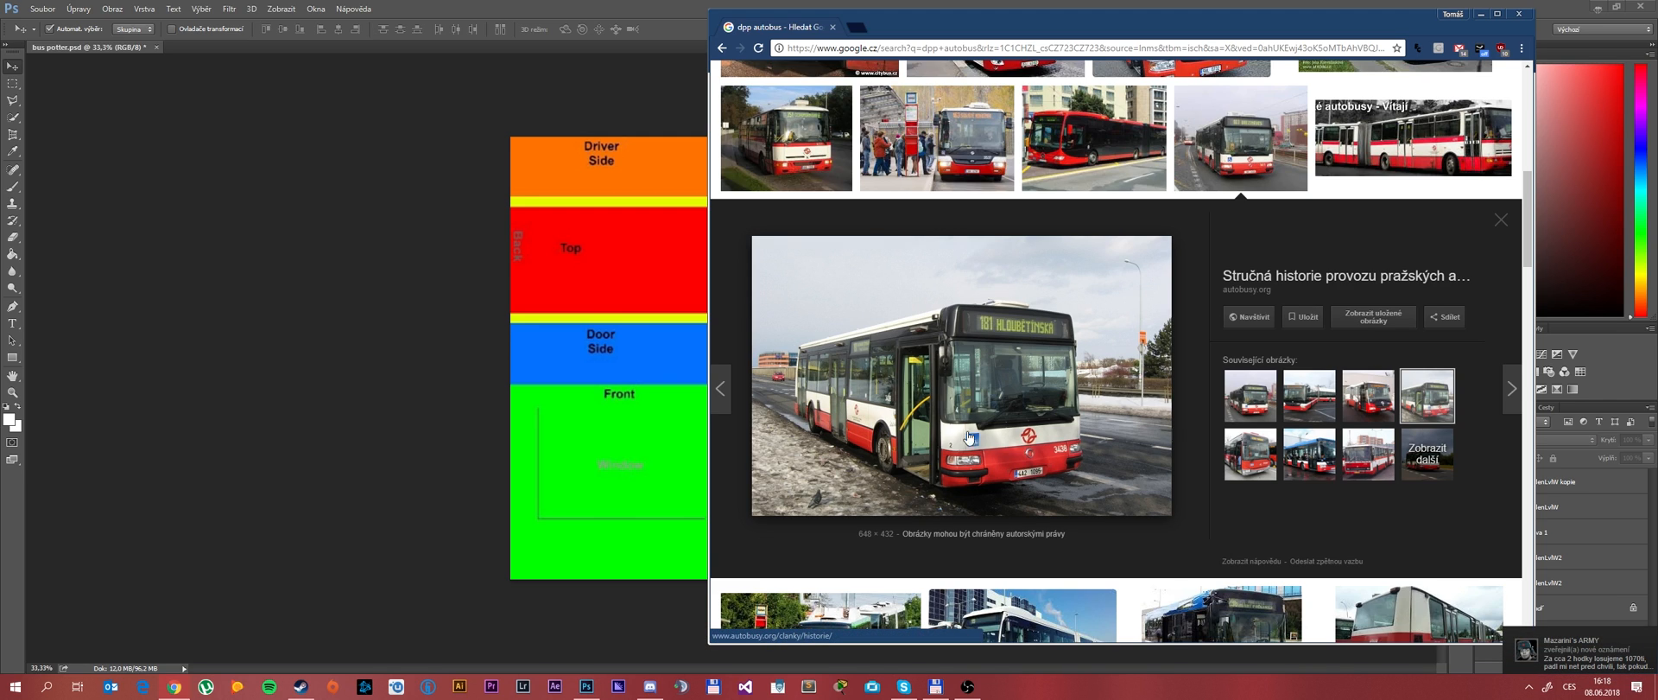
mouse_move(996, 437)
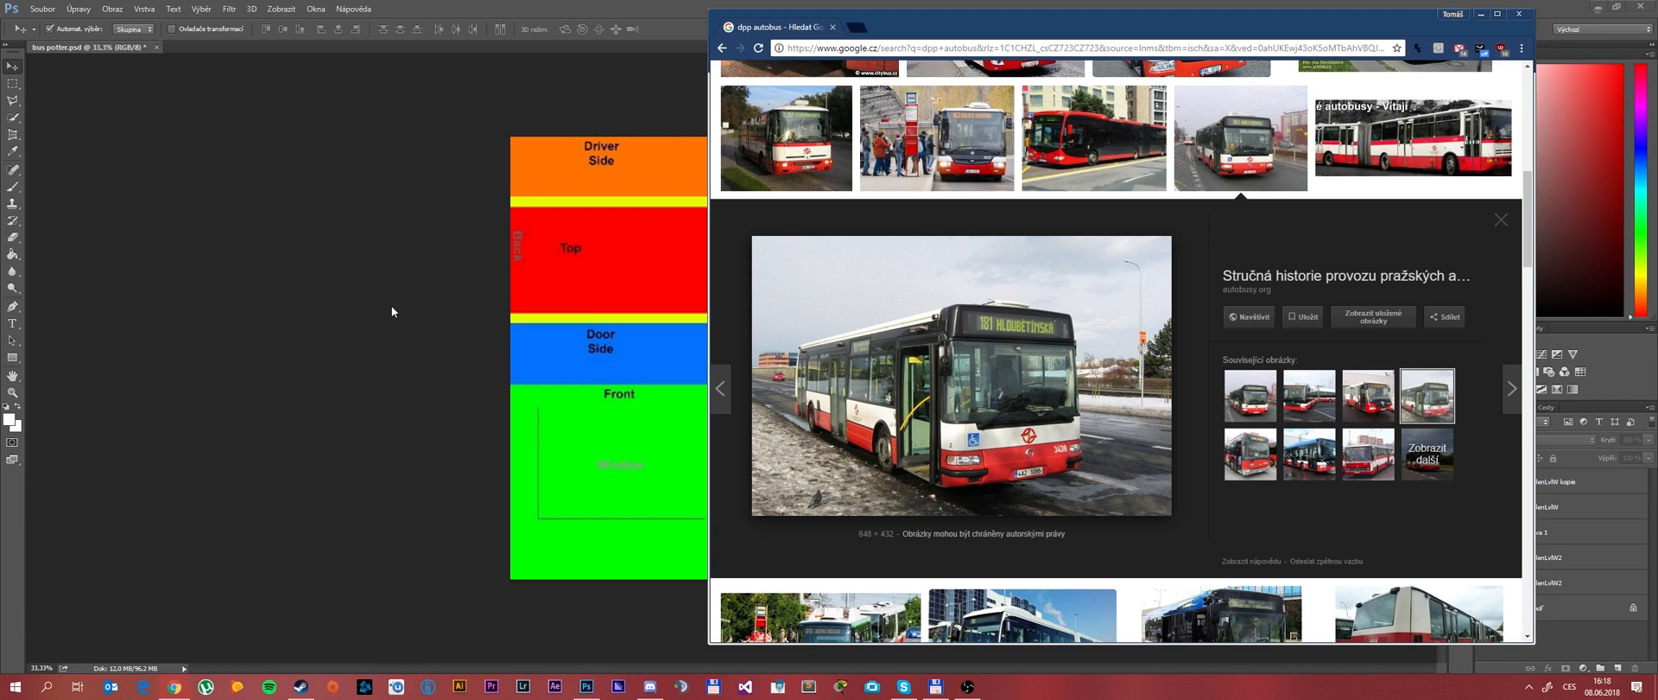
Draw a thin full-width rectangle strip just below the Door Side band and recolour it red.
left_click(1519, 14)
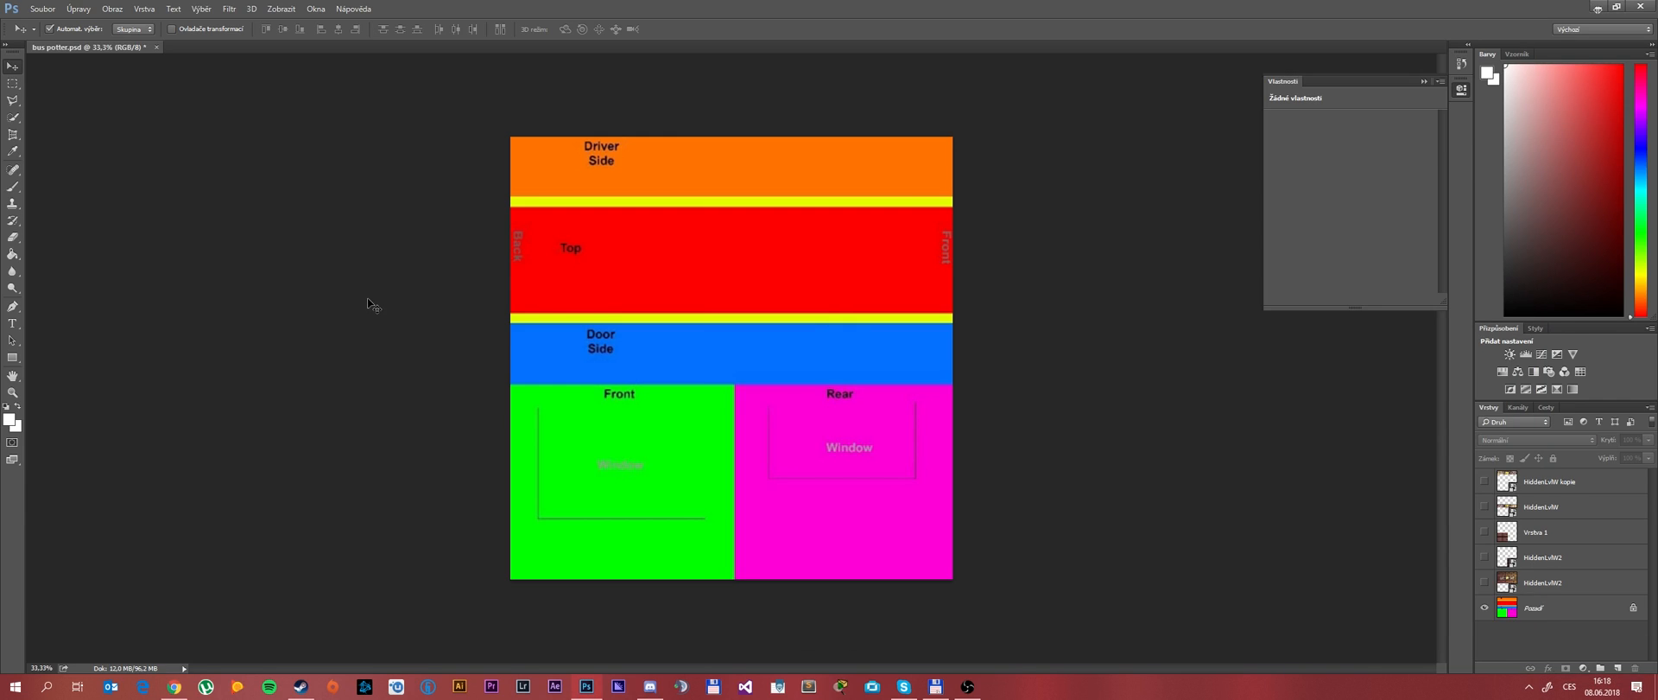
mouse_move(85, 28)
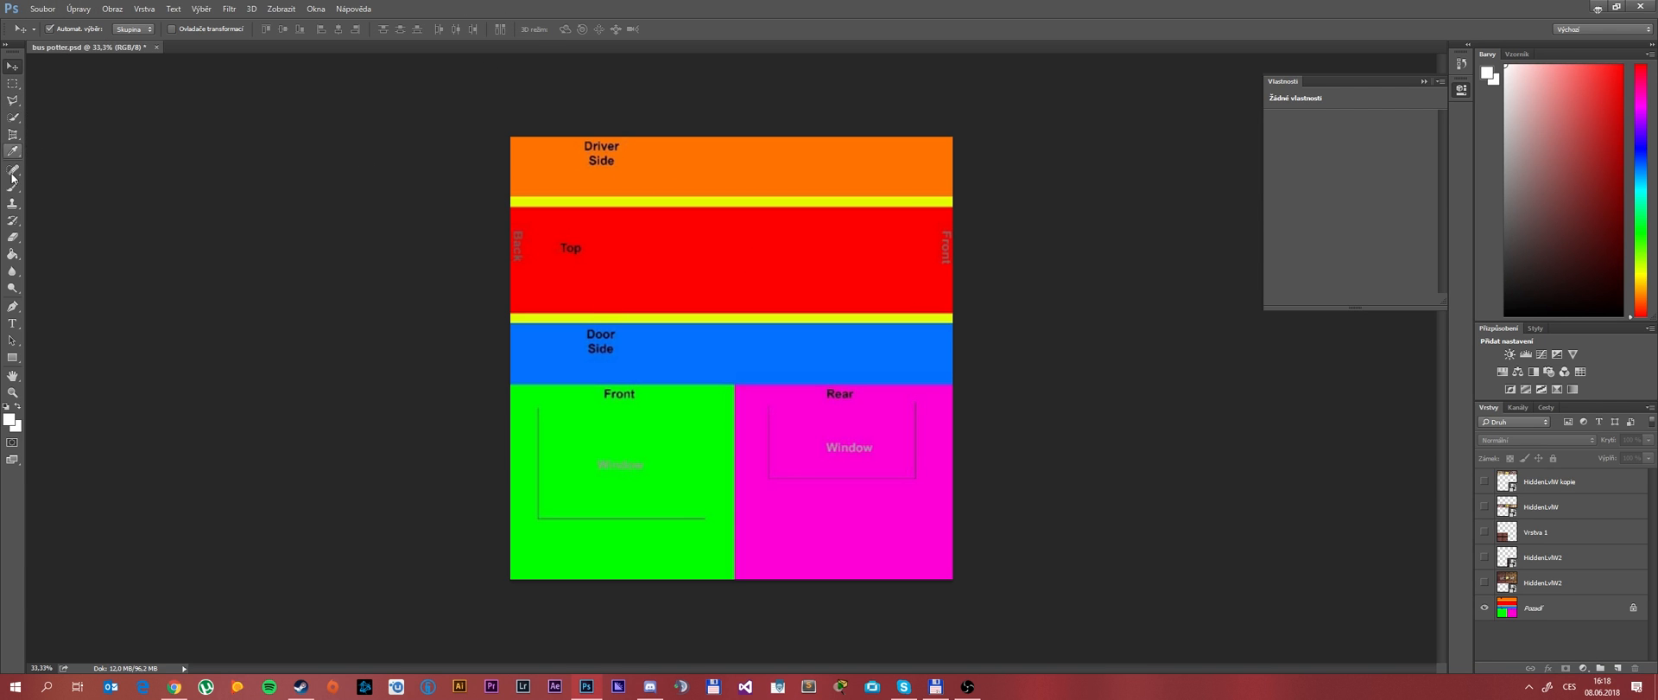
mouse_move(21, 254)
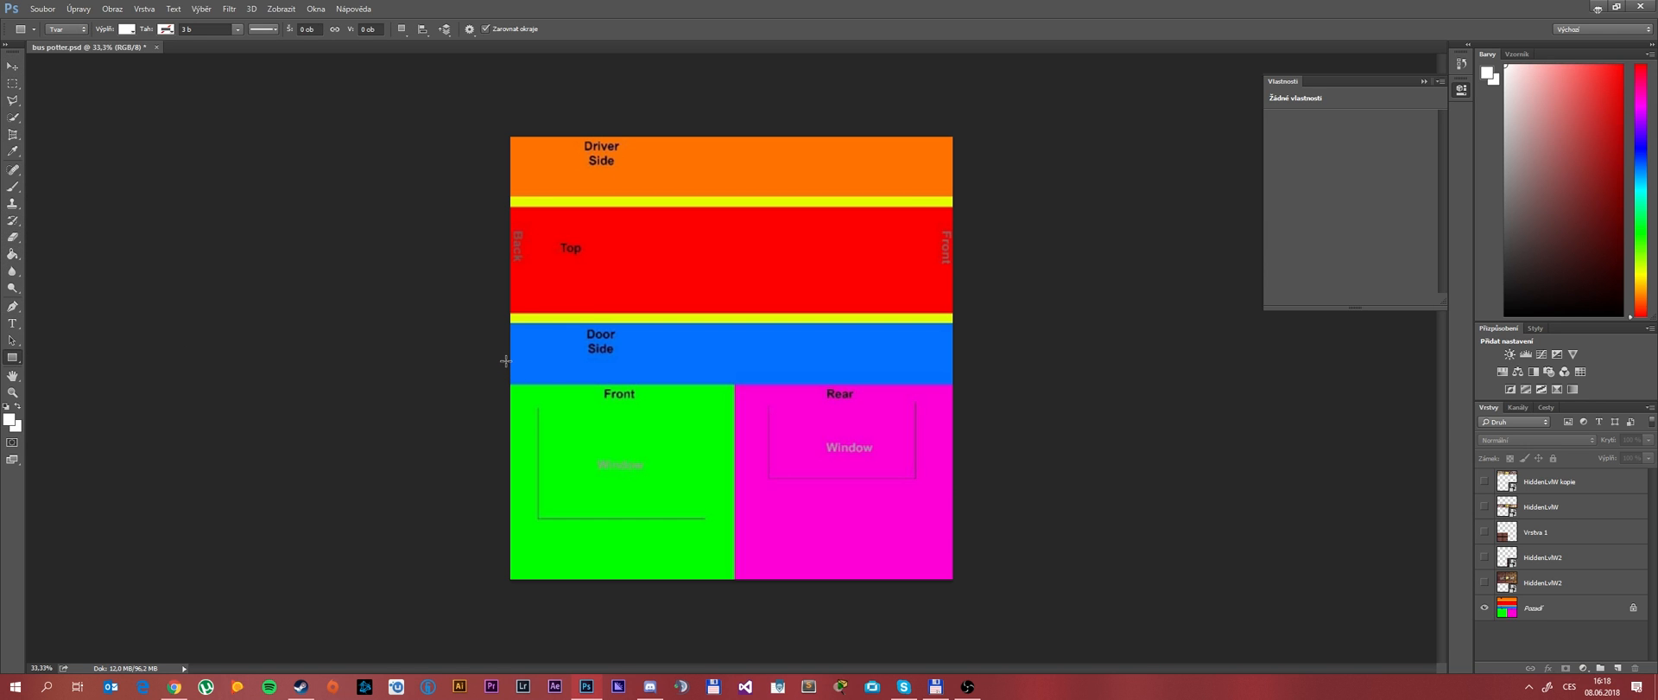
left_click_drag(510, 372, 835, 380)
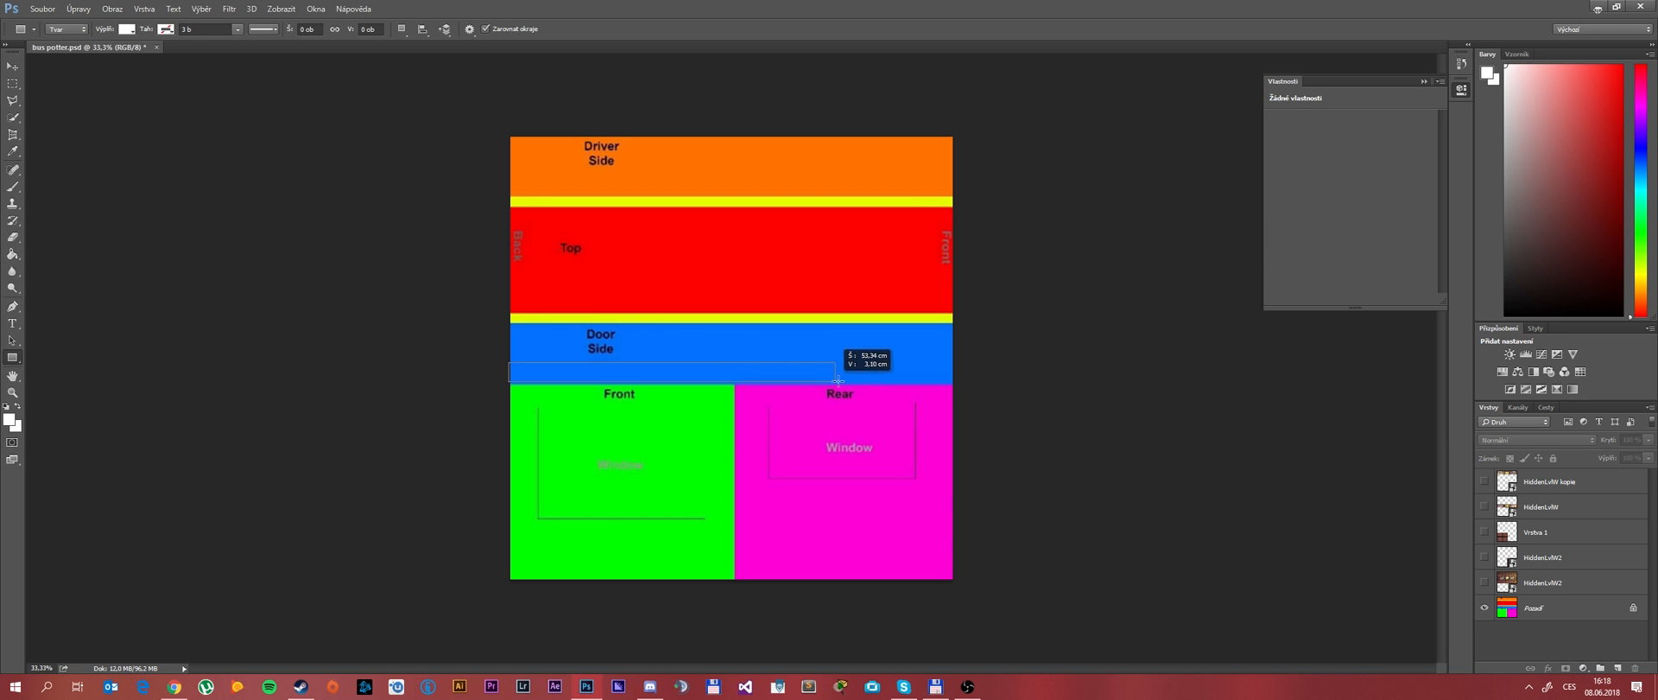
left_click_drag(510, 382, 954, 361)
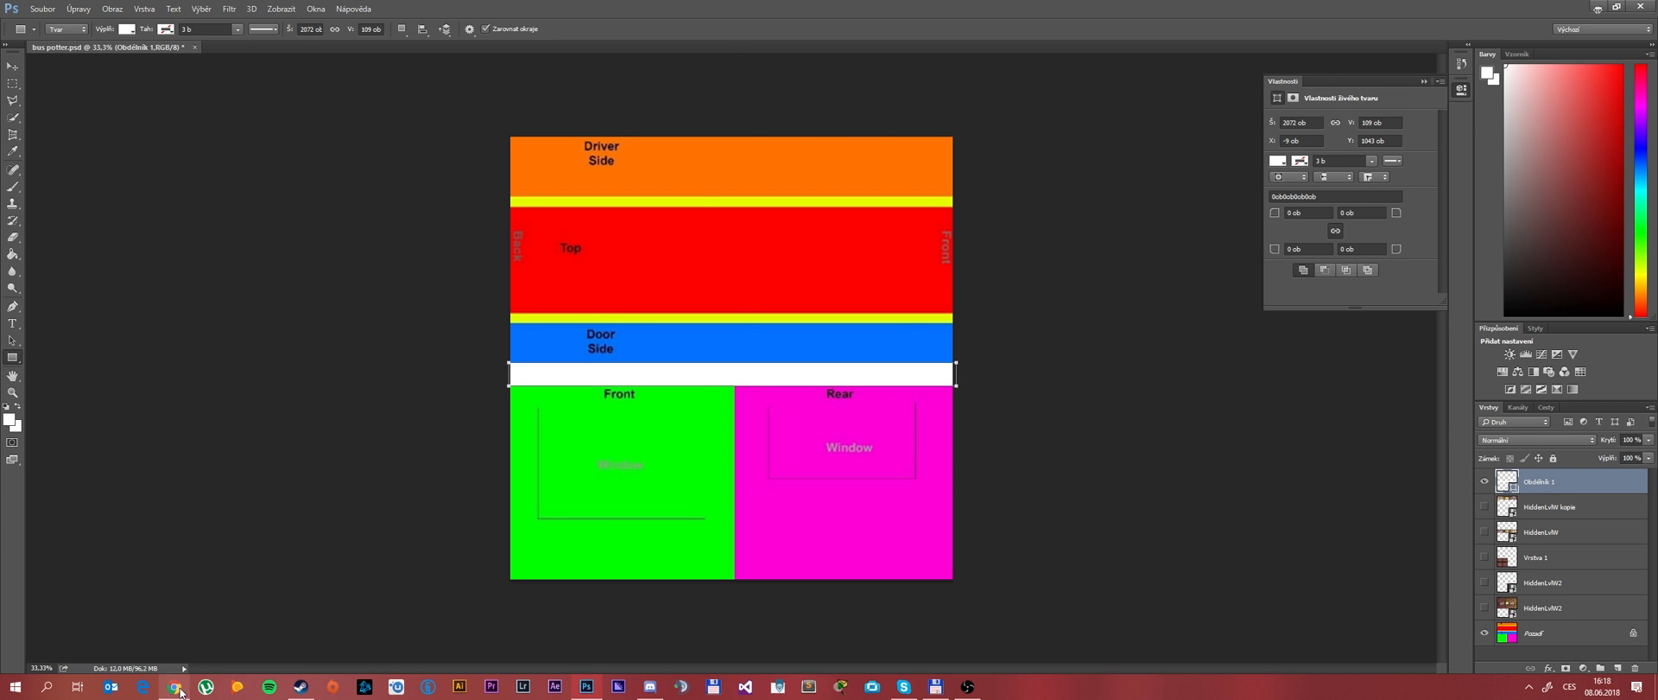
left_click(173, 685)
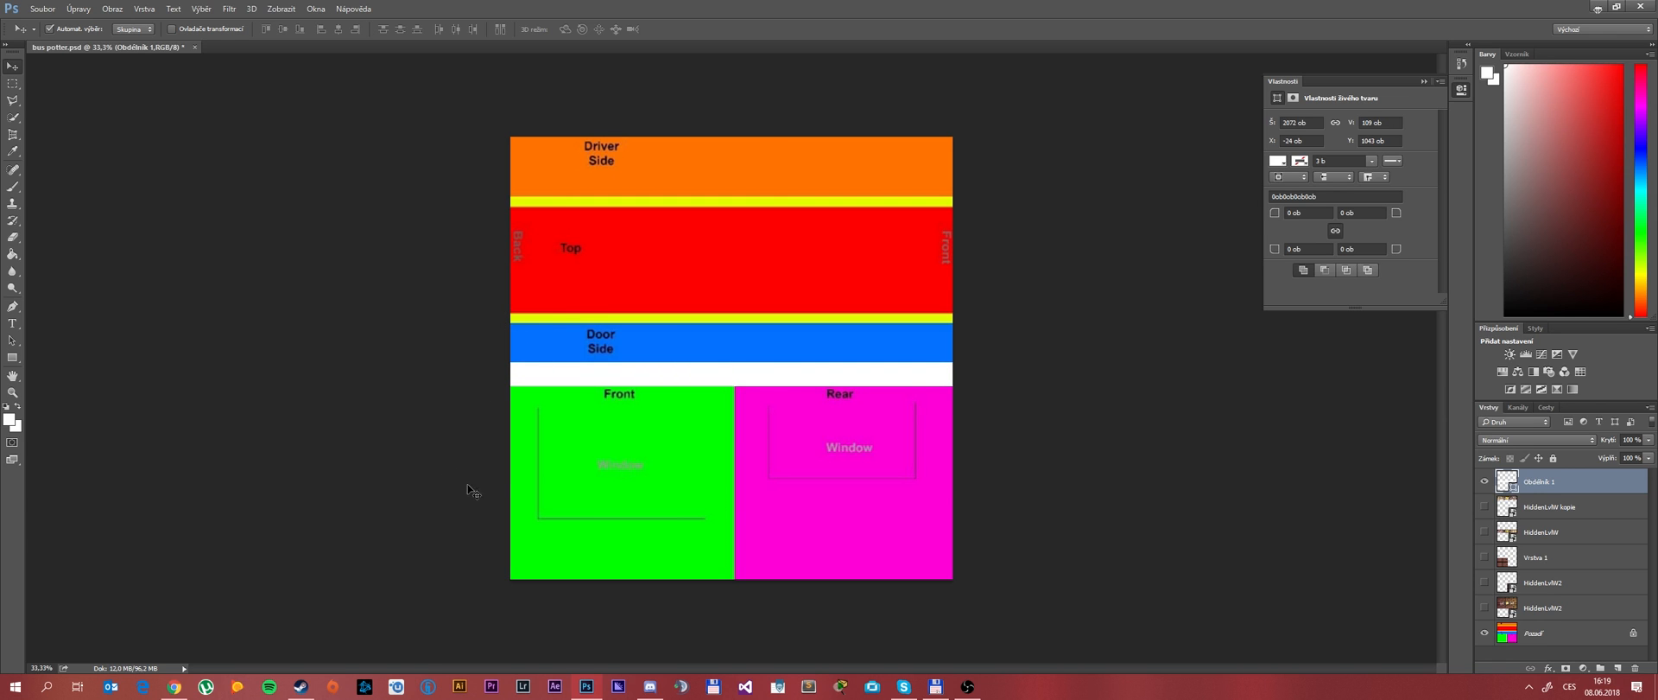
mouse_move(23, 361)
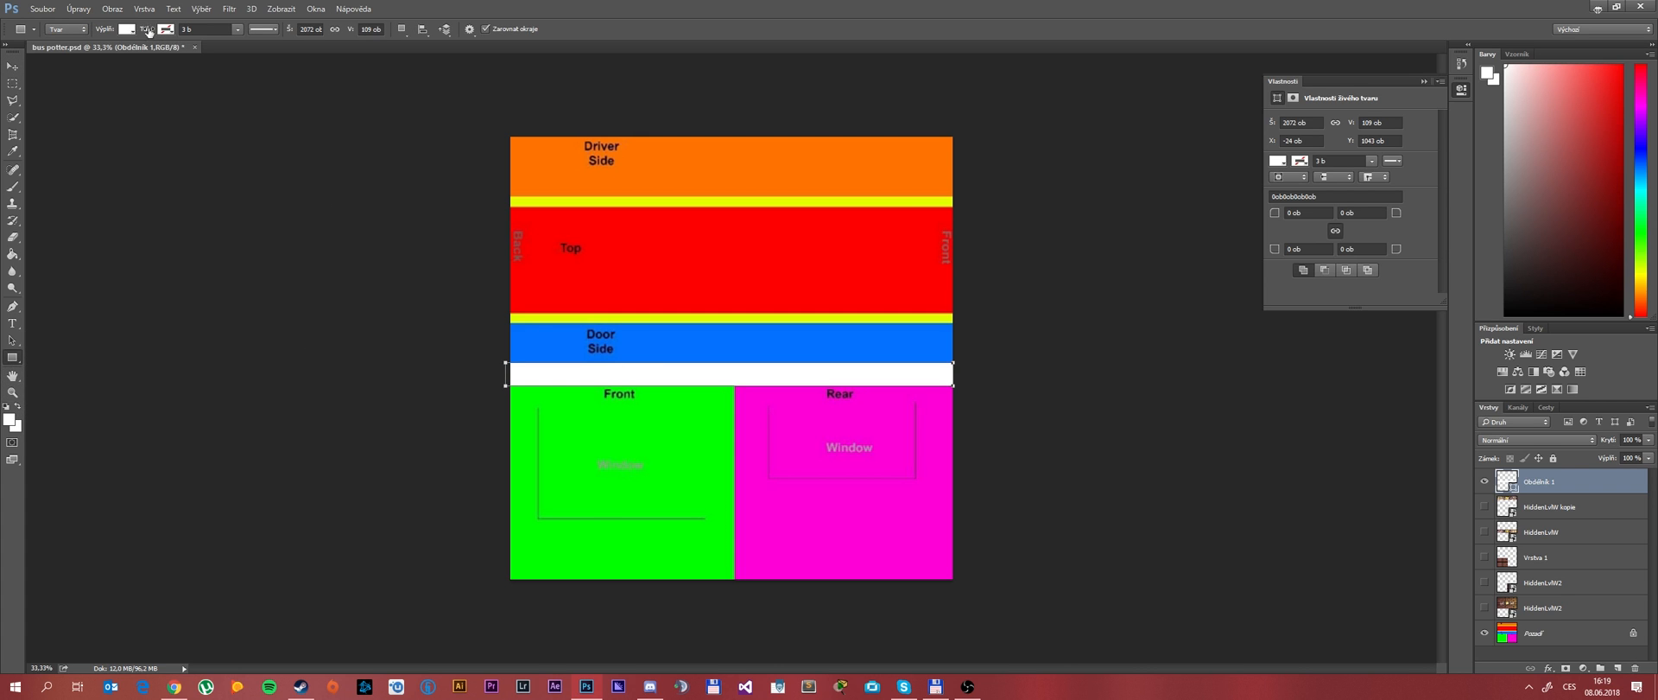
left_click(173, 30)
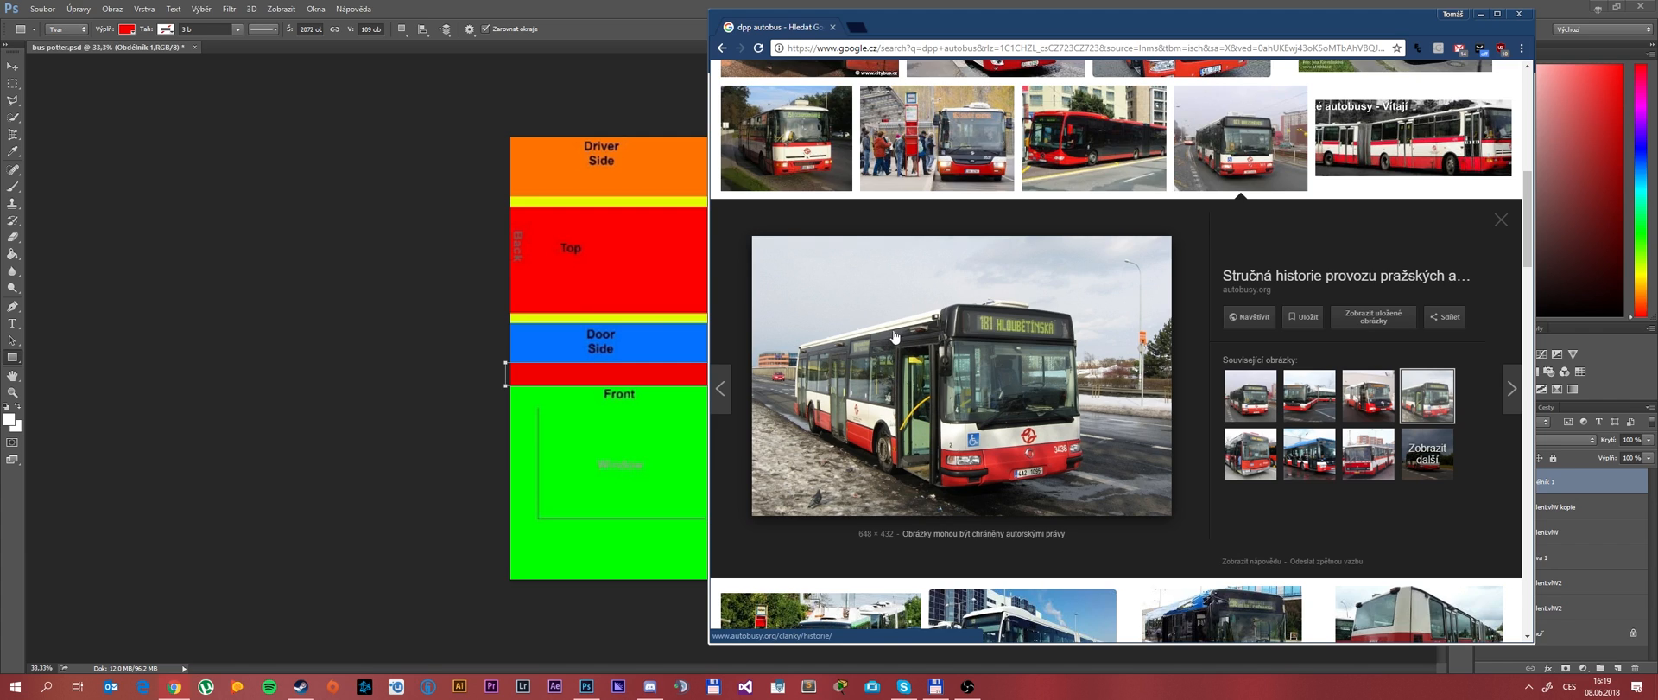
mouse_move(877, 331)
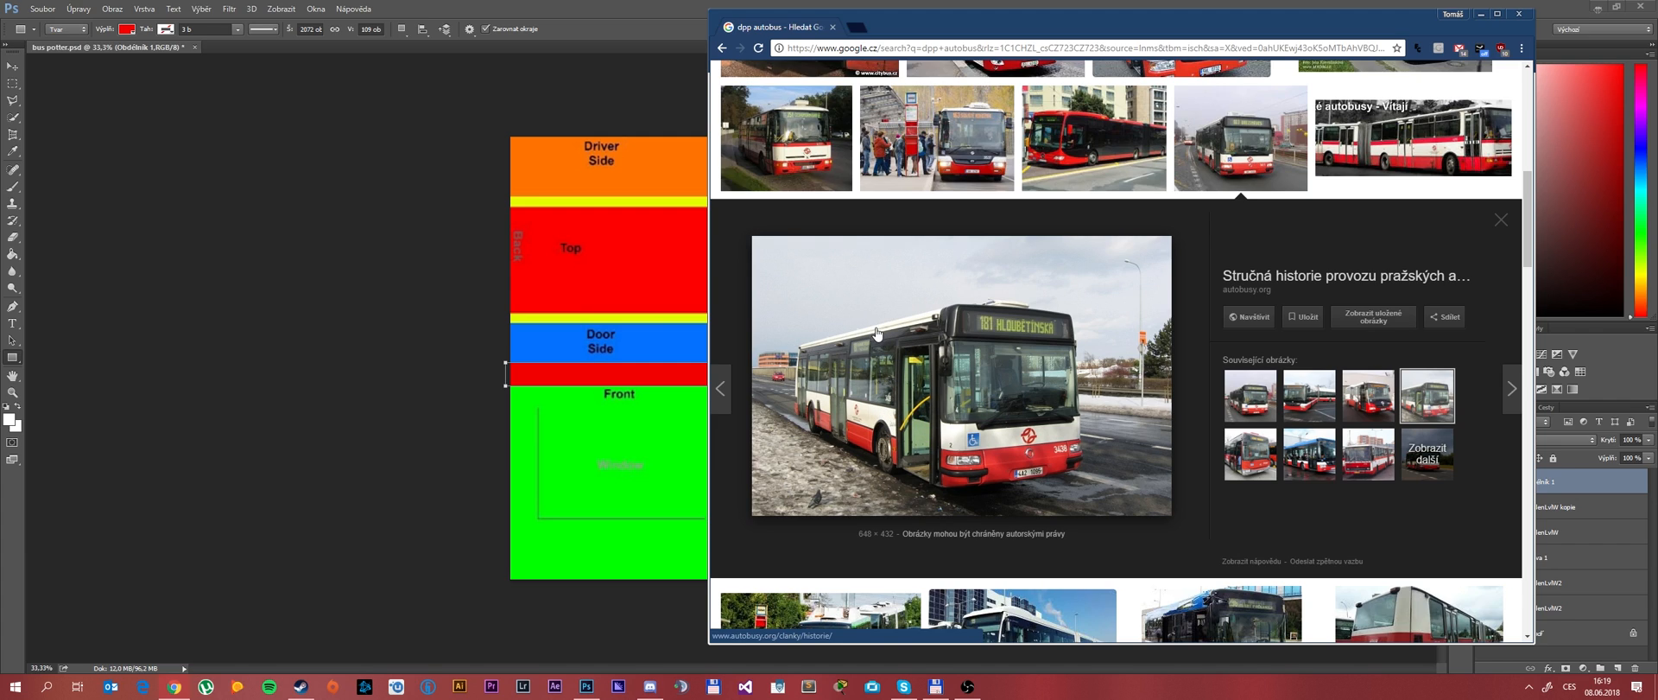
mouse_move(841, 346)
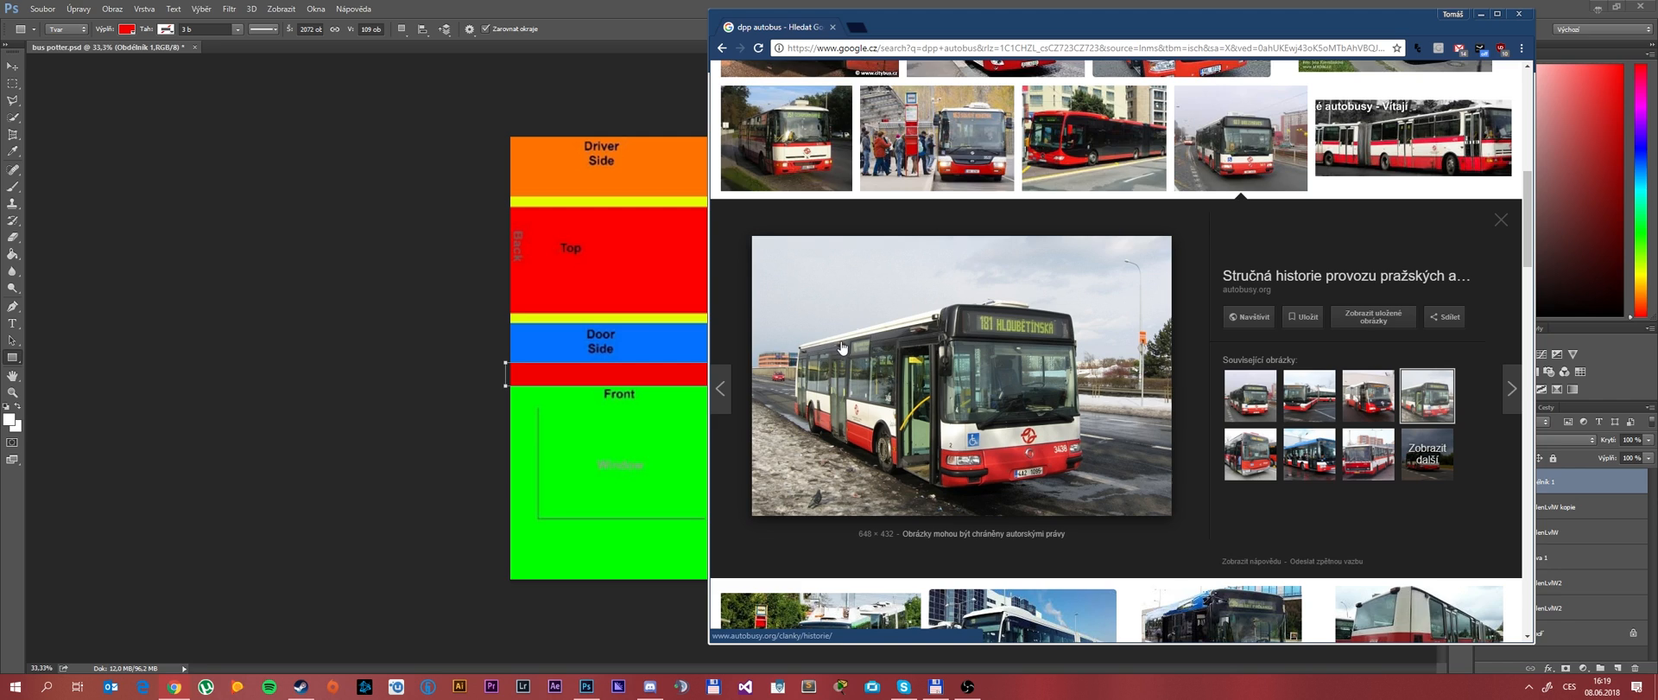
mouse_move(879, 345)
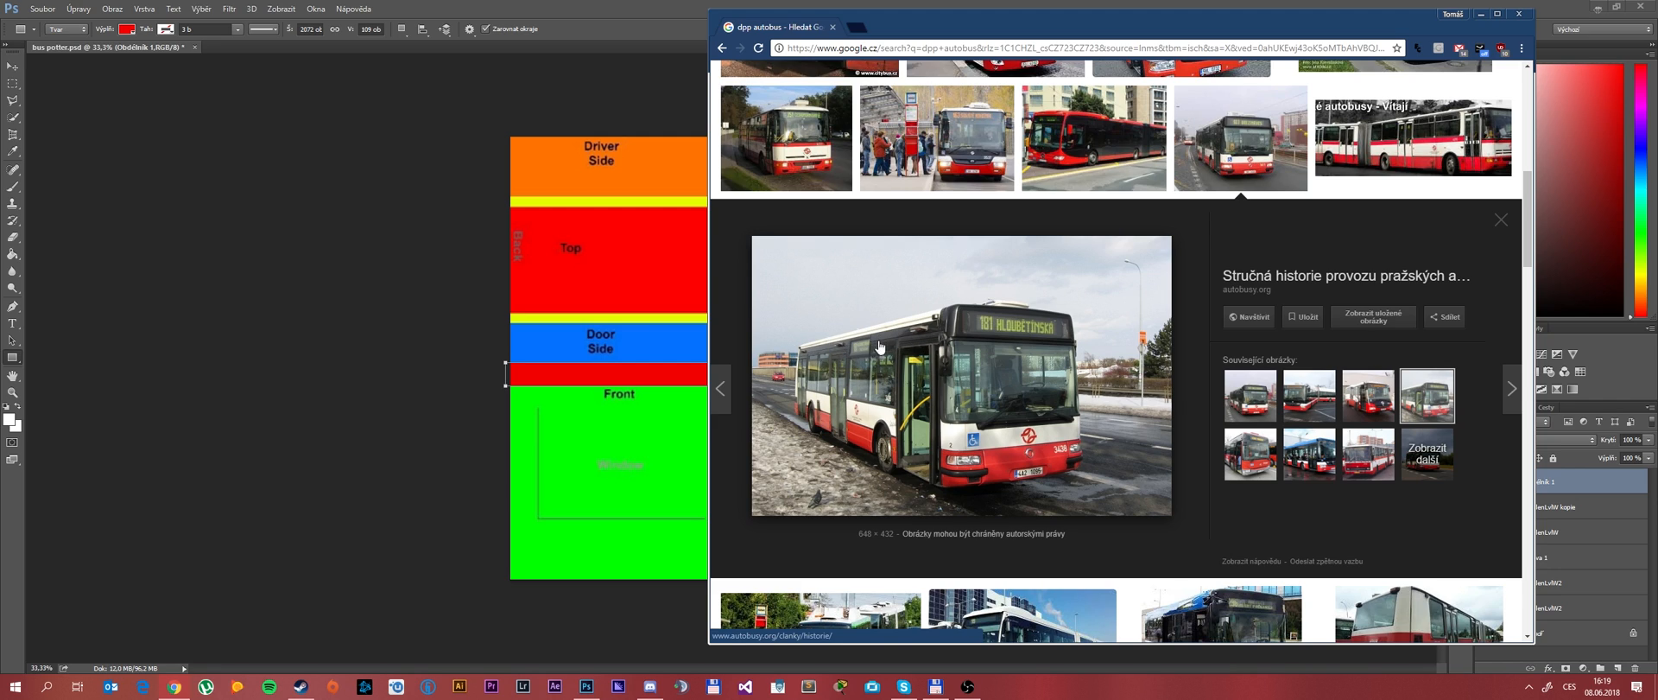
mouse_move(854, 346)
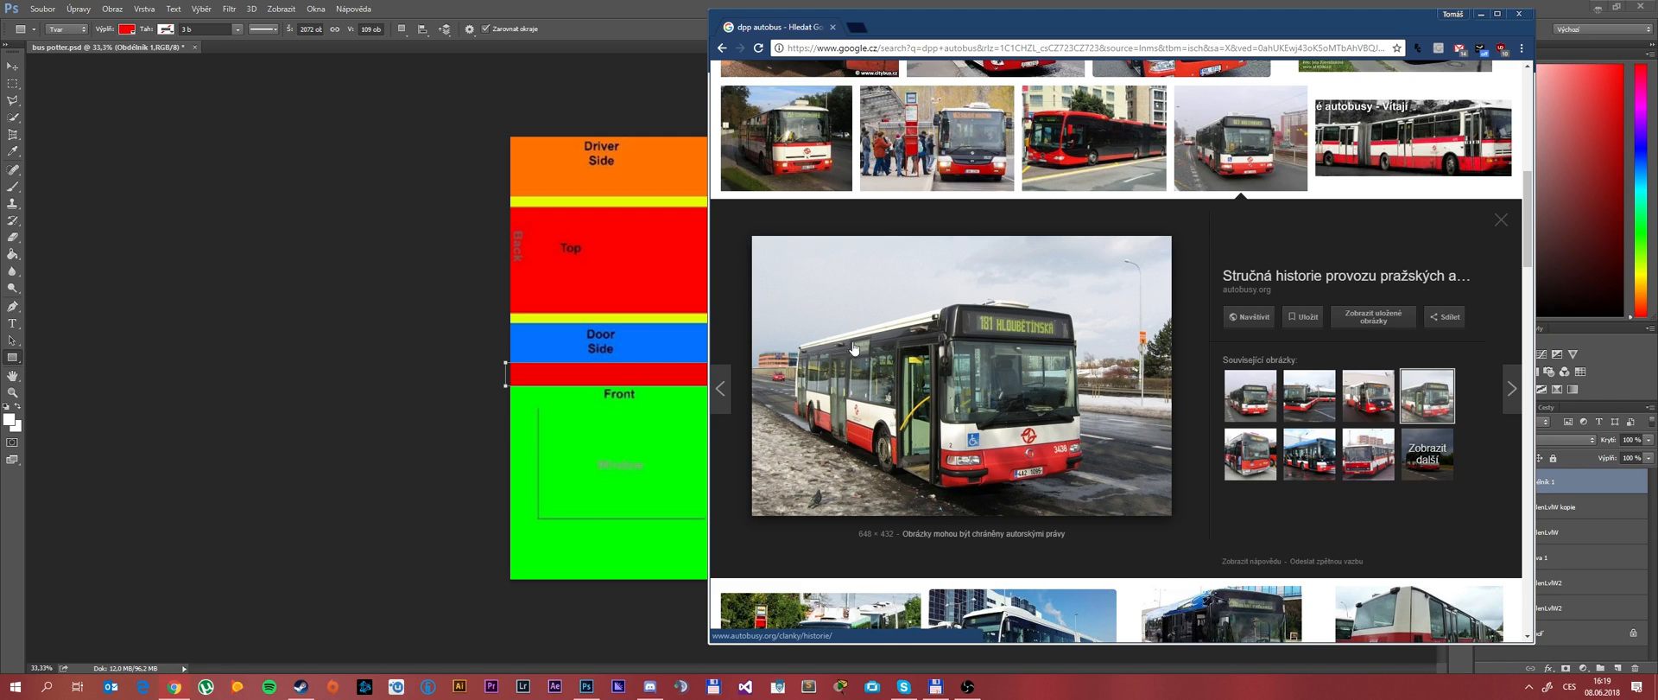
mouse_move(816, 355)
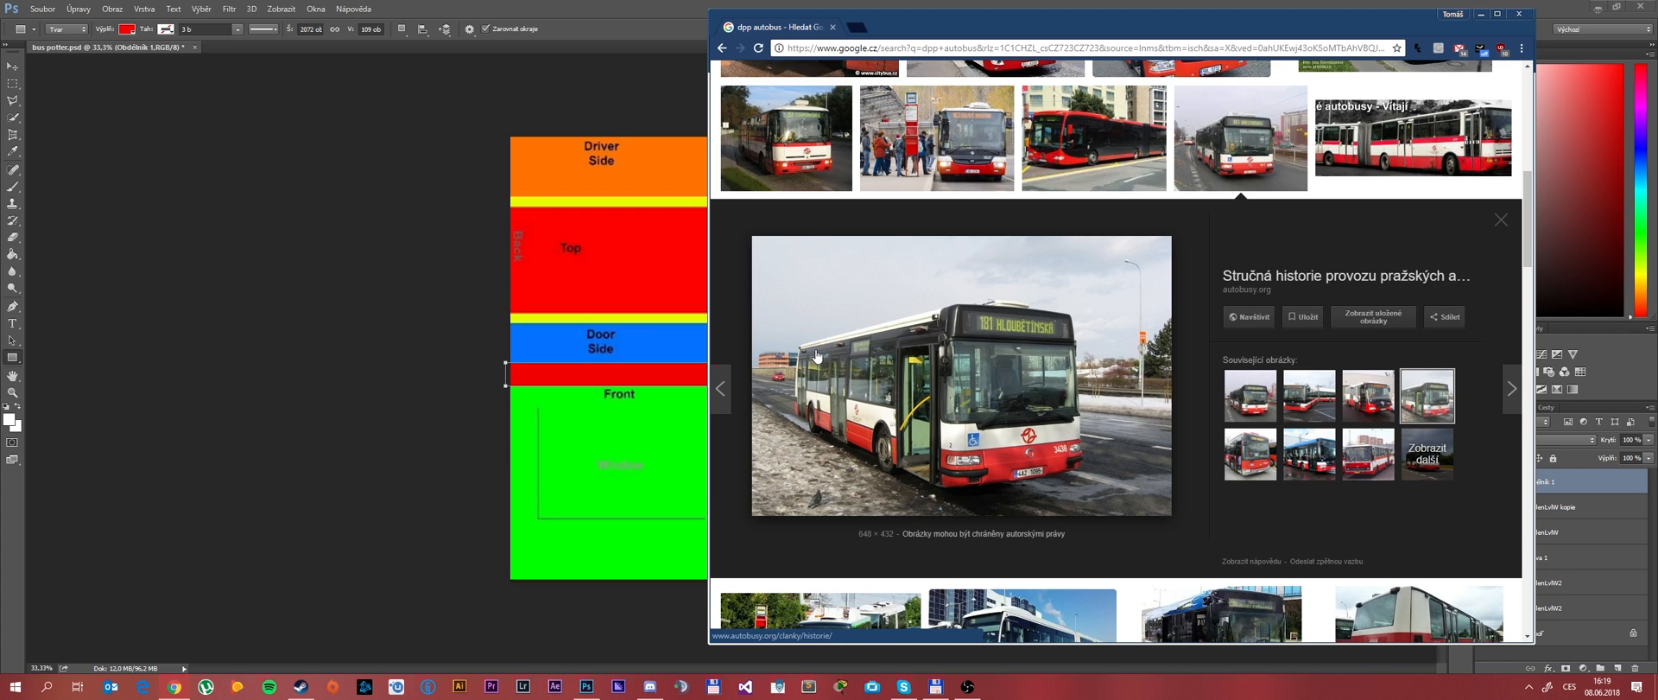
Draw a white rectangle over the Door Side band, keeping the red strip visible beneath.
left_click(1519, 14)
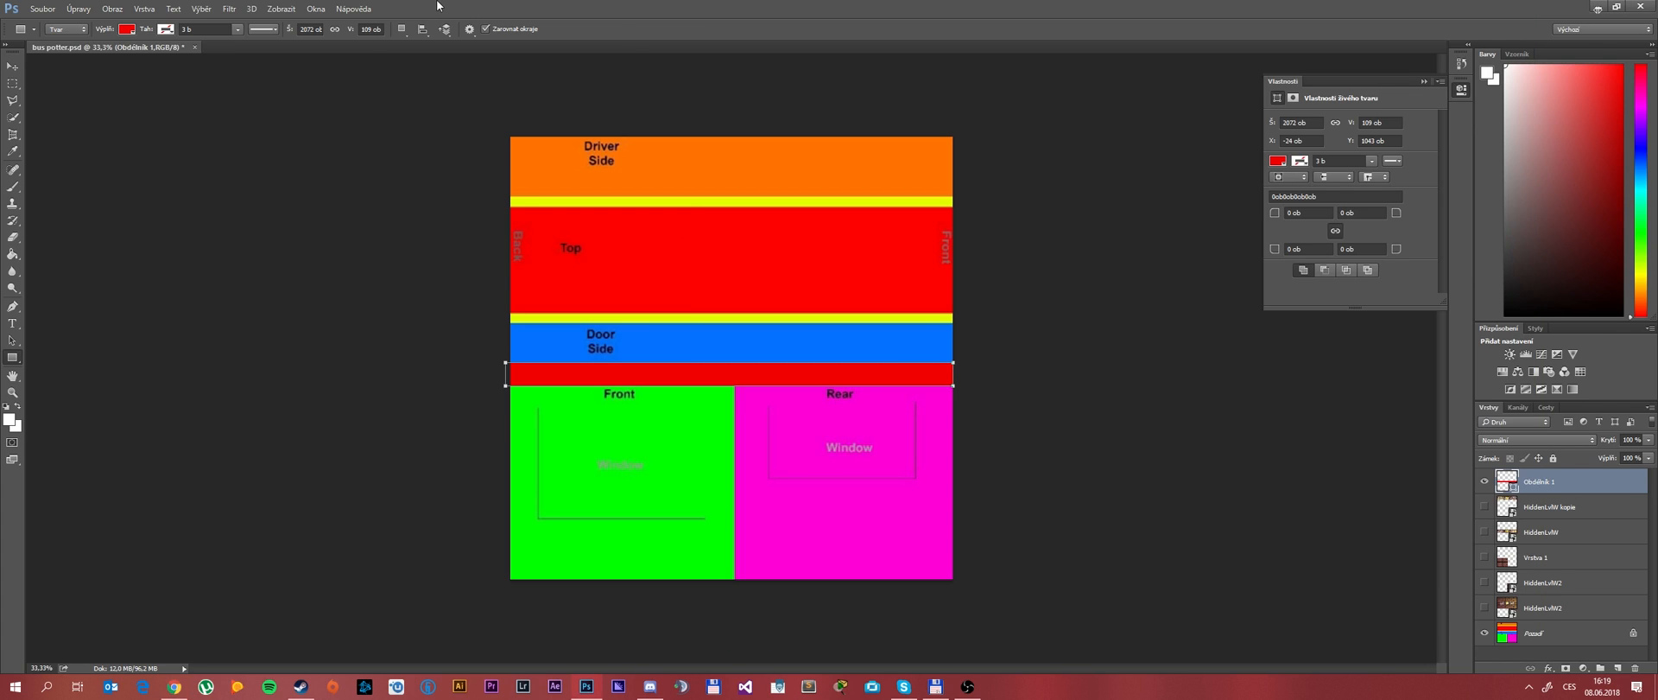
mouse_move(509, 311)
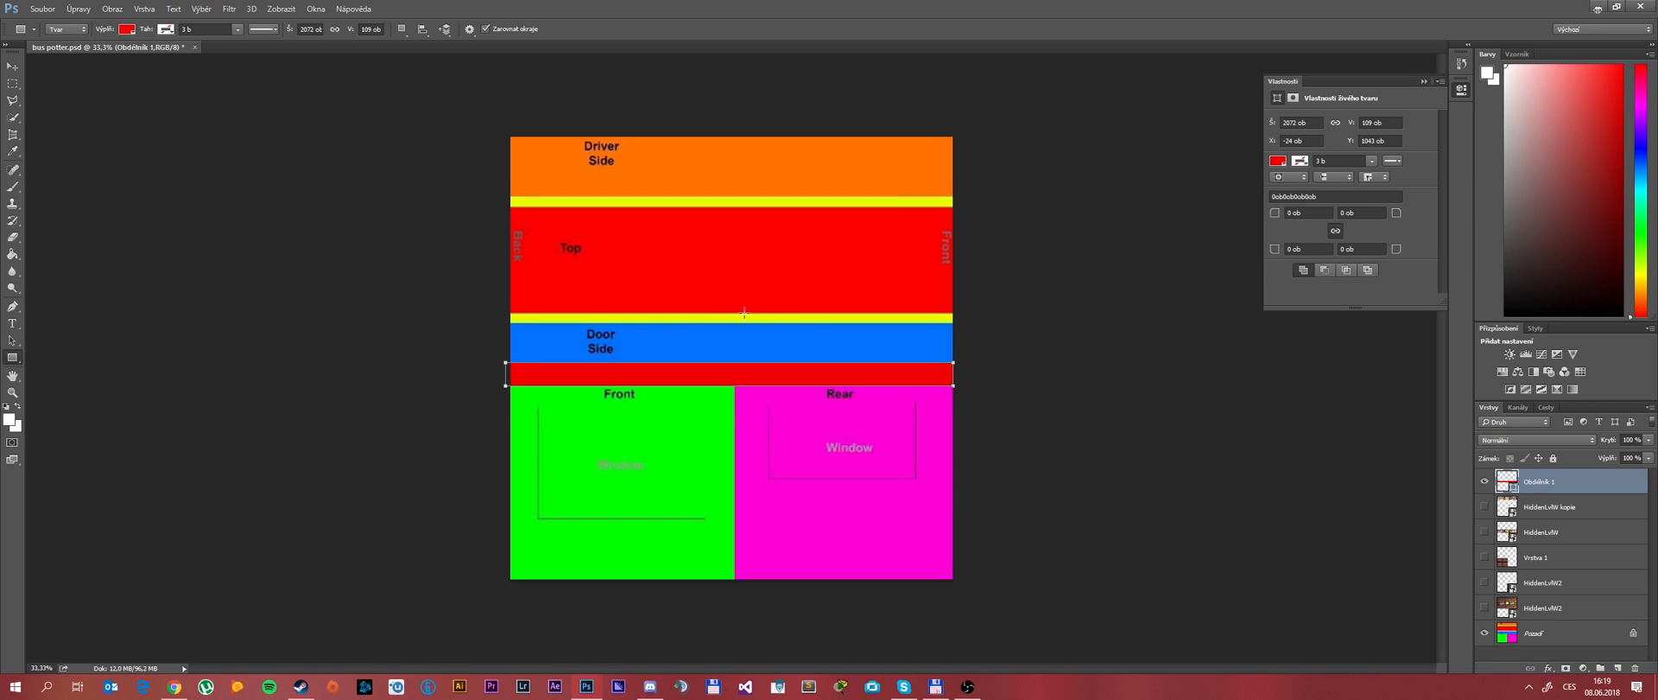
mouse_move(499, 312)
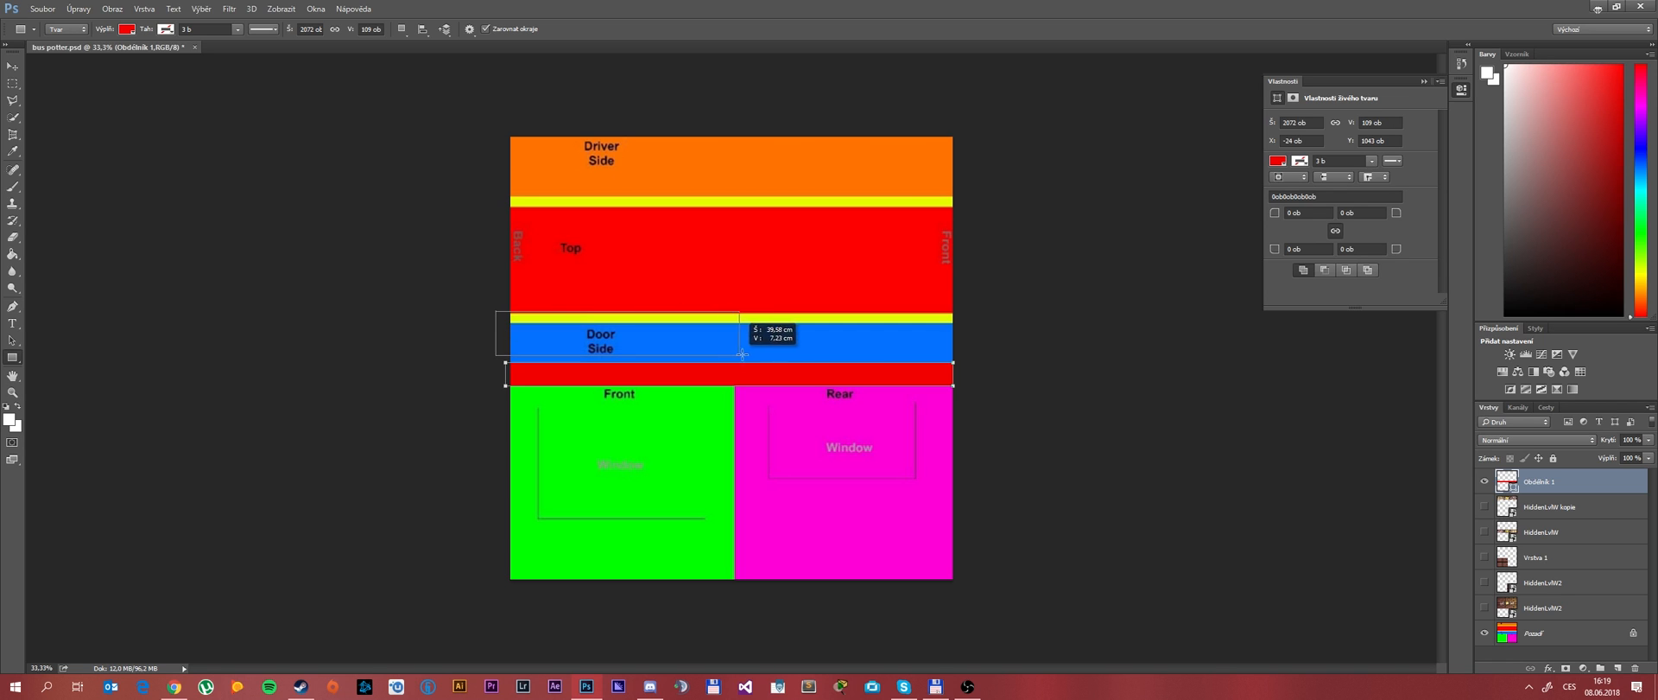
left_click_drag(744, 354, 957, 364)
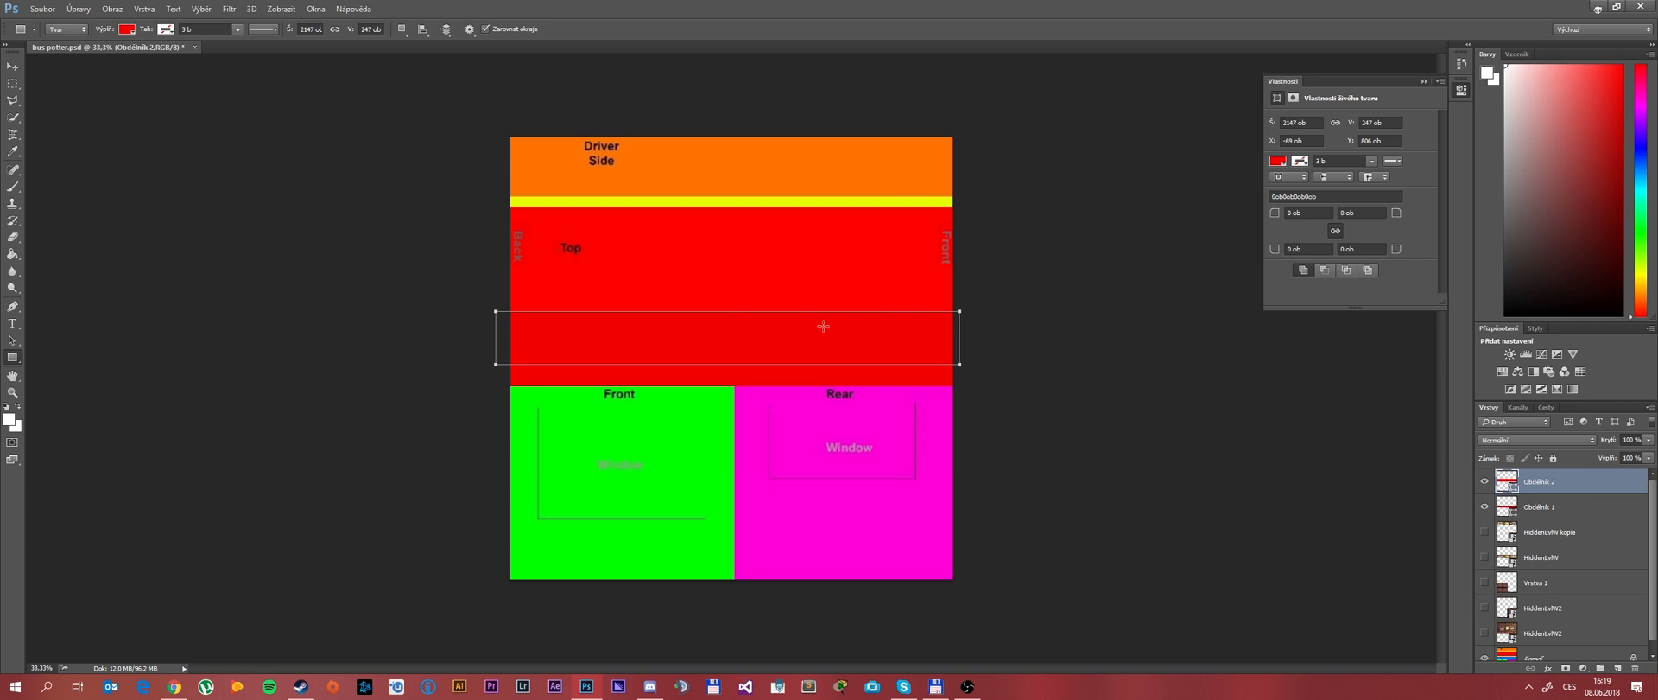
left_click(127, 30)
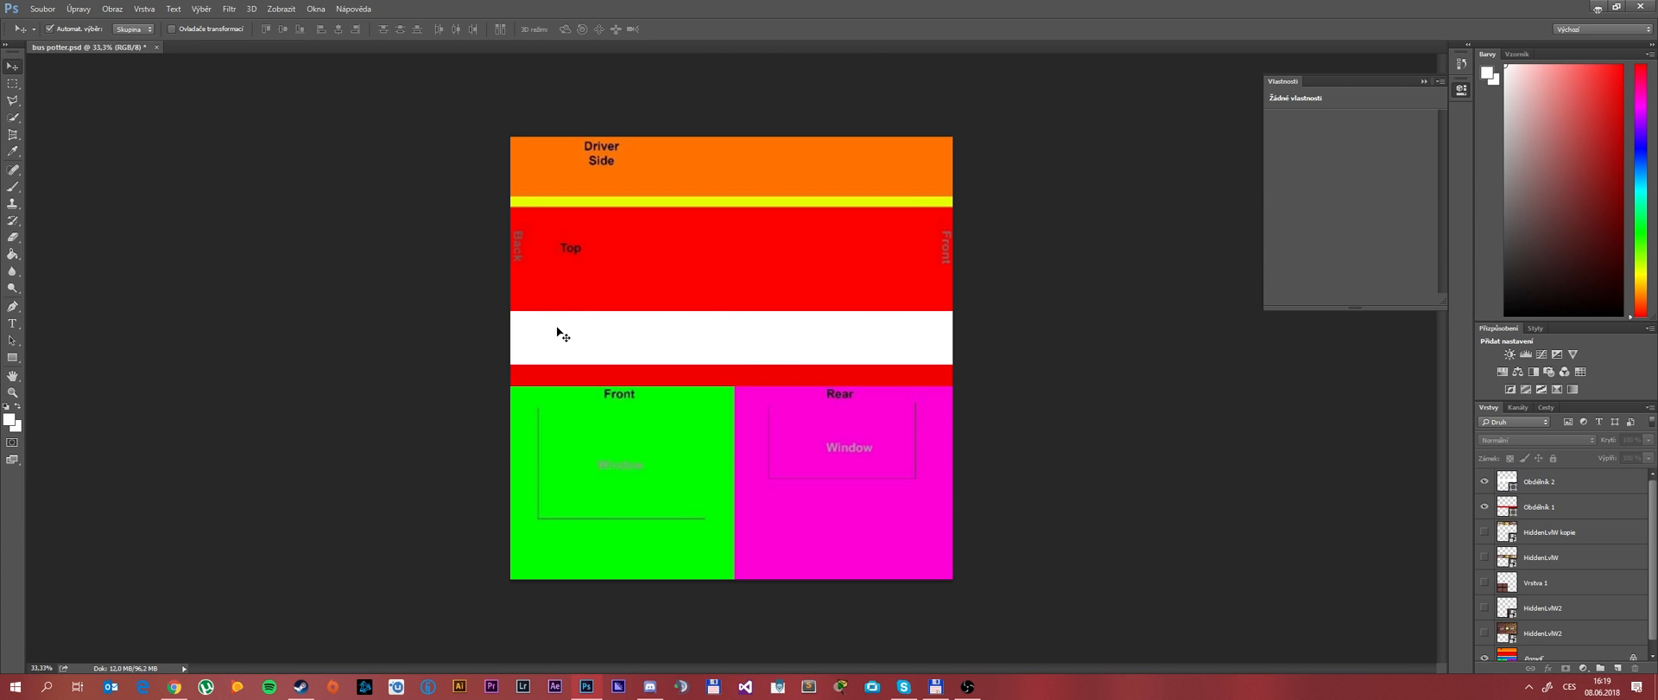
mouse_move(532, 351)
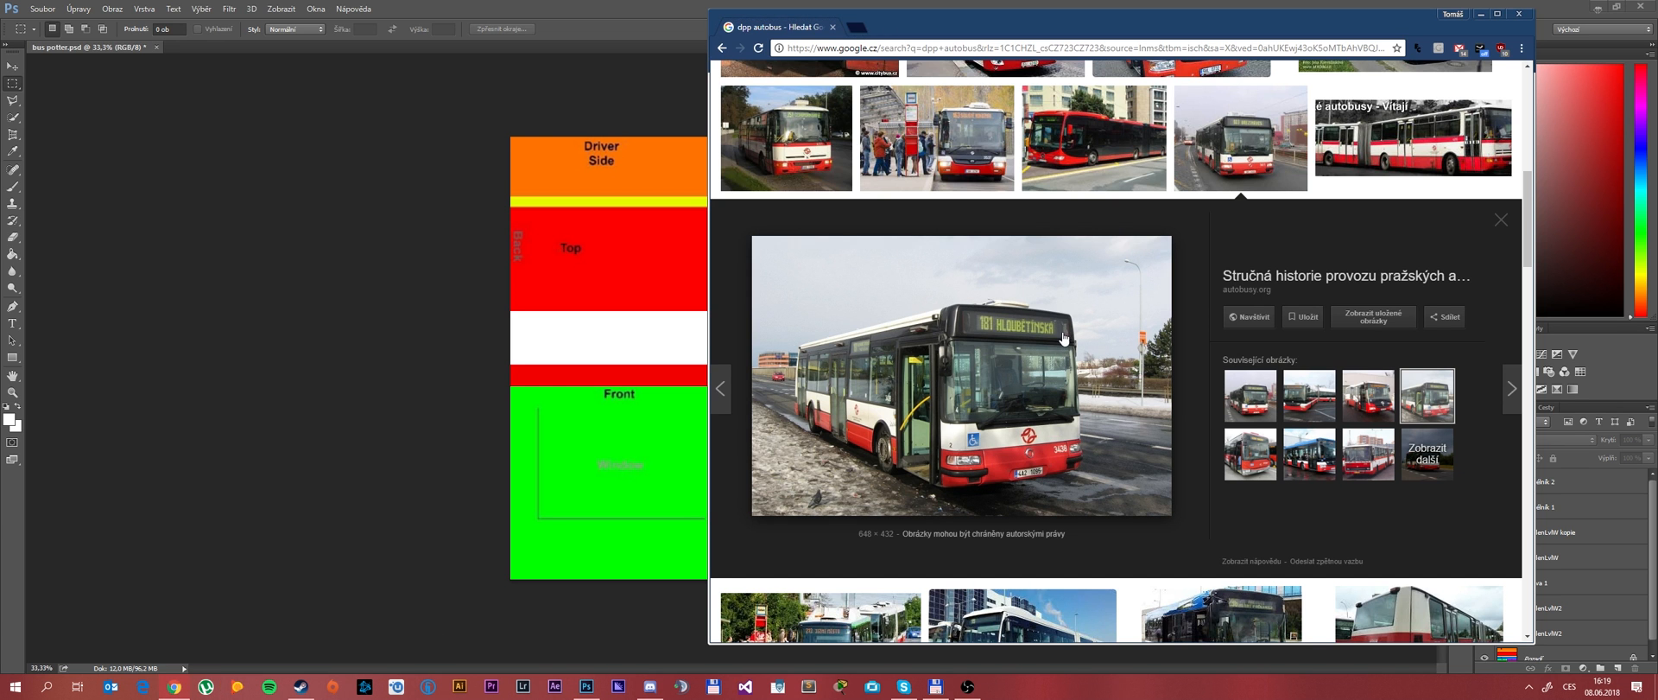
mouse_move(985, 370)
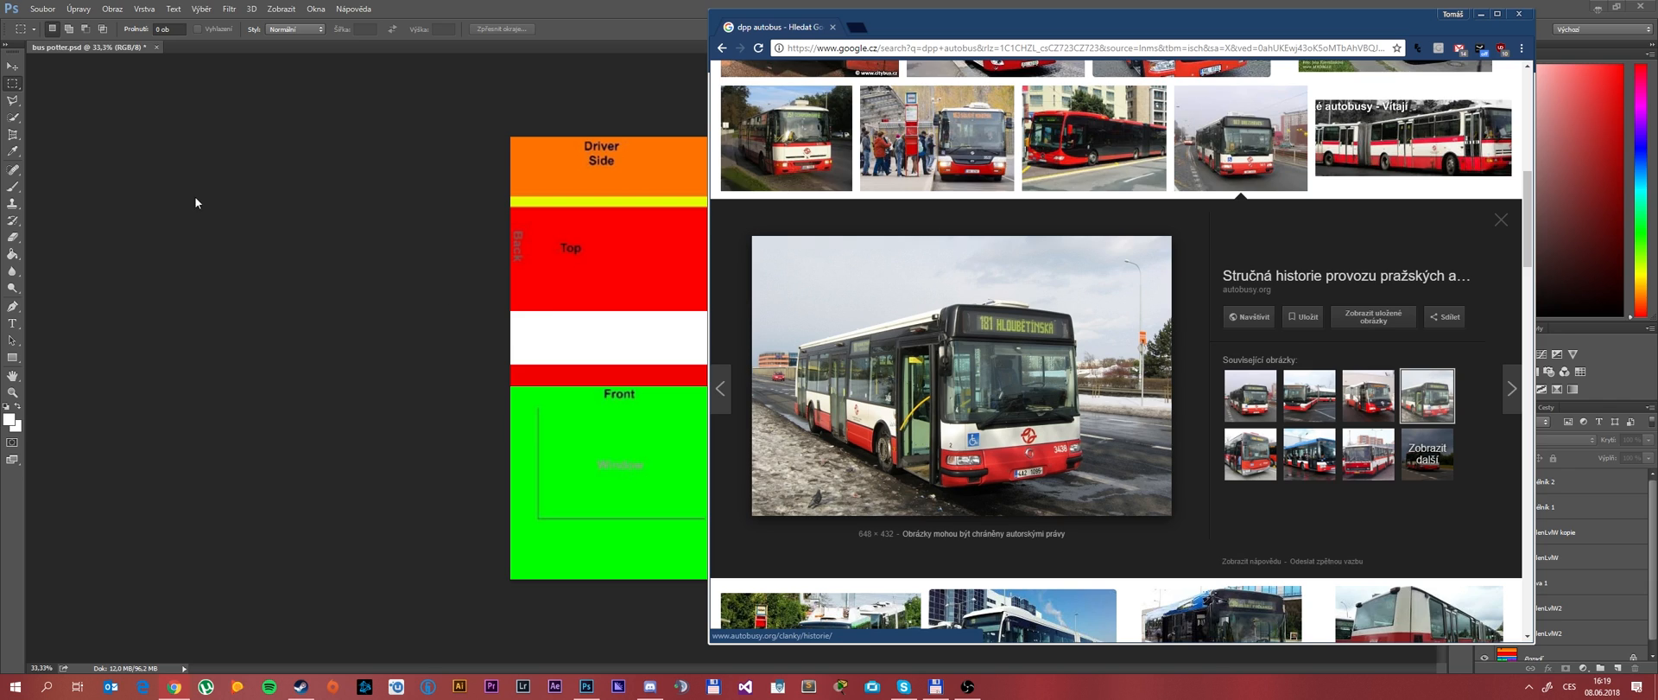
left_click(1521, 15)
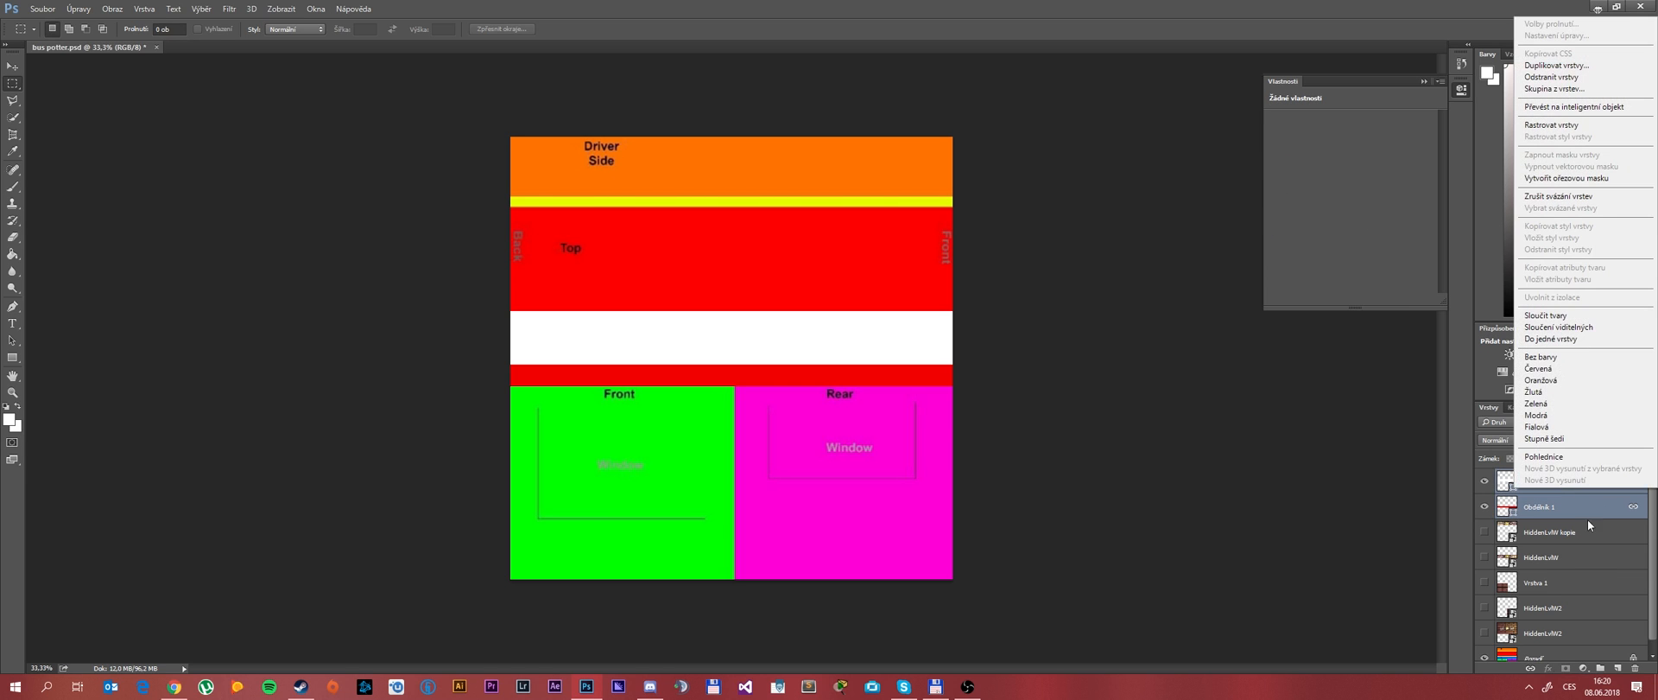
mouse_move(1588, 271)
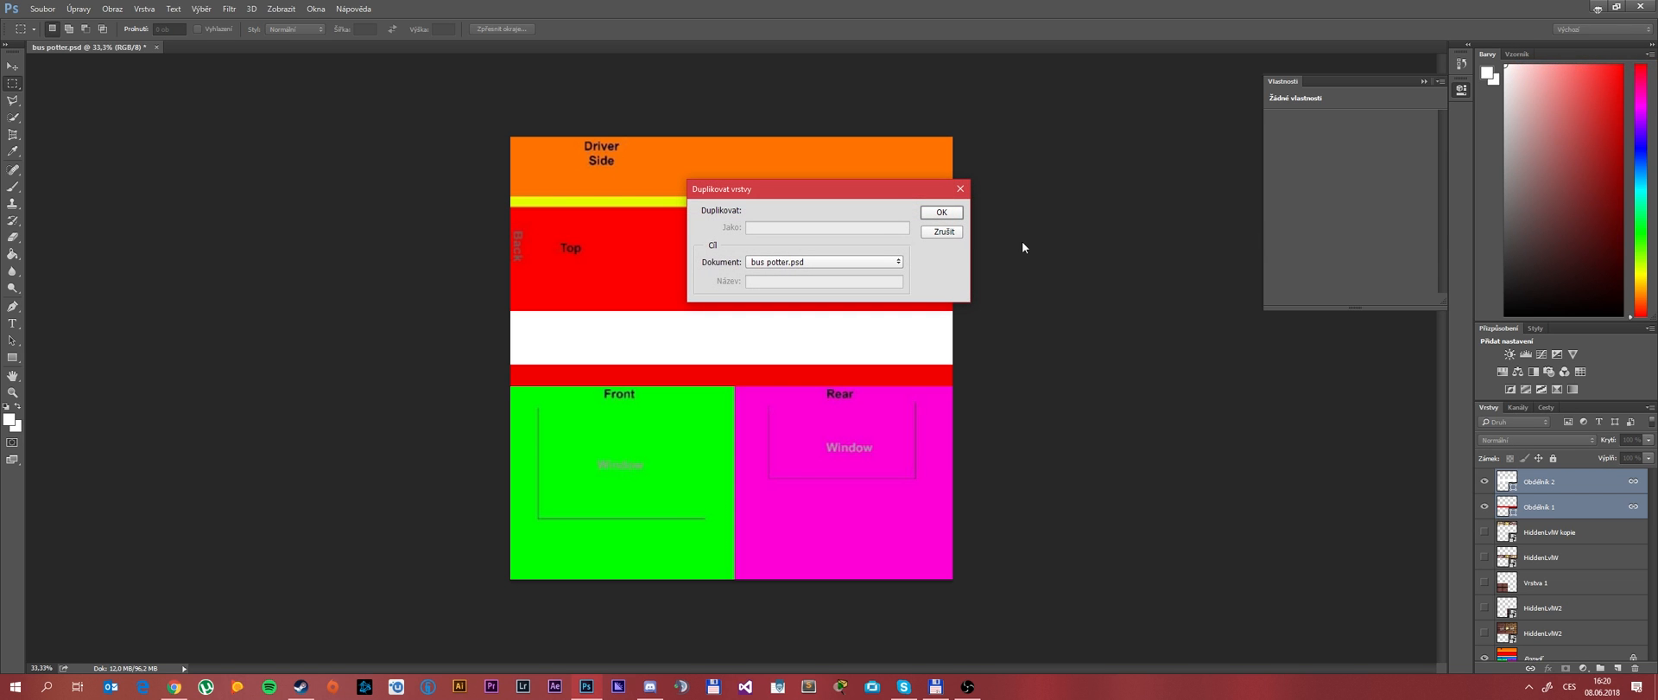
Confirm duplicating the white and red strip layers to cover the Driver Side band.
left_click(942, 212)
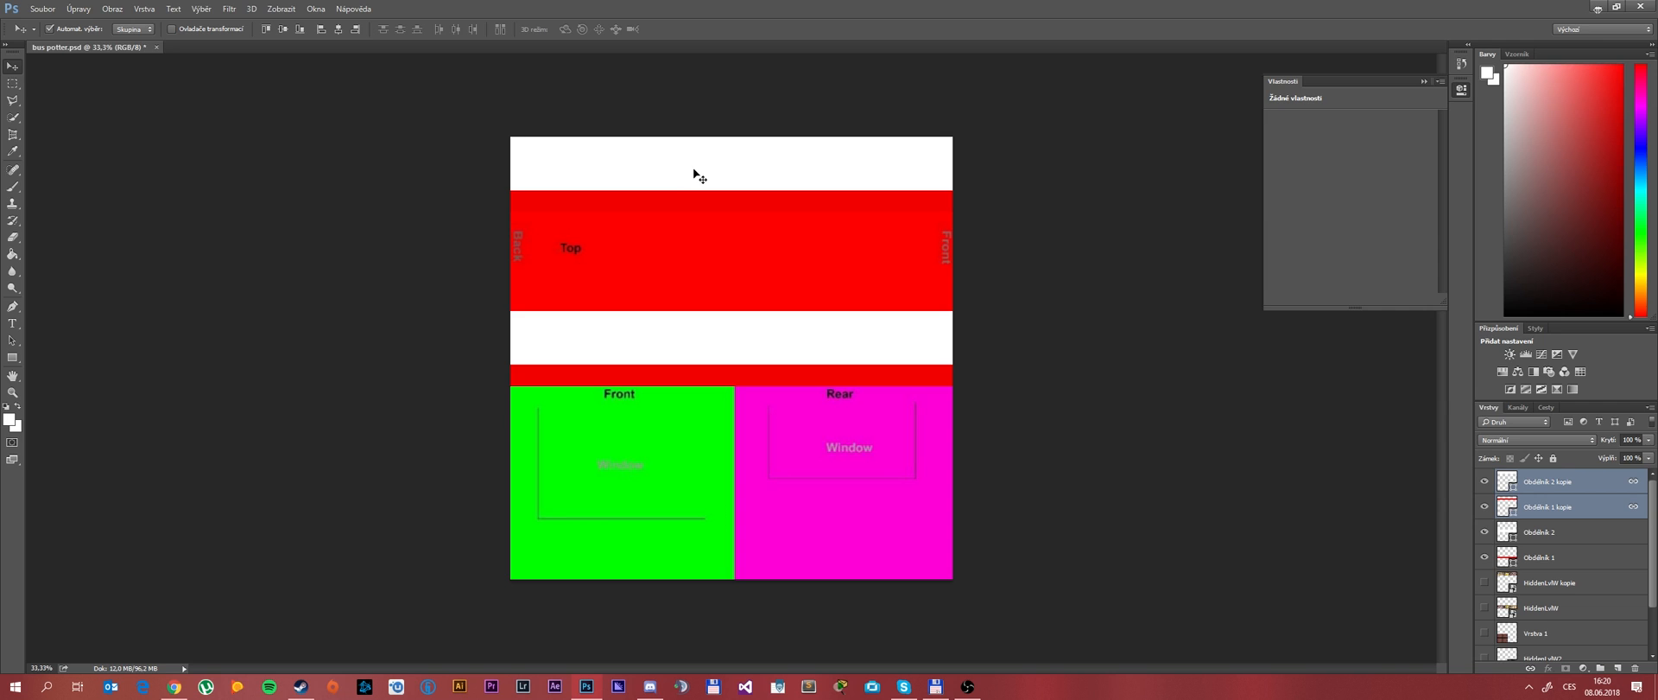
mouse_move(698, 190)
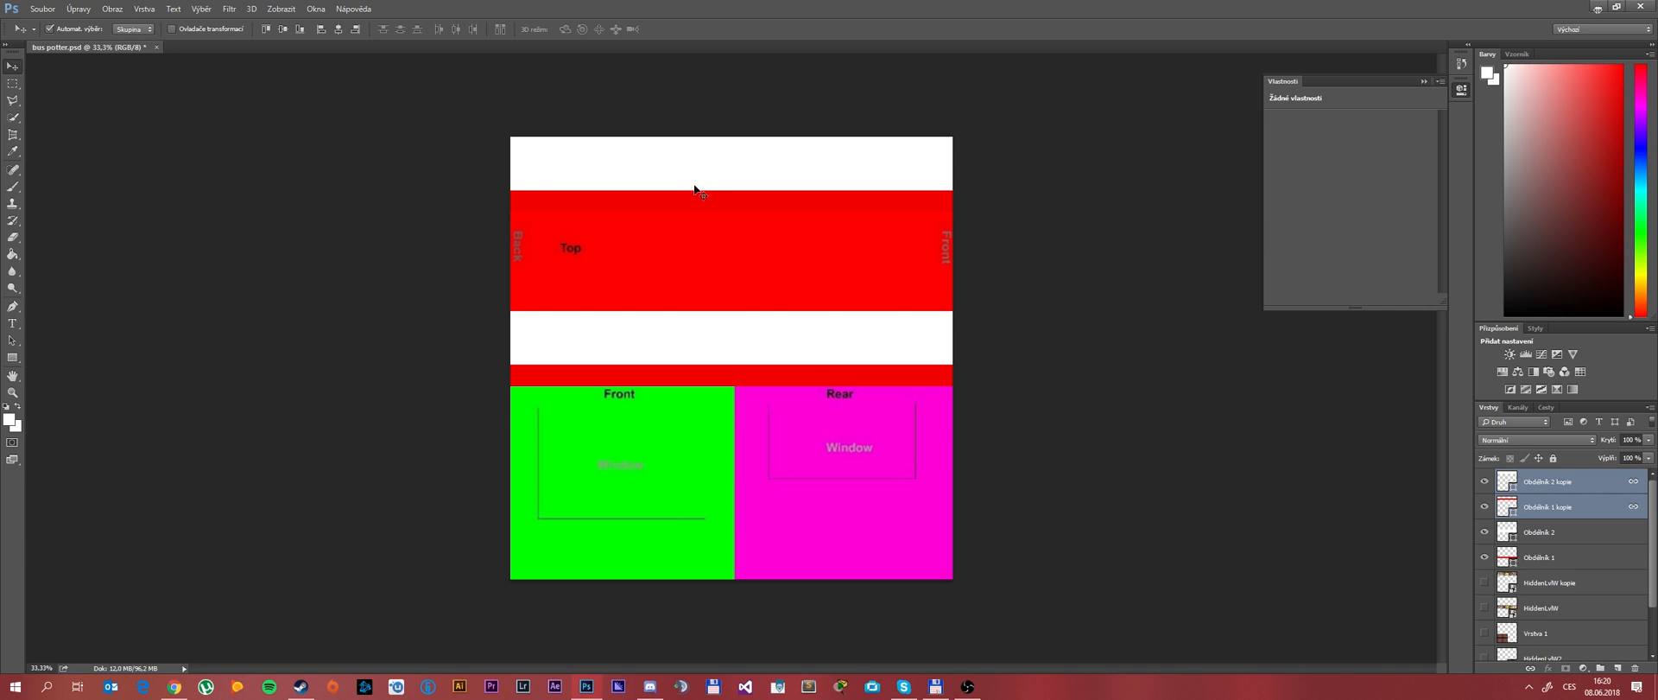
mouse_move(919, 241)
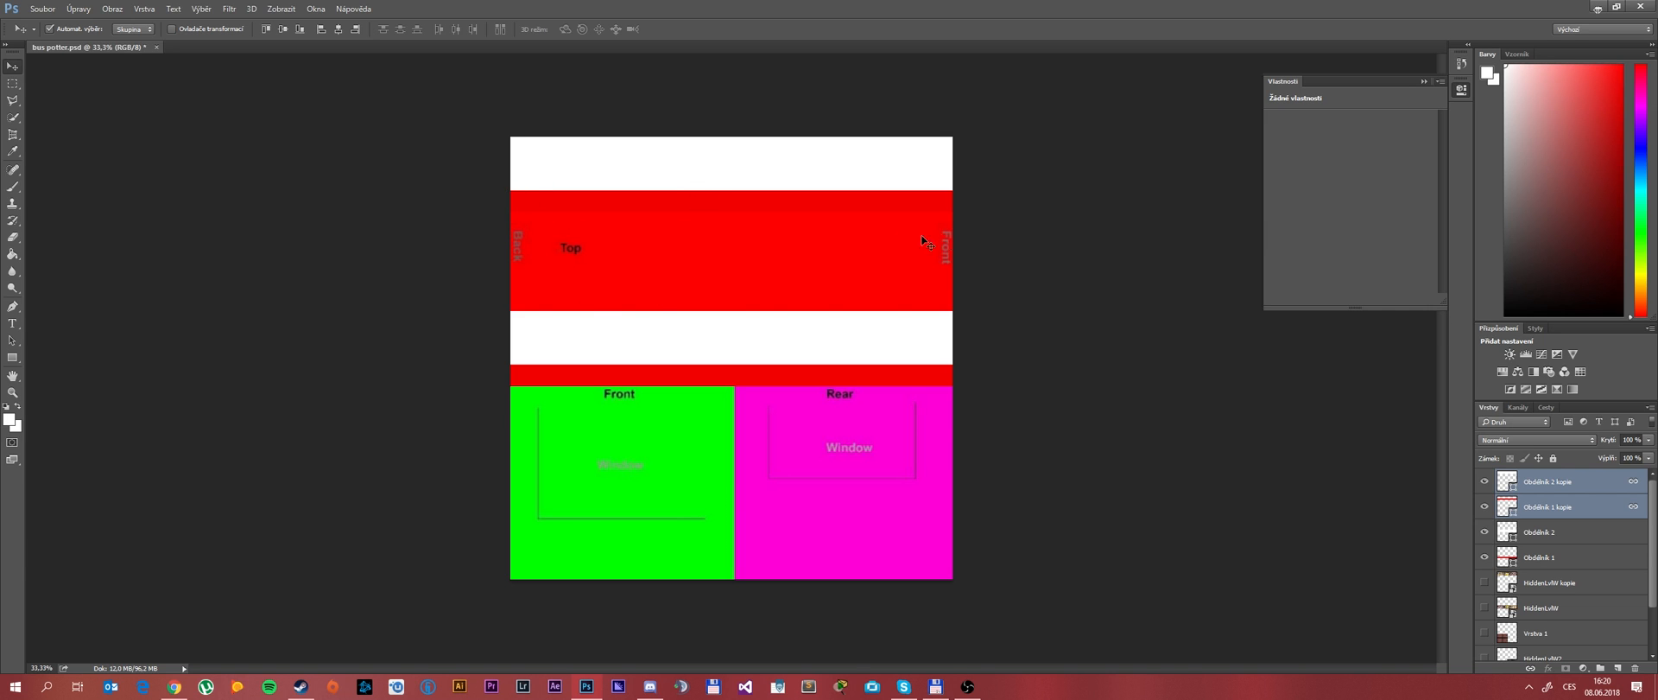
mouse_move(703, 163)
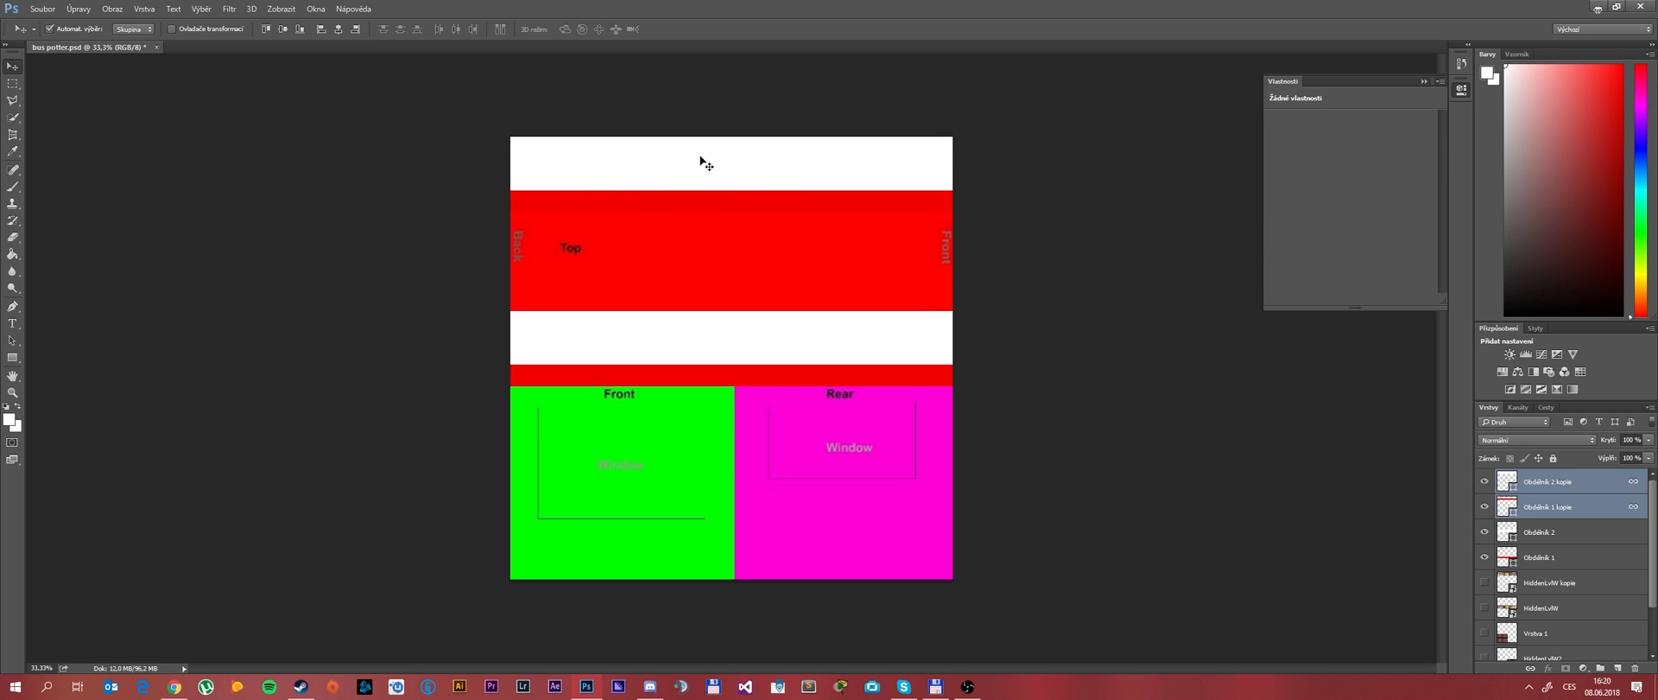
mouse_move(173, 9)
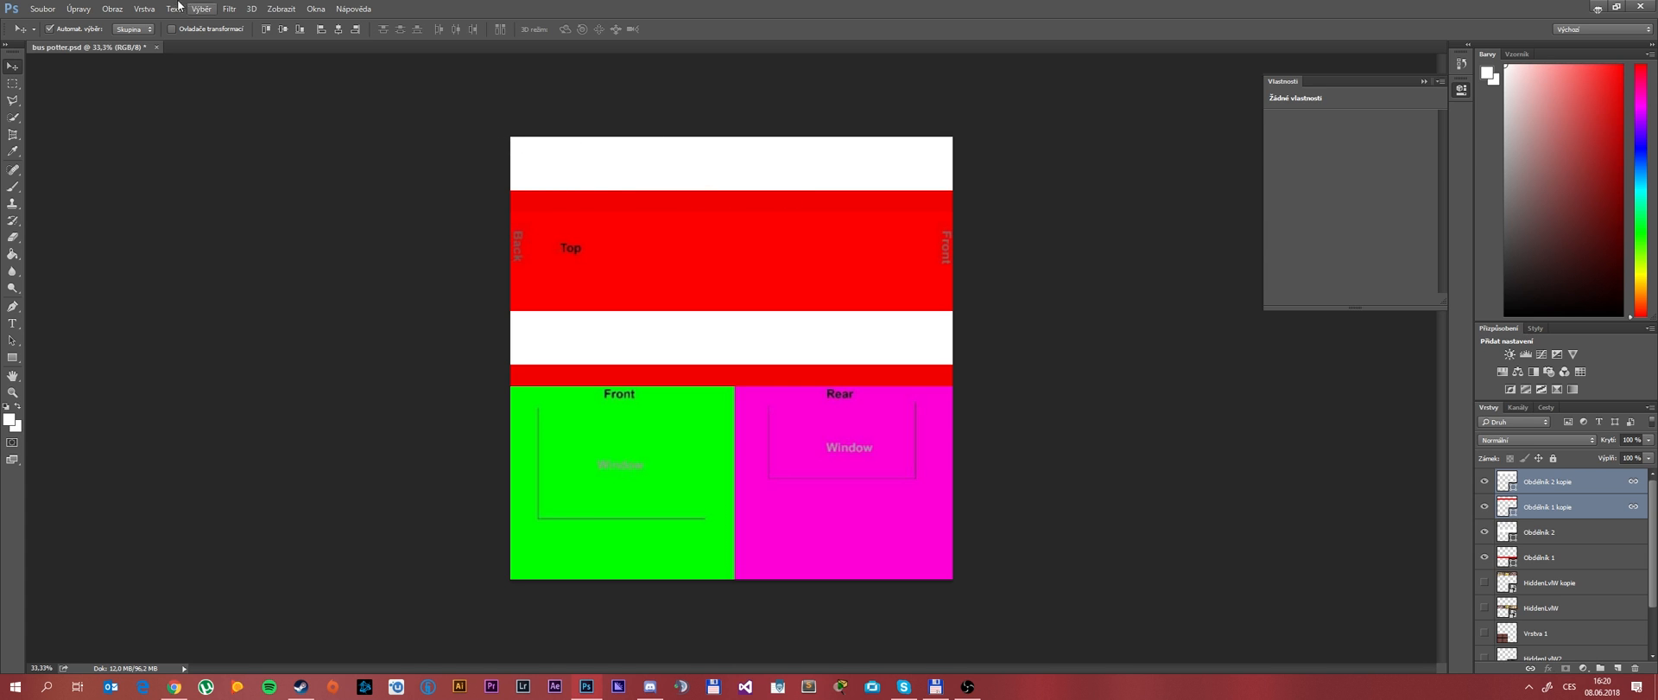
Draw a white rectangle over the Top area, leaving thin red strips above and below.
left_click(48, 9)
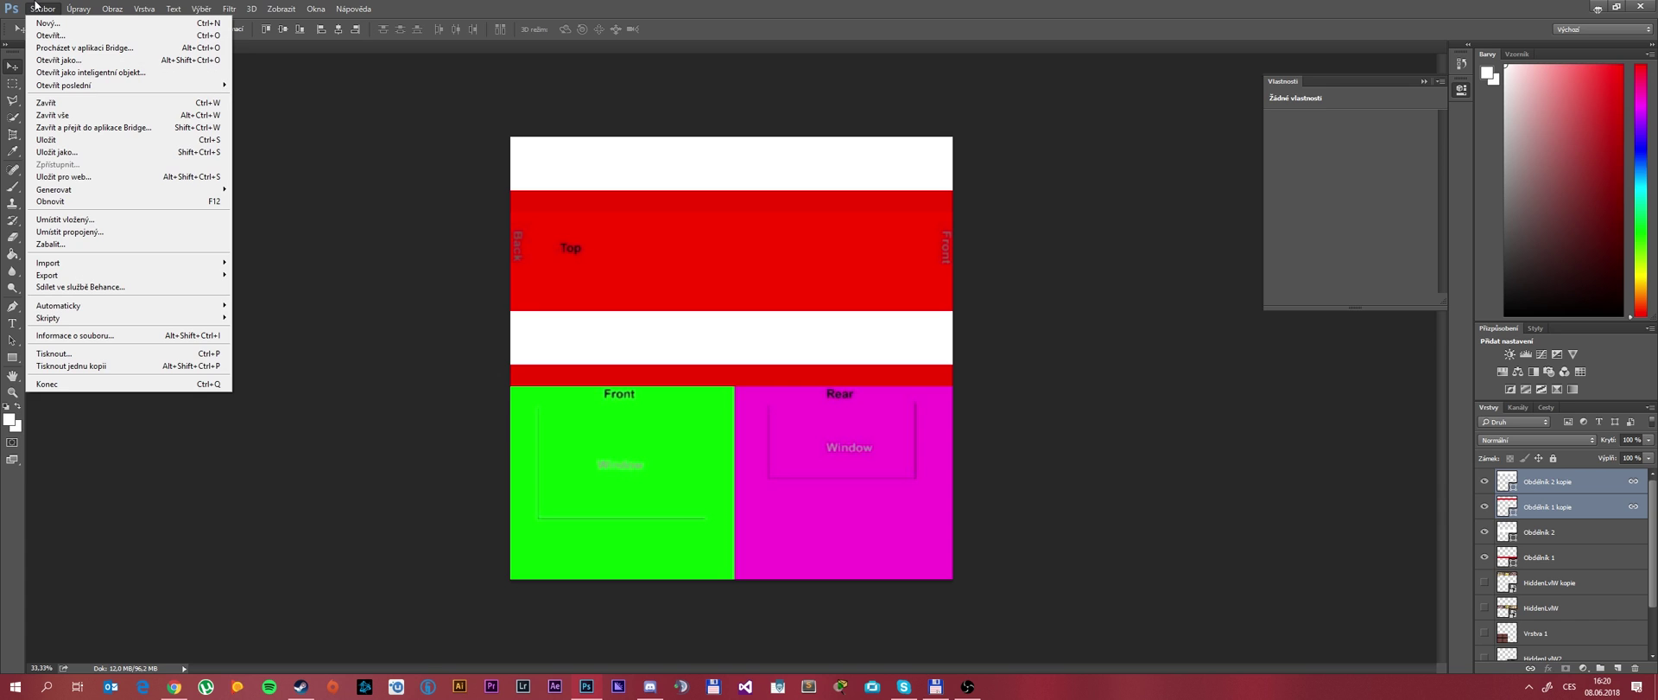
left_click(95, 7)
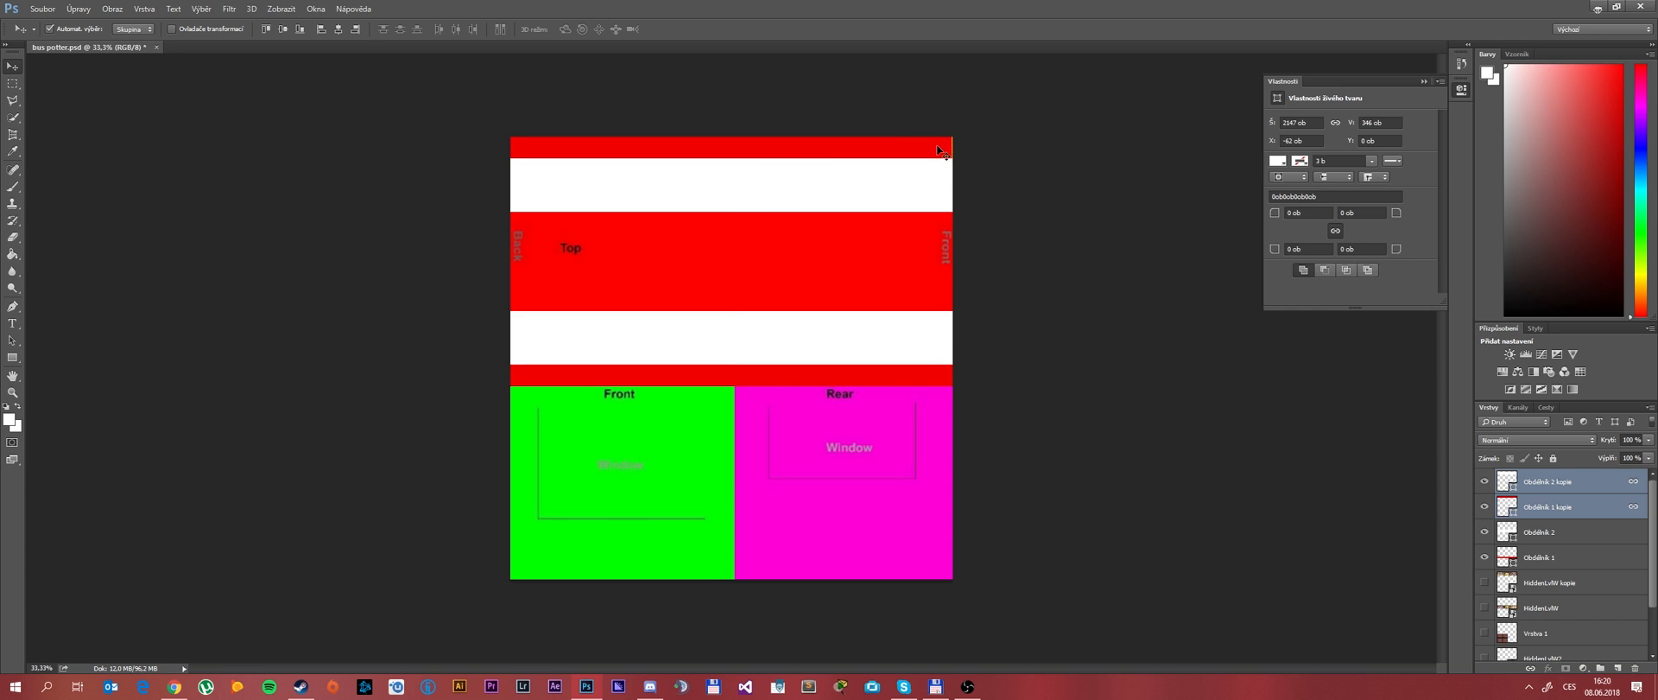
left_click_drag(939, 147, 873, 184)
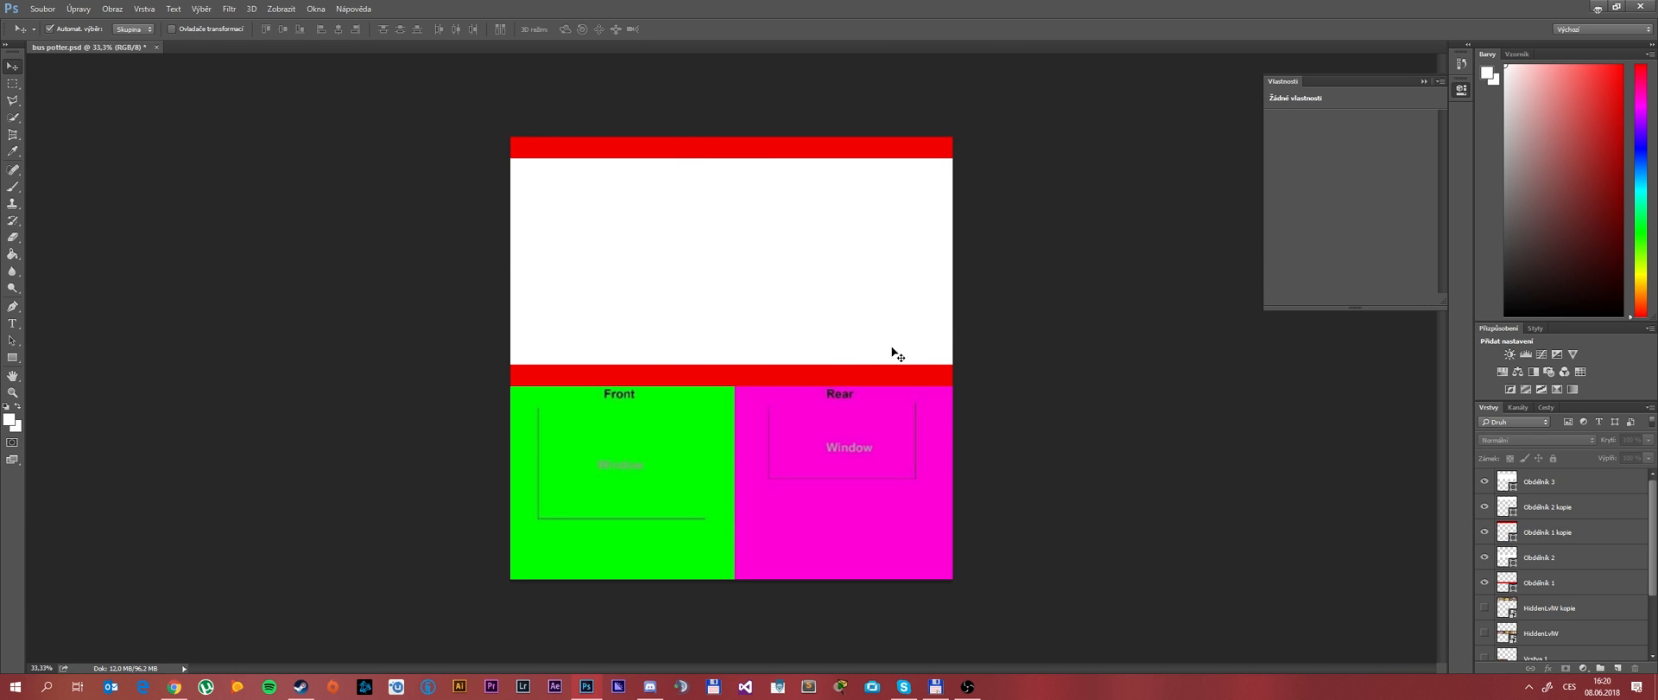
mouse_move(782, 229)
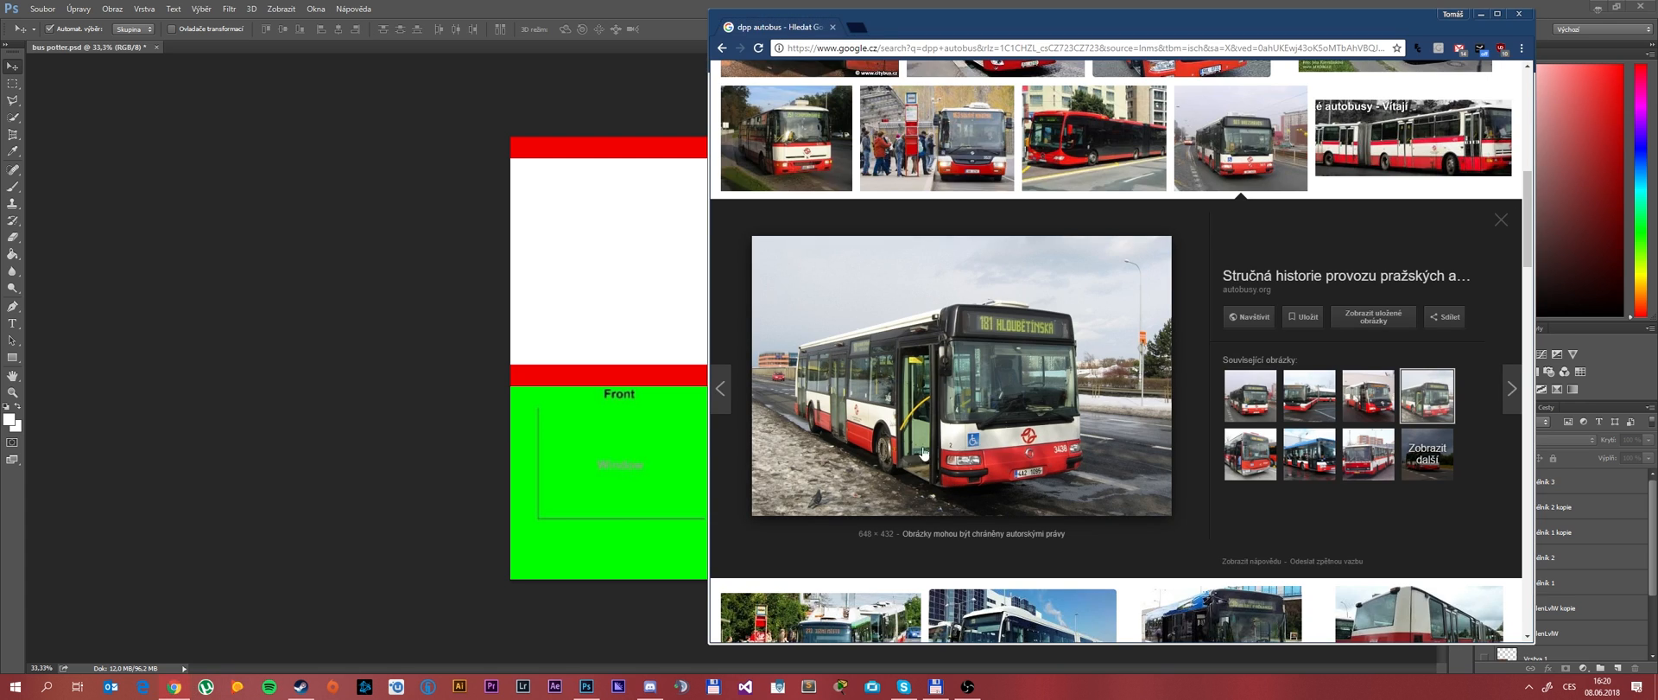
mouse_move(924, 307)
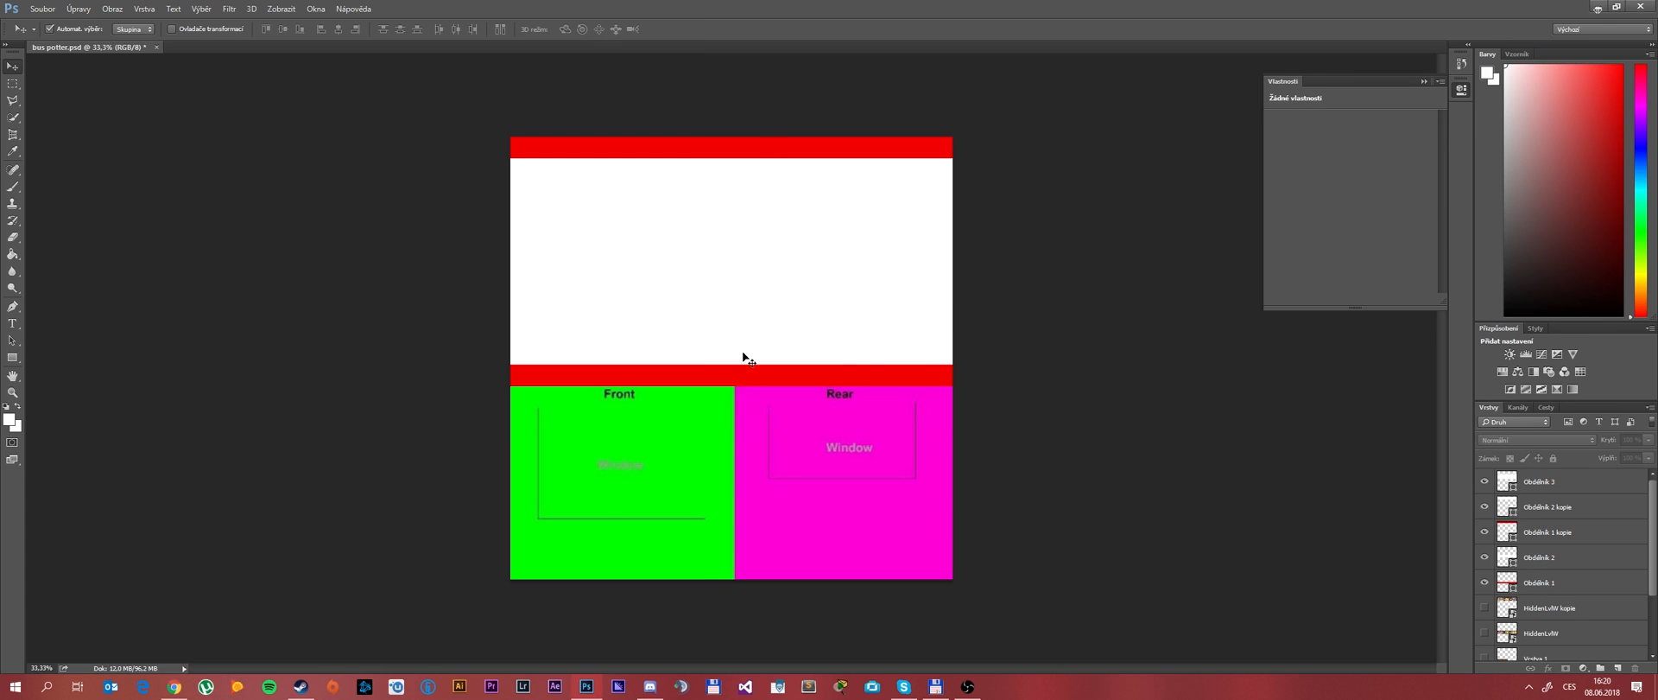
mouse_move(794, 375)
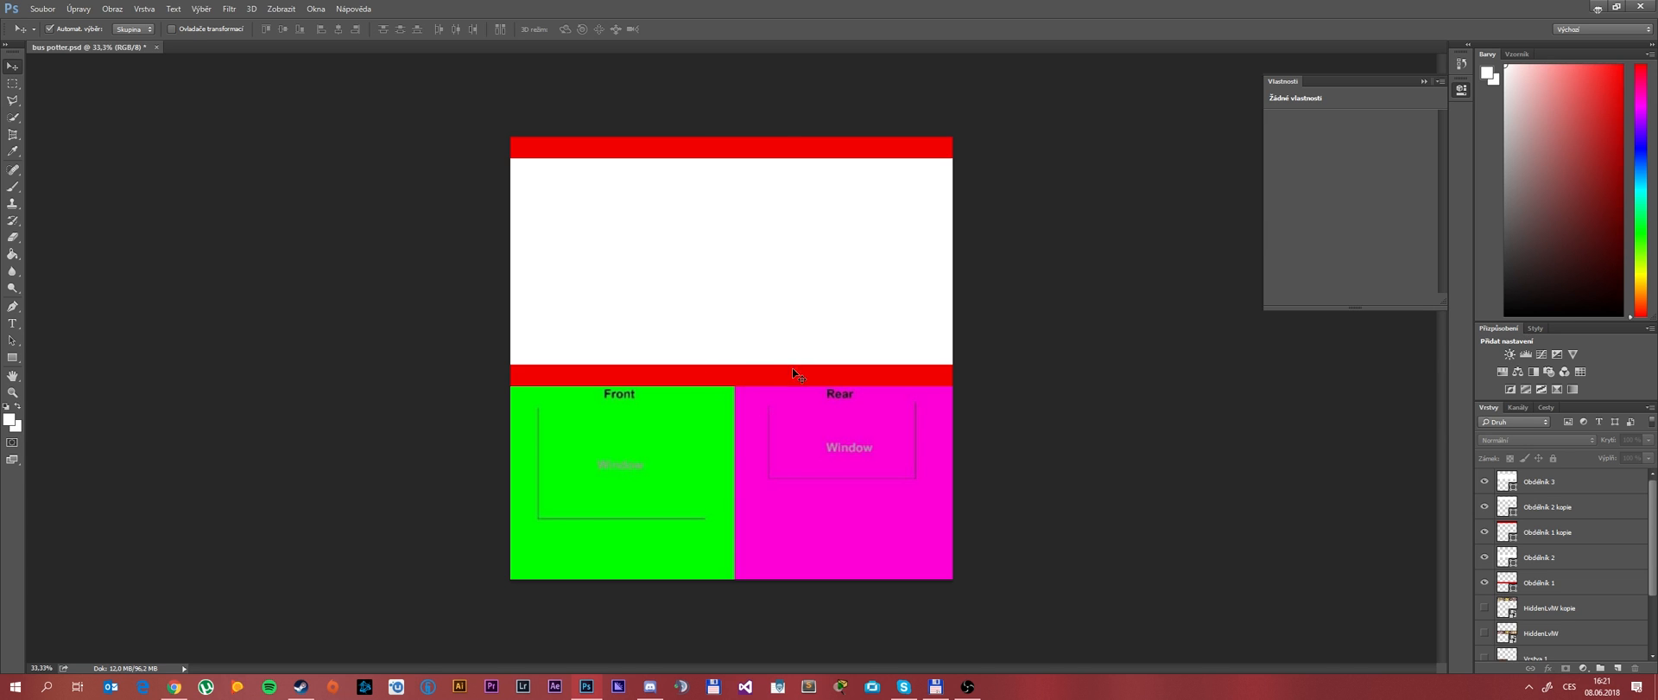
mouse_move(797, 355)
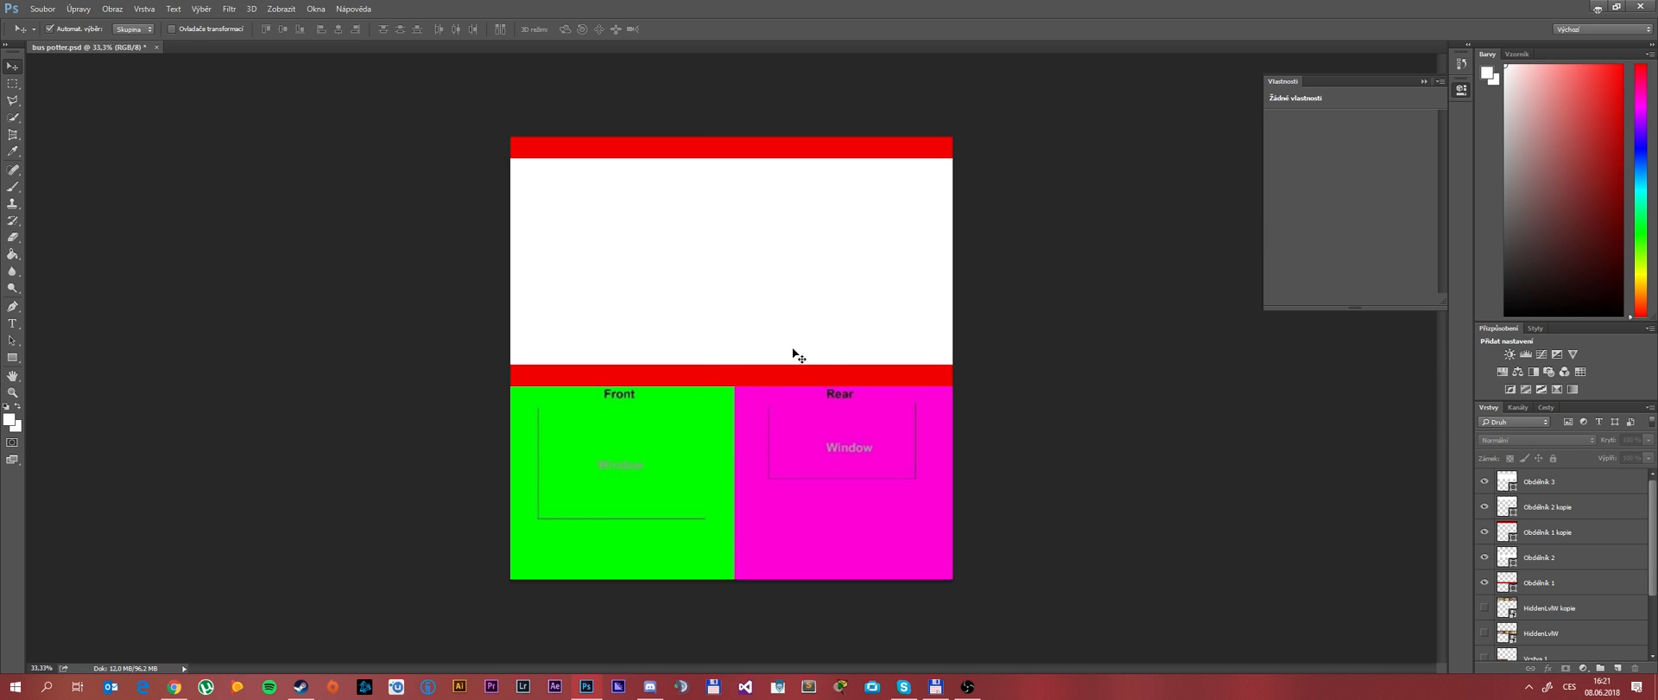
mouse_move(797, 355)
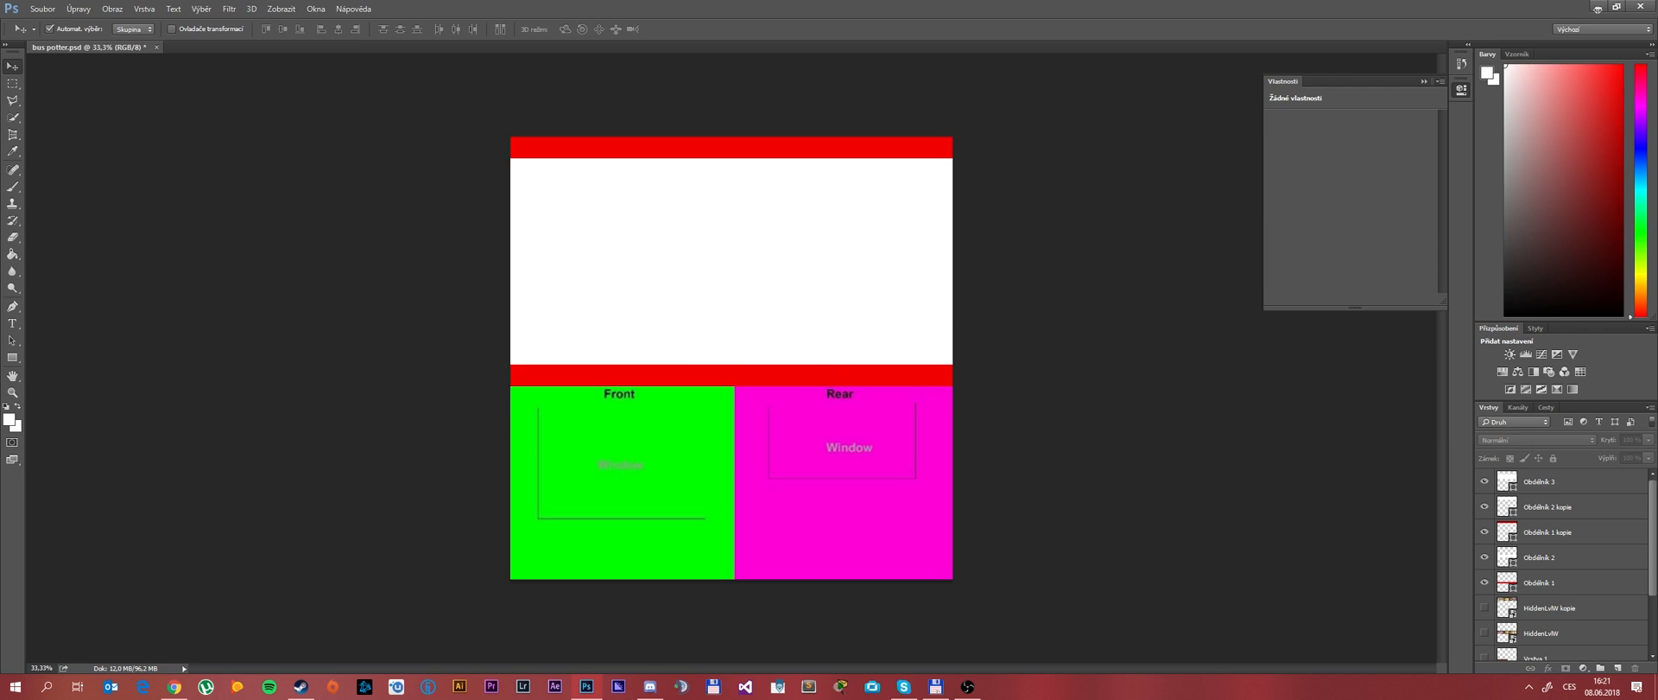
Place the DPP logo image and move it to the white top area's lower right.
left_click(1564, 481)
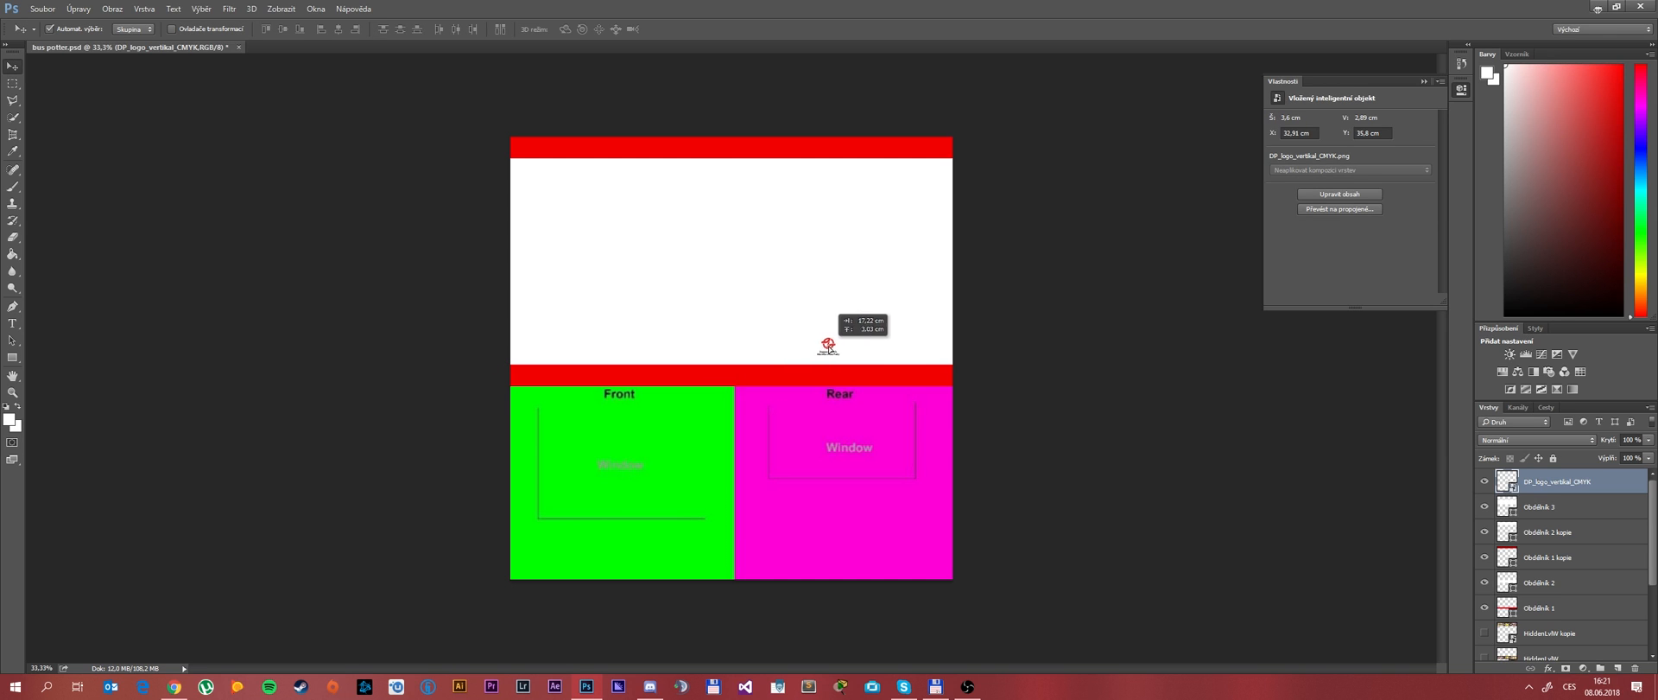
left_click_drag(828, 344, 846, 350)
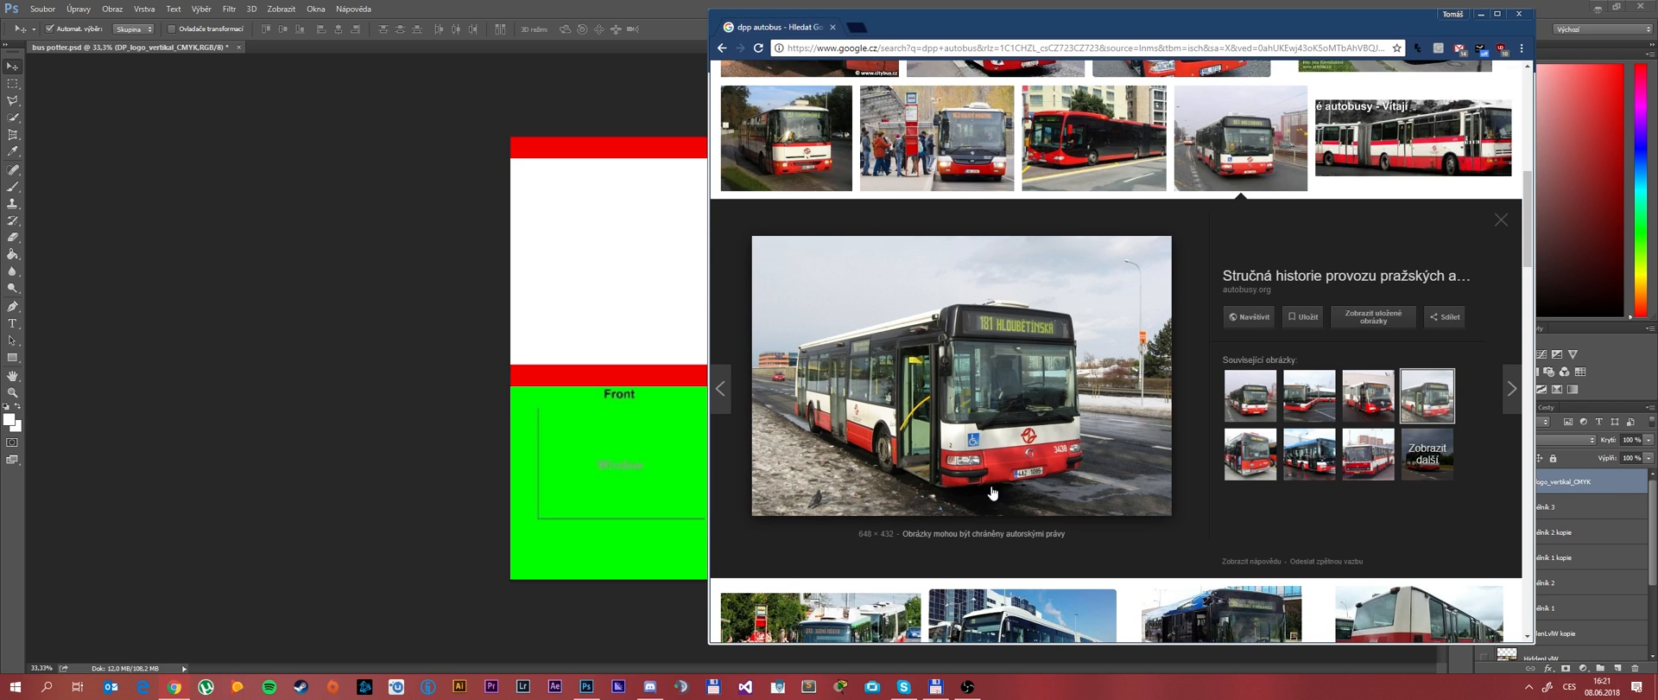
mouse_move(798, 422)
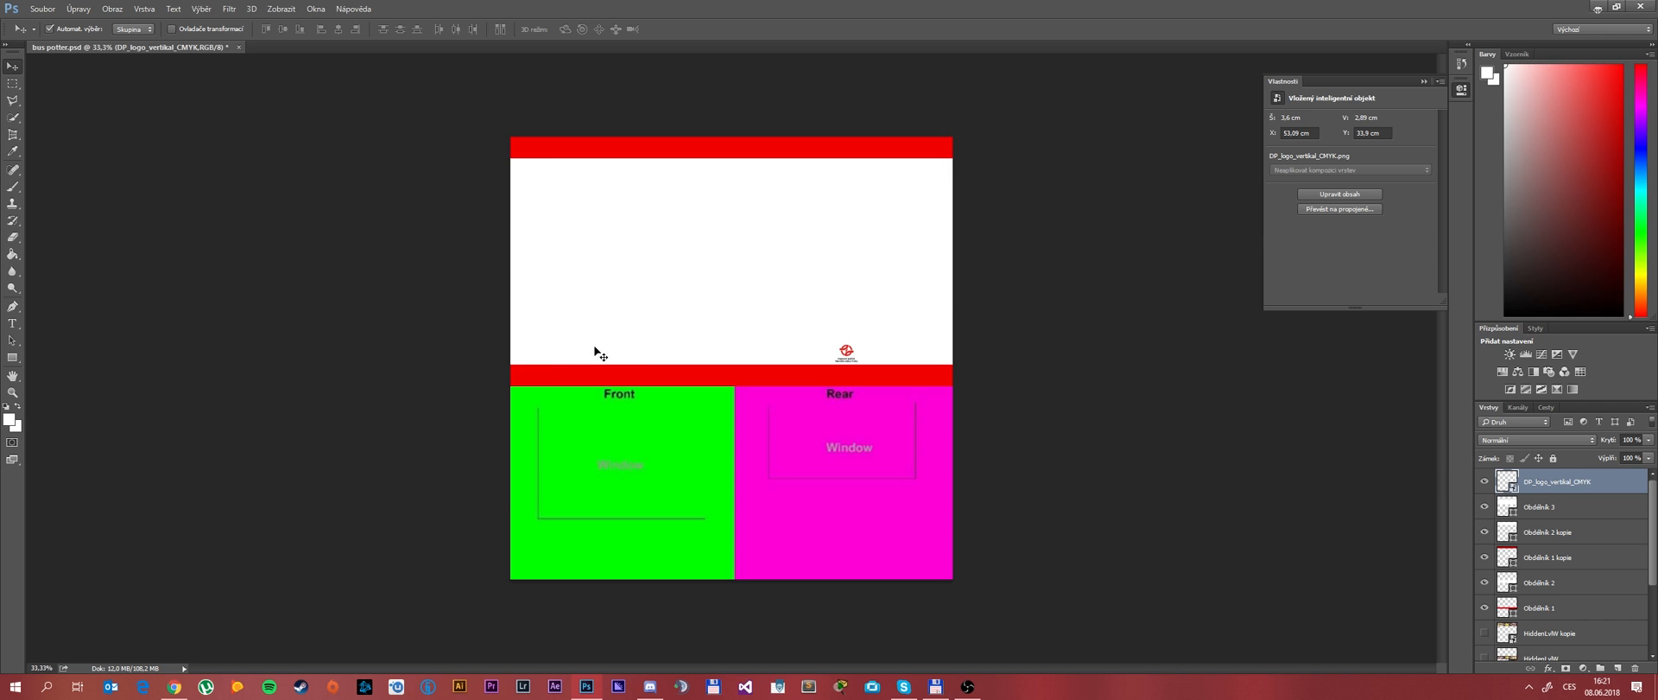
mouse_move(588, 521)
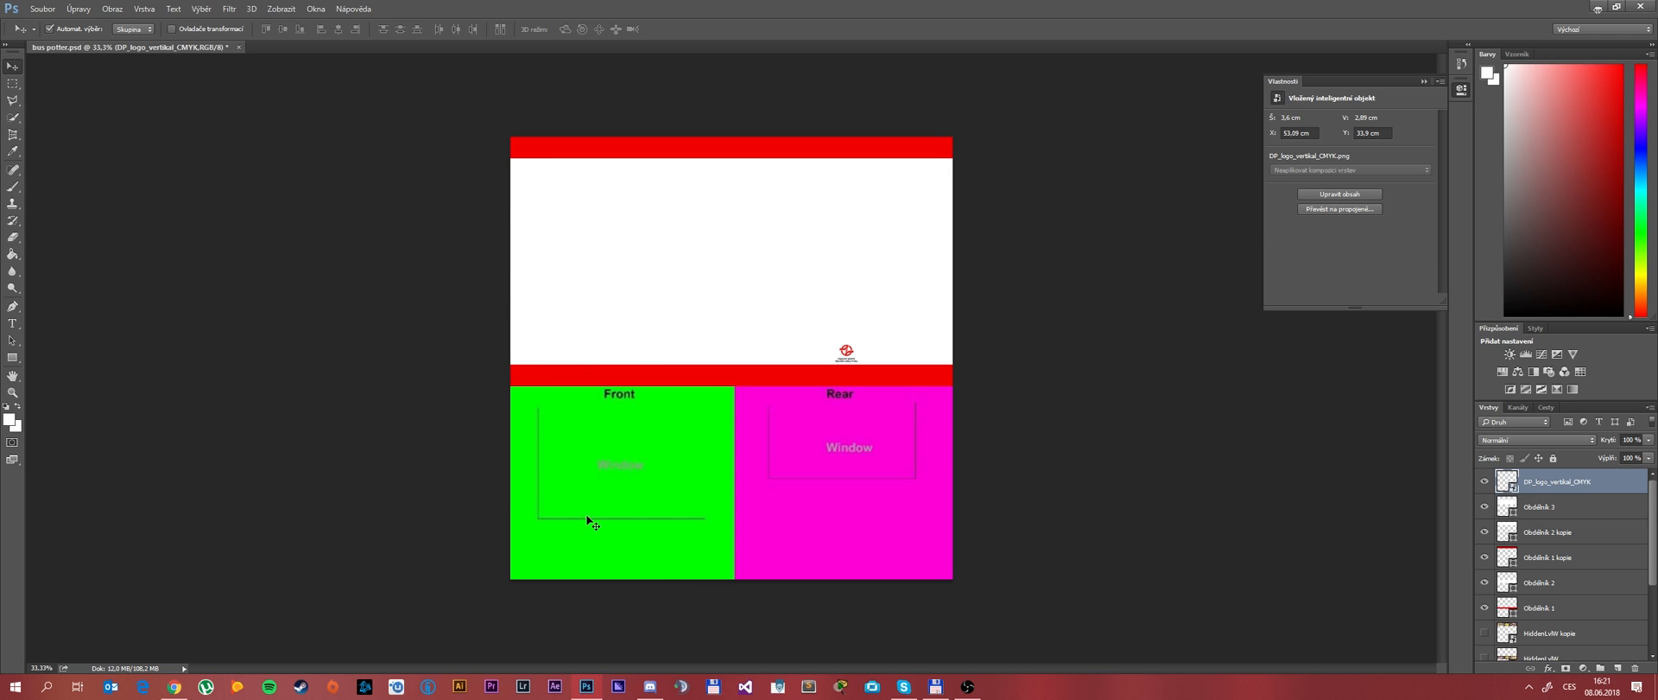
mouse_move(706, 531)
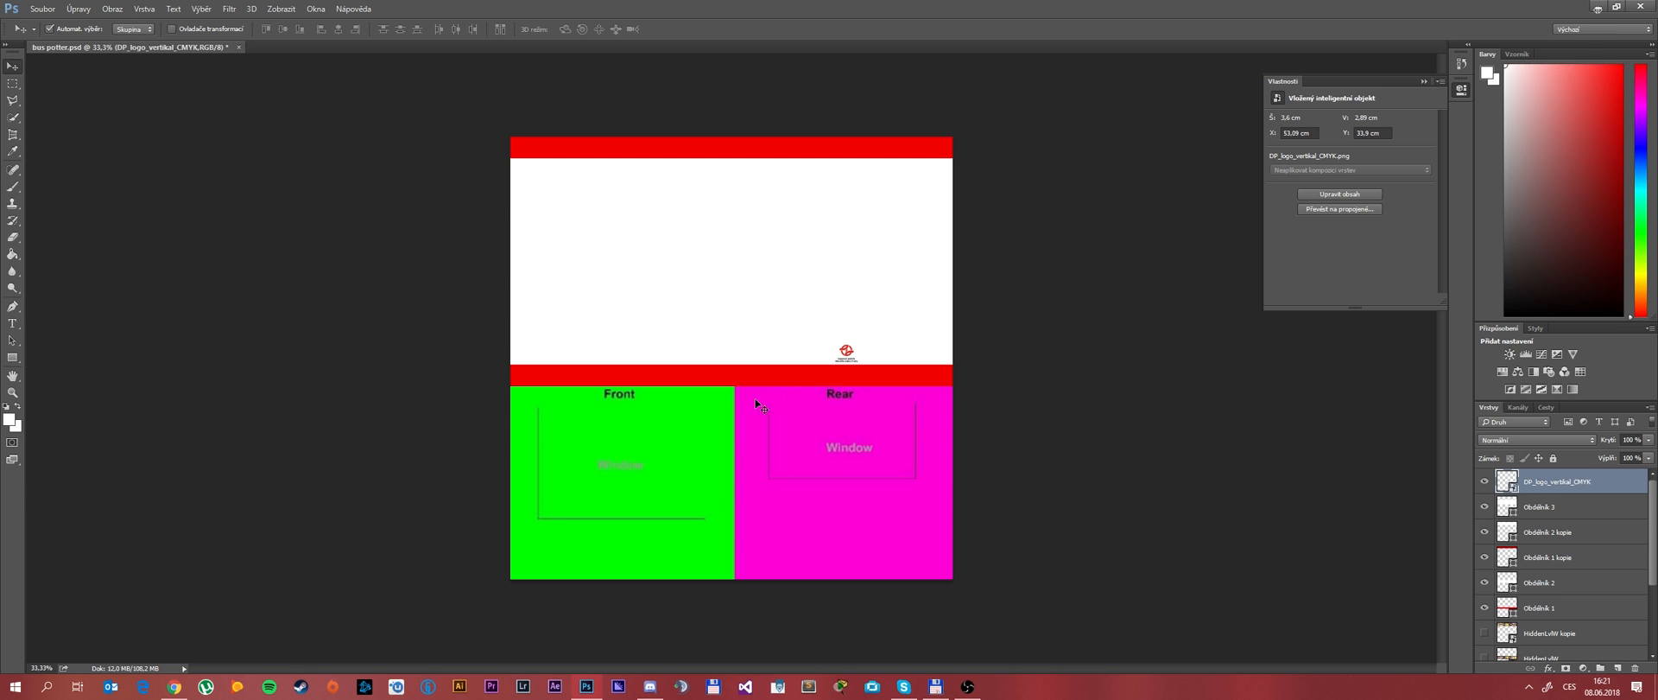
mouse_move(757, 459)
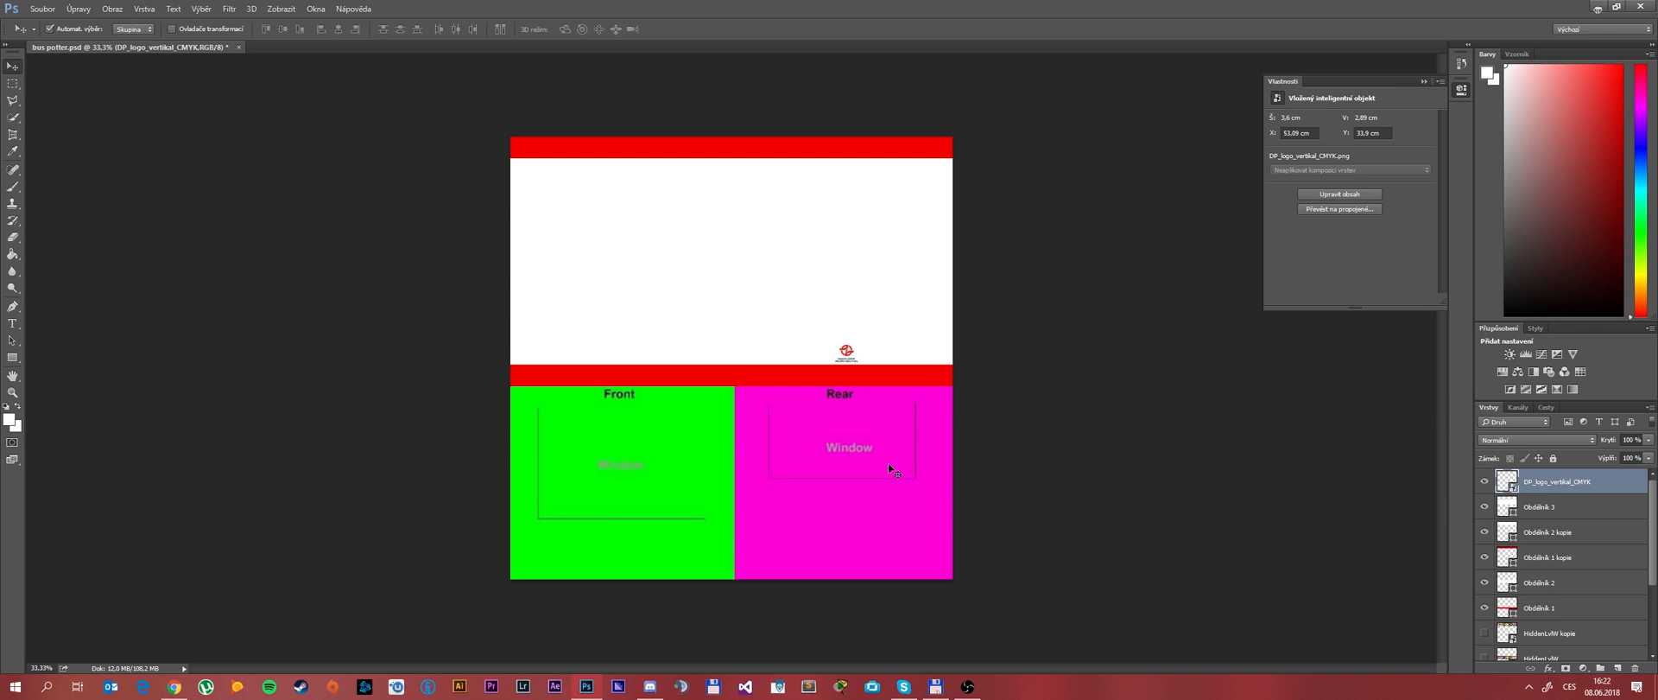
mouse_move(638, 542)
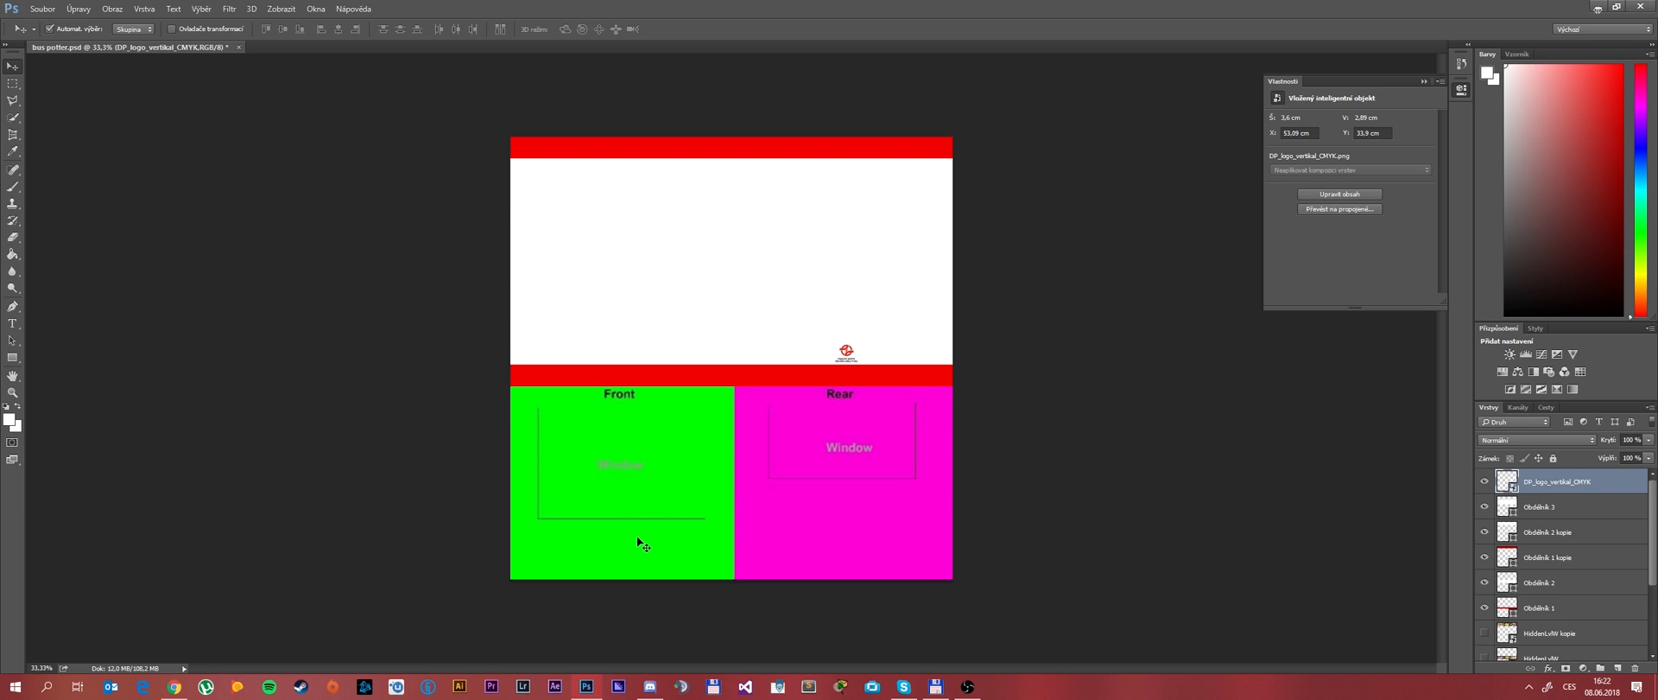
mouse_move(38, 288)
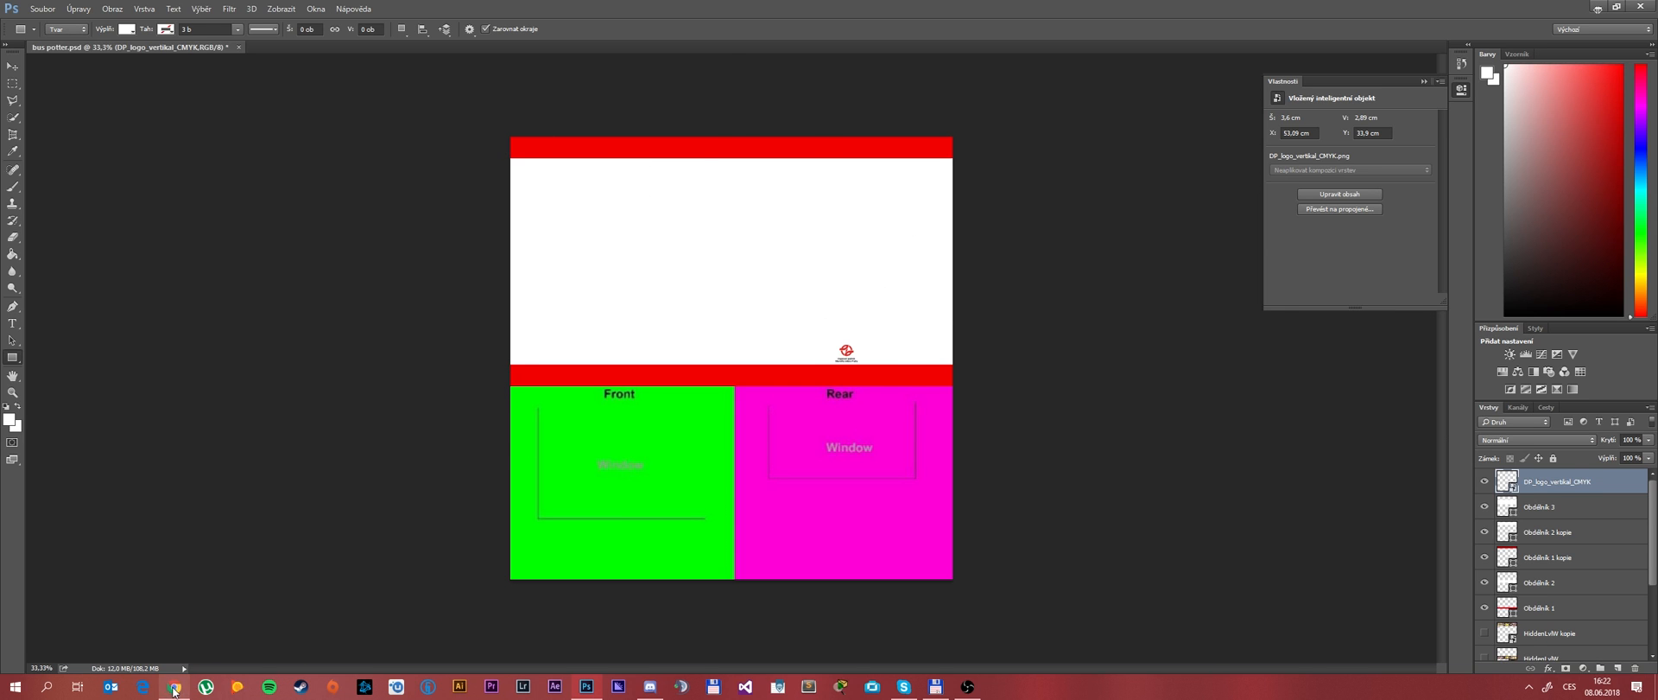
Cover the Front and Rear areas with a white rectangle and add a black band below the red stripe.
left_click(173, 685)
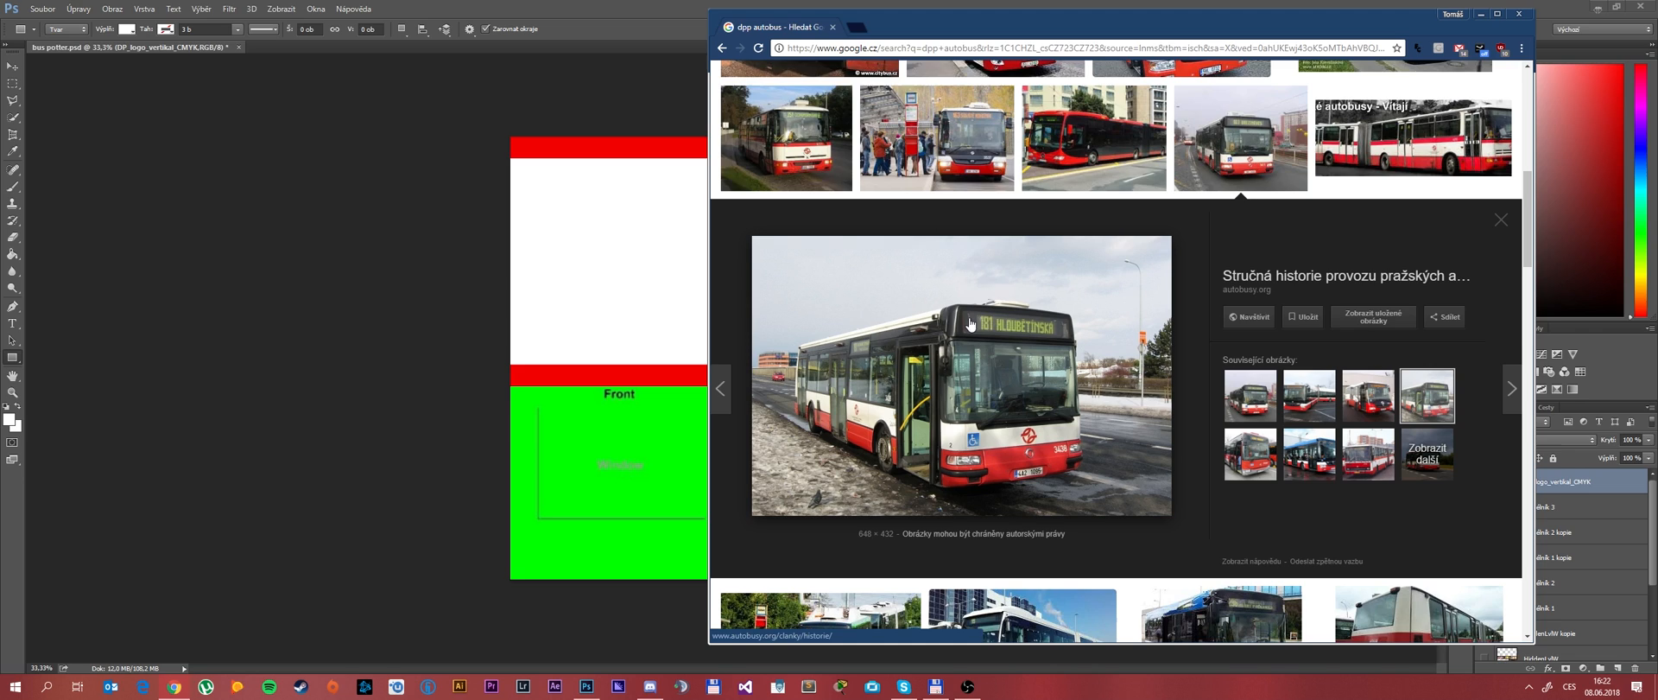
mouse_move(952, 303)
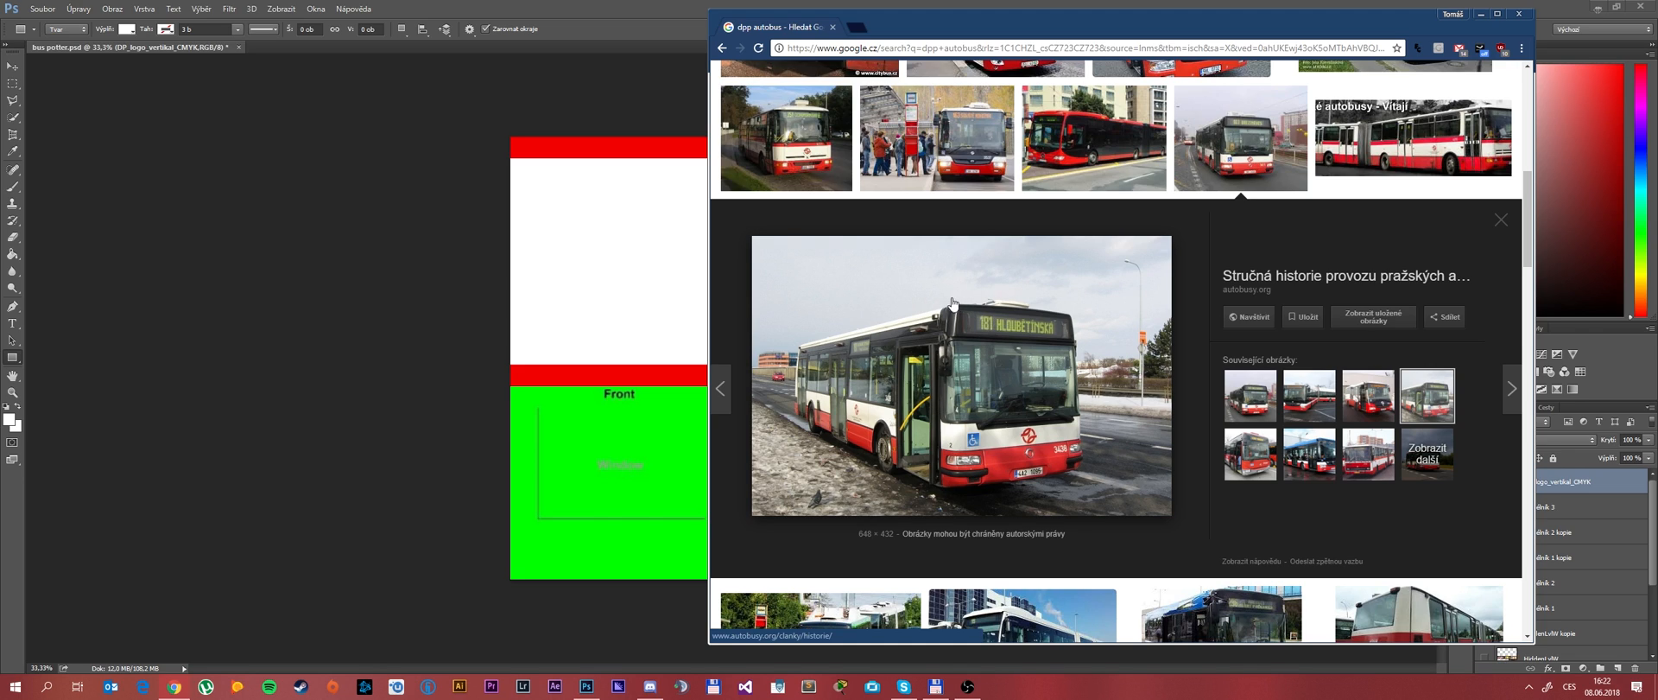
mouse_move(1083, 348)
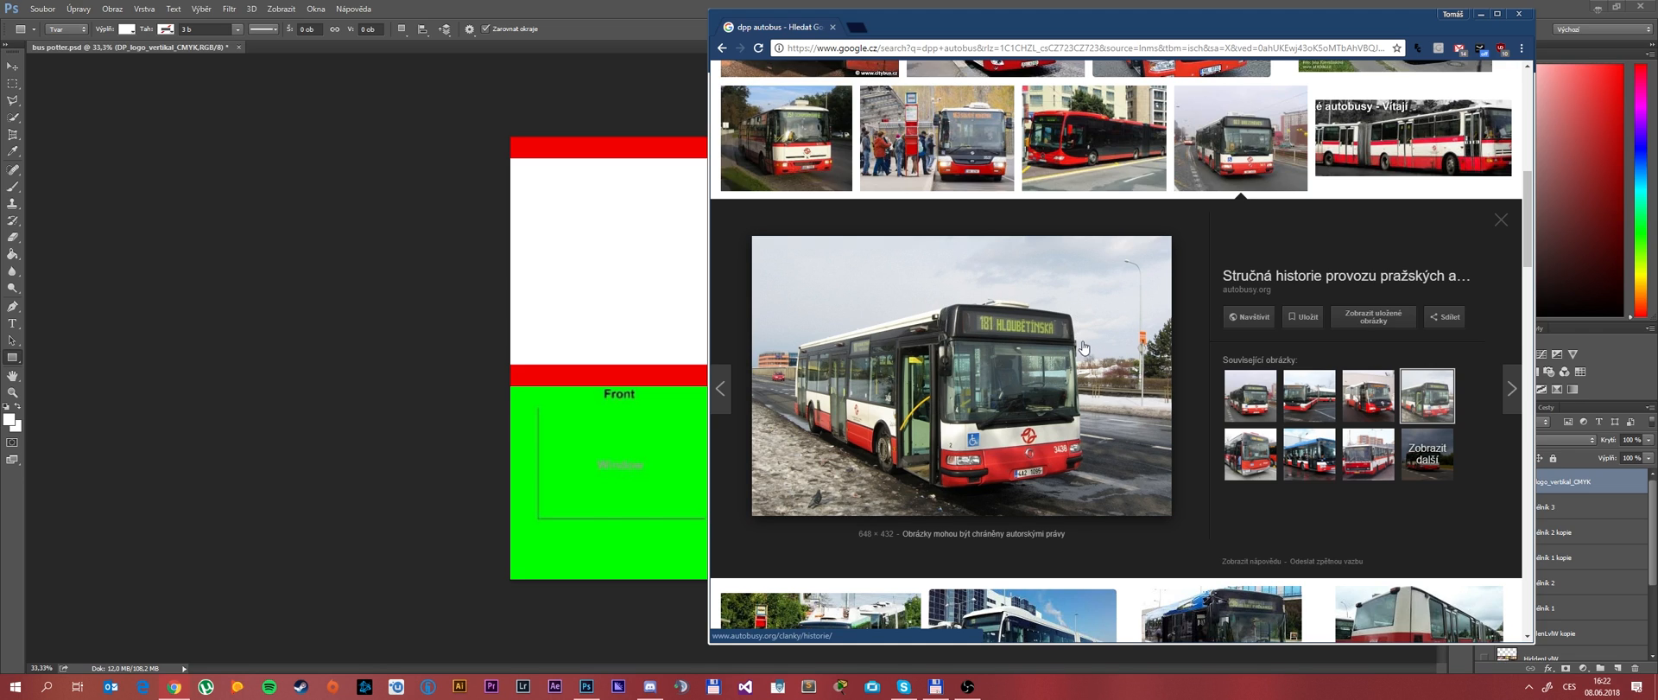
left_click(1519, 14)
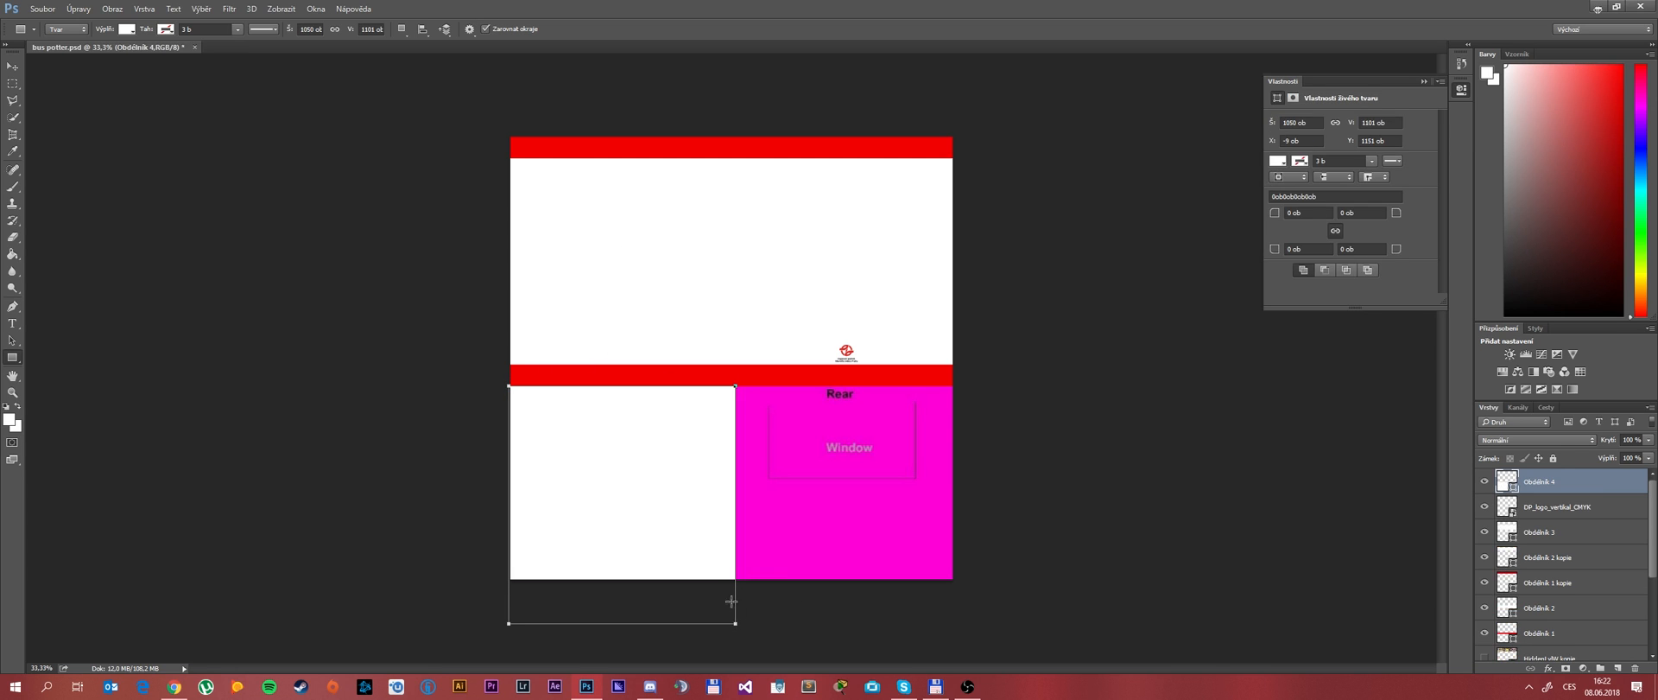
mouse_move(506, 394)
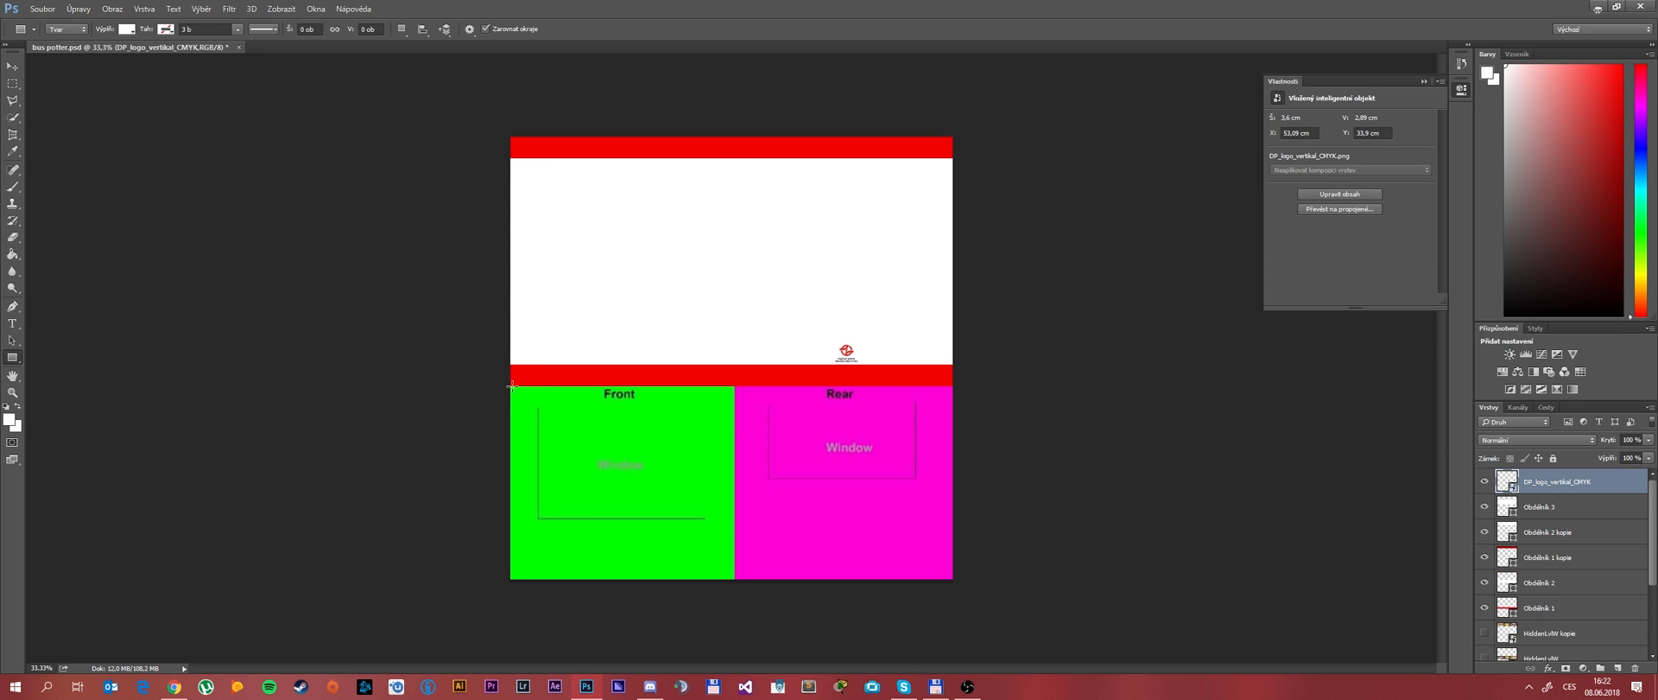
left_click_drag(511, 384, 951, 600)
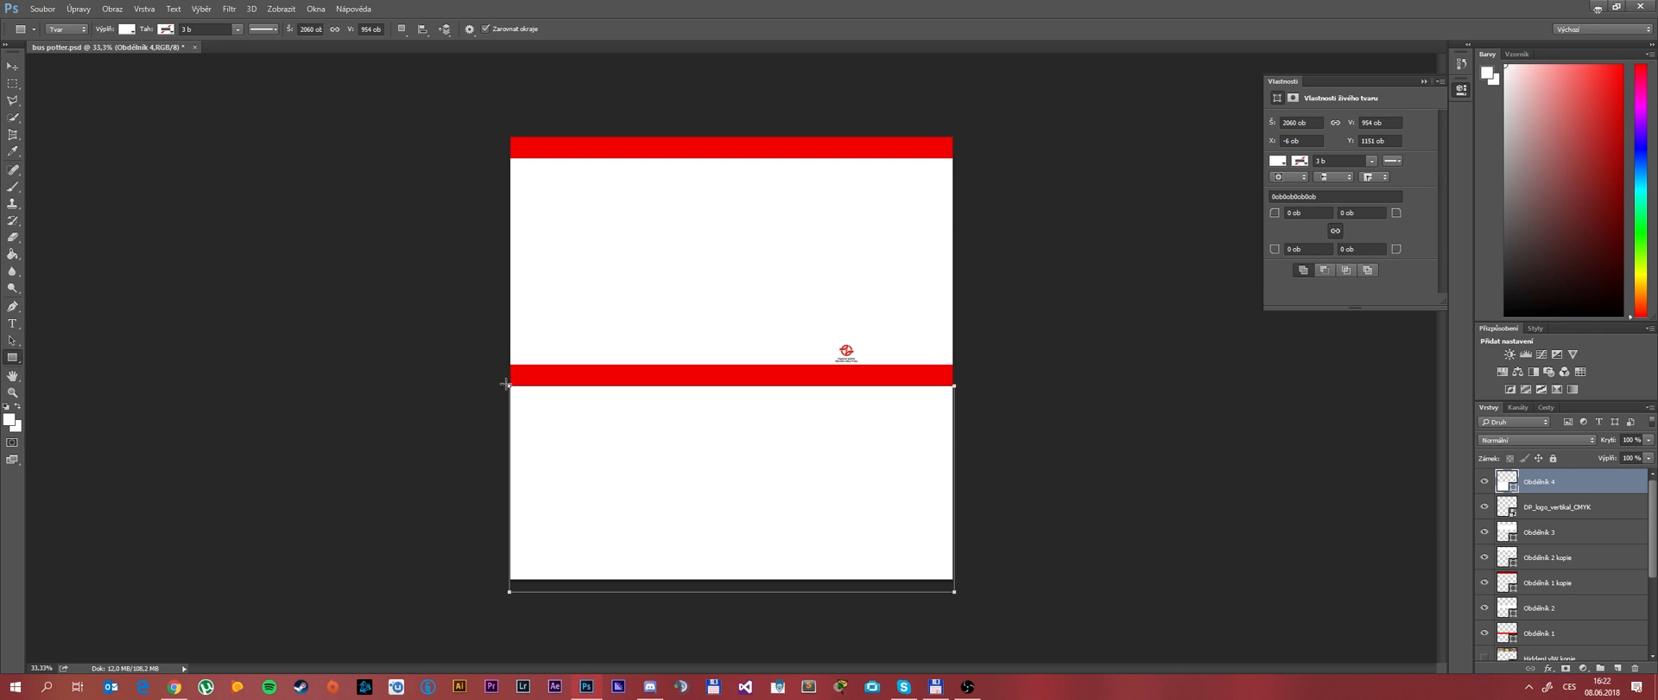
left_click_drag(508, 383, 952, 412)
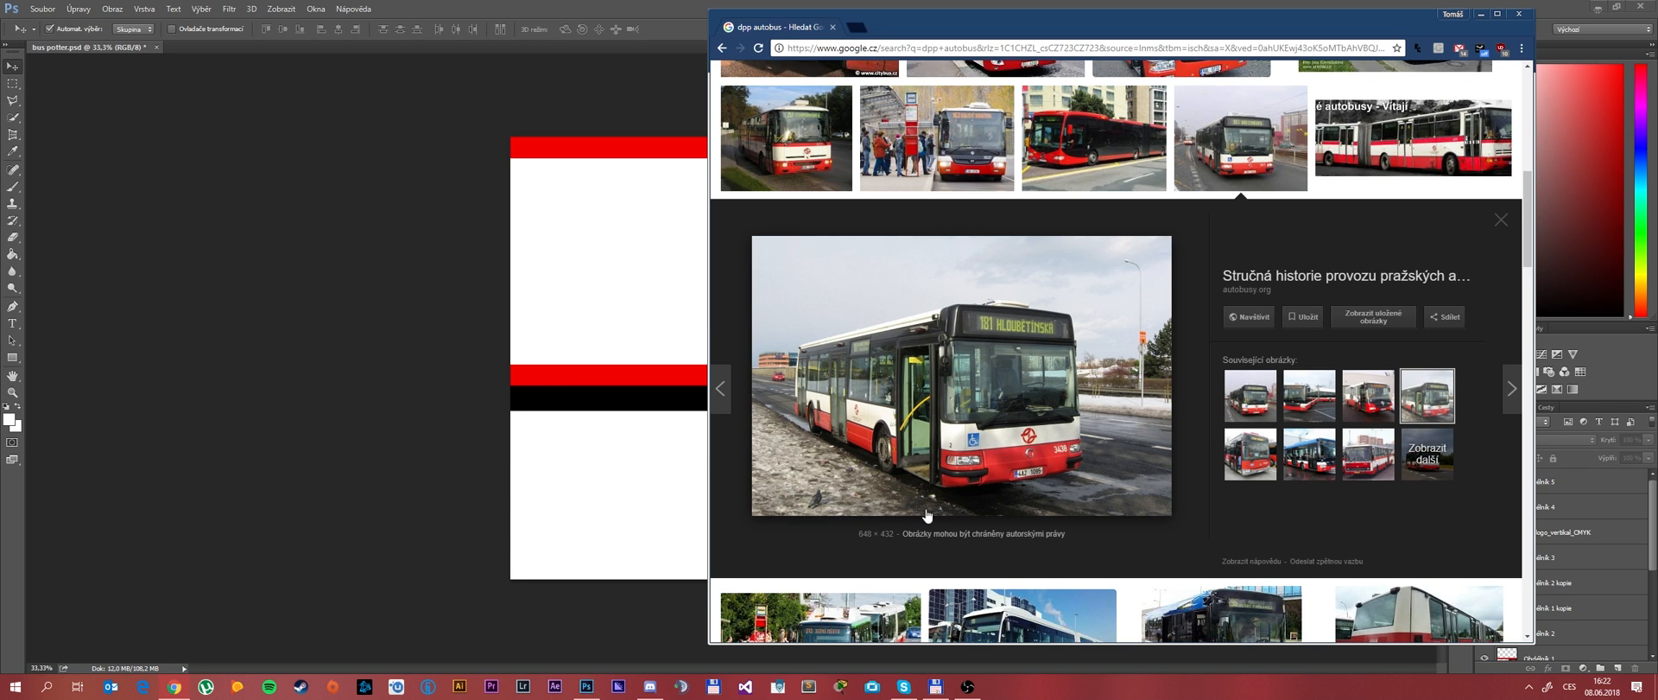
mouse_move(958, 507)
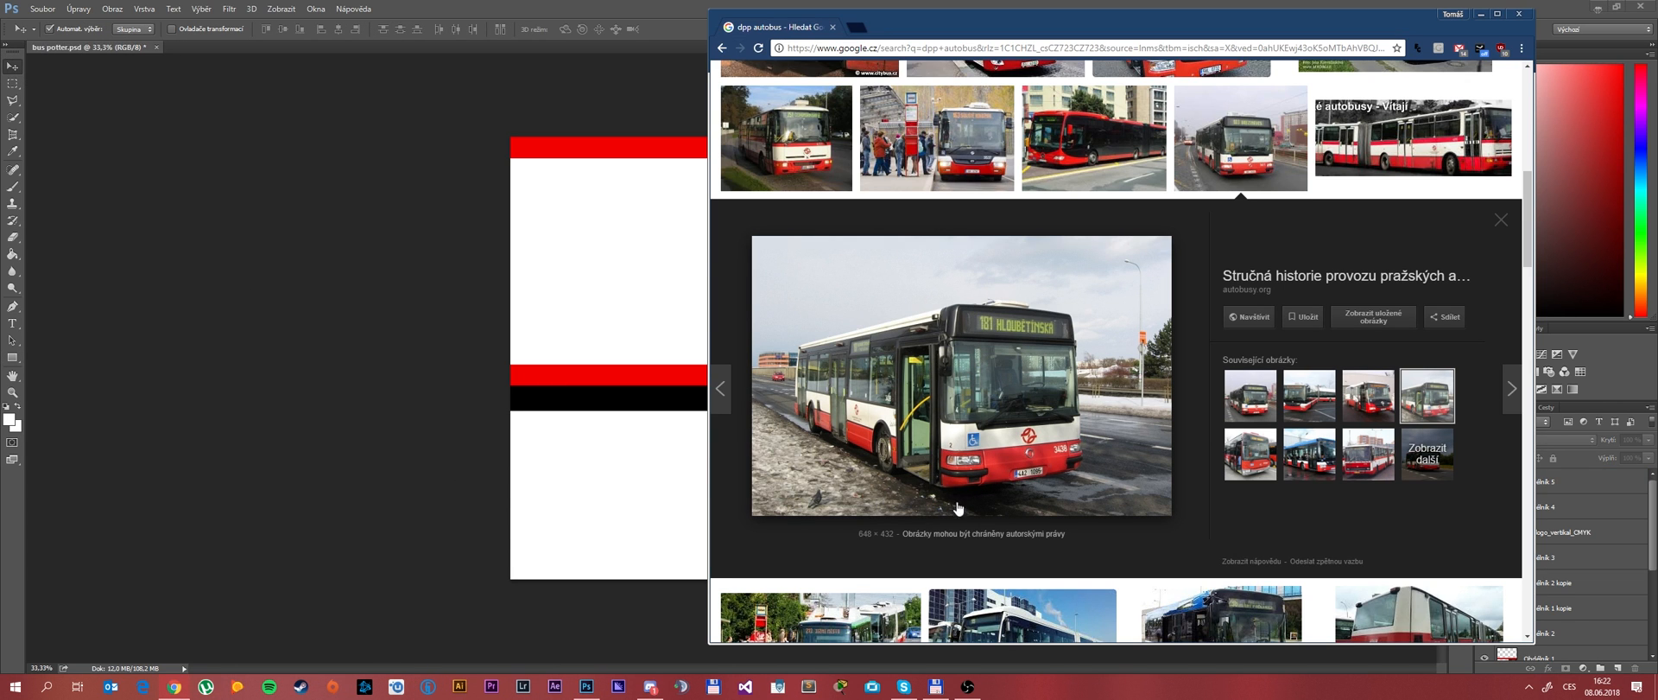
Draw a red band along the template's bottom edge, then review the DPP bus reference photo.
left_click(1520, 14)
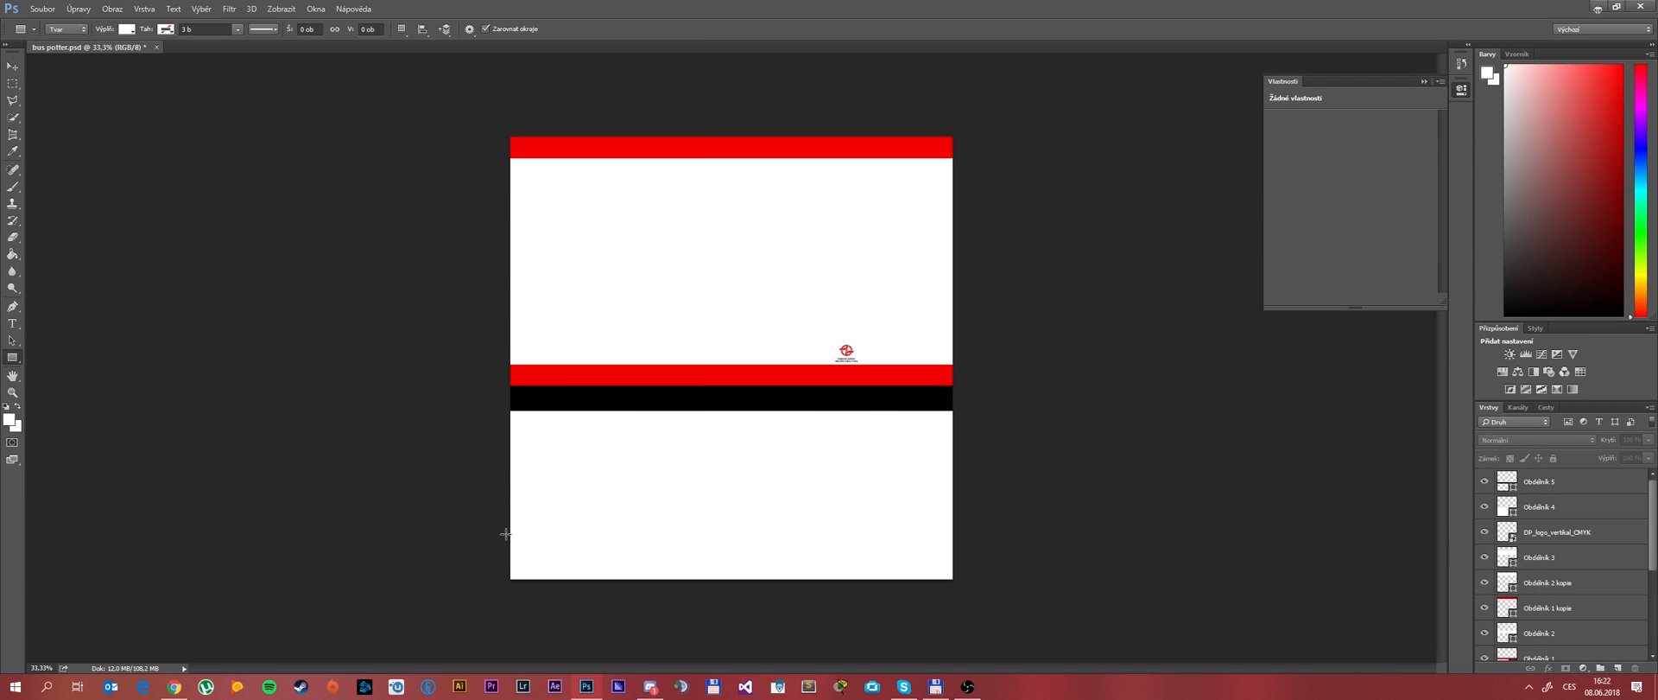
left_click_drag(510, 539, 955, 585)
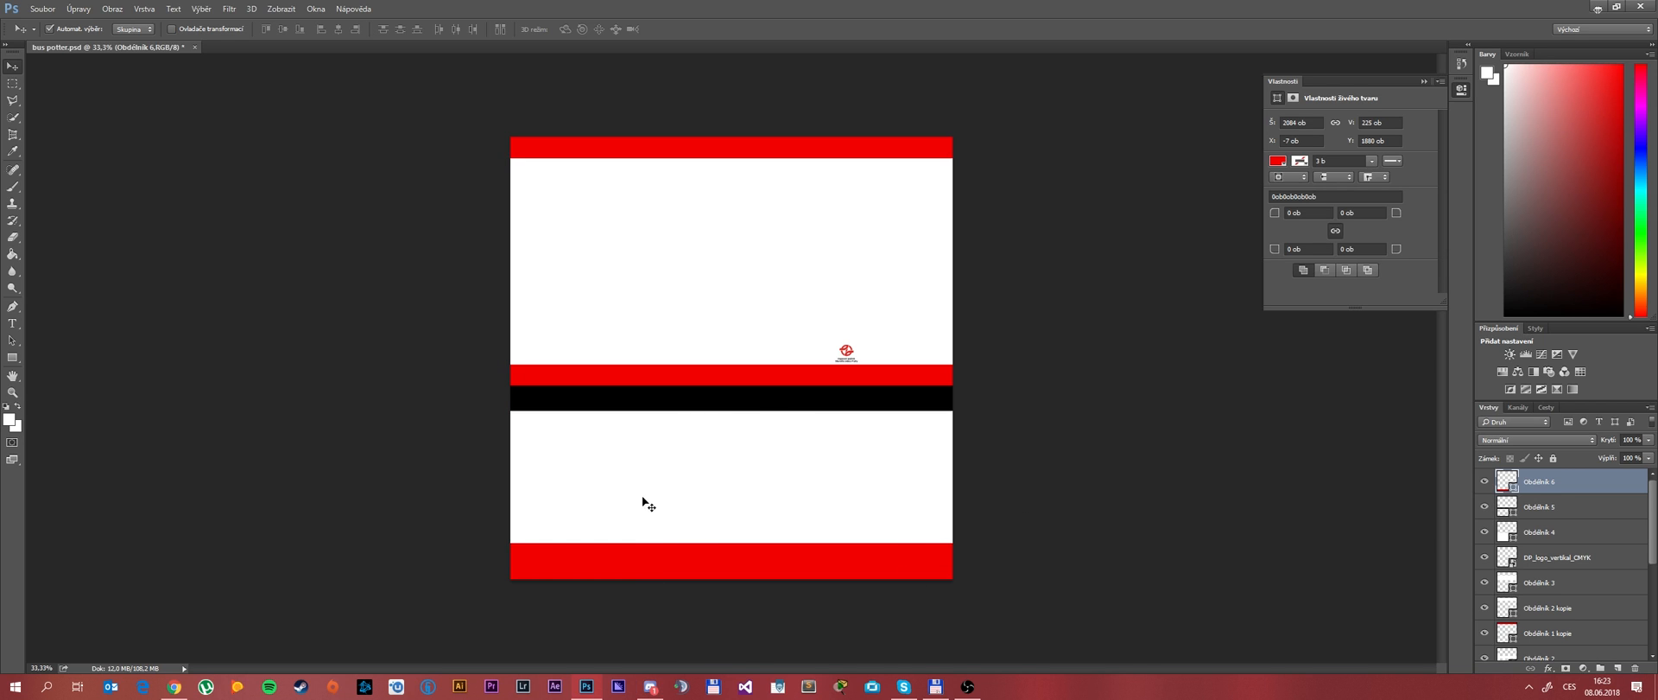
mouse_move(630, 529)
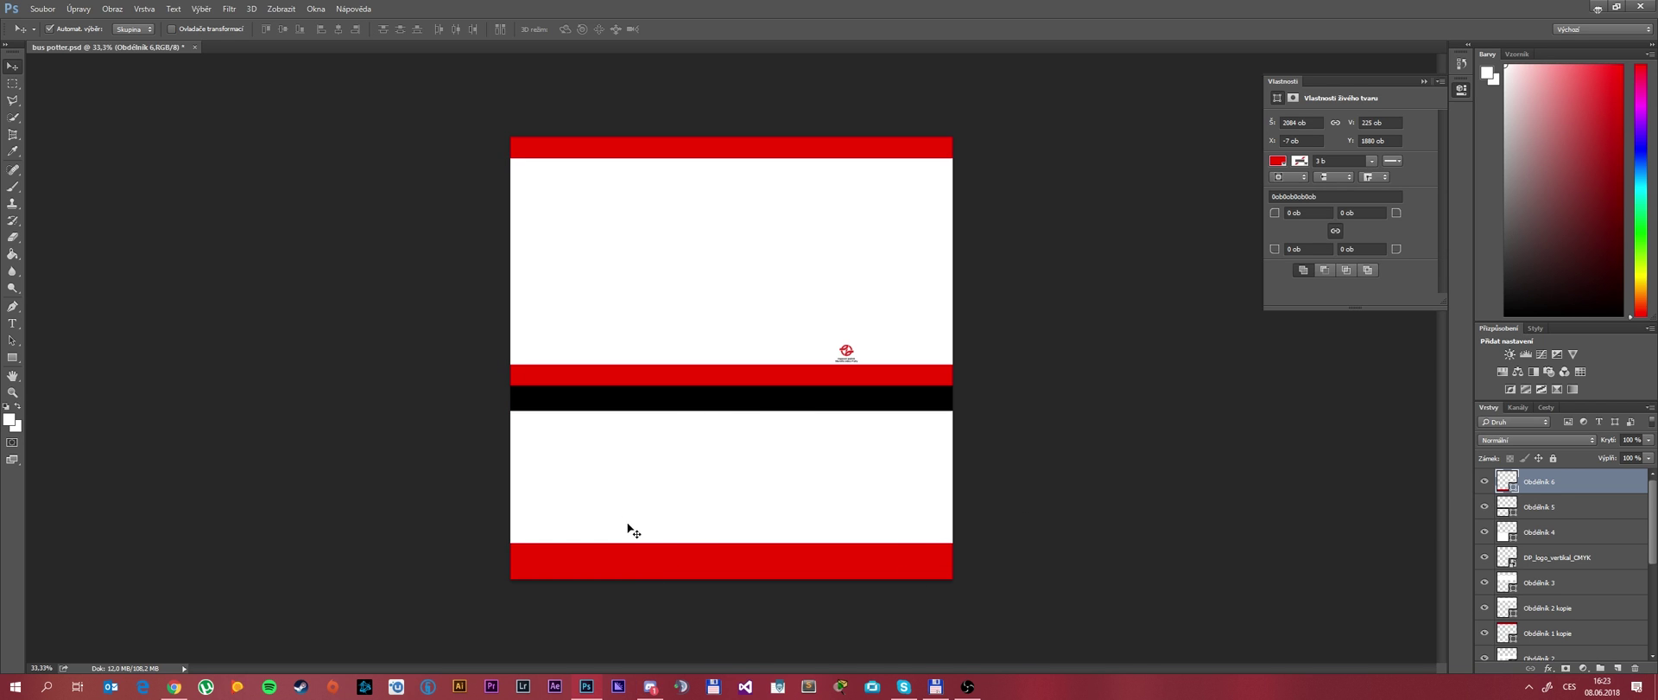
mouse_move(735, 569)
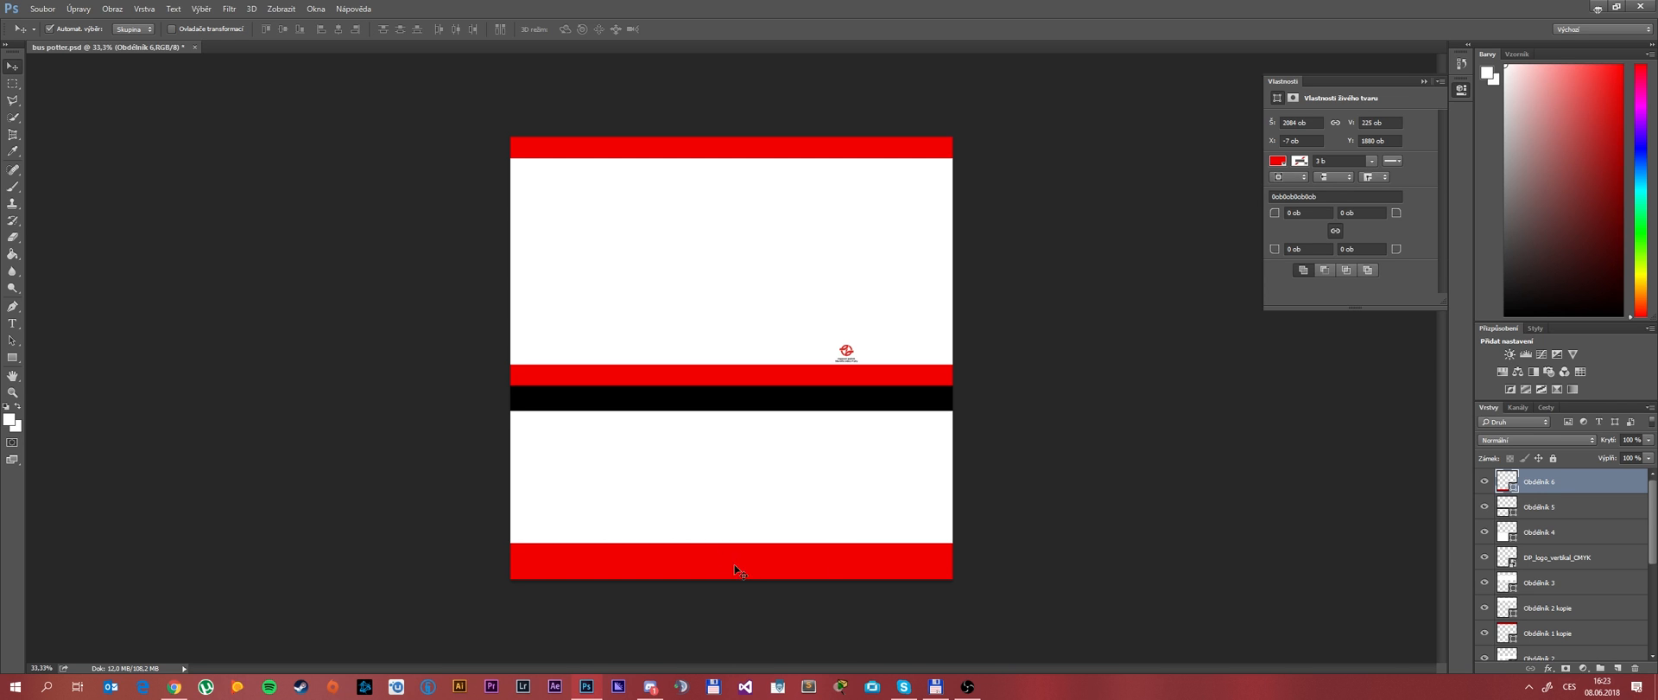
scroll("down", 3)
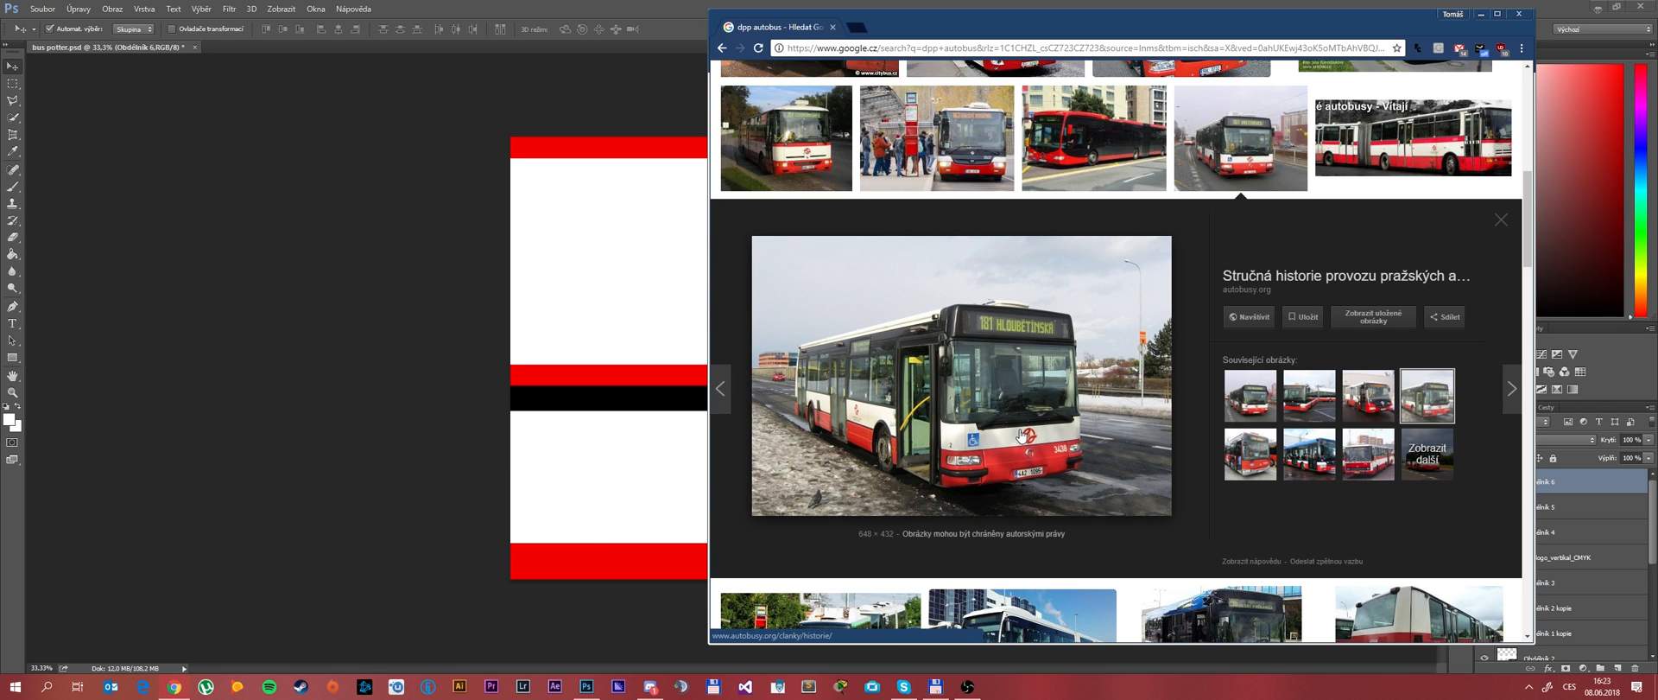
mouse_move(1023, 455)
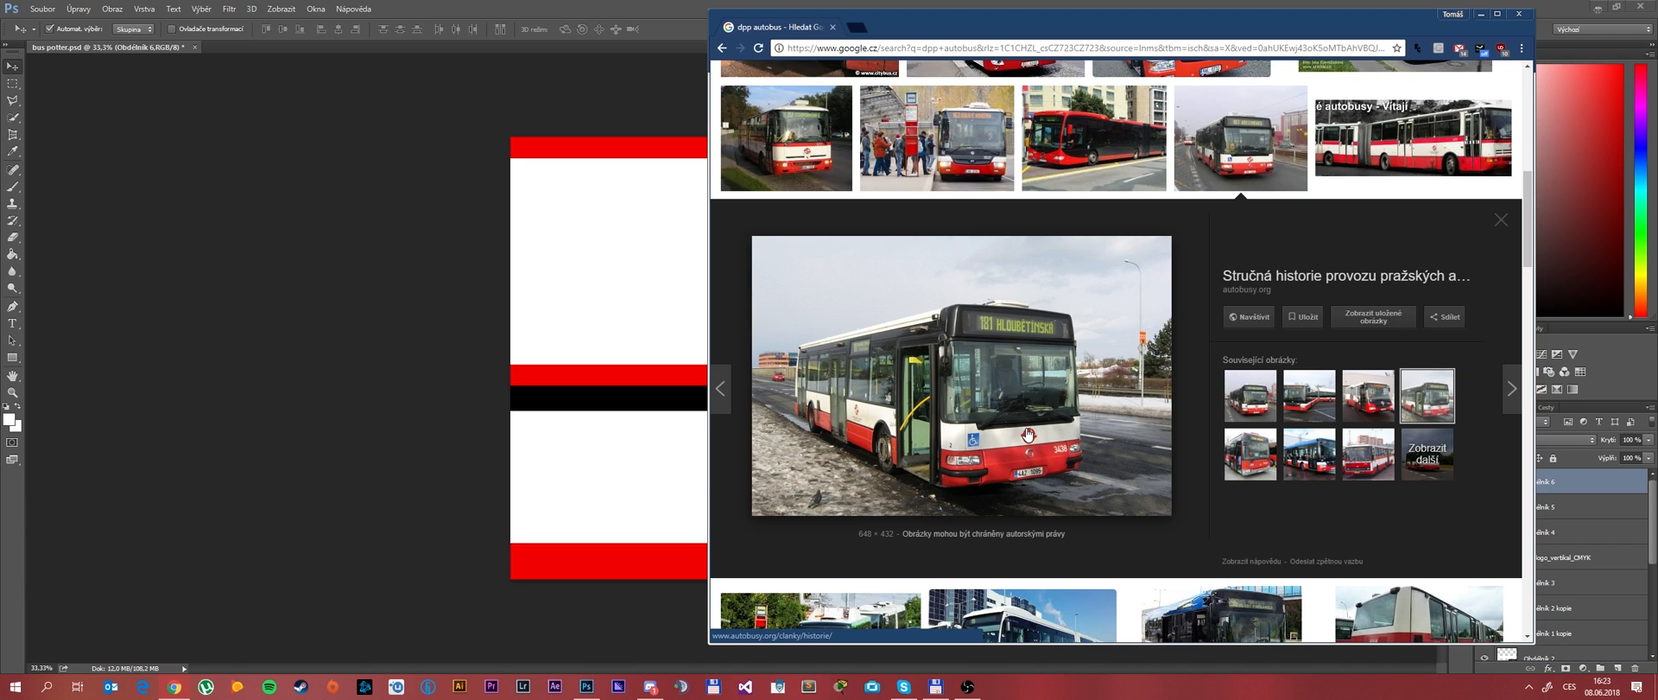
Duplicate the DP_logo_vertikal_CMYK layer with Duplicate Layer and confirm.
left_click(1521, 14)
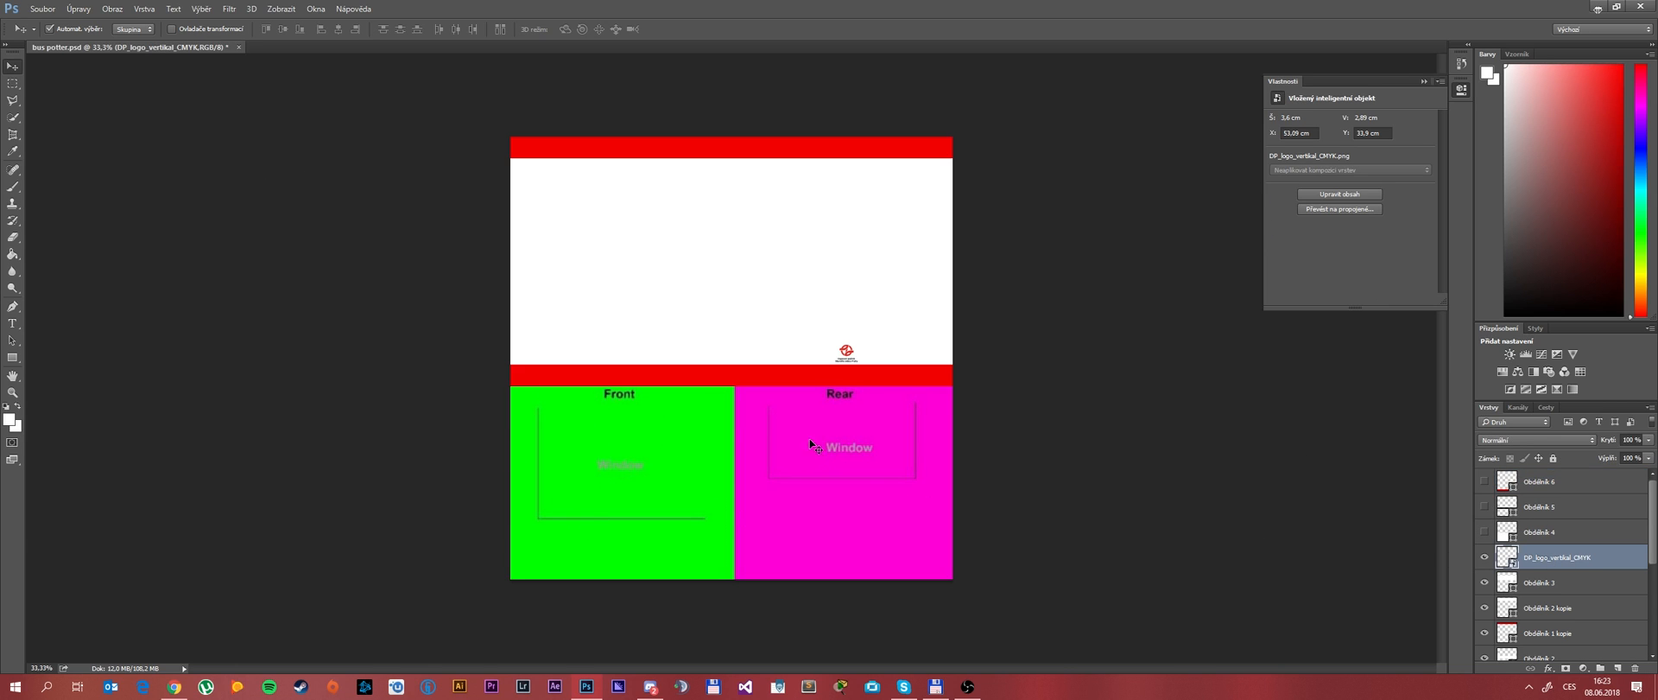
mouse_move(1102, 458)
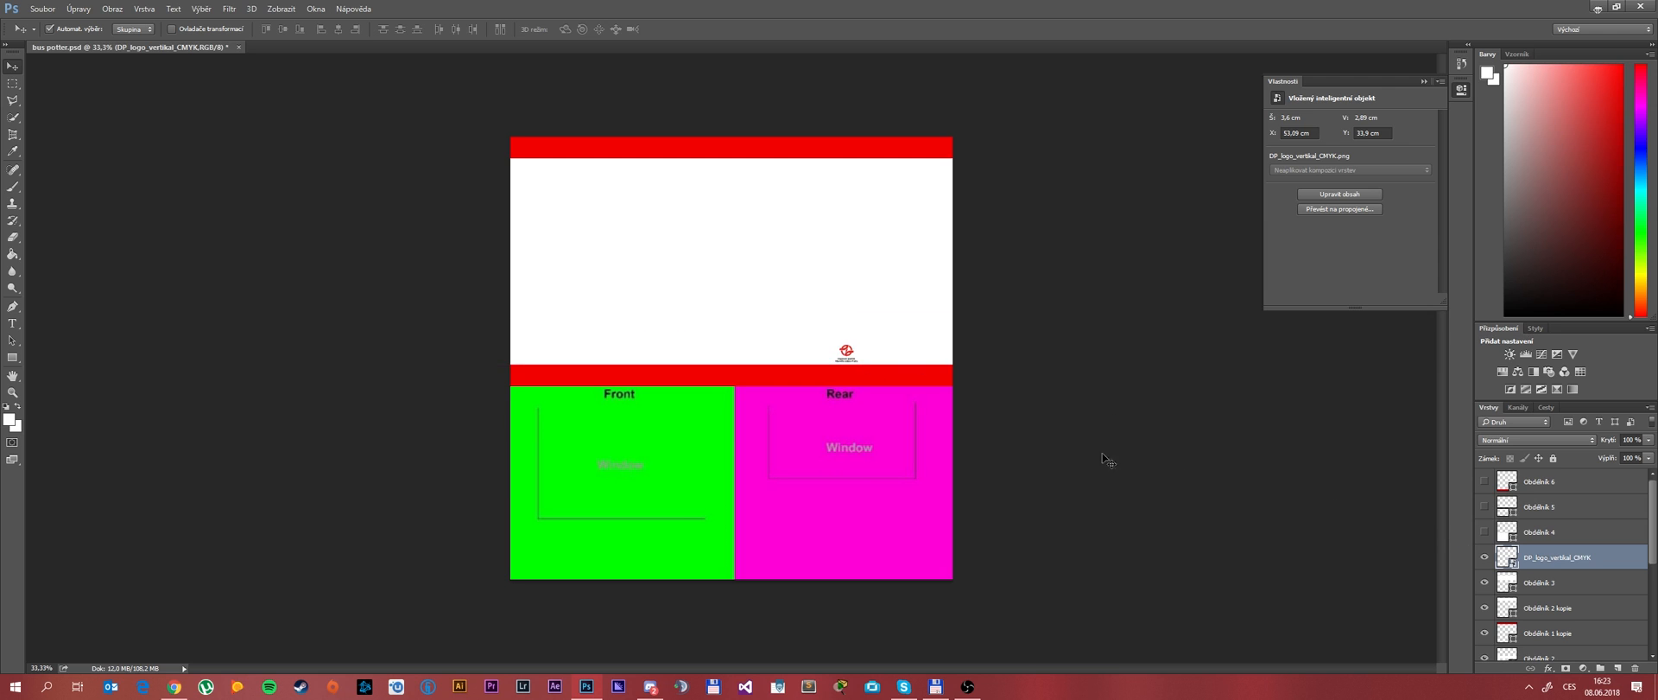
right_click(1556, 556)
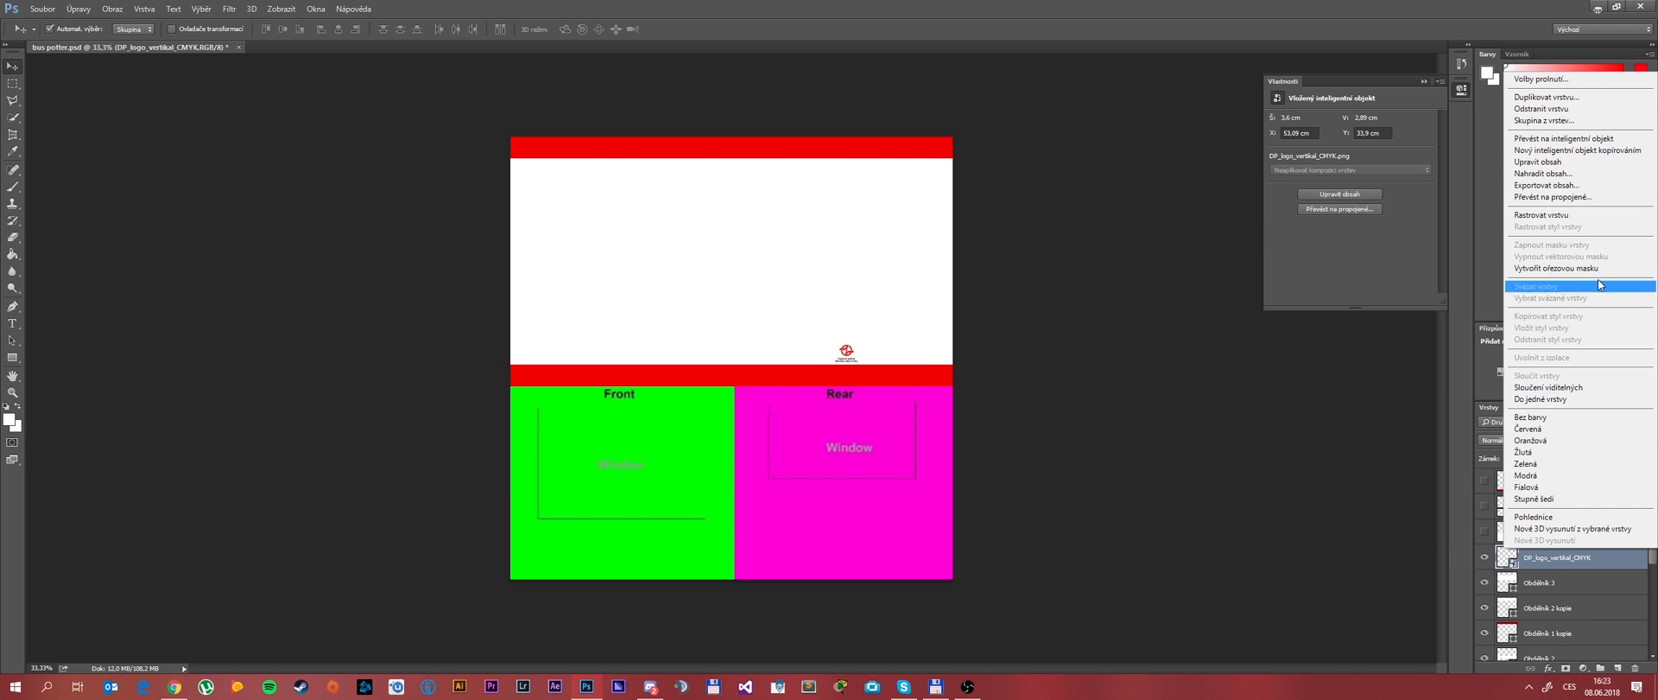
mouse_move(1576, 355)
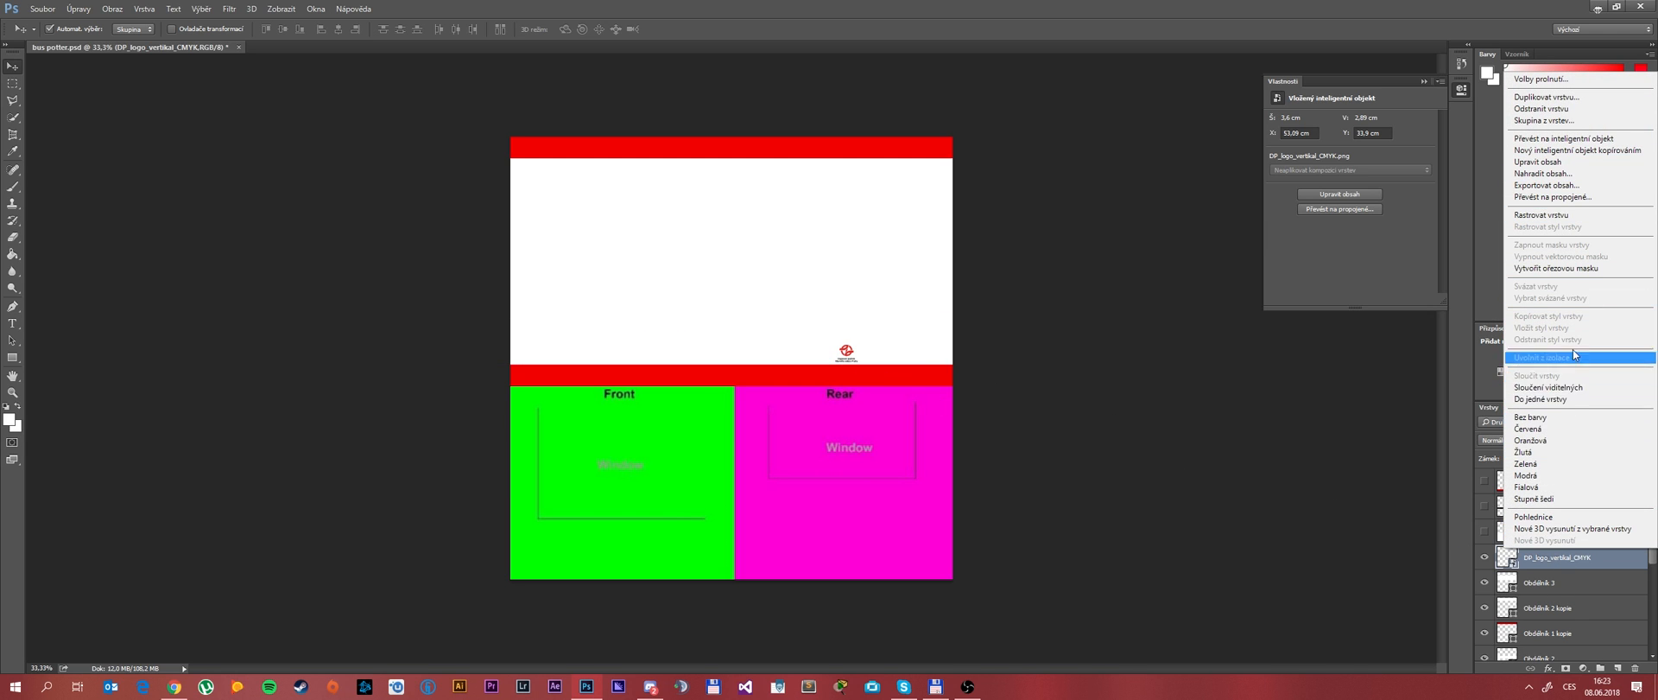
left_click(1547, 96)
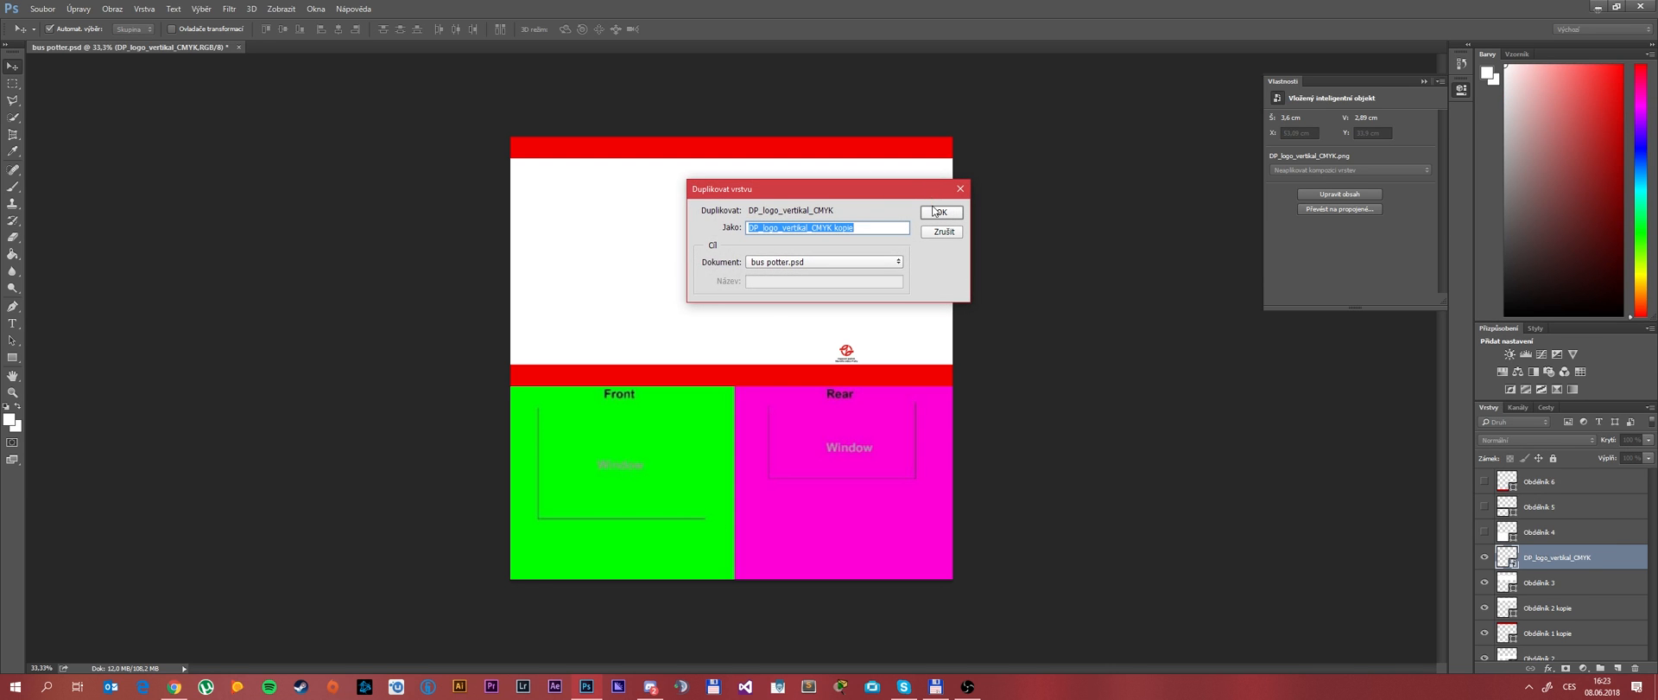
left_click(942, 213)
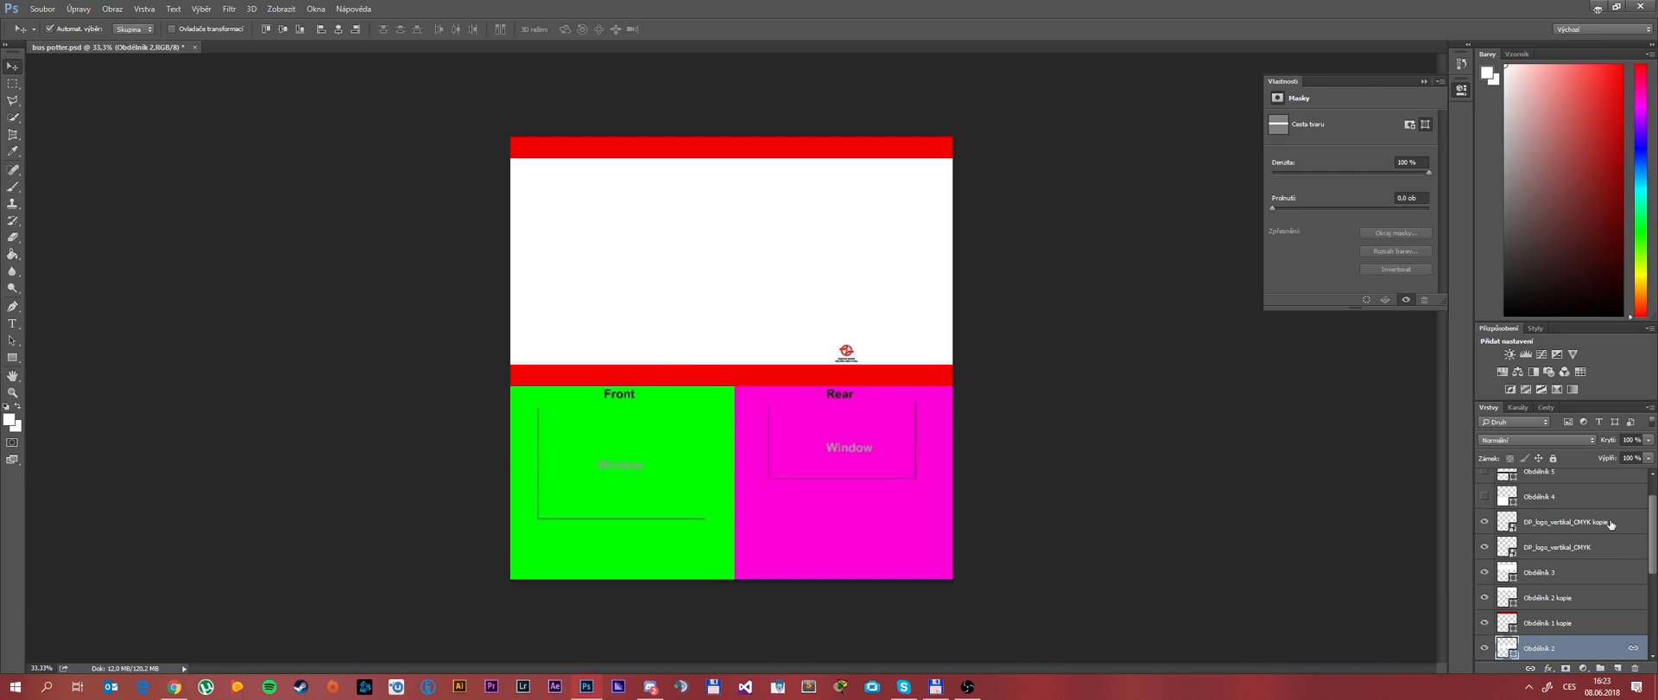
Select the DPP logo copy layer to position it in the lower white section.
left_click(1557, 521)
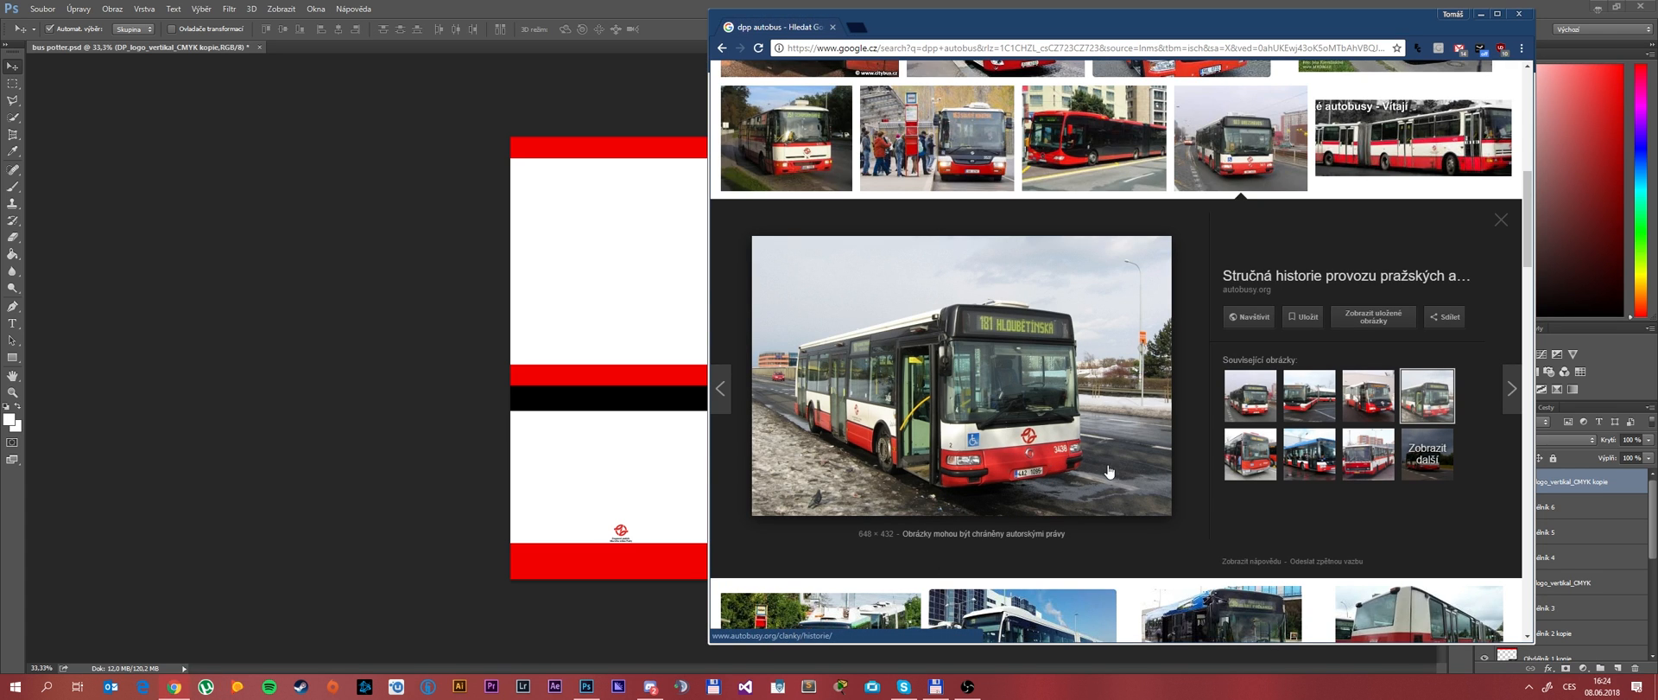
mouse_move(1067, 482)
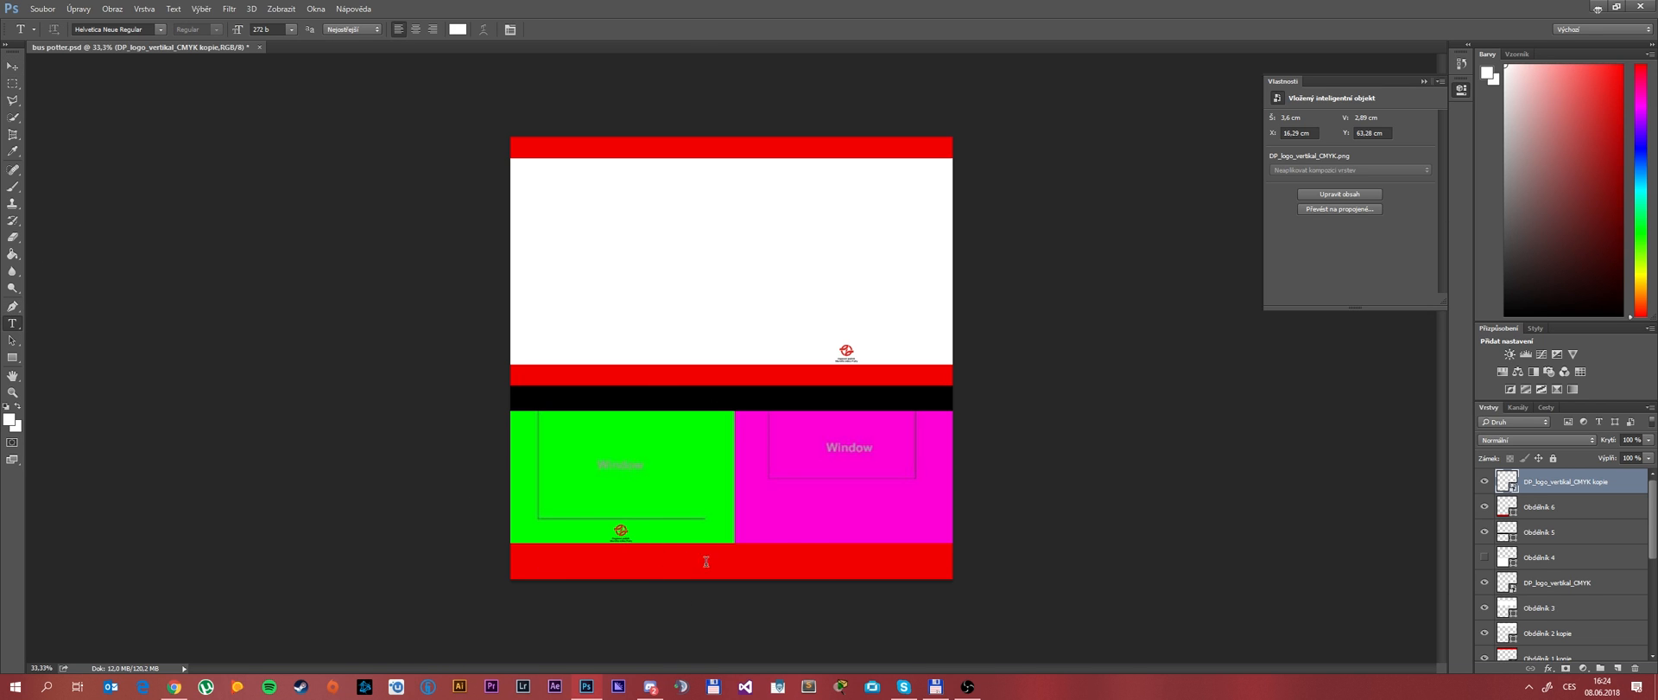
Type a small '4040' fleet number in the bottom red band.
left_click(680, 563)
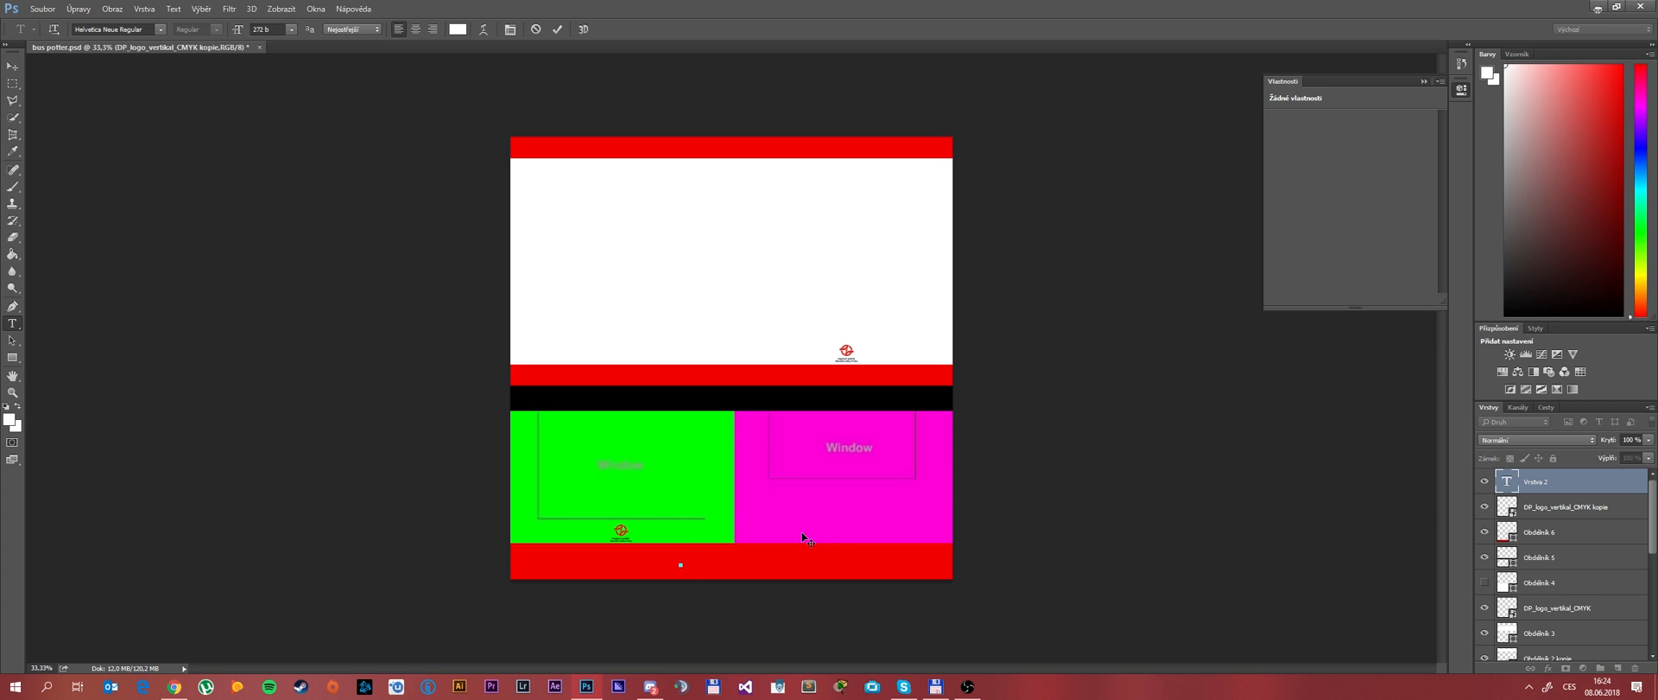
type("4040")
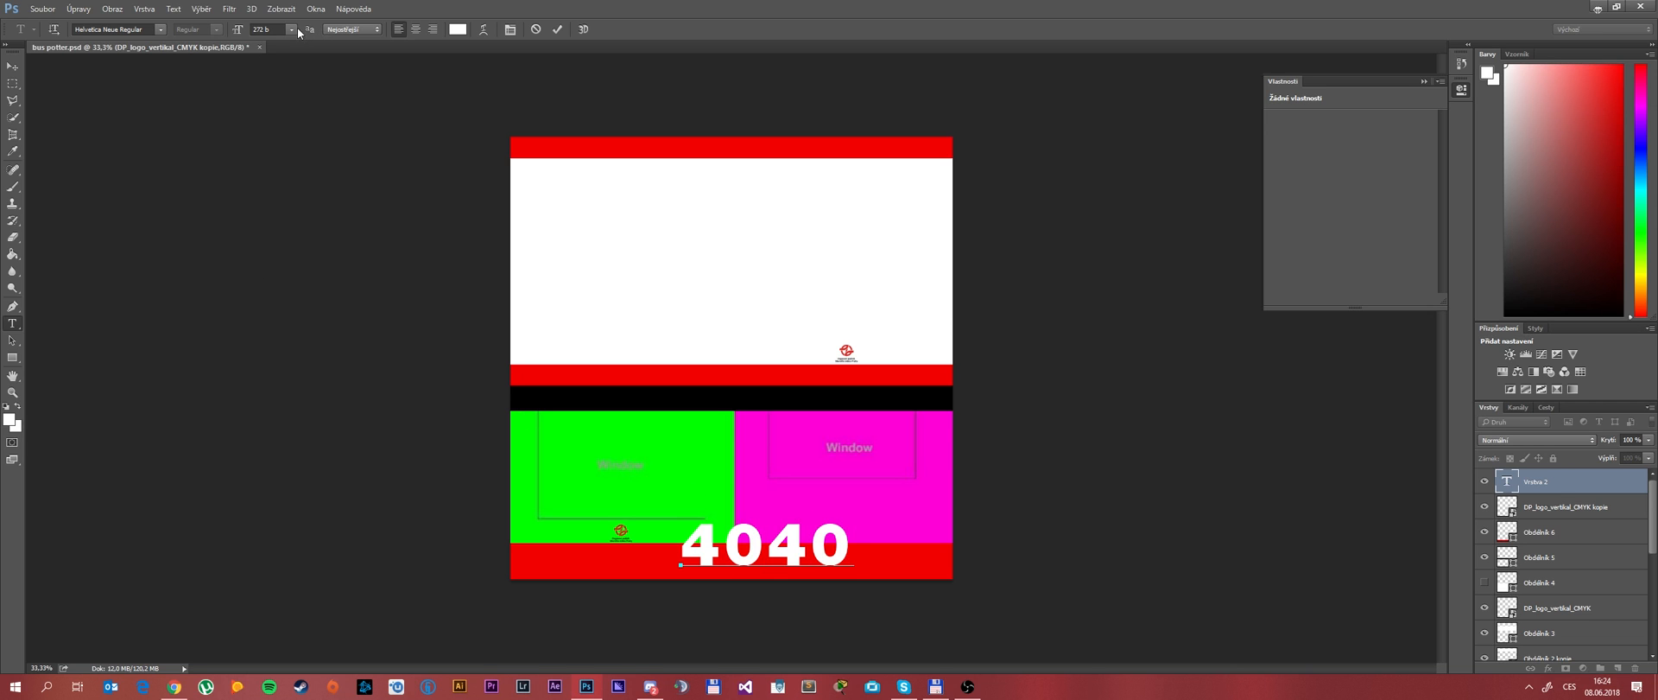
left_click(292, 30)
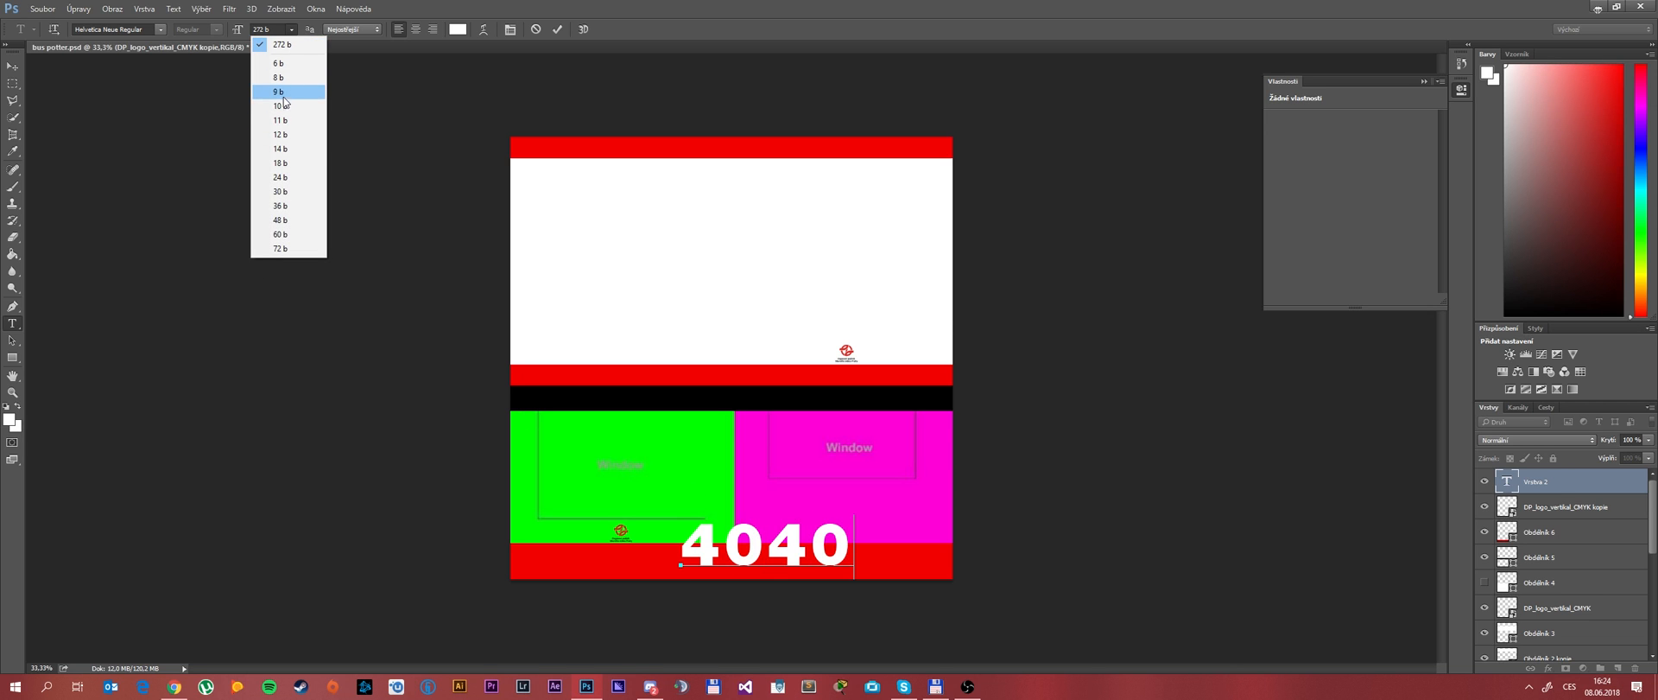
left_click(277, 108)
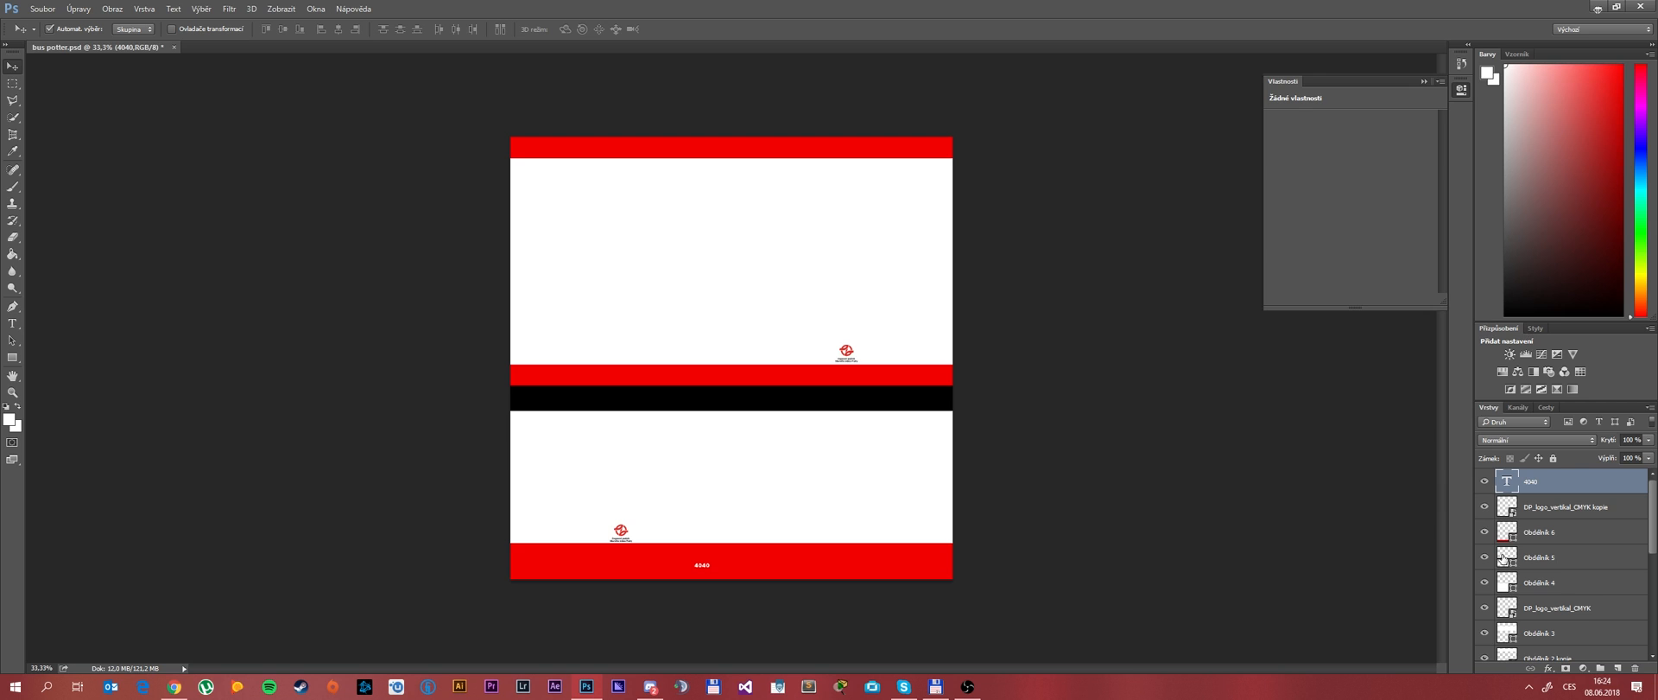
Save the Photoshop wrap design as a PNG named 'DPP' in the B18M project folder.
left_click(55, 8)
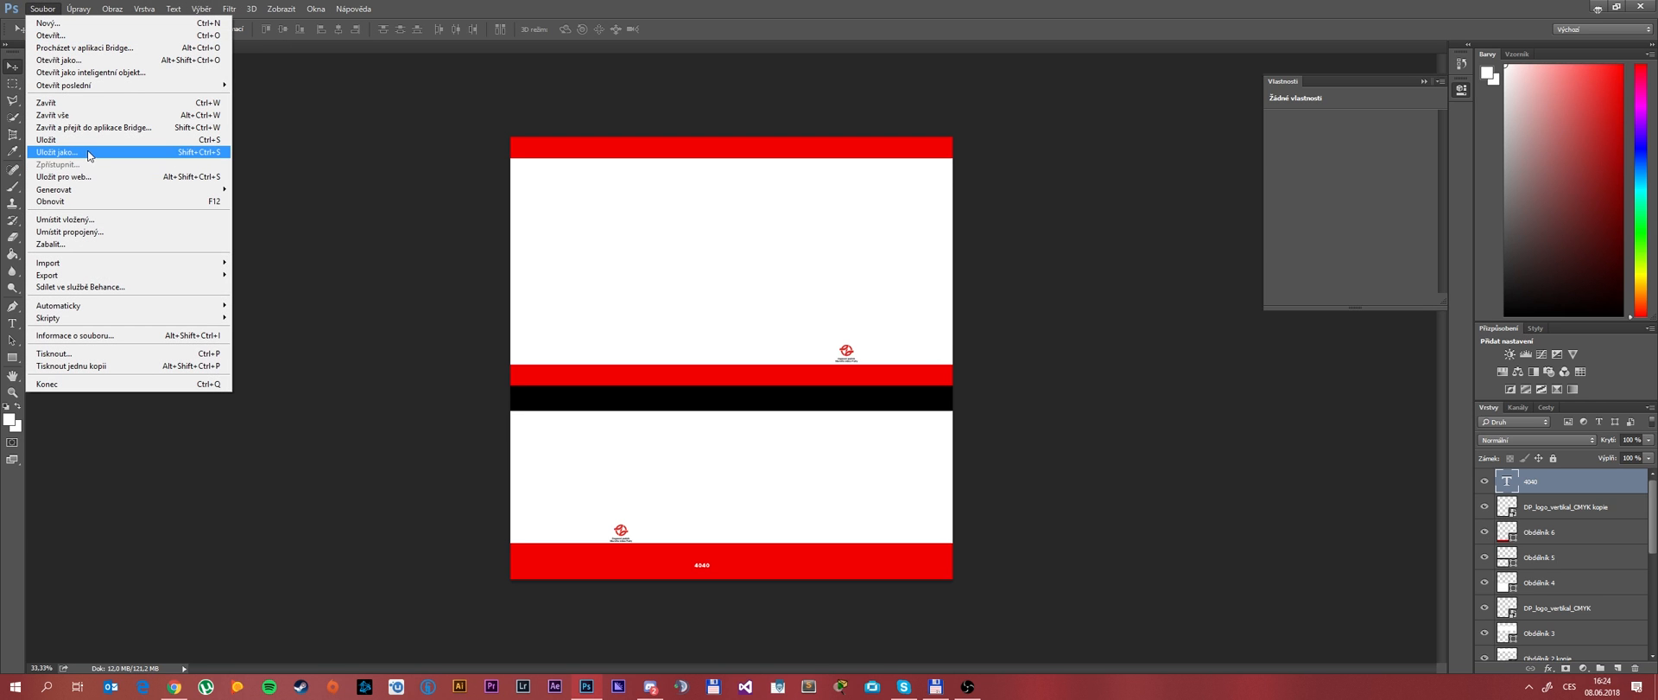
left_click(56, 152)
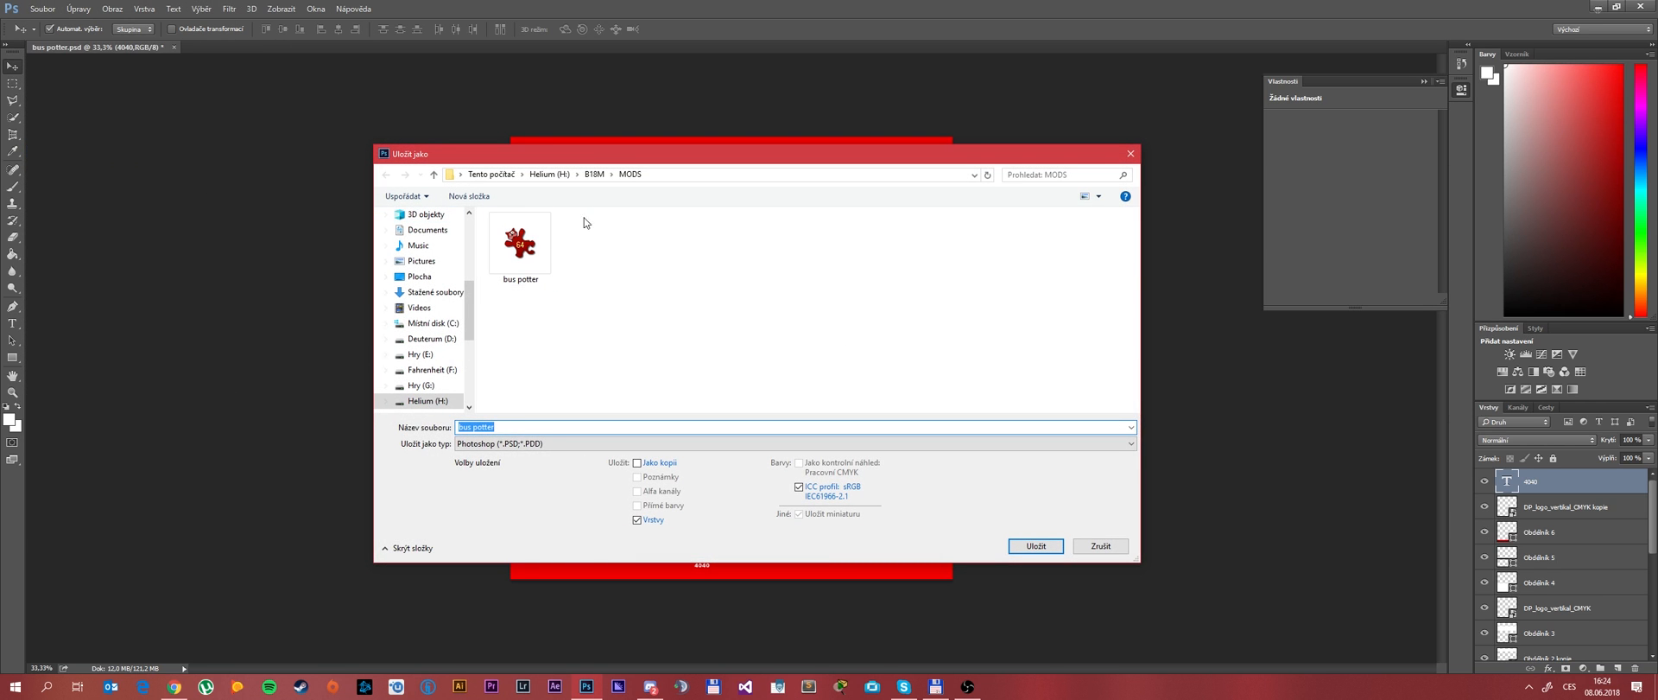
left_click(524, 444)
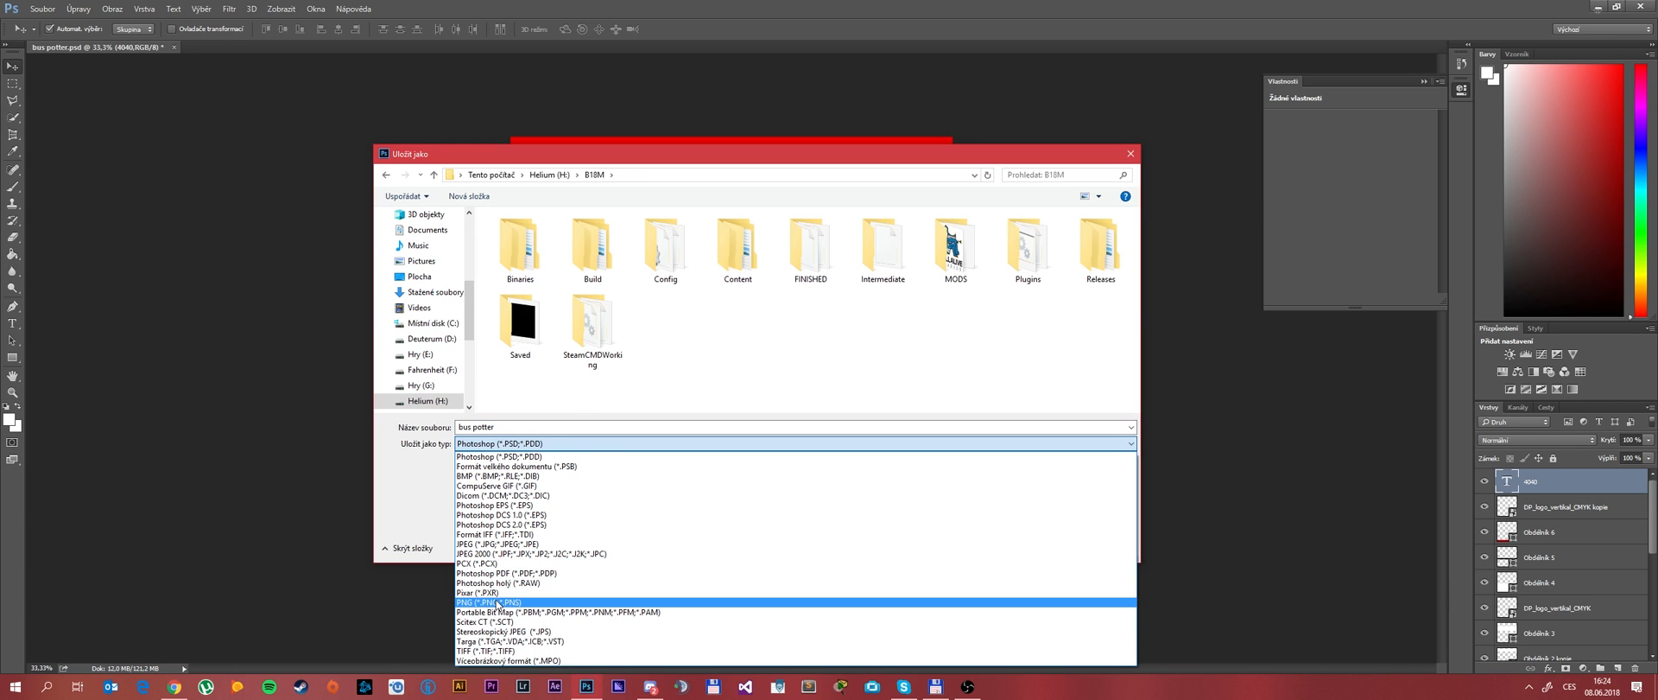
left_click(483, 609)
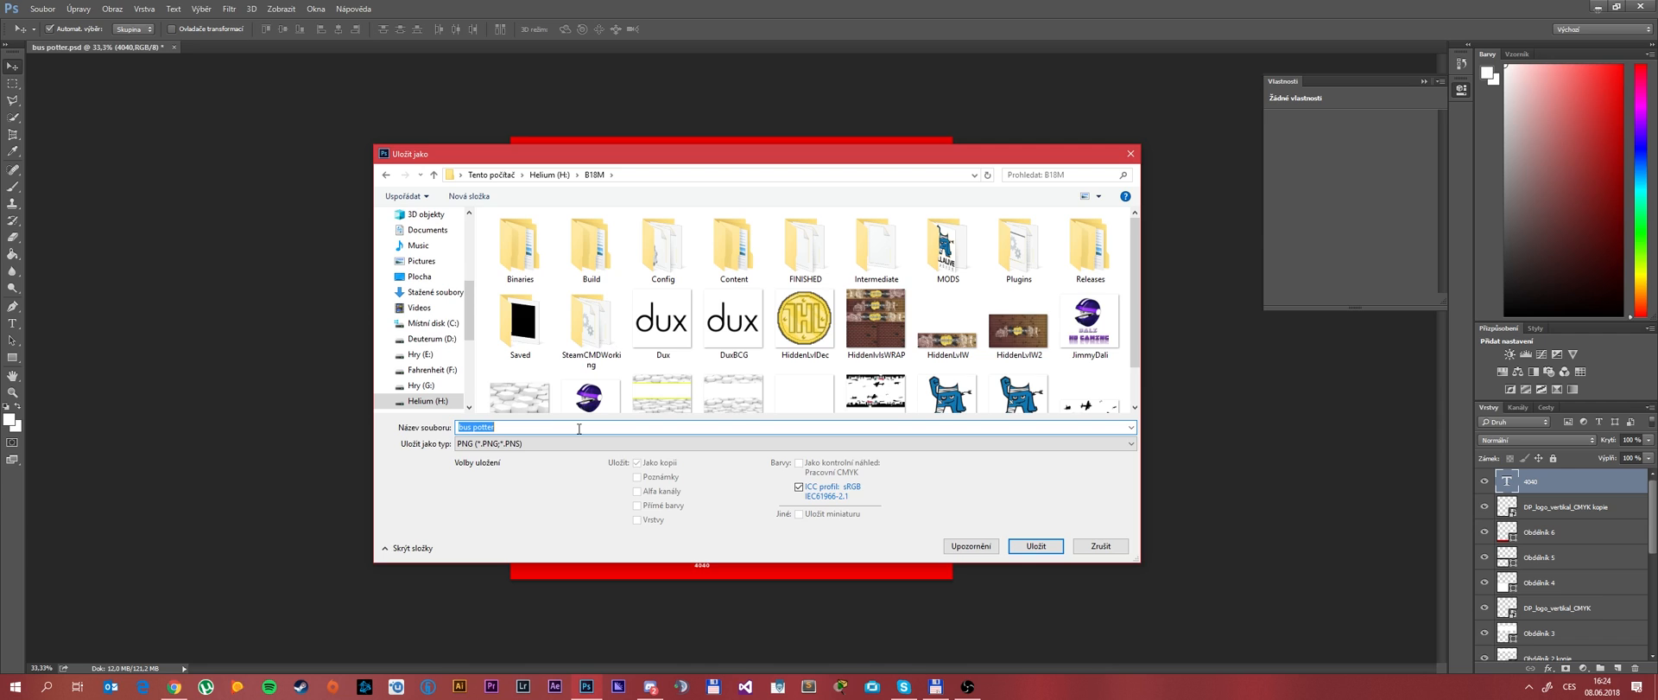
type("D")
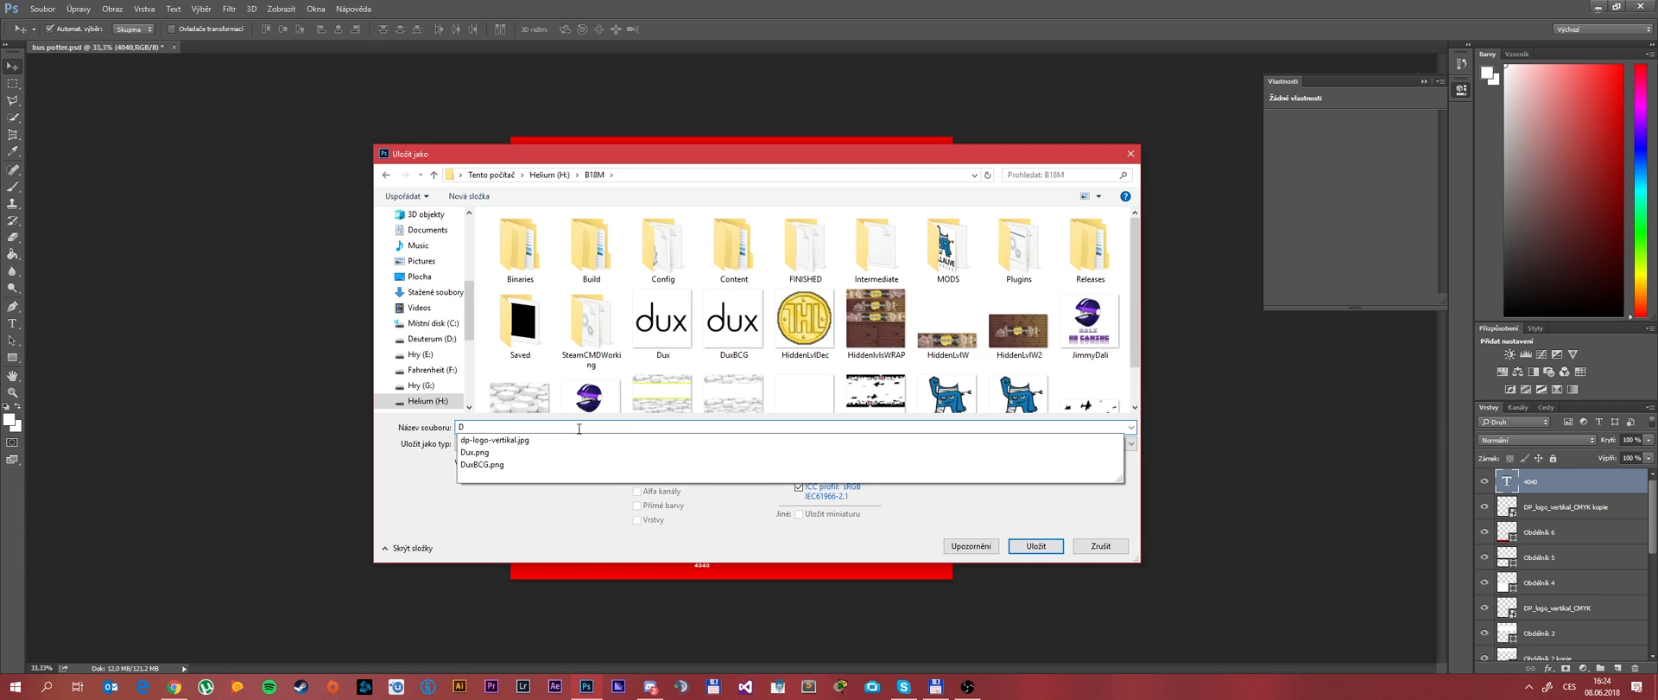
type("PP")
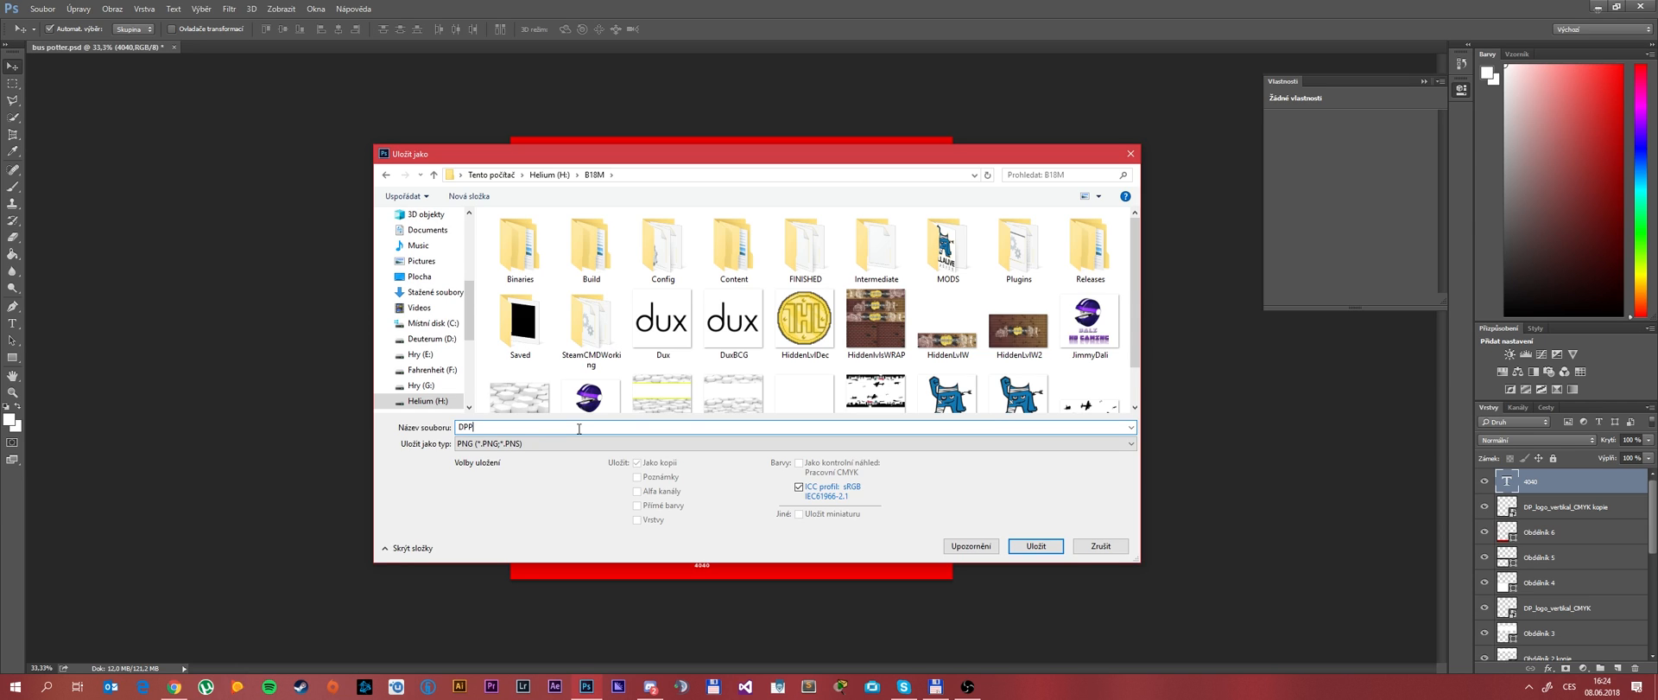
left_click(1035, 546)
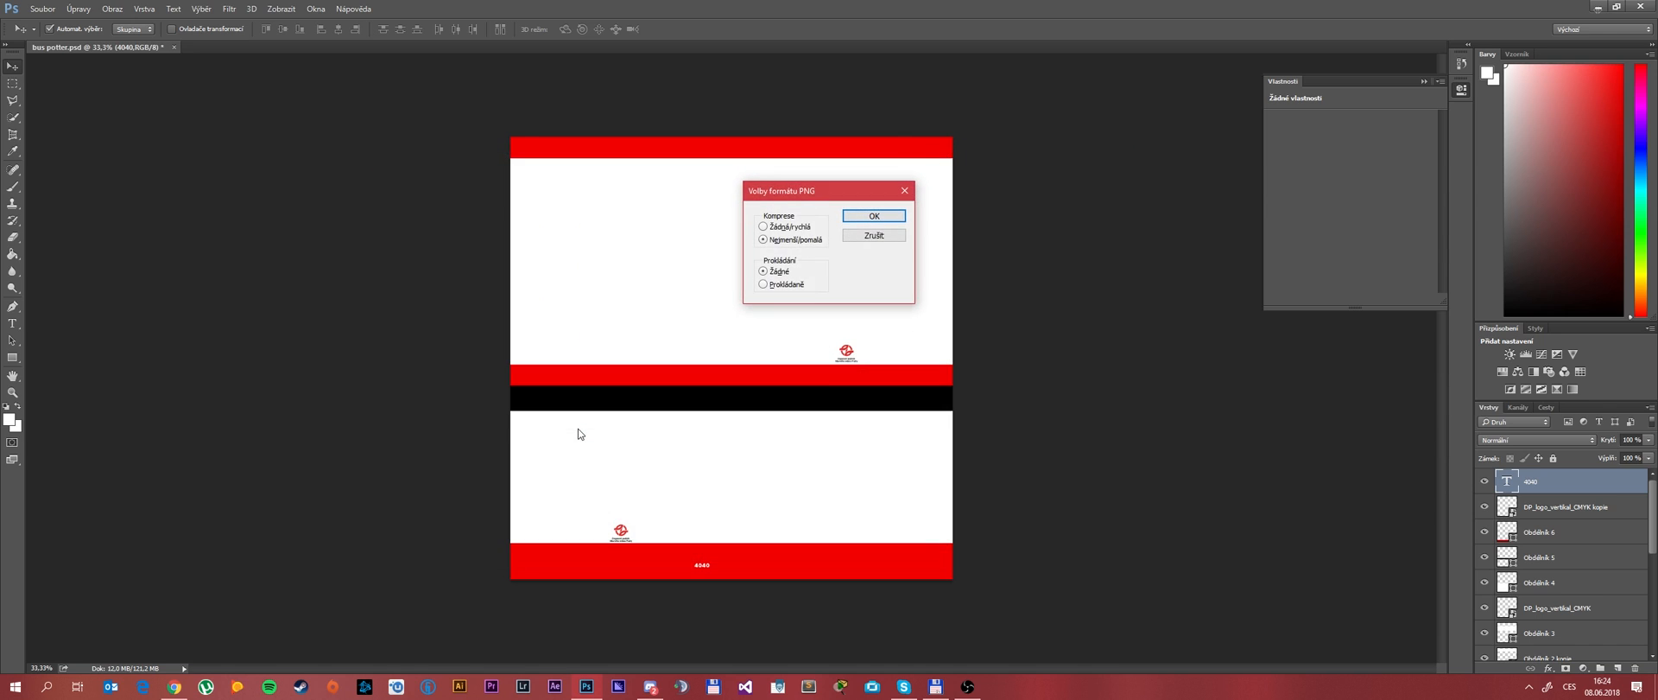
left_click(873, 215)
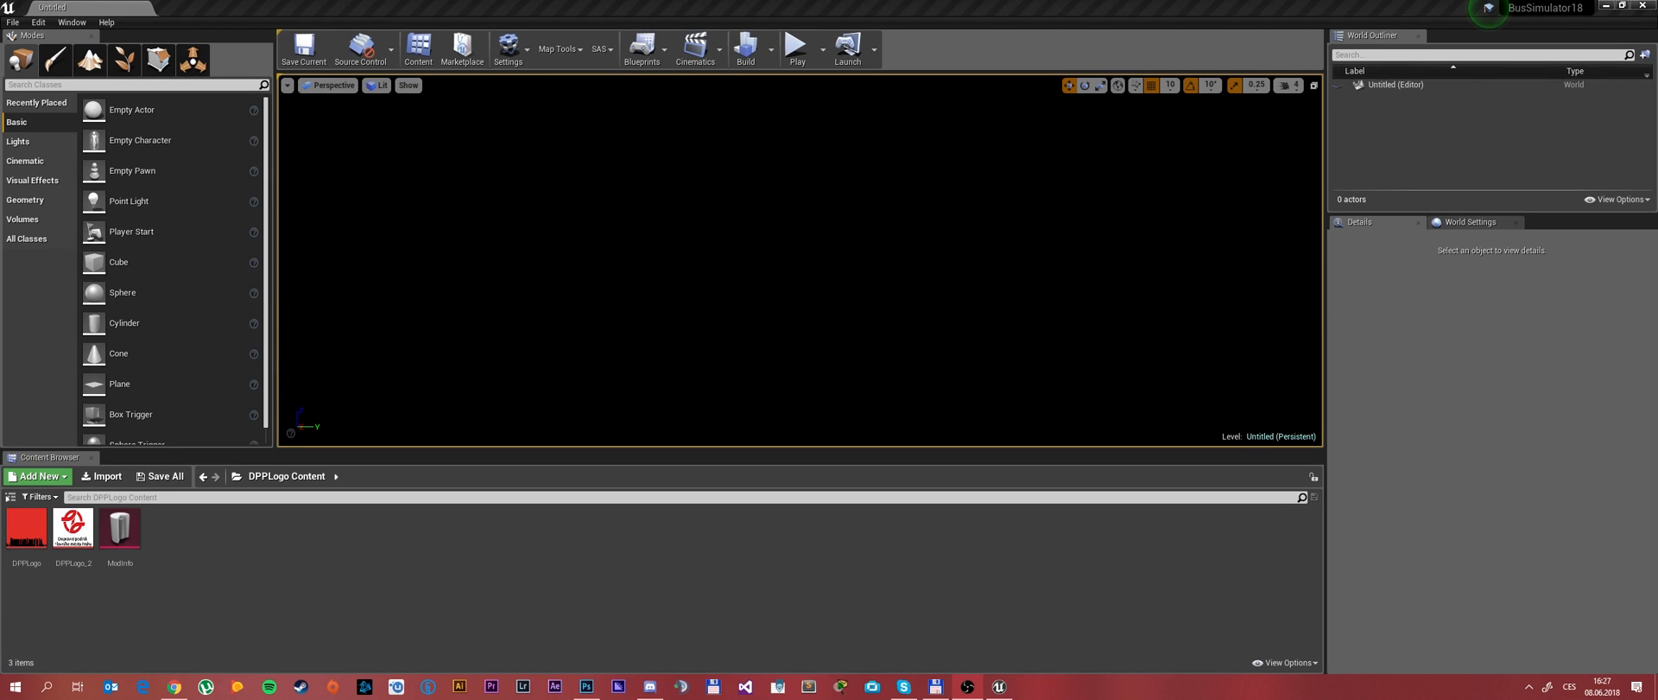
mouse_move(314, 558)
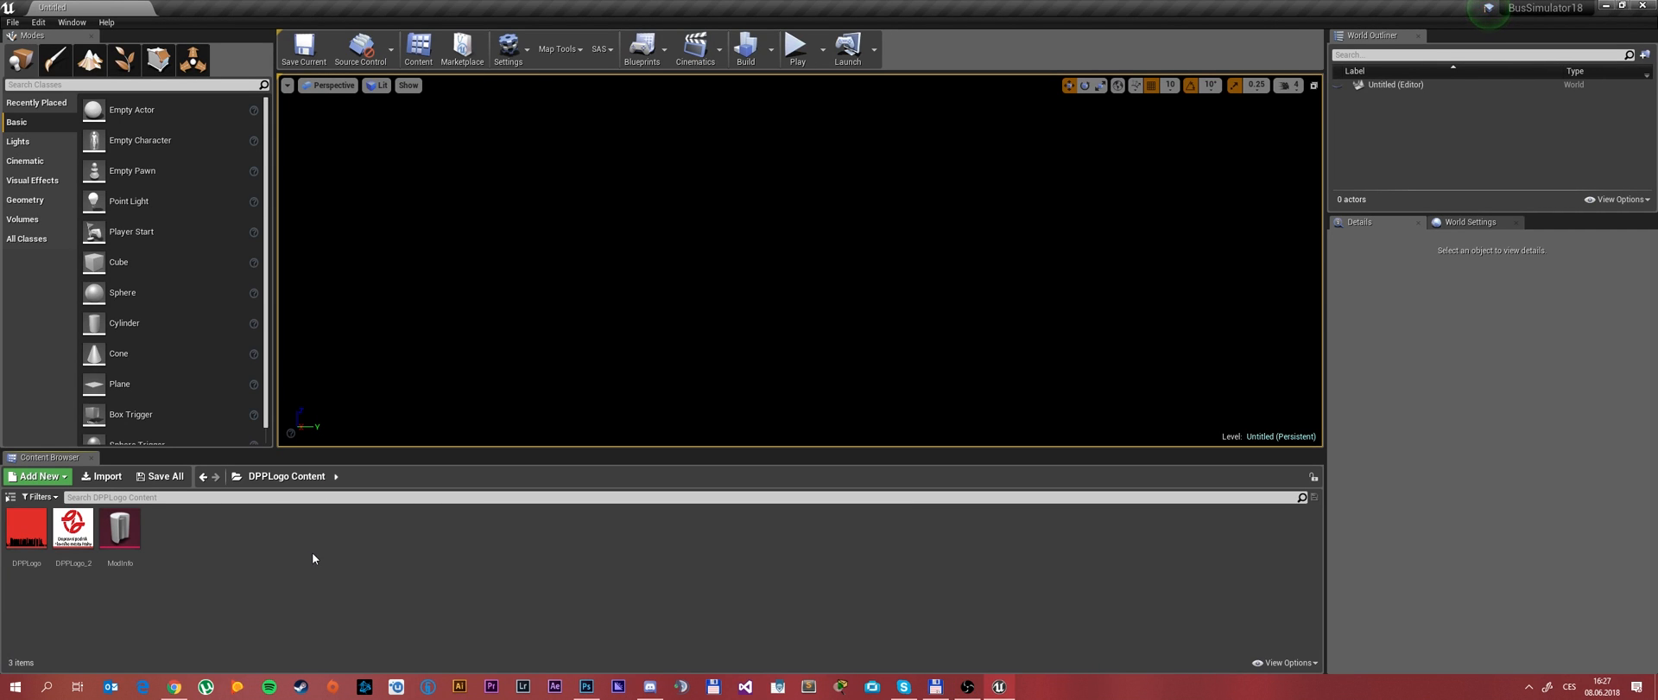
mouse_move(327, 590)
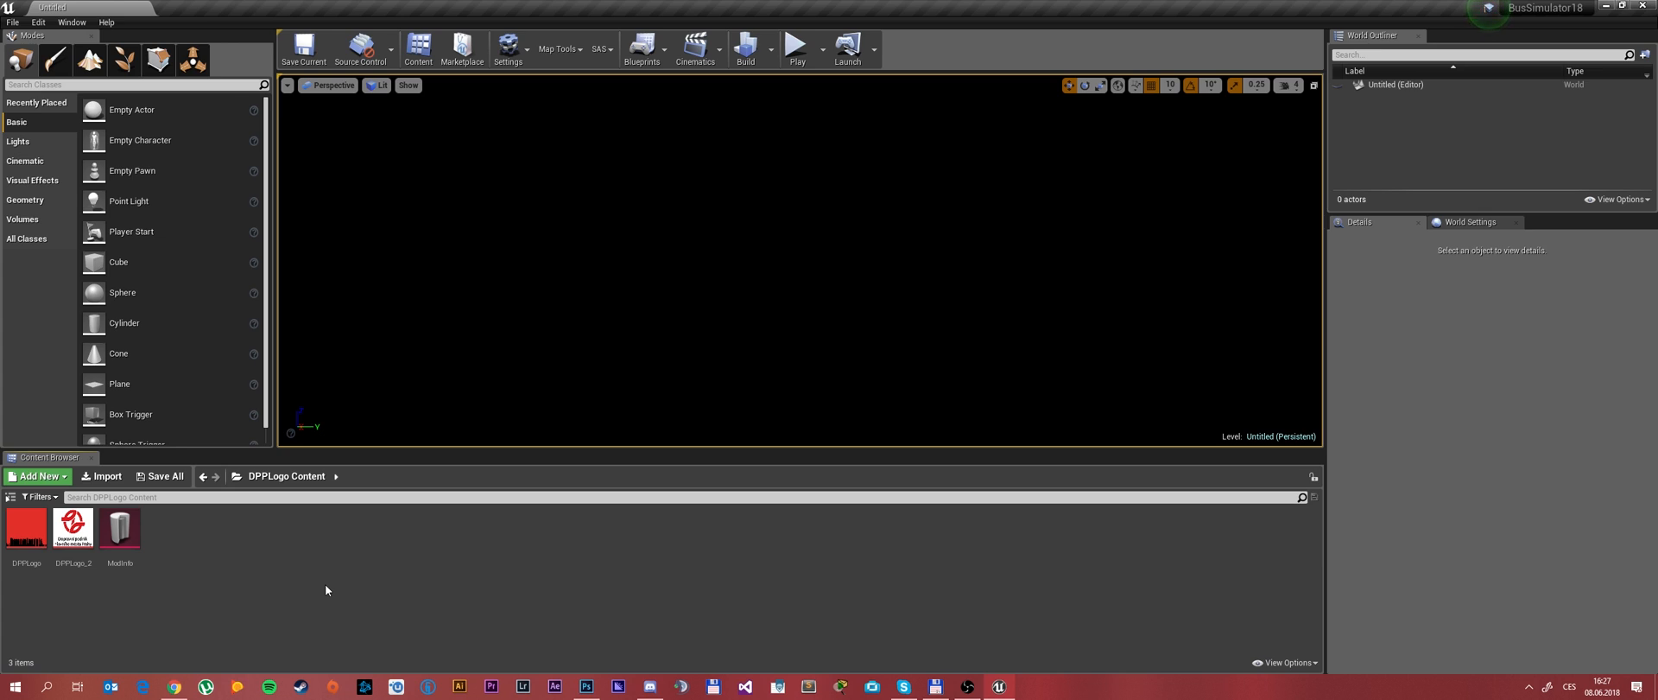
mouse_move(312, 597)
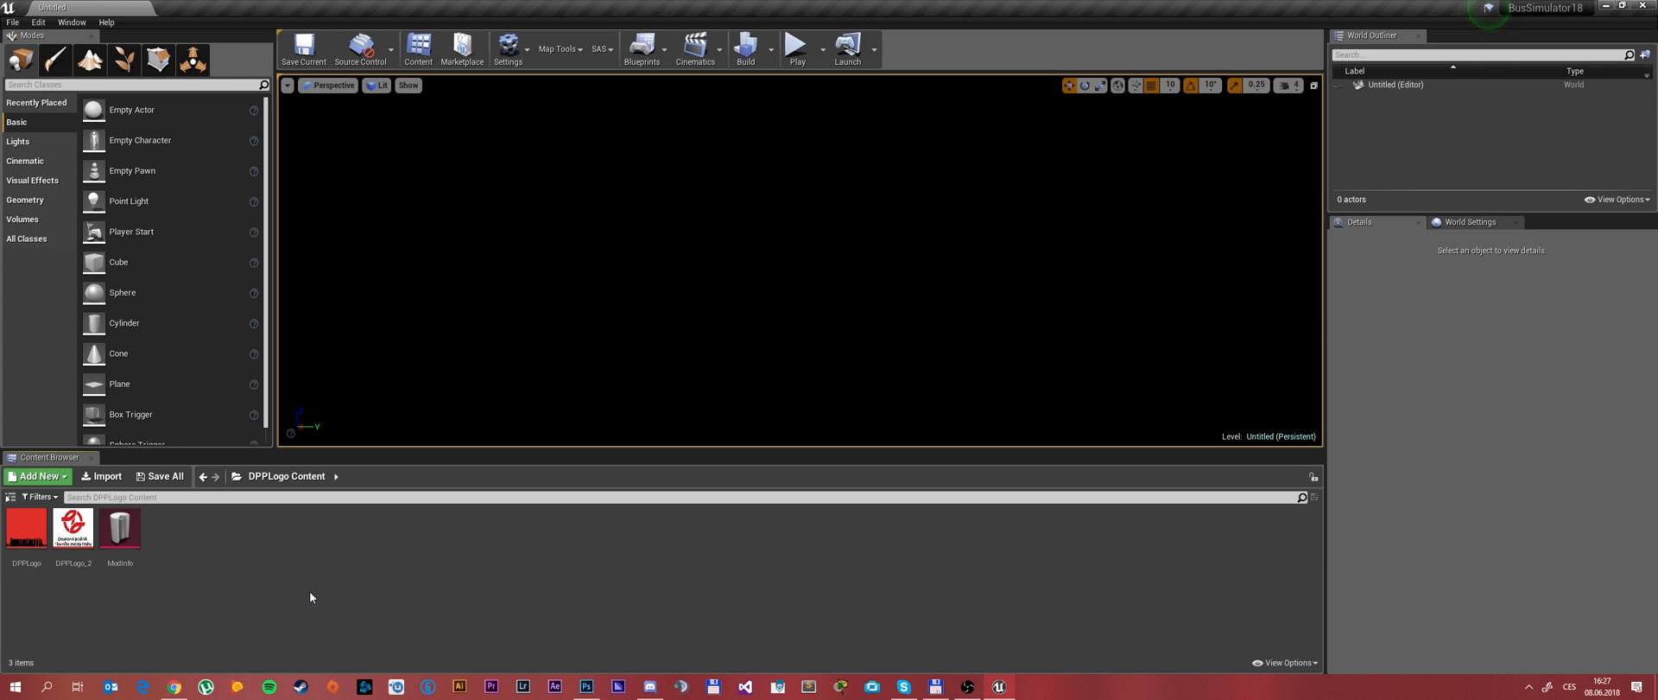
mouse_move(445, 567)
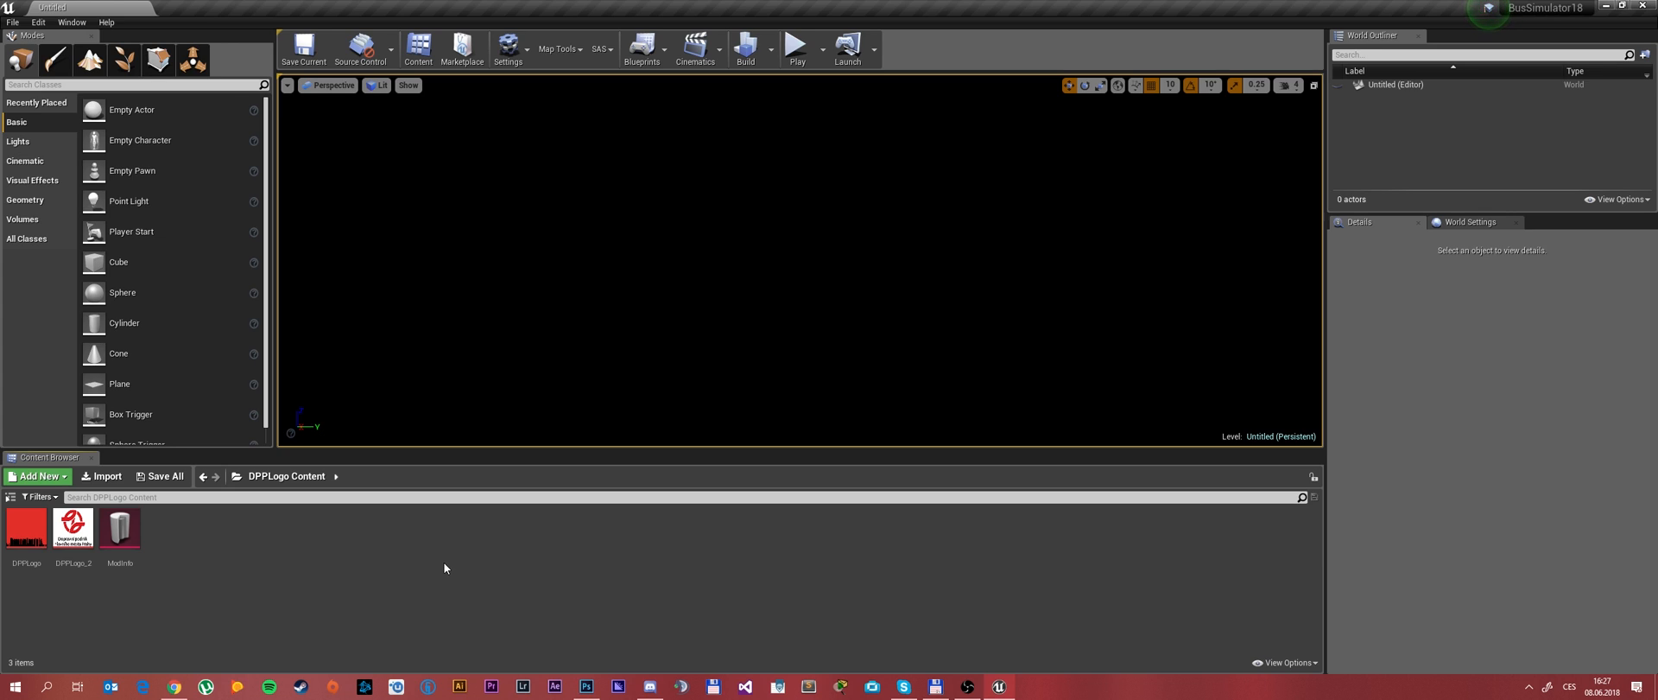
mouse_move(219, 551)
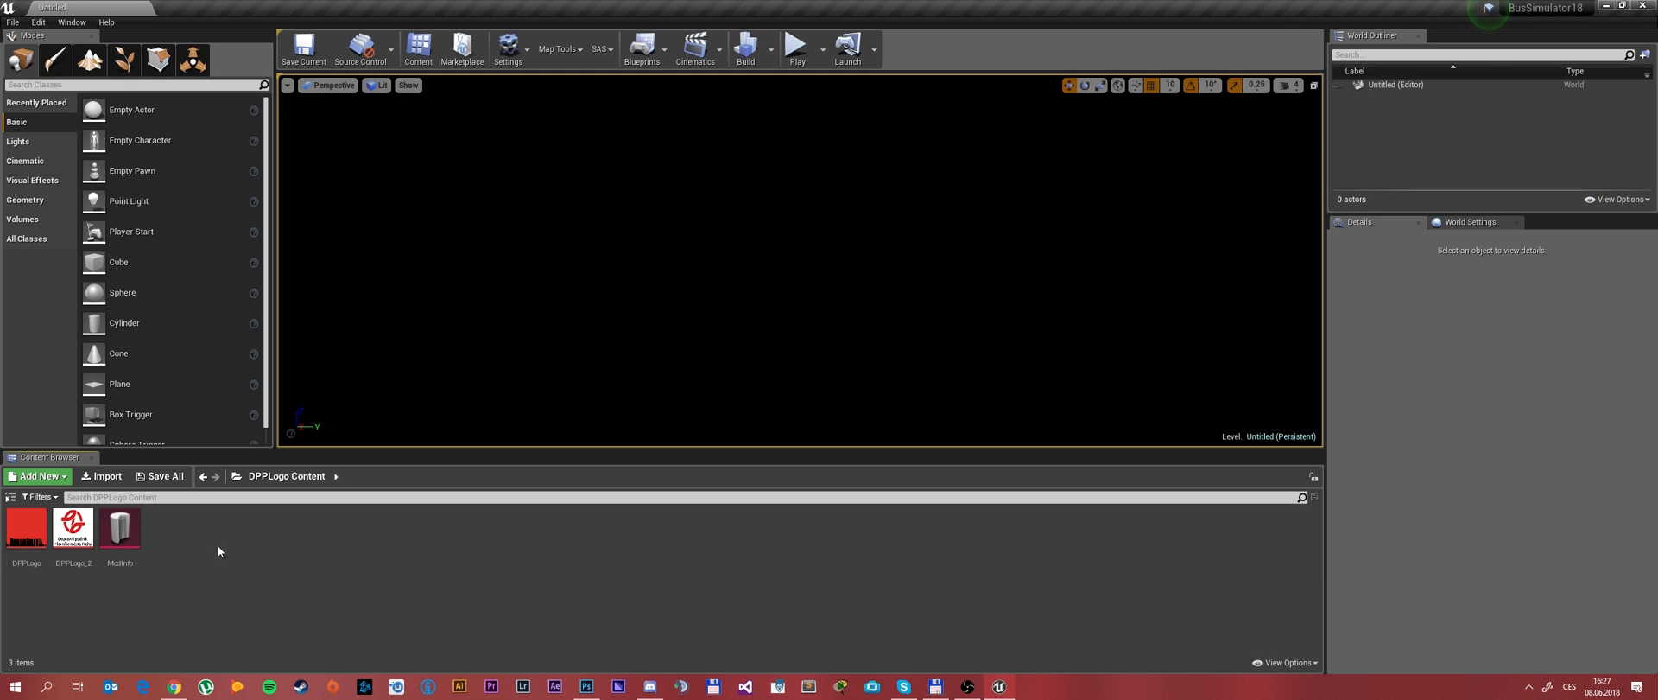
mouse_move(154, 590)
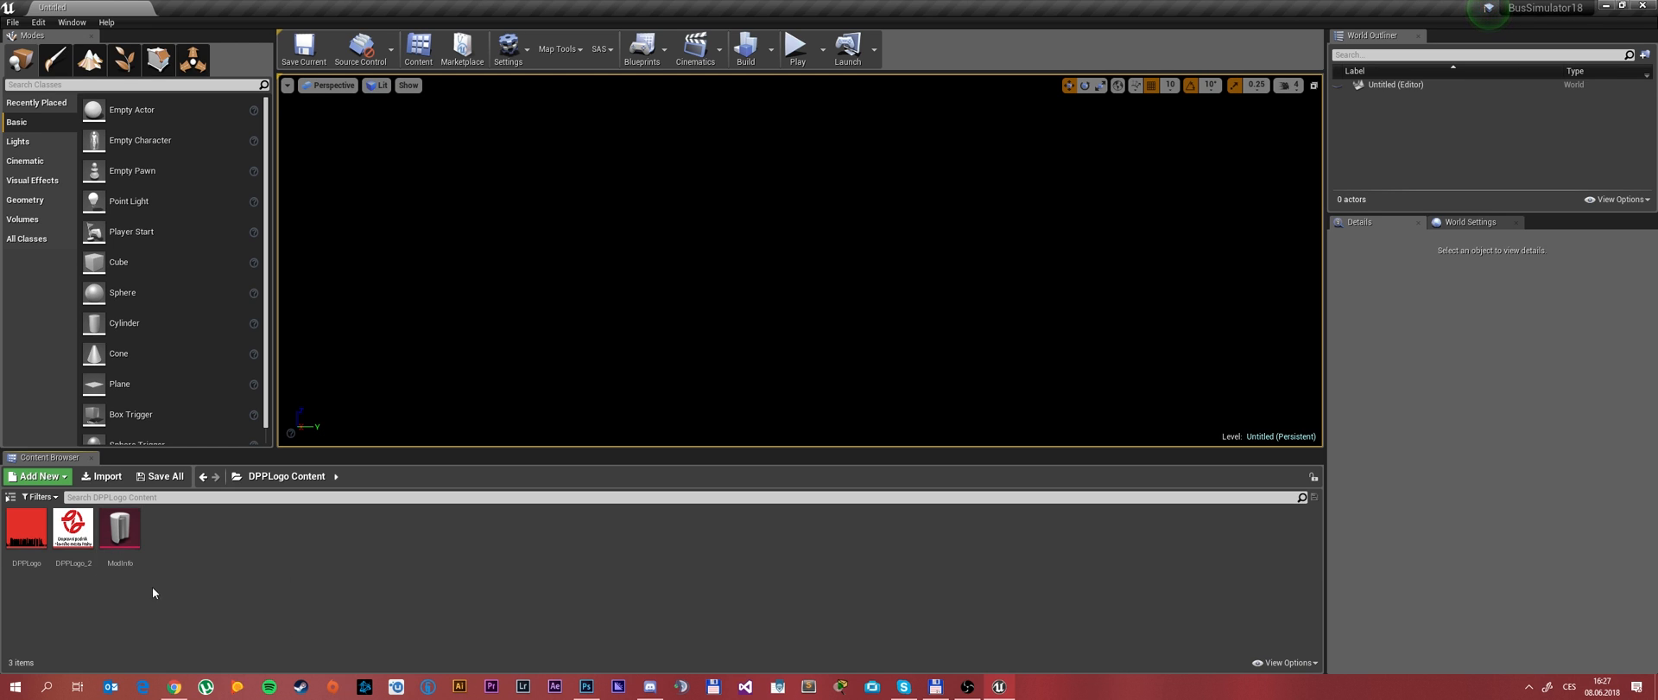
Duplicate the red DPPLogo texture in the Content Browser, creating DPPLogo_3.
left_click(26, 532)
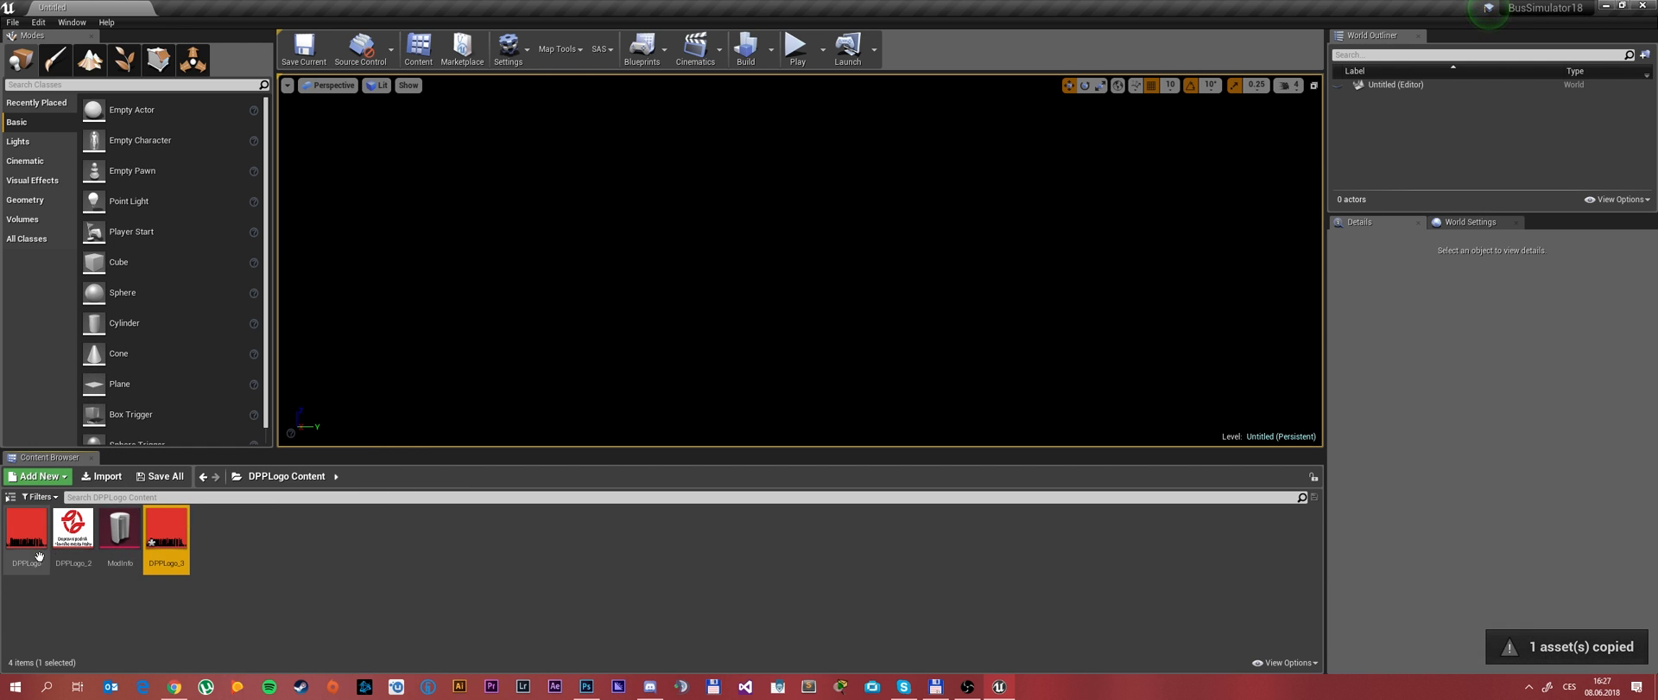
double_click(176, 531)
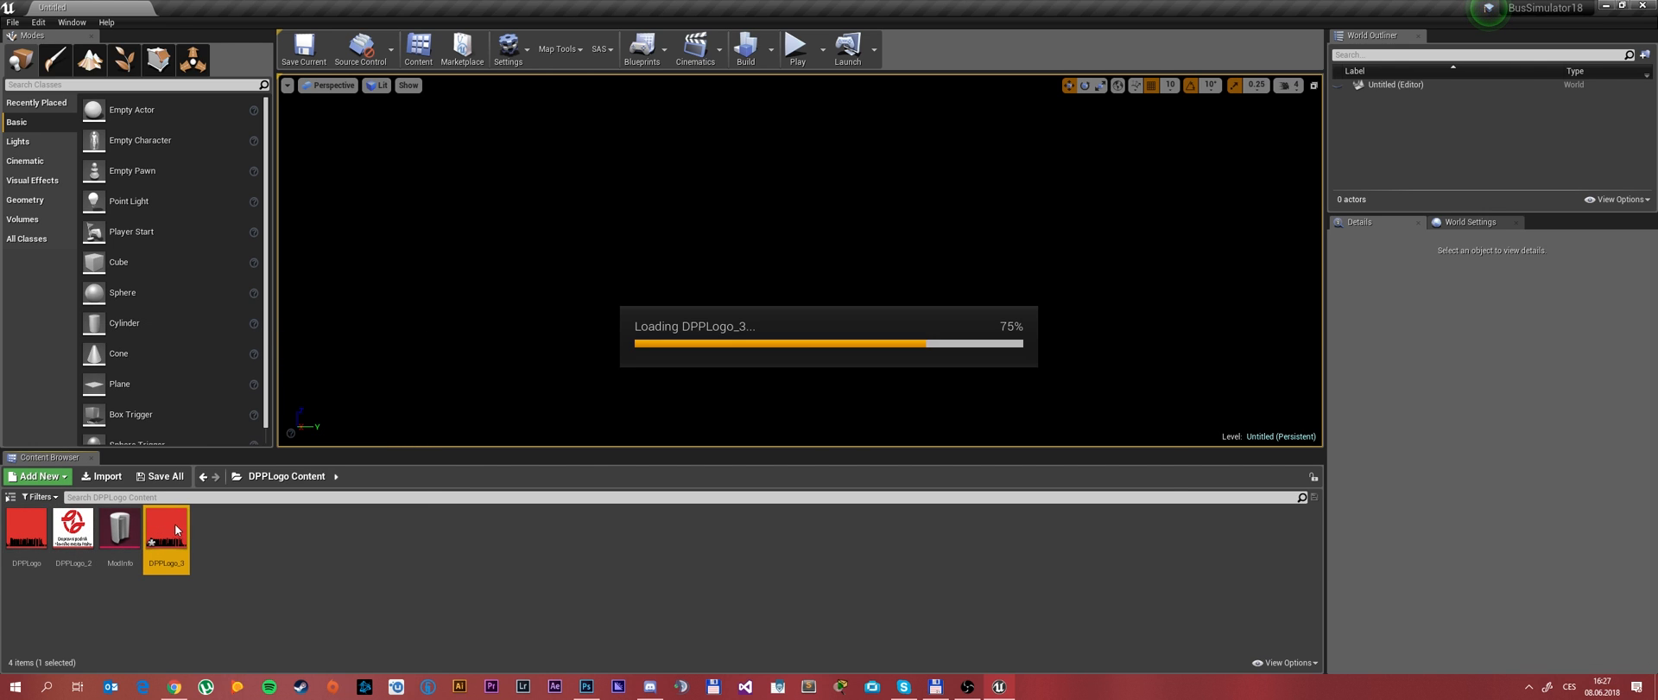
double_click(166, 528)
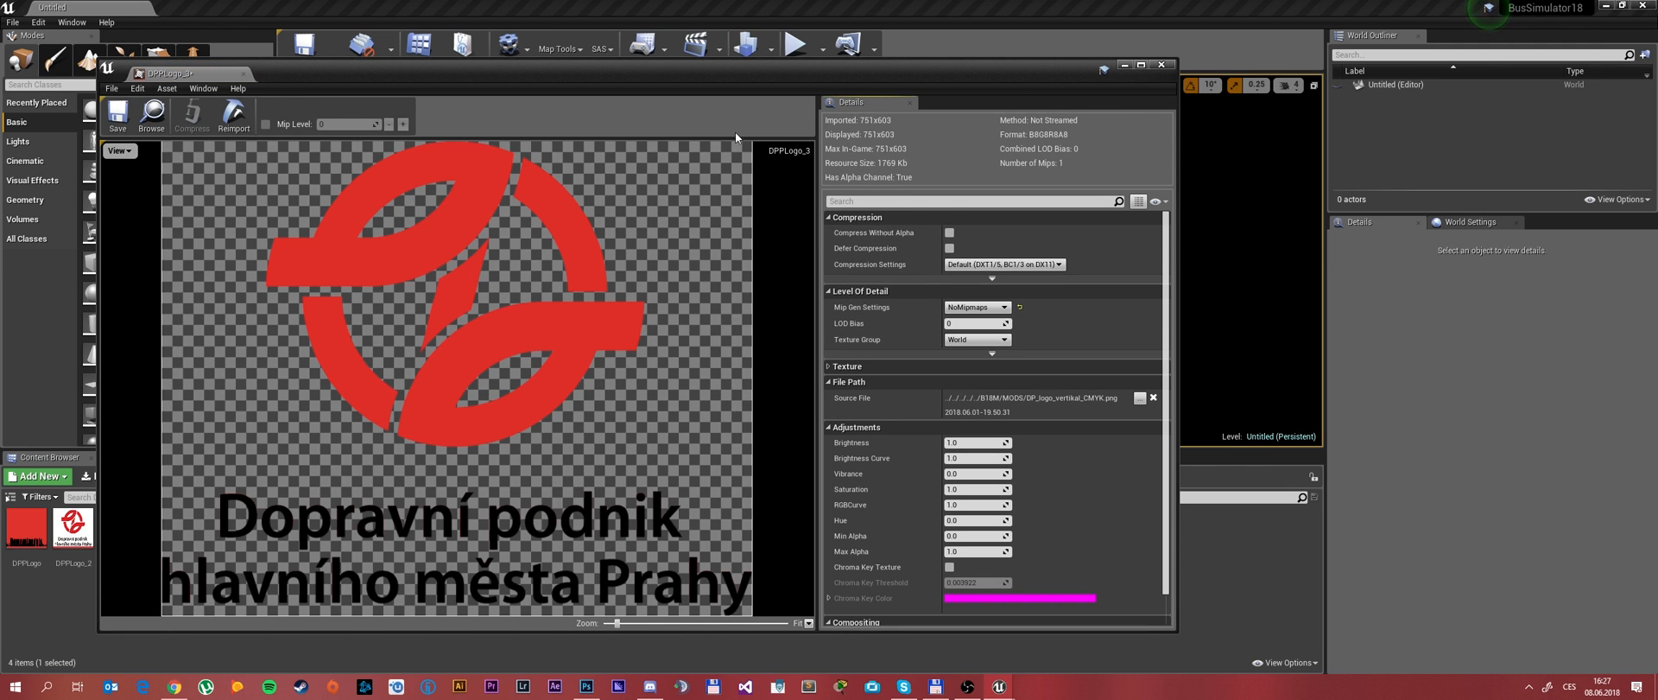
left_click(1143, 62)
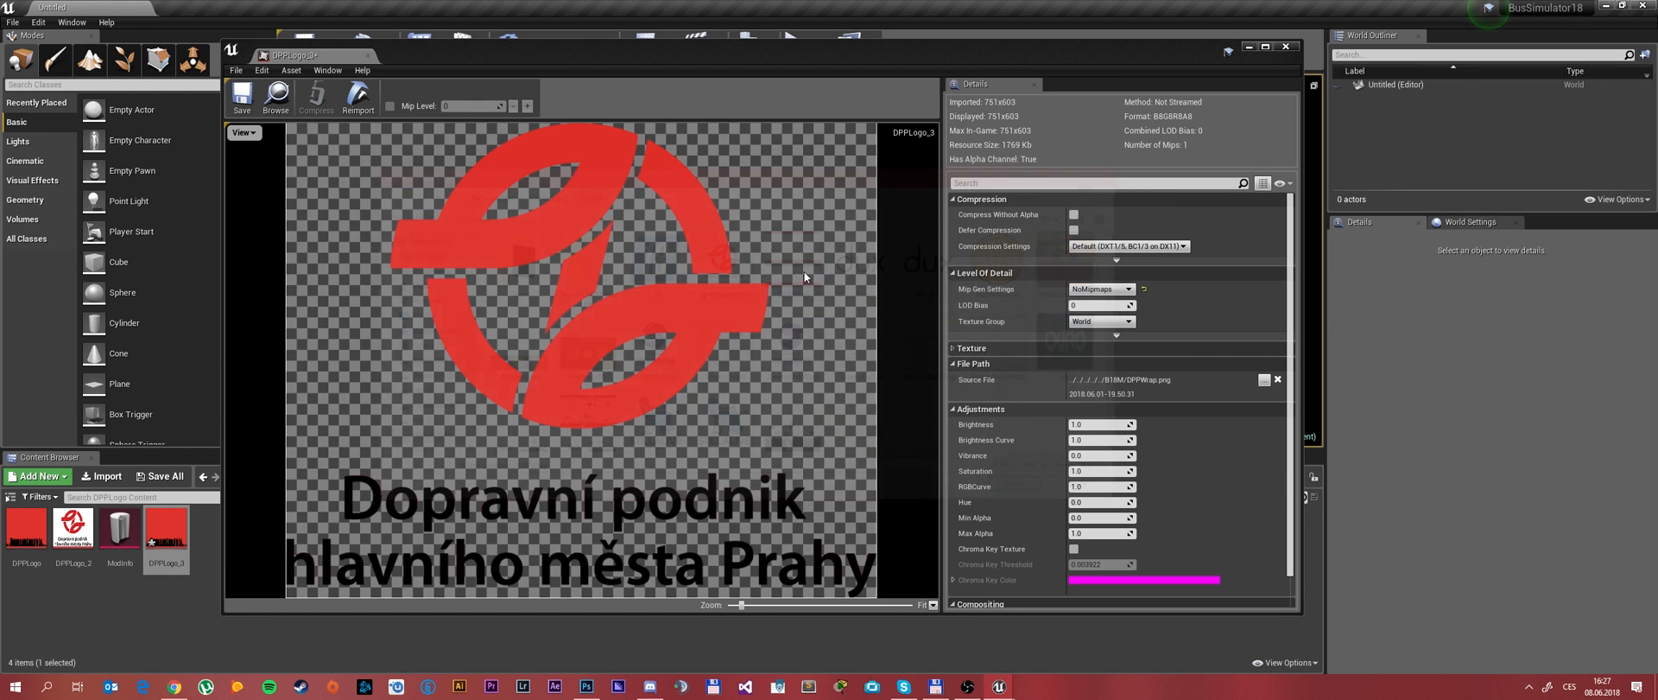
left_click(357, 96)
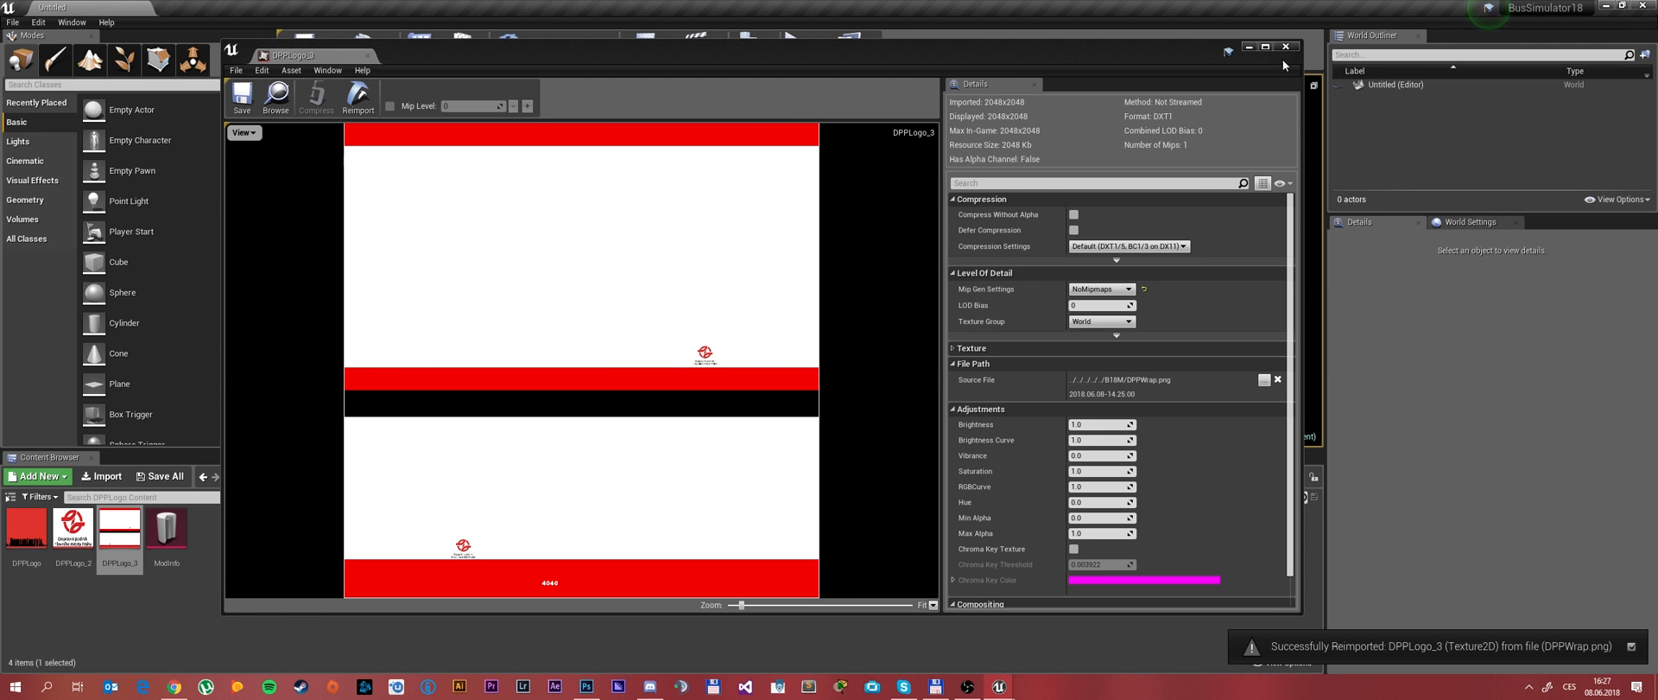
left_click(1286, 49)
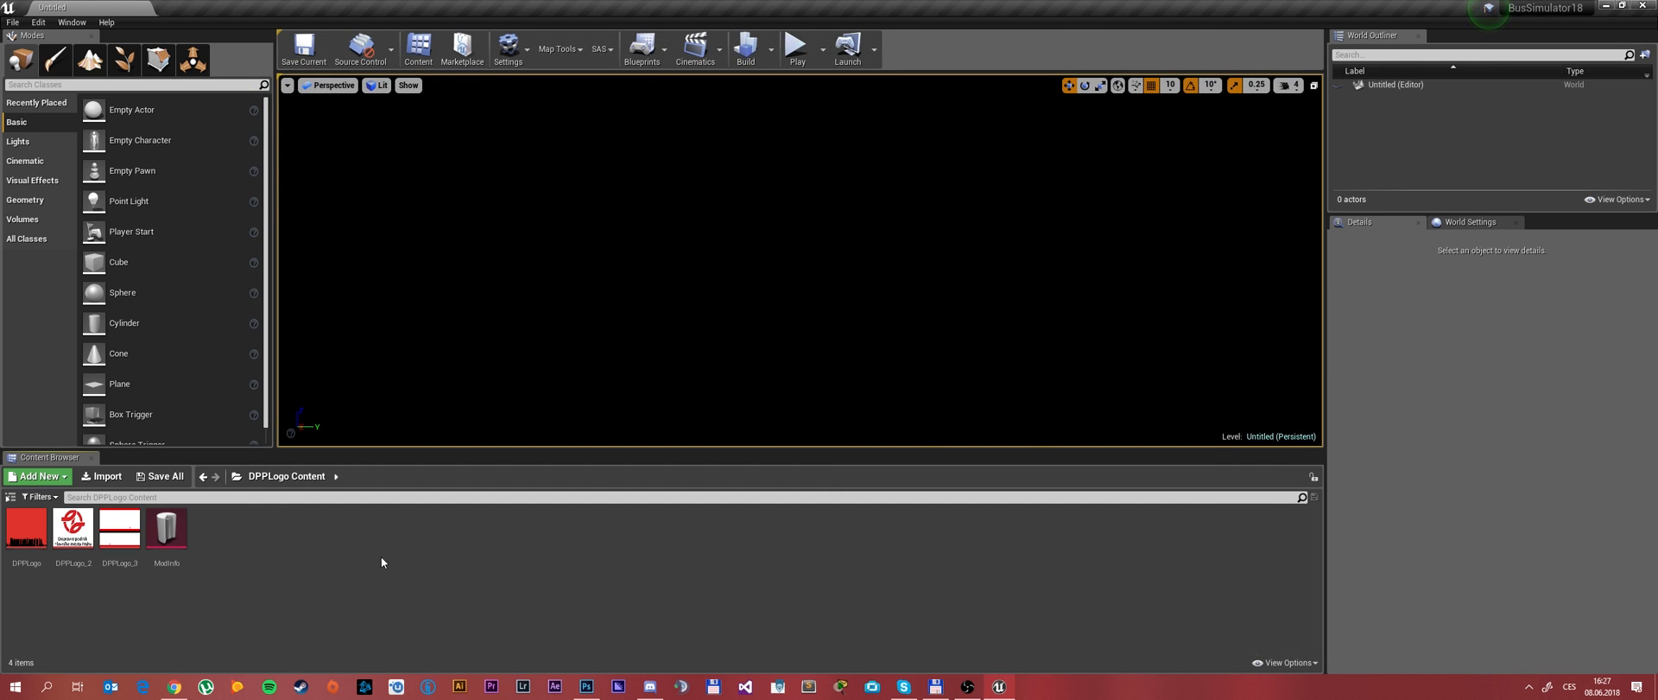
mouse_move(26, 535)
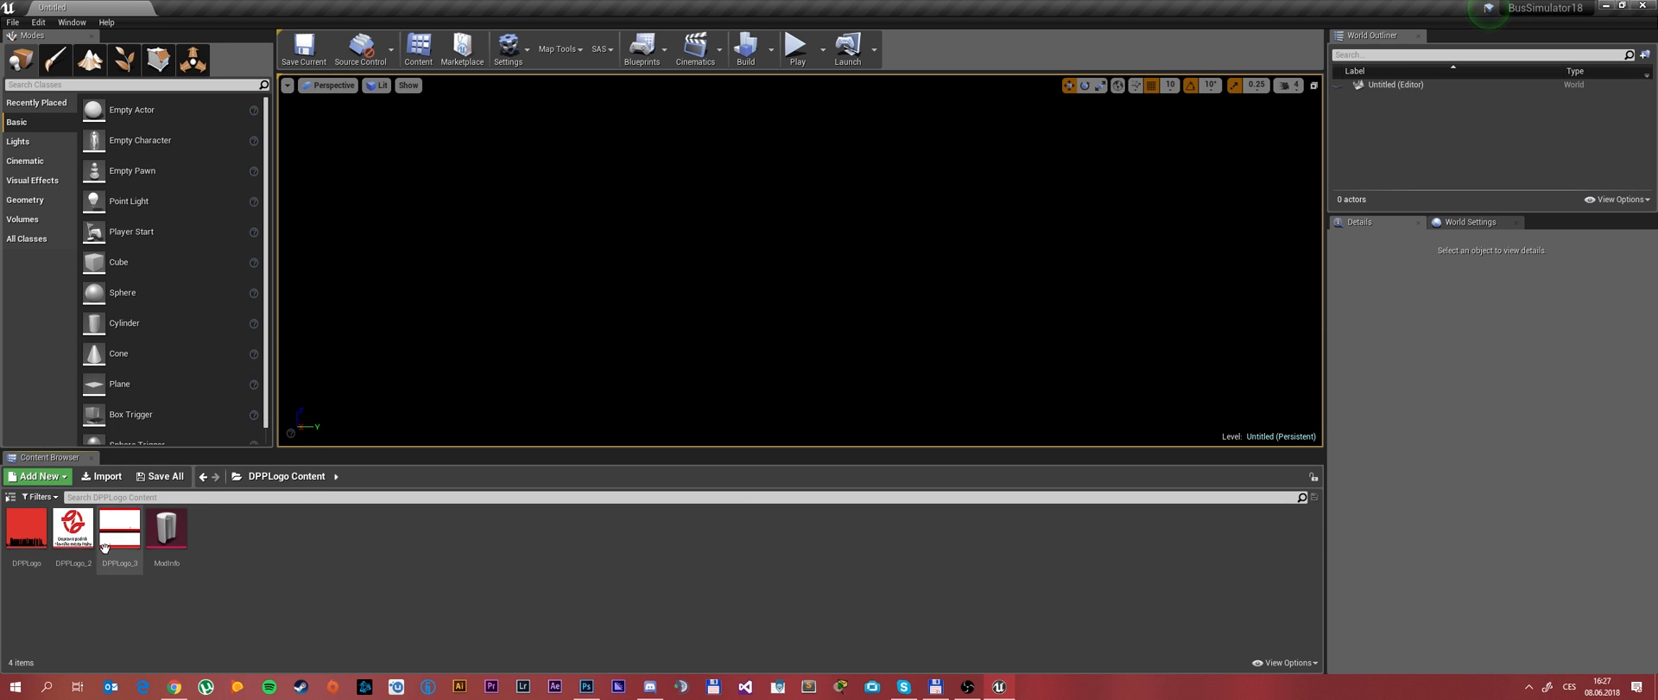
mouse_move(119, 536)
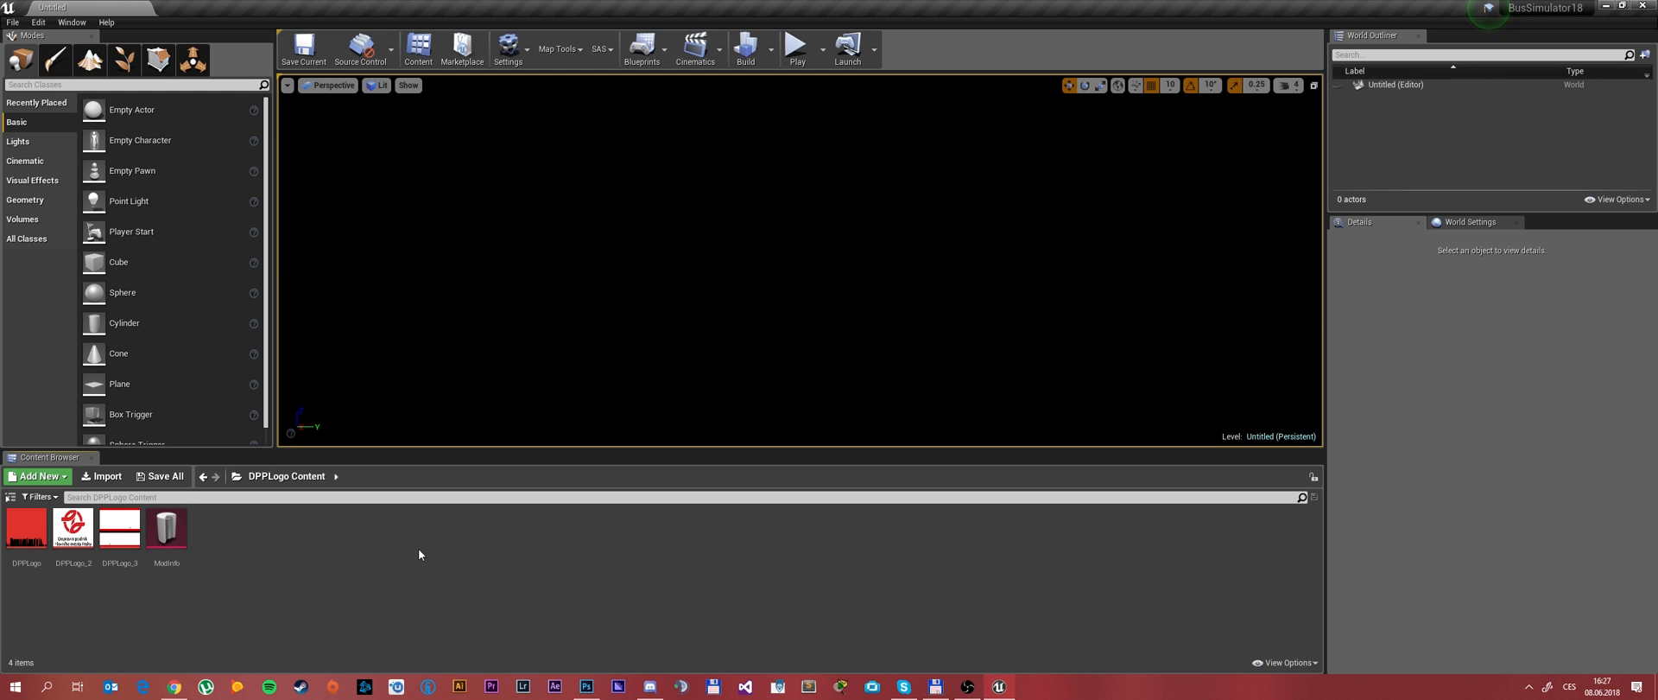
left_click(167, 528)
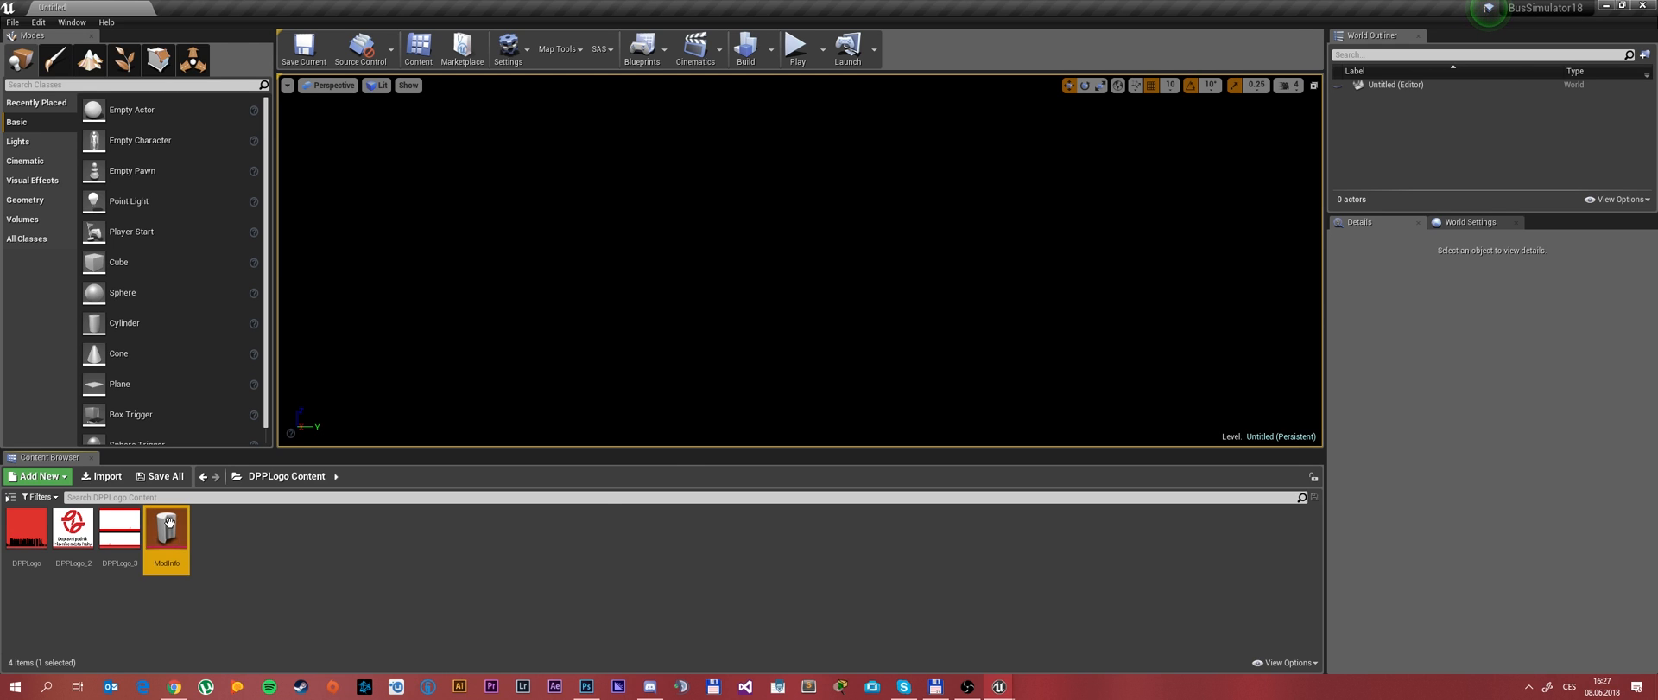
In ModInfo, add a bus wrap using DPPLogo_3 renamed to DPPWrap, and set Mod Version 1.5.
double_click(166, 530)
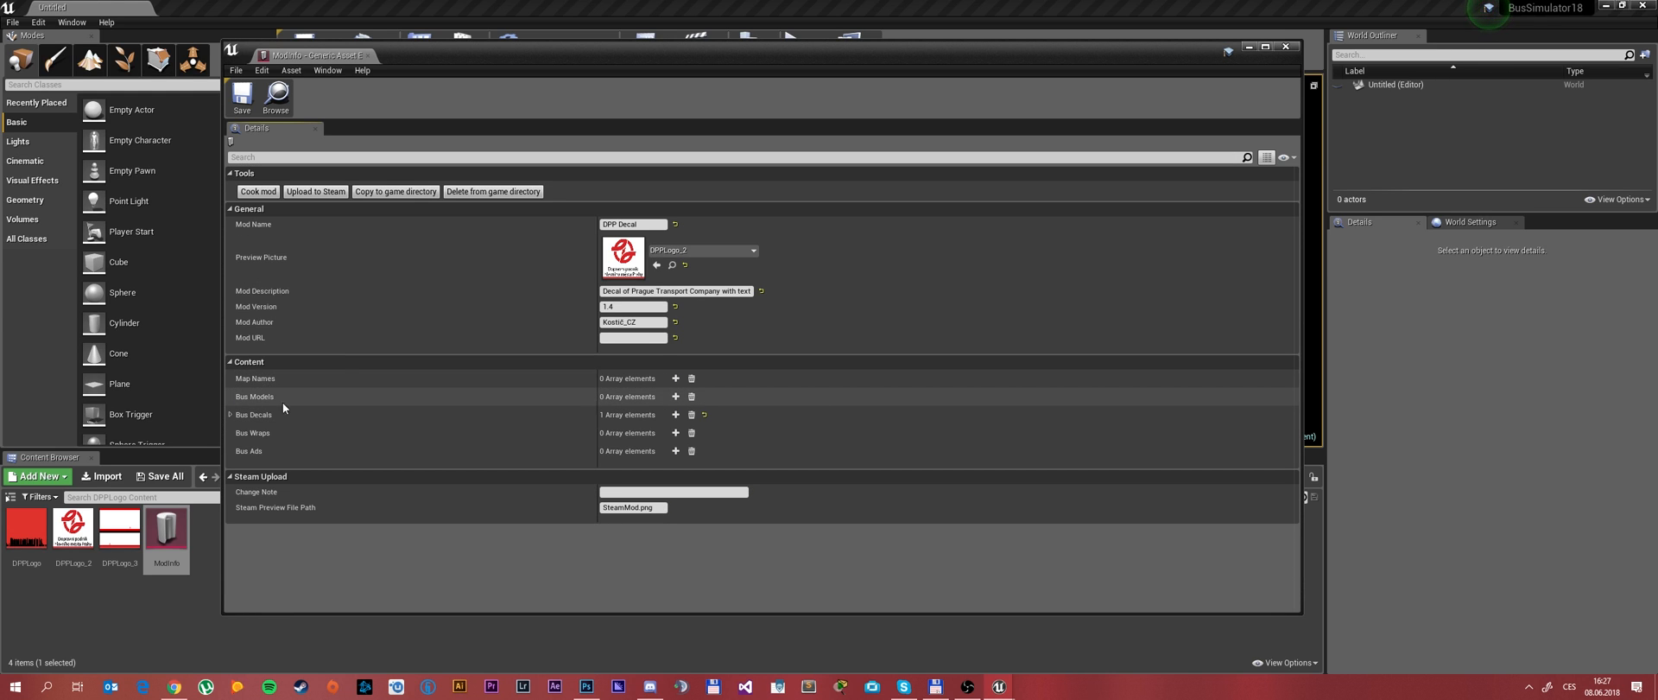
mouse_move(289, 438)
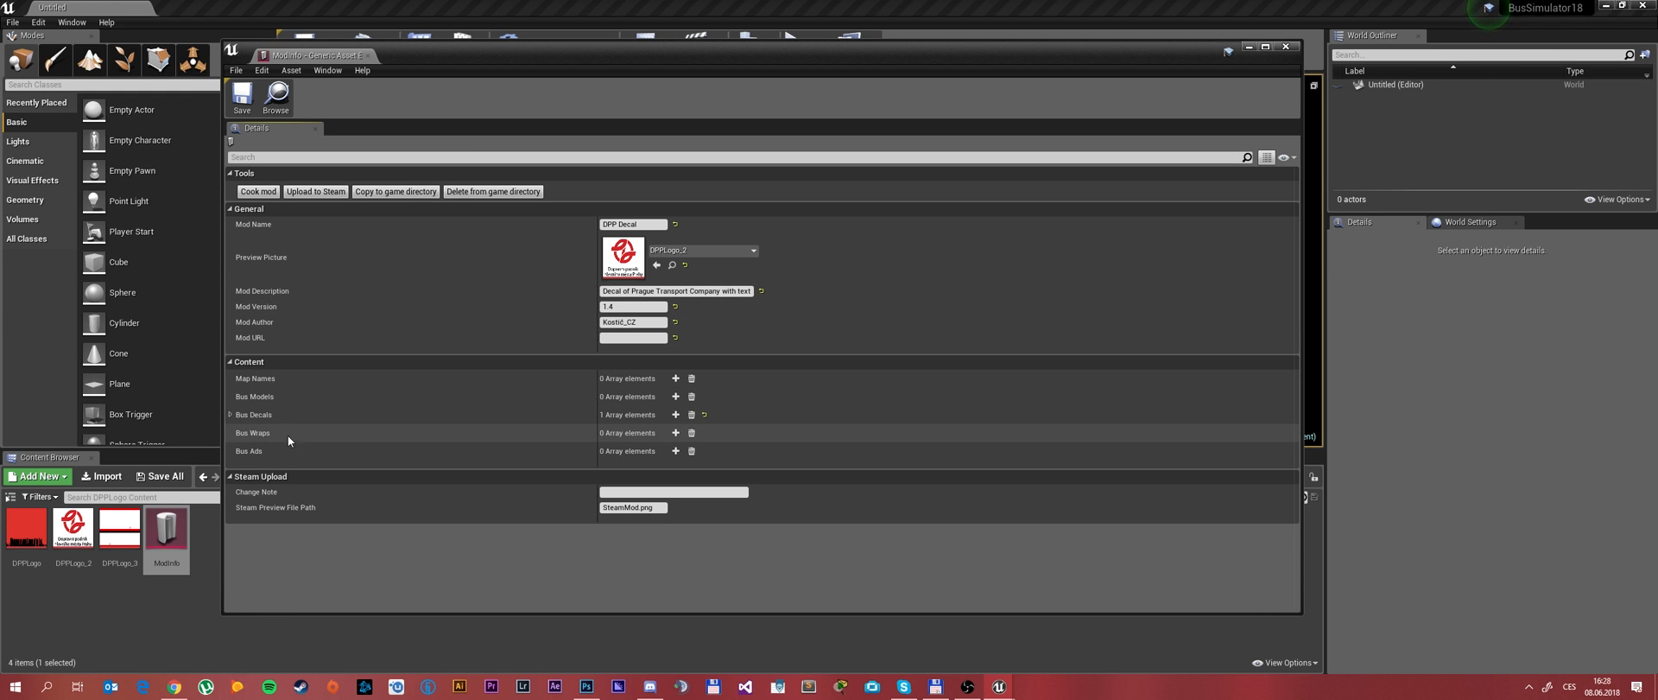
mouse_move(675, 433)
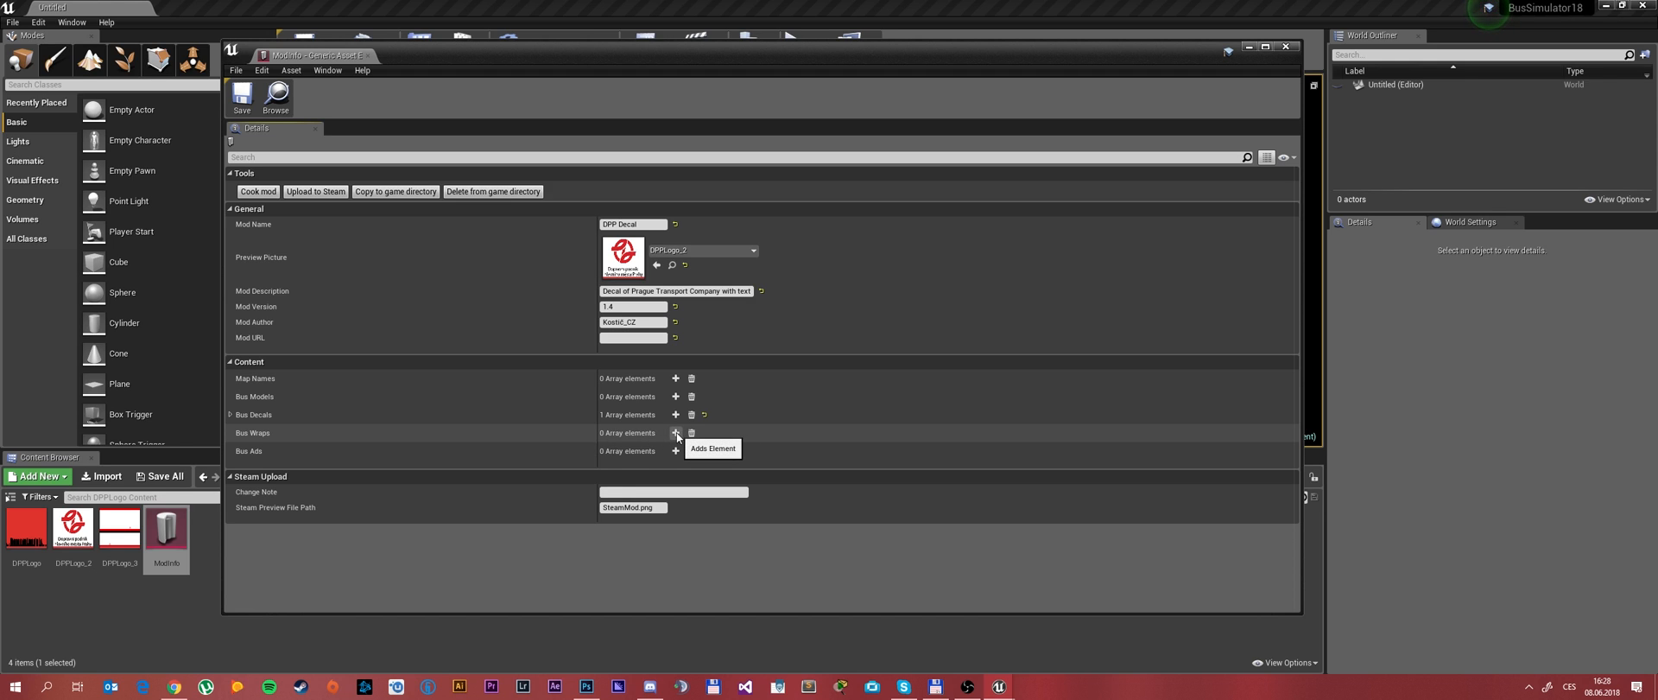
left_click(676, 432)
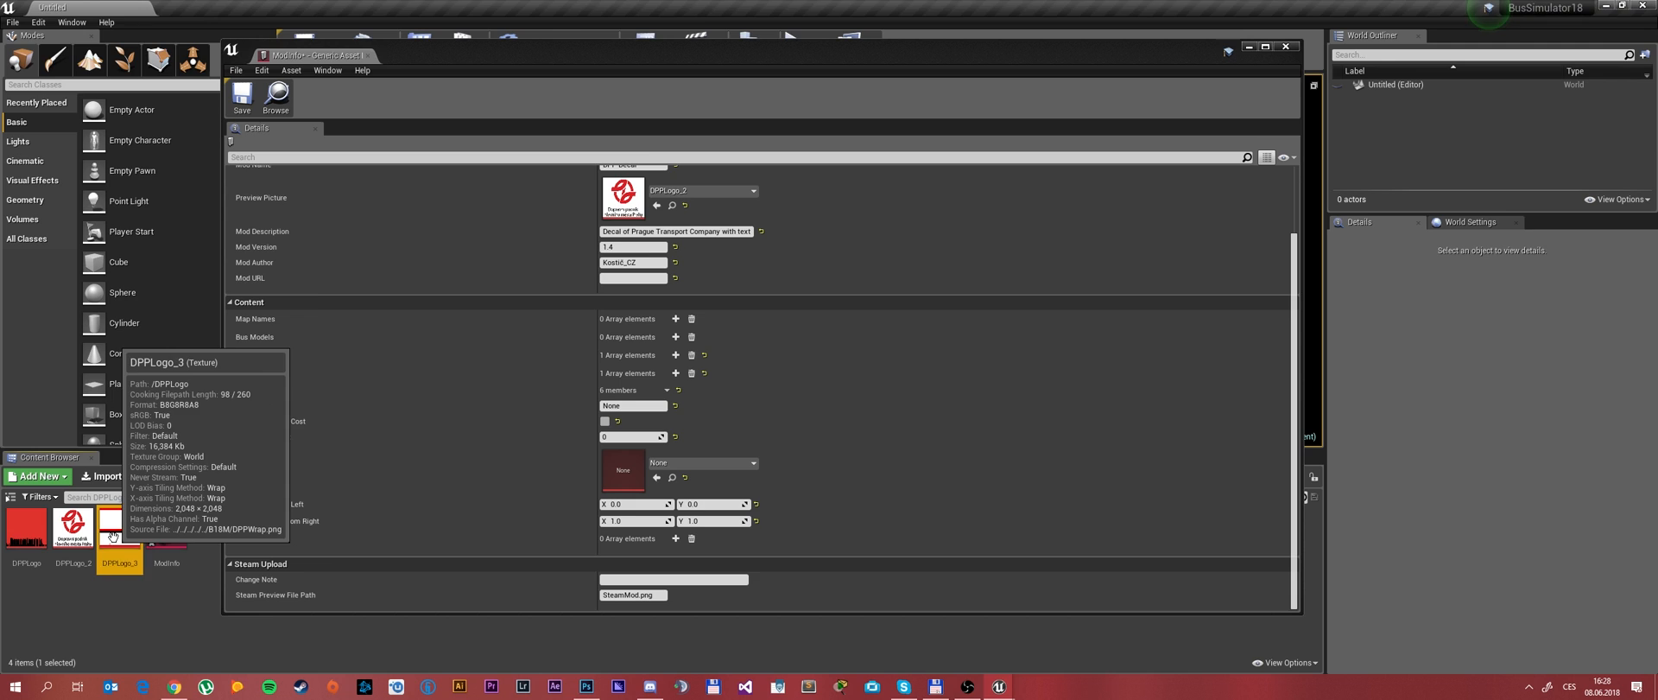
right_click(120, 534)
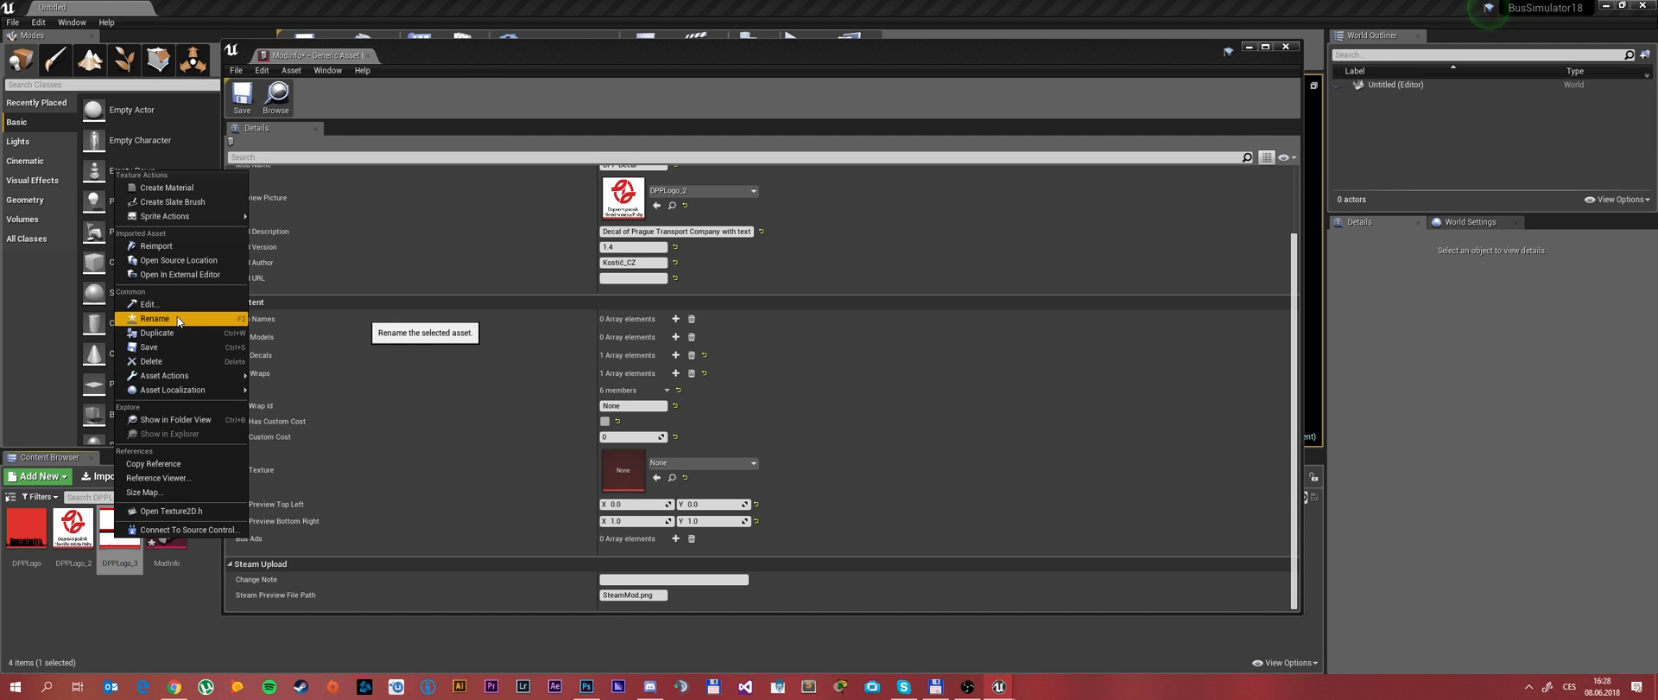
left_click(153, 317)
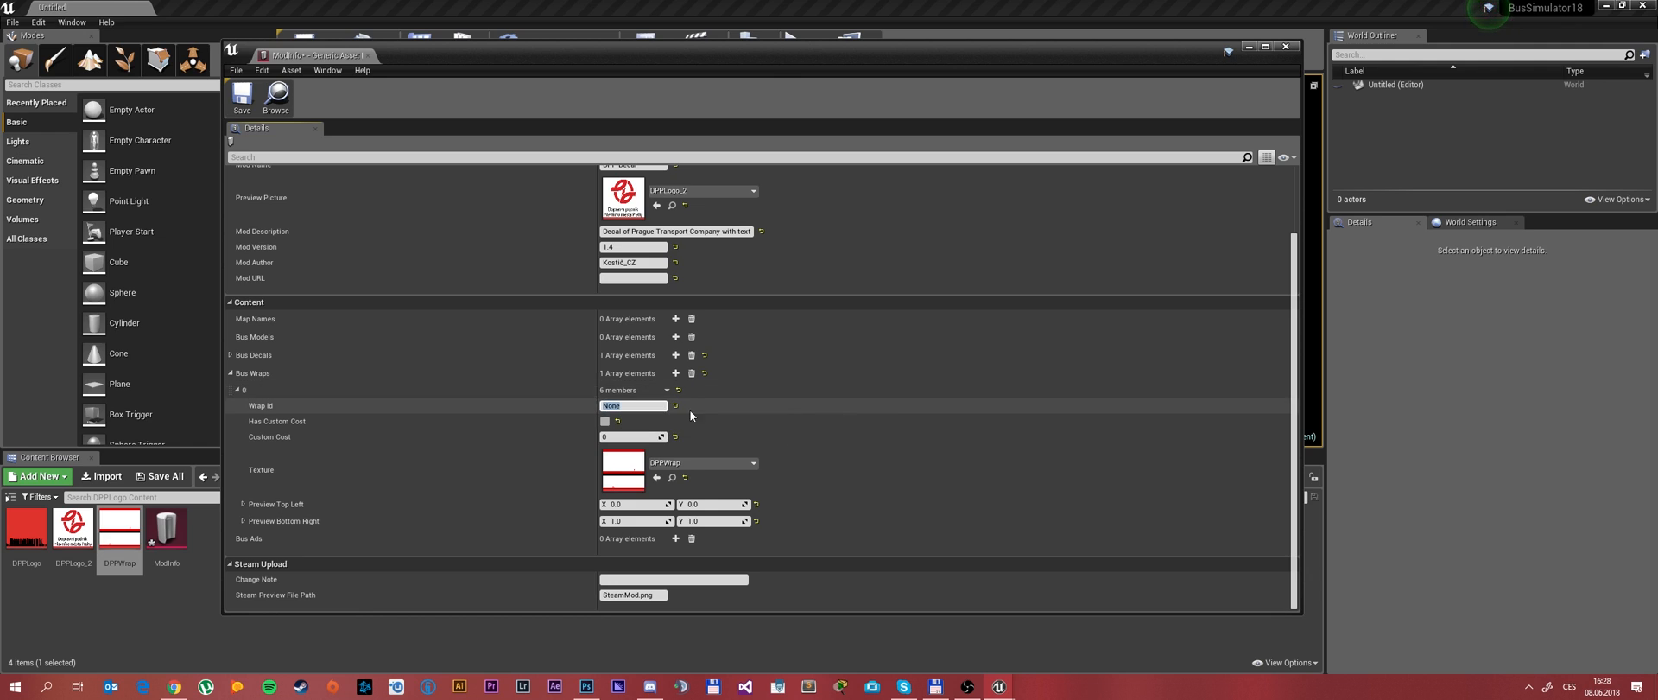
type("DPPWrap")
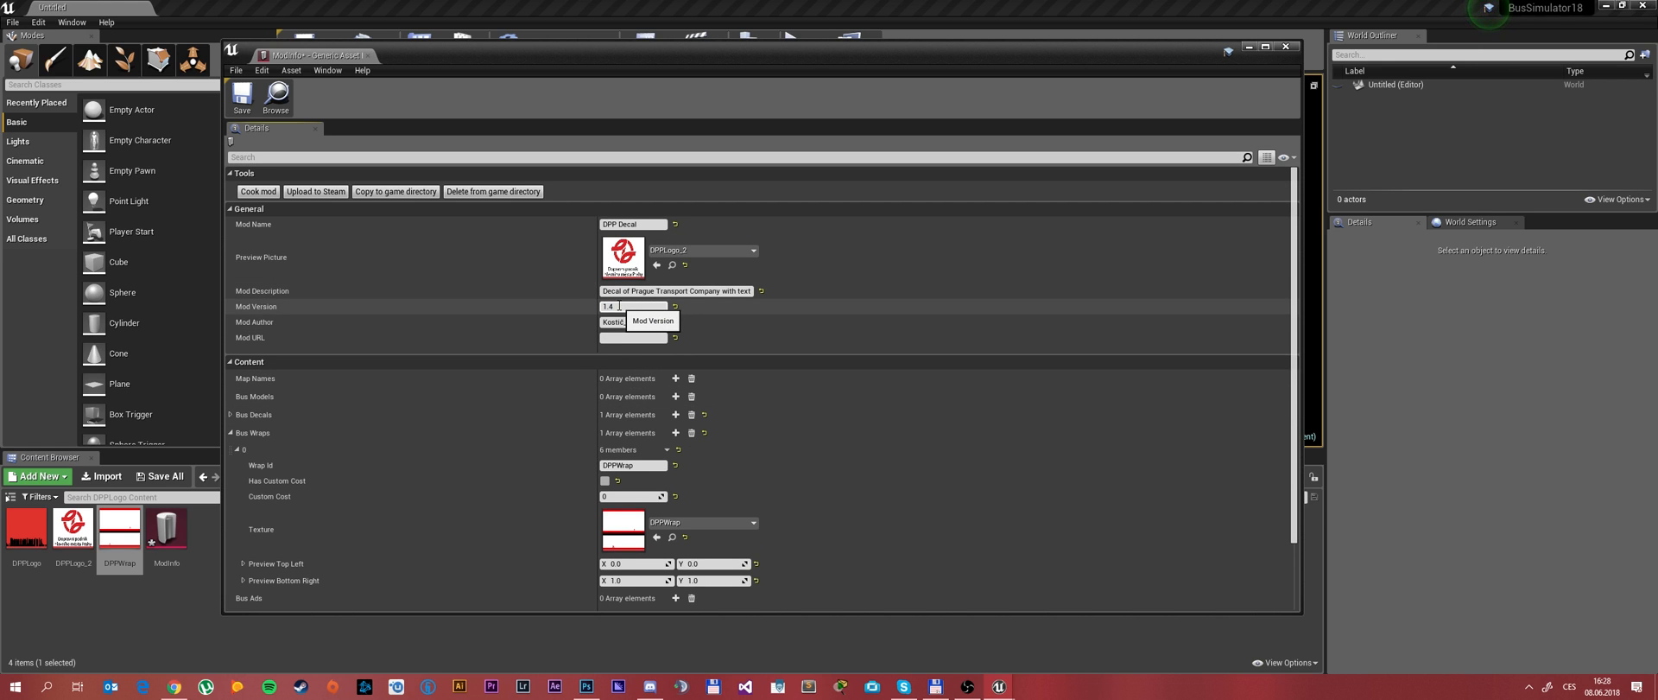
type("1.5")
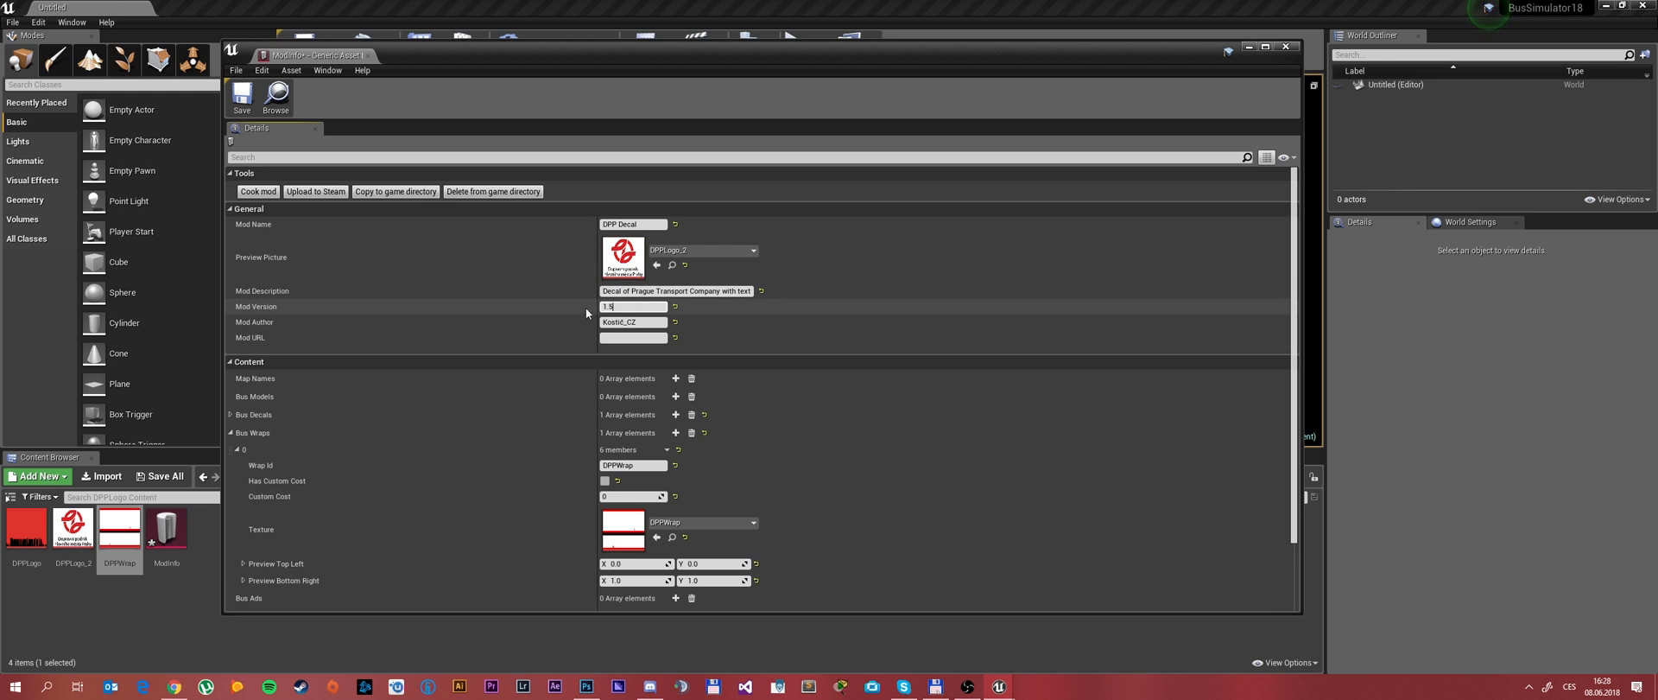
scroll("down", 3)
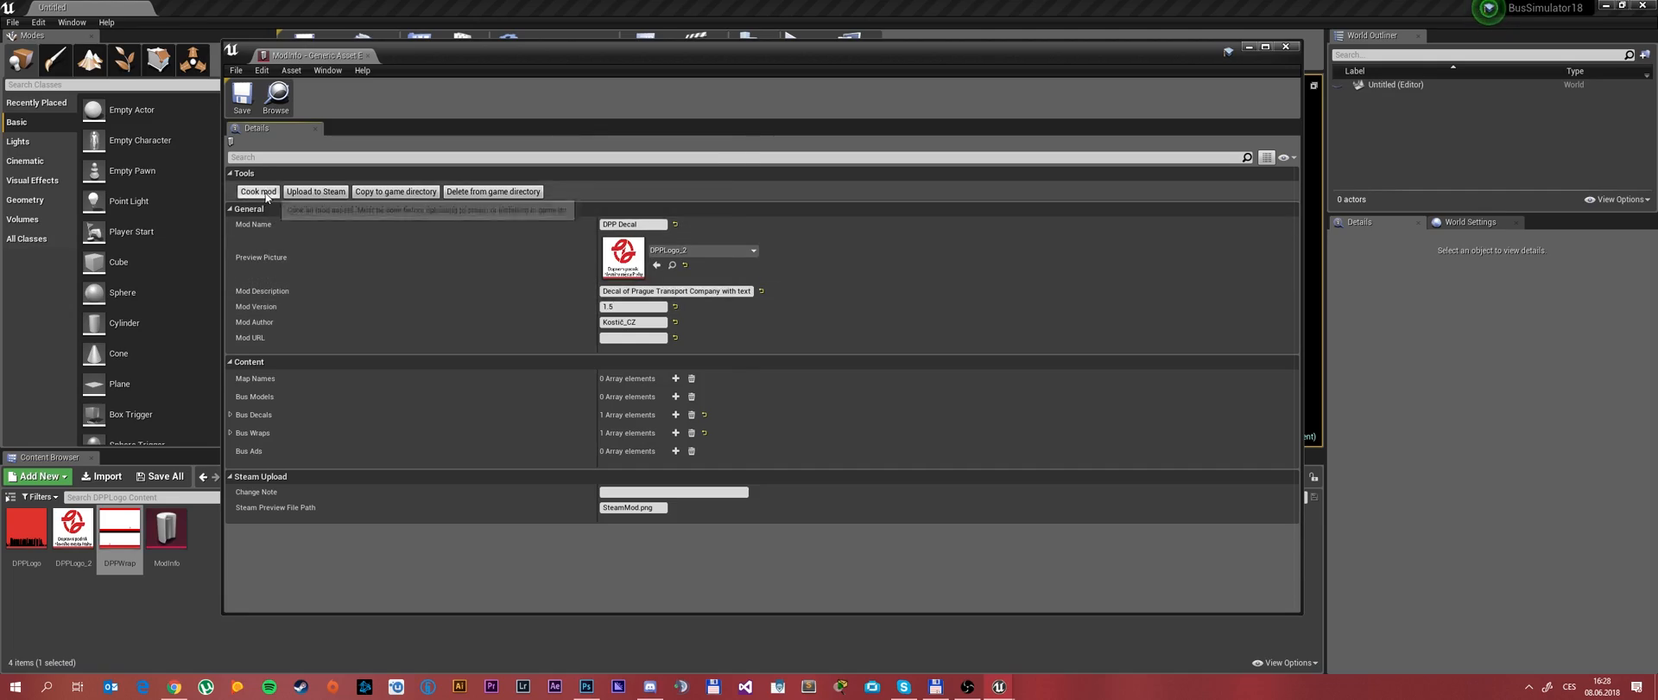
Cook the DPP Decal mod, close the cooking log, and copy it to the game directory.
left_click(257, 191)
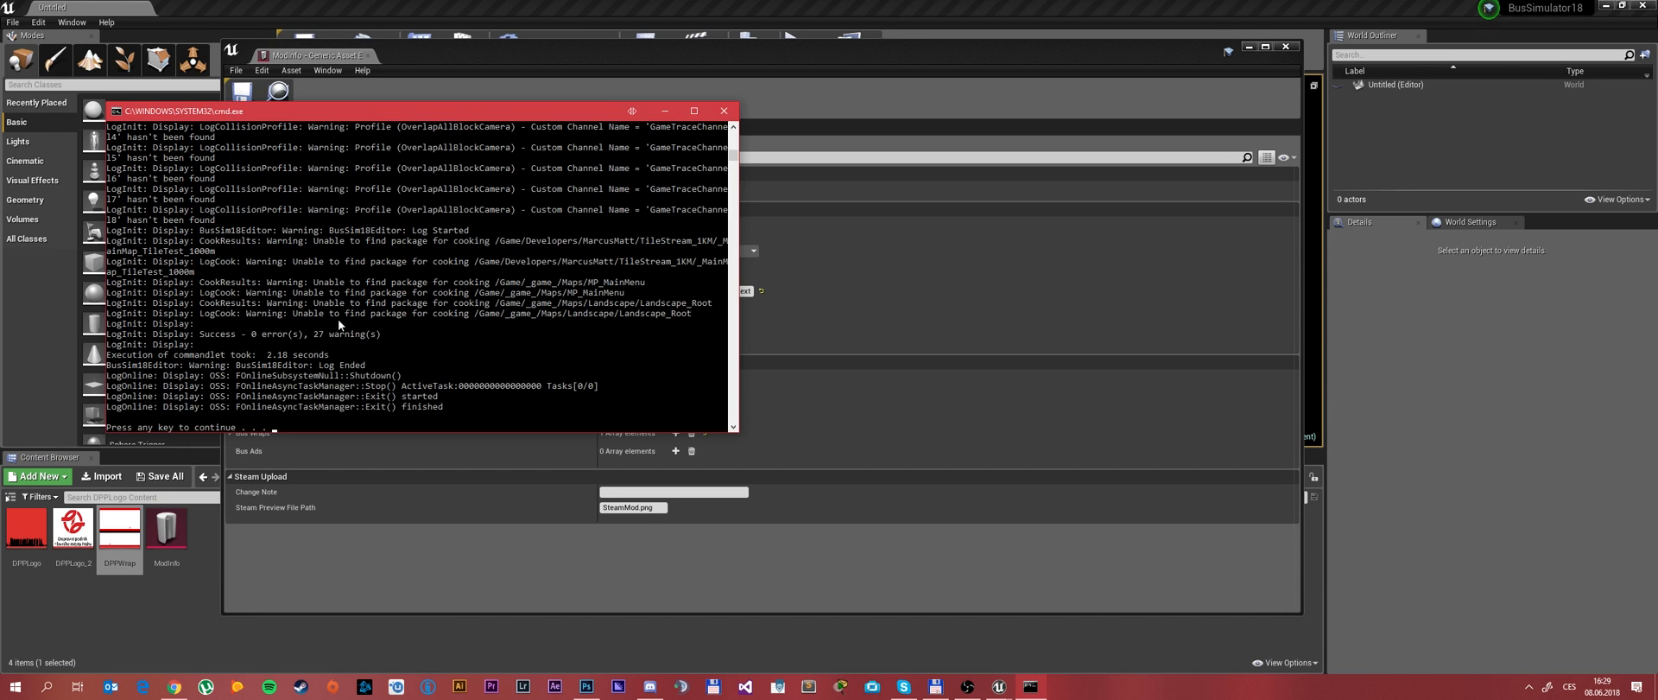
mouse_move(329, 331)
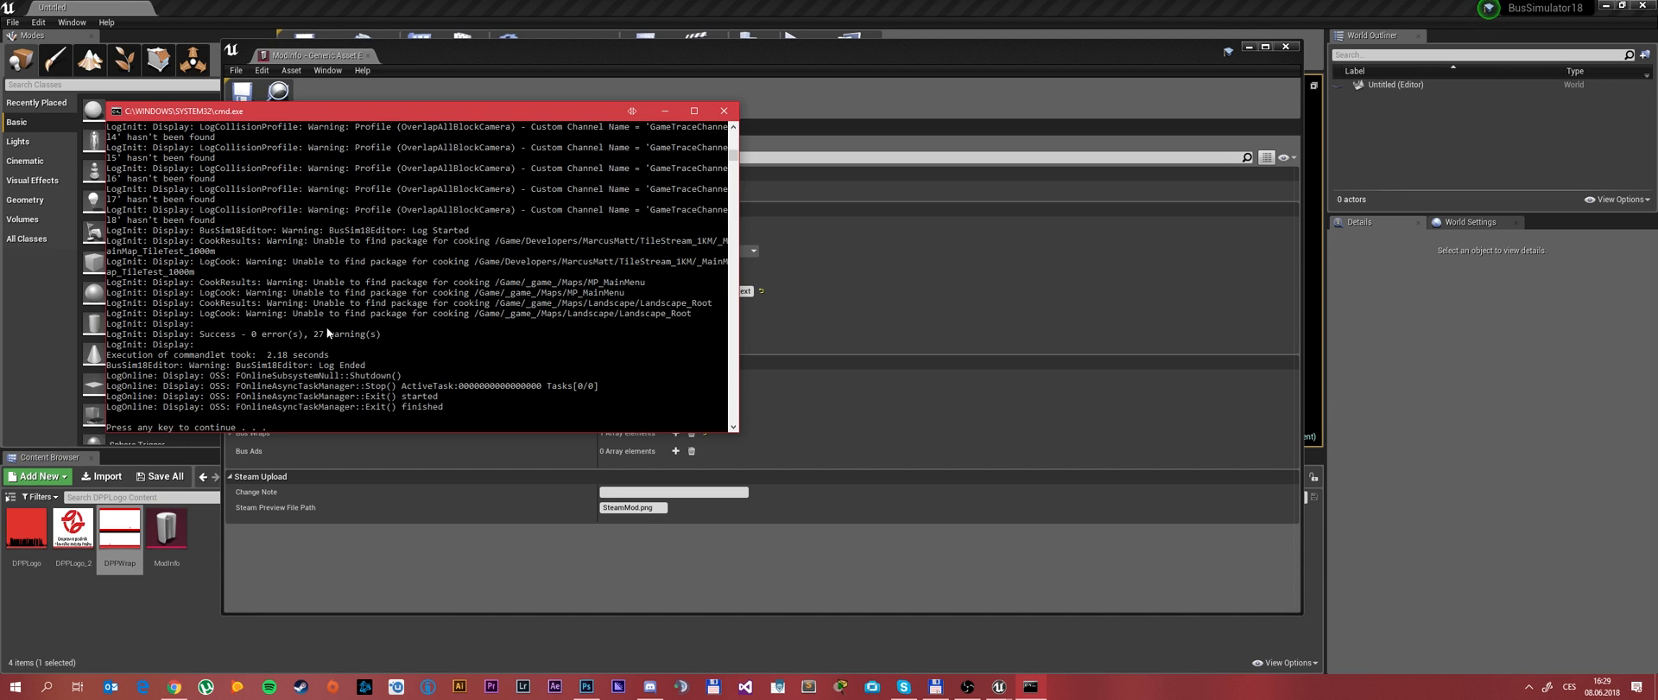
mouse_move(323, 327)
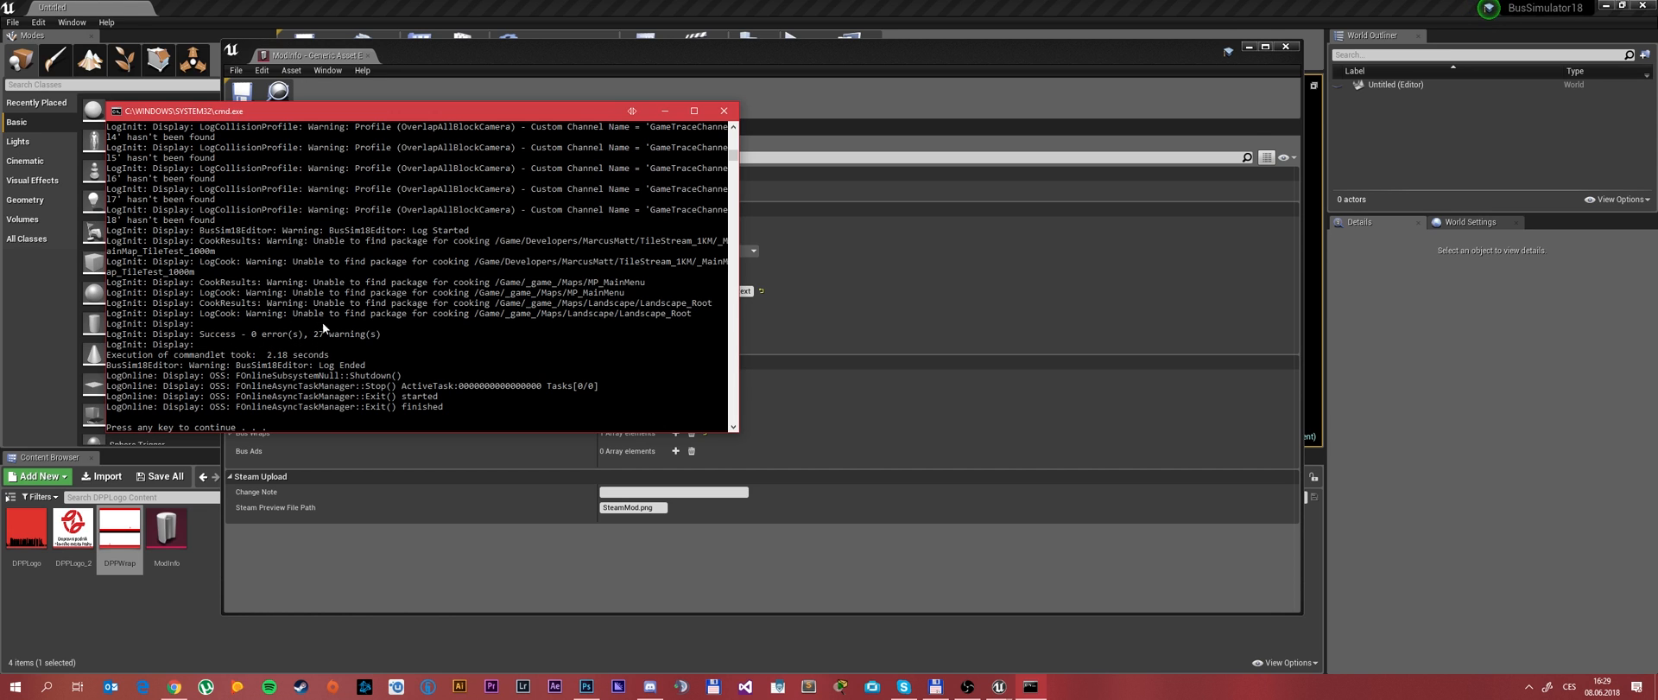
left_click(724, 110)
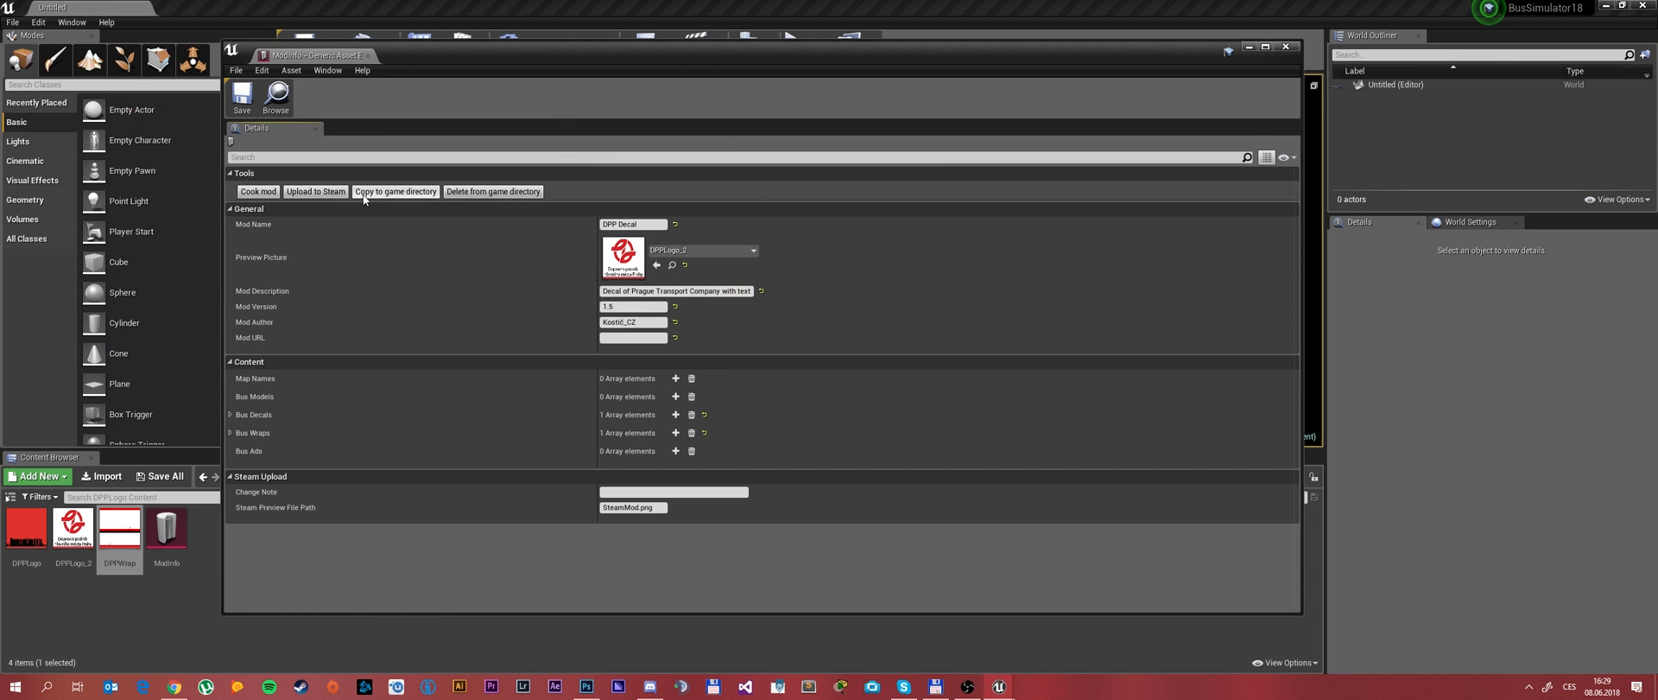
left_click(396, 191)
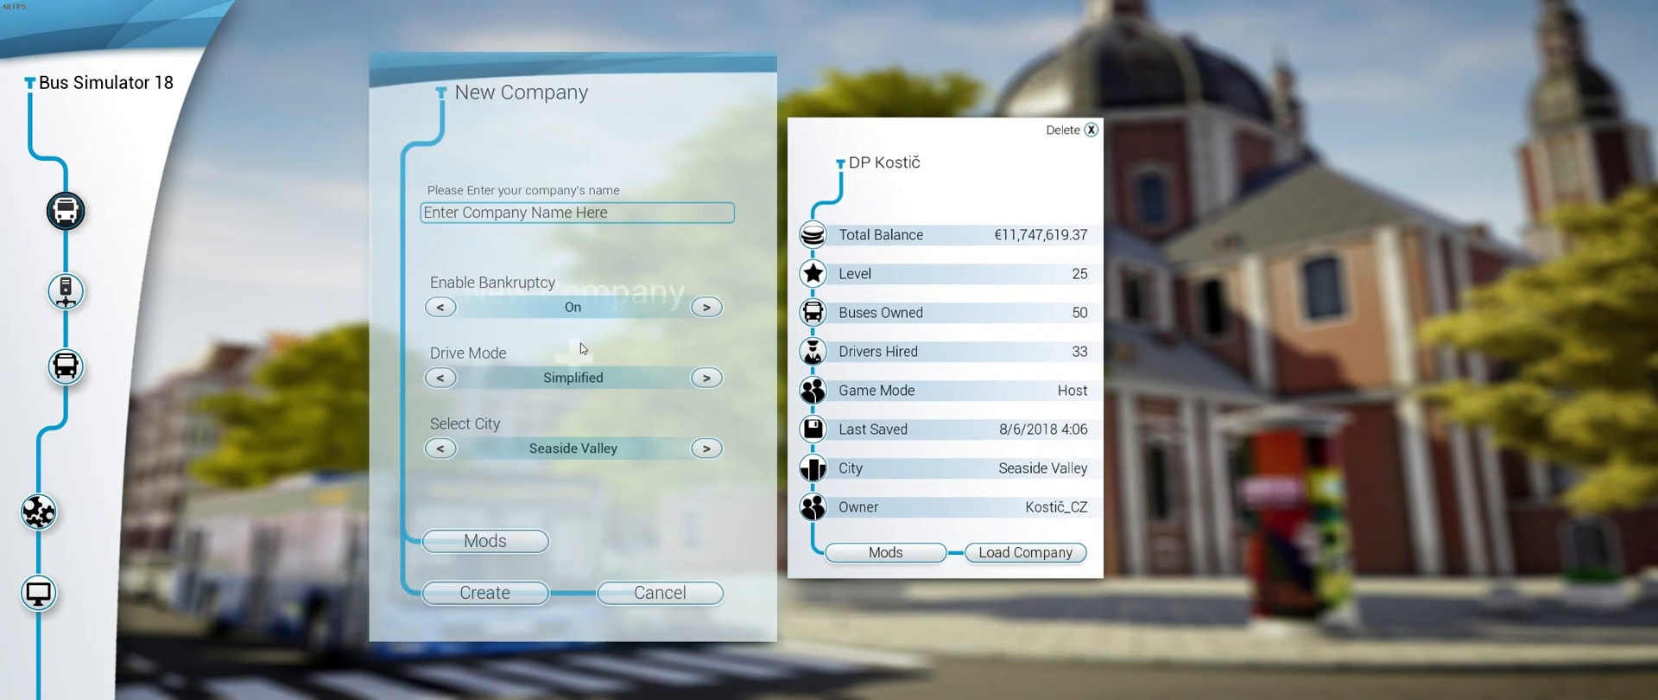
Create a company named 'MOD', checking that the DPP Decal mod is enabled.
type("MOD")
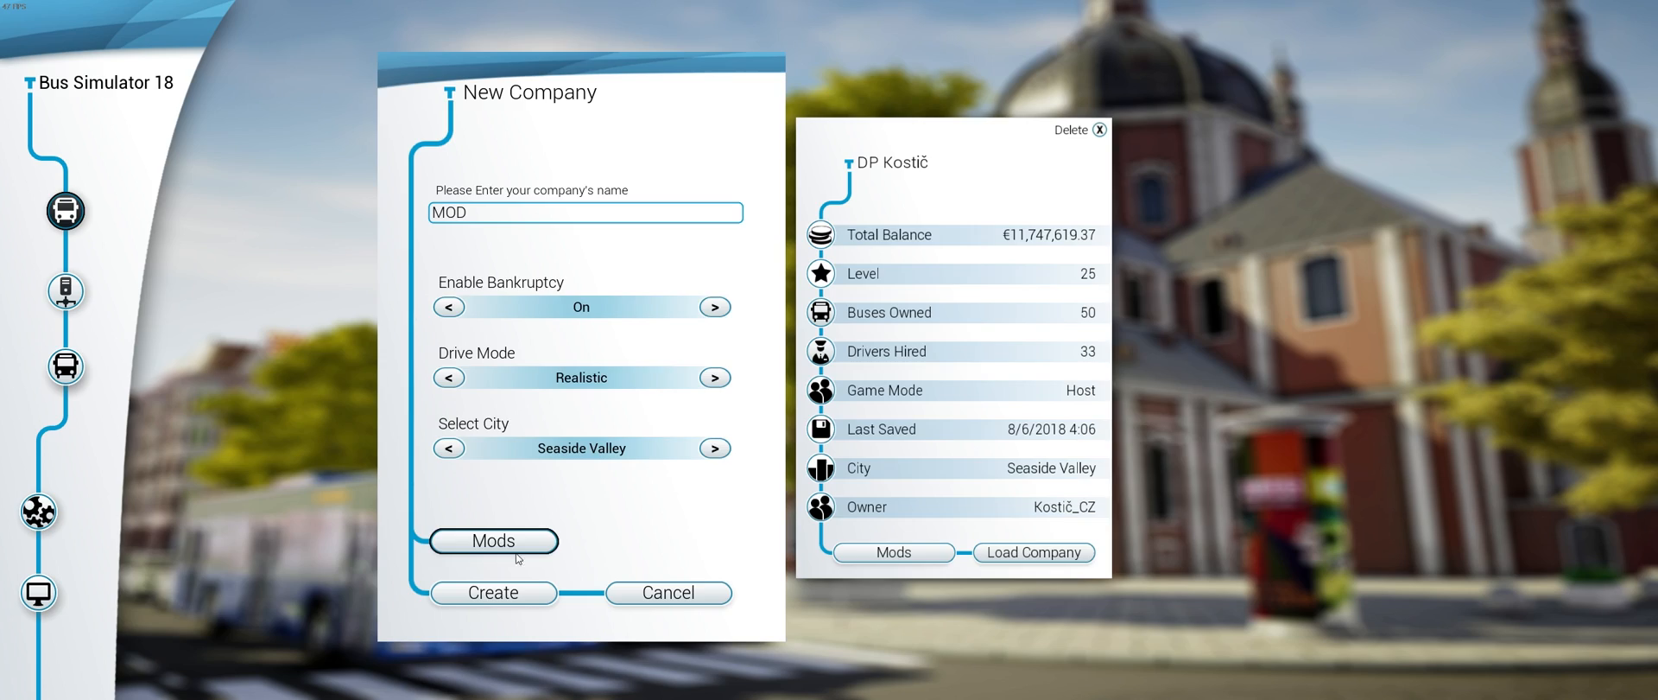
left_click(493, 541)
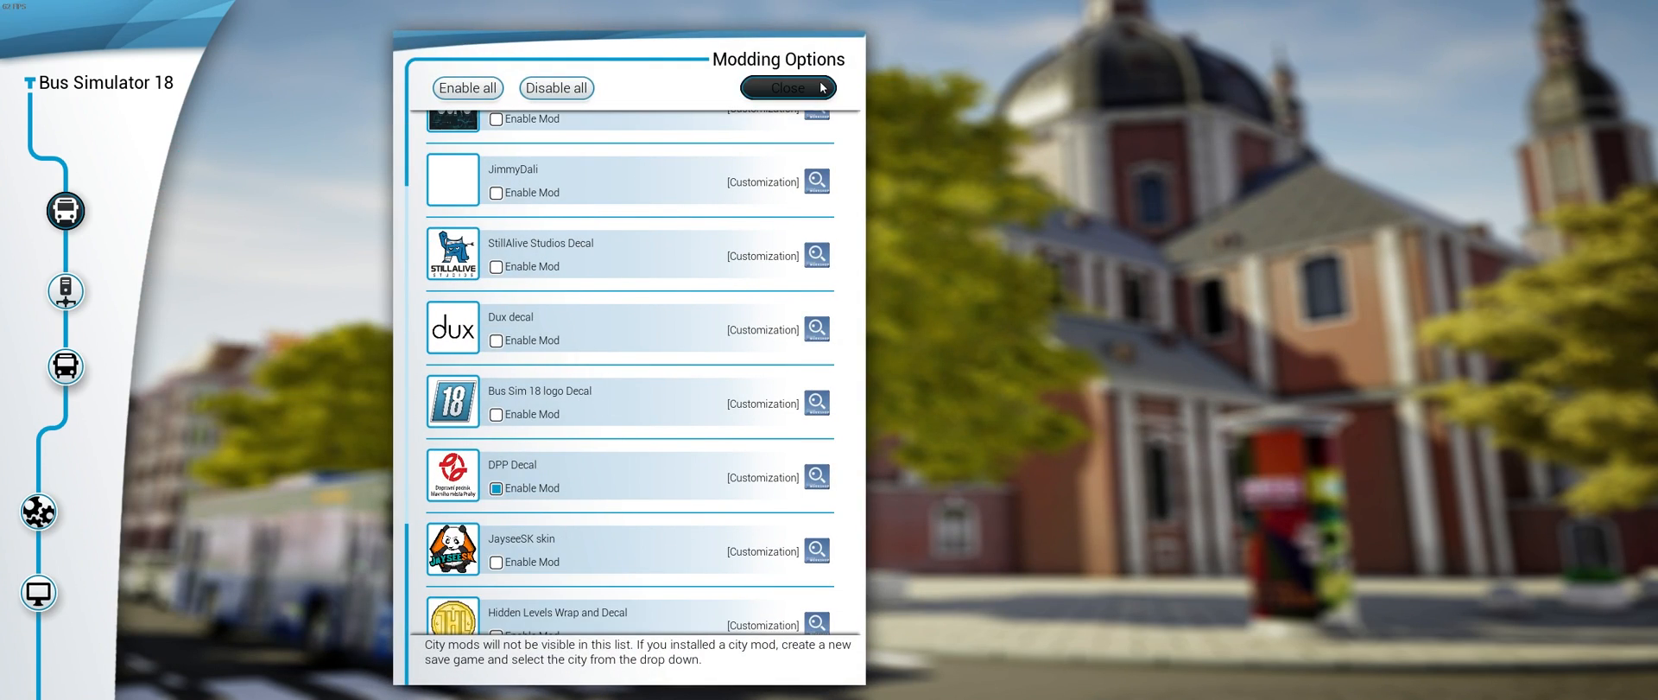
left_click(789, 87)
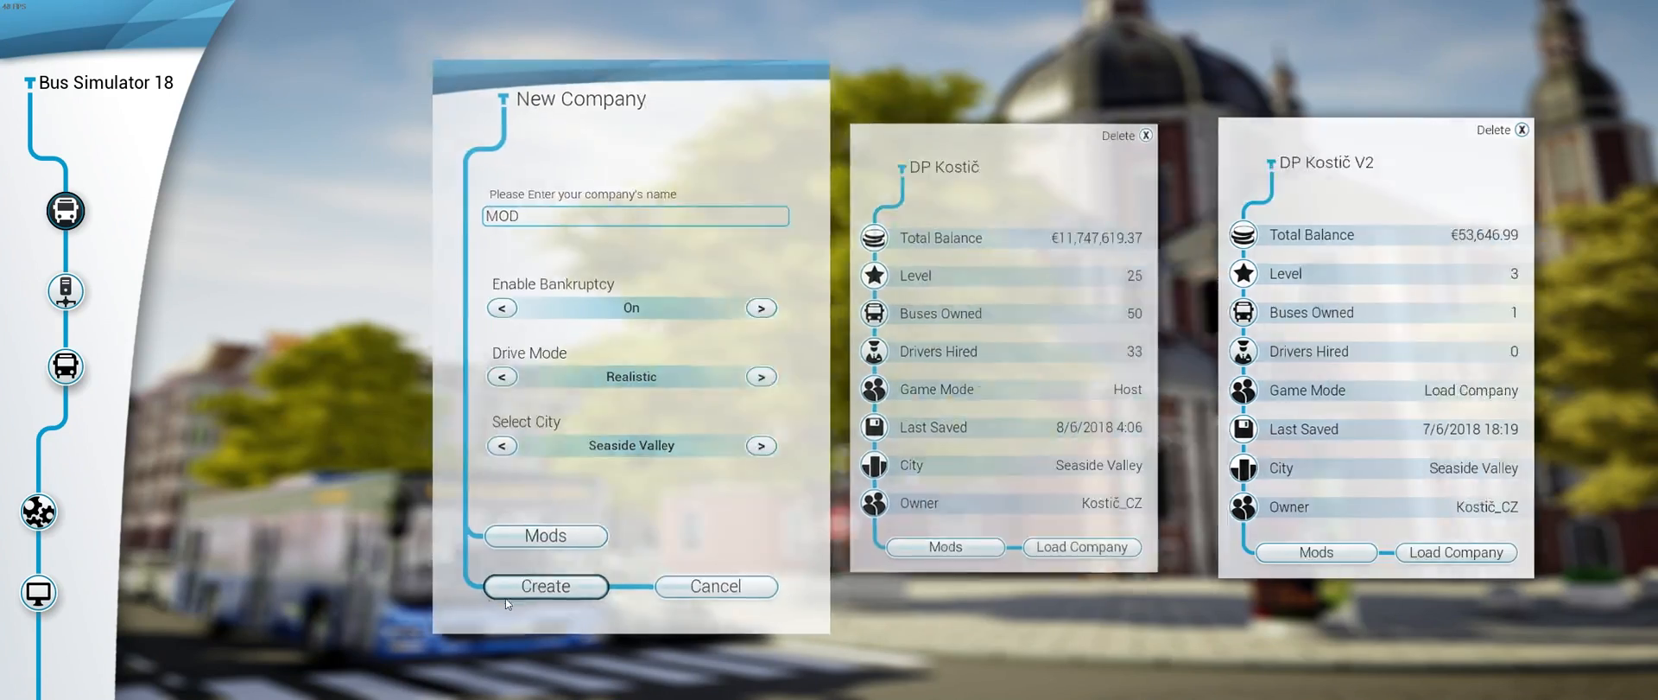
left_click(545, 585)
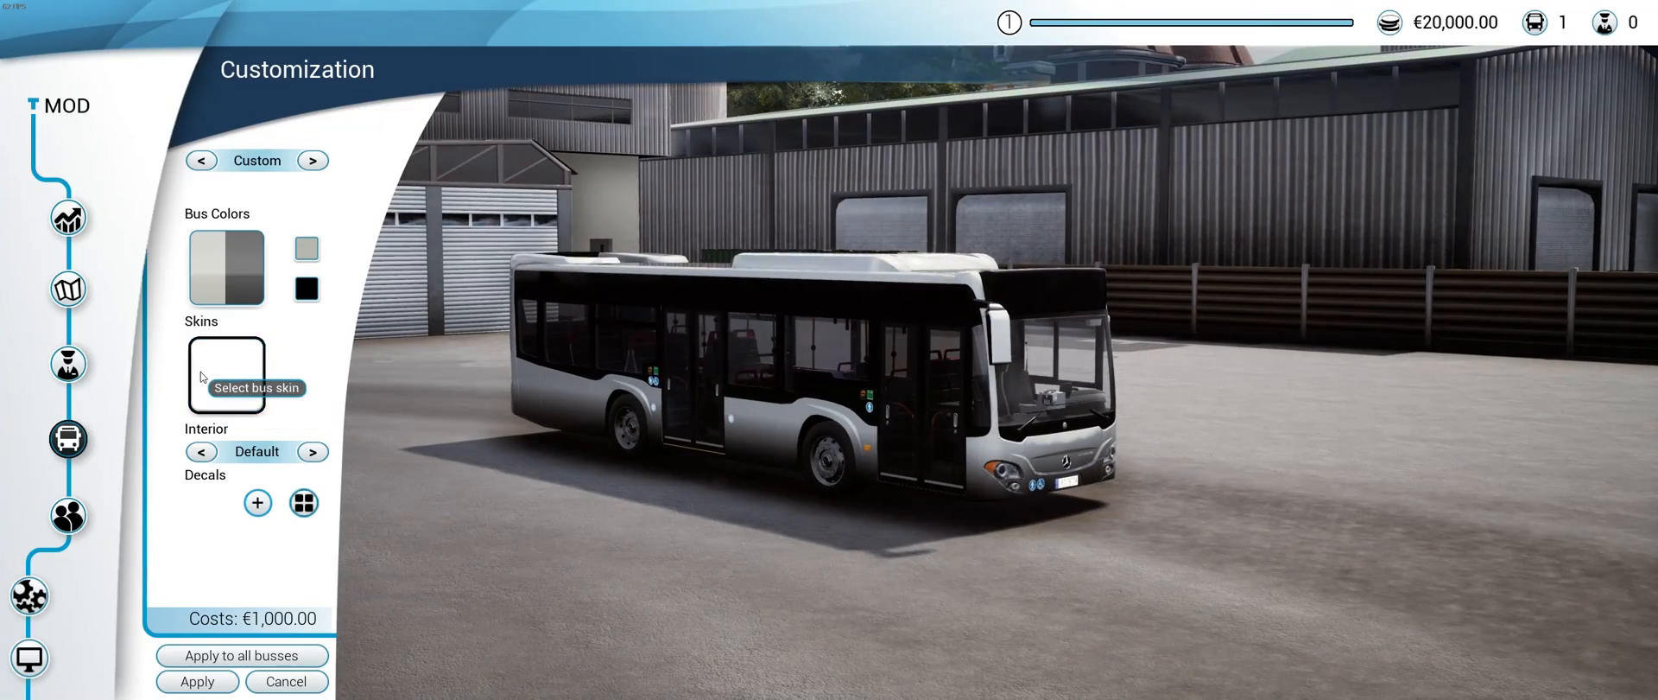
Apply the red-and-white DPP skin from the Skins panel to the bus.
left_click(226, 373)
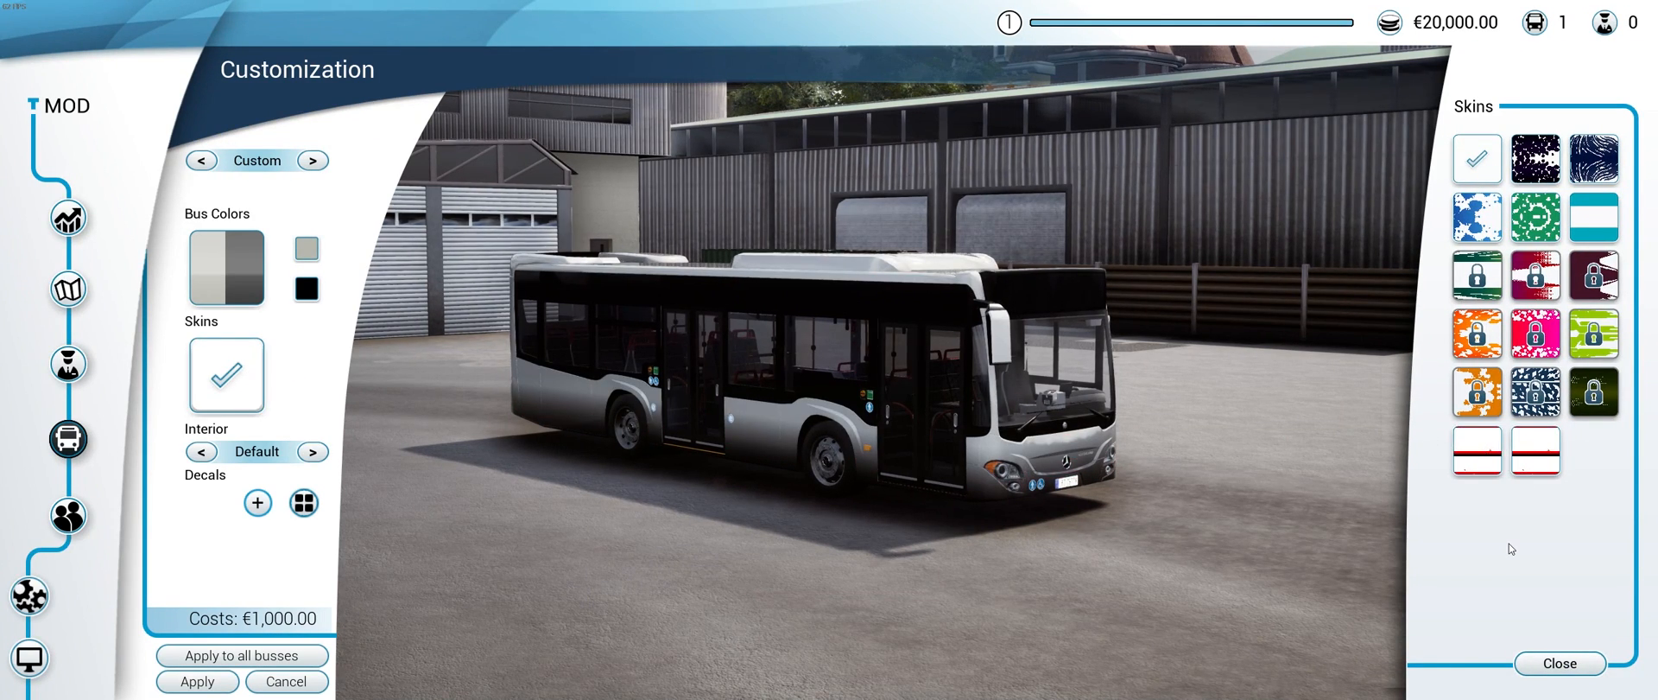
left_click(1477, 450)
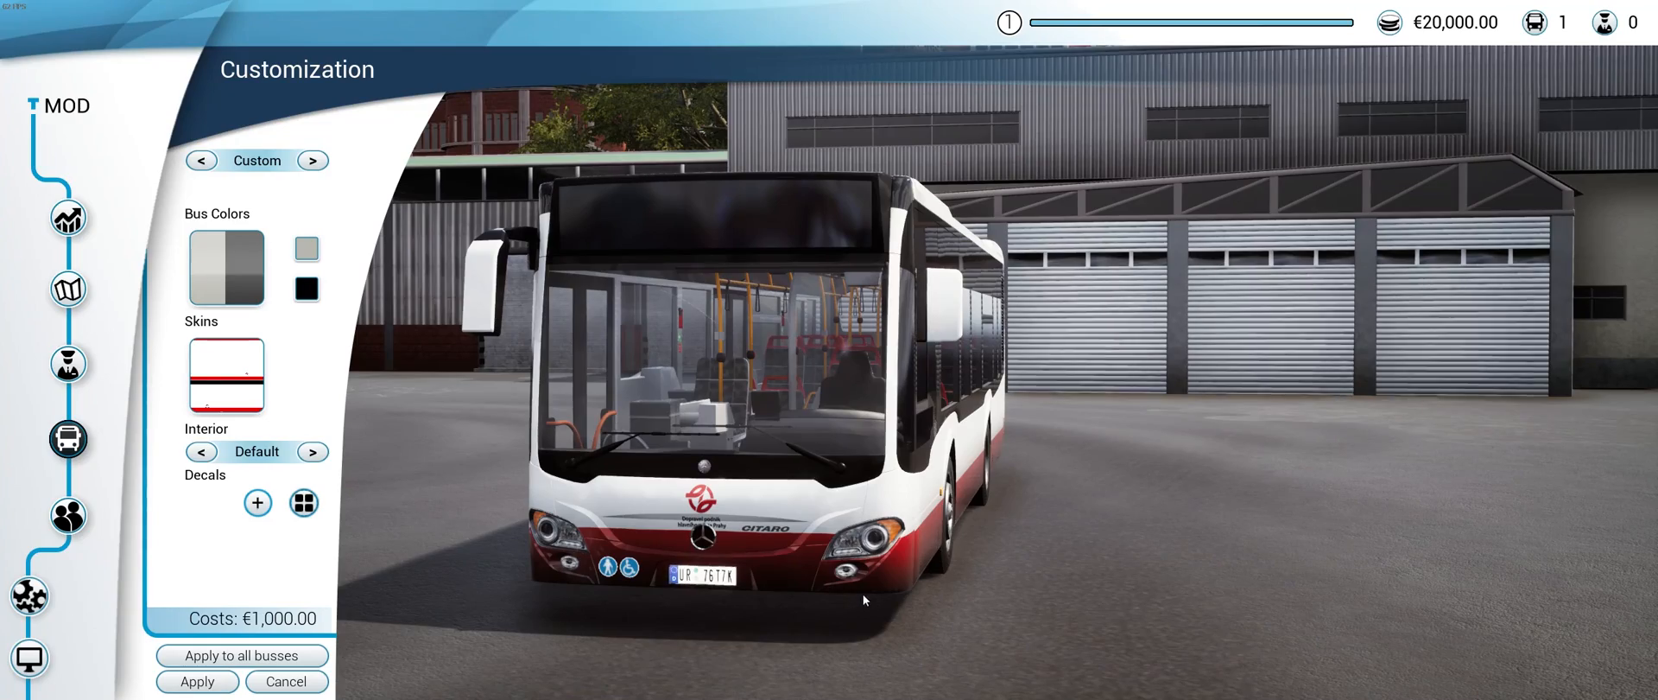
mouse_move(851, 598)
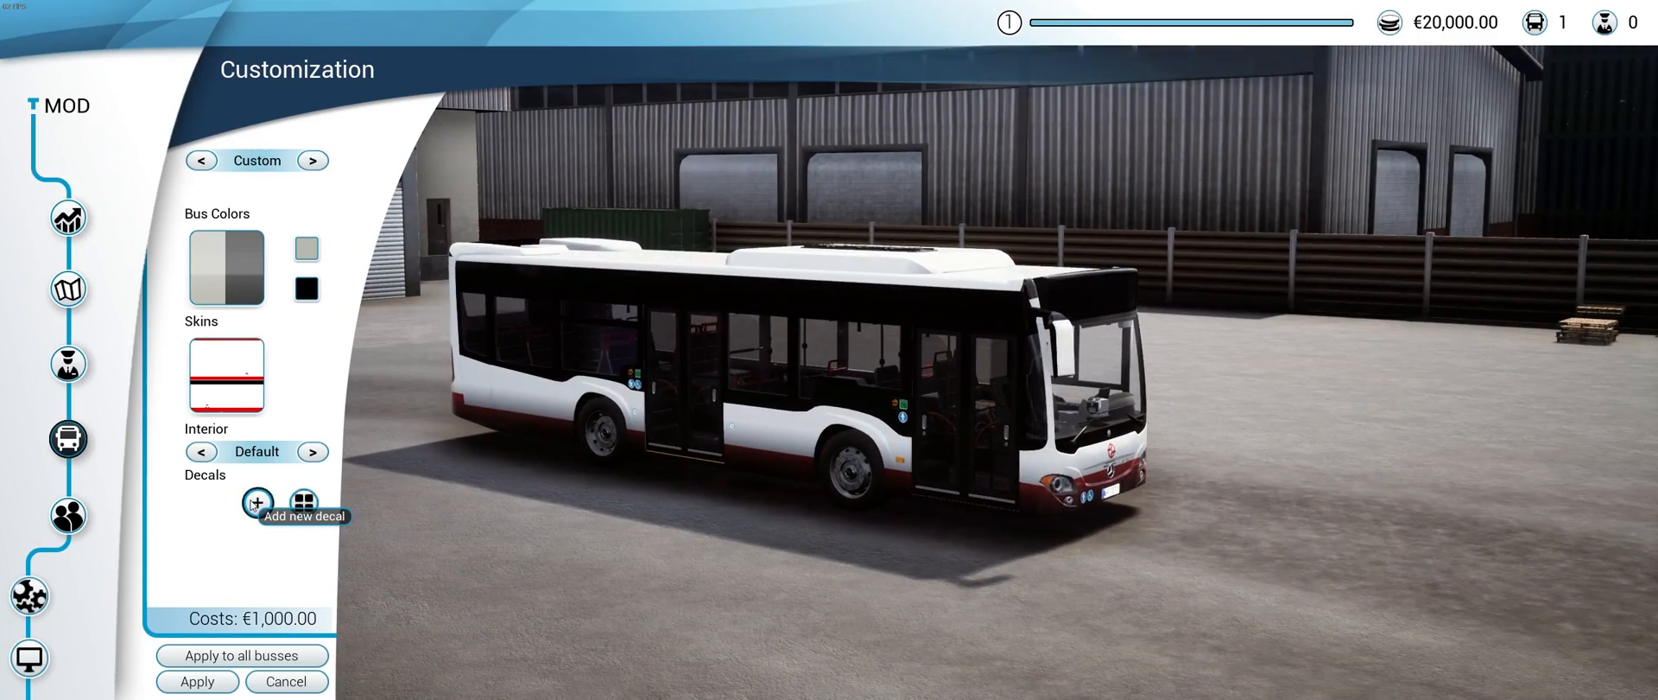
Add a DPP logo decal in its original red colours, then recheck the Skins and Decals panels.
left_click(257, 503)
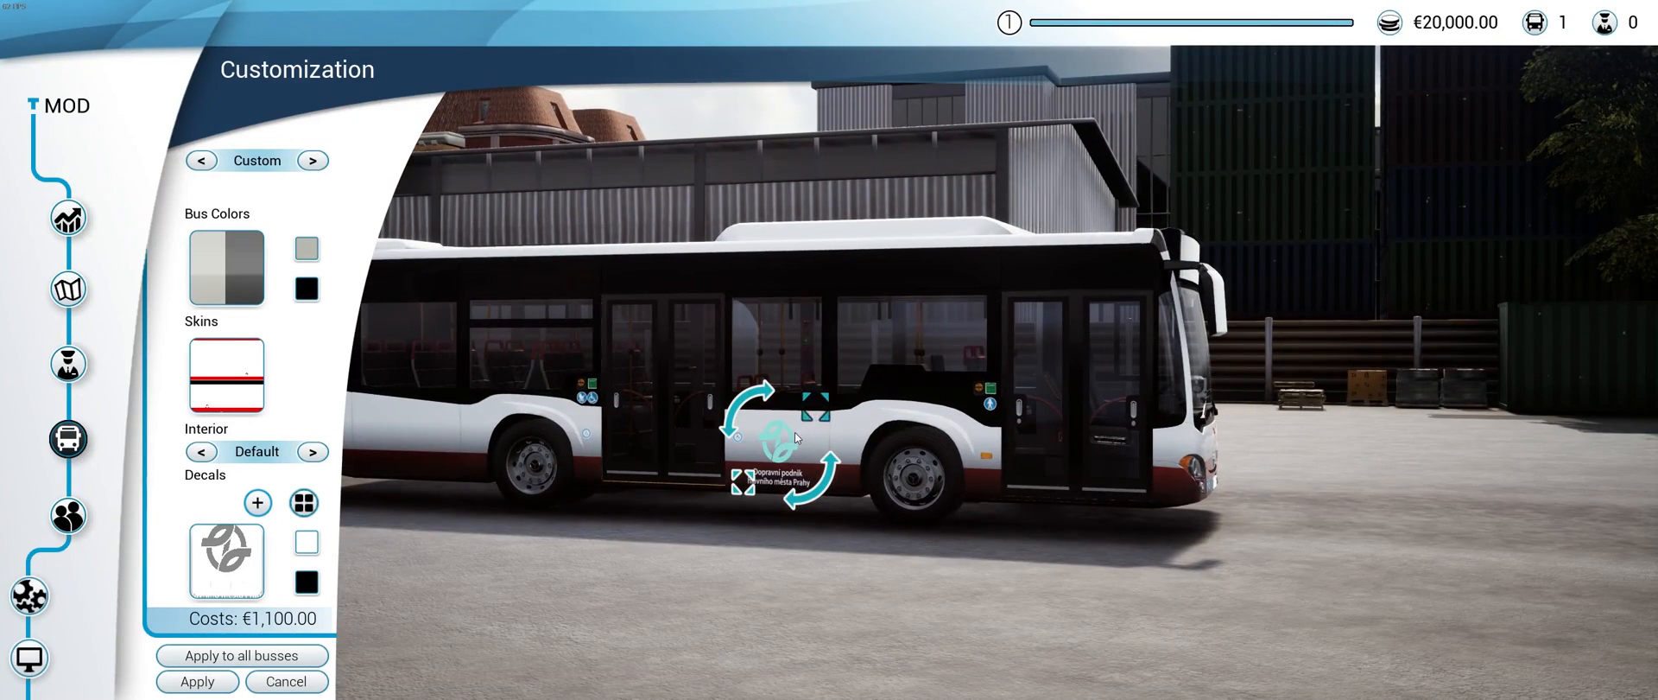
mouse_move(306, 541)
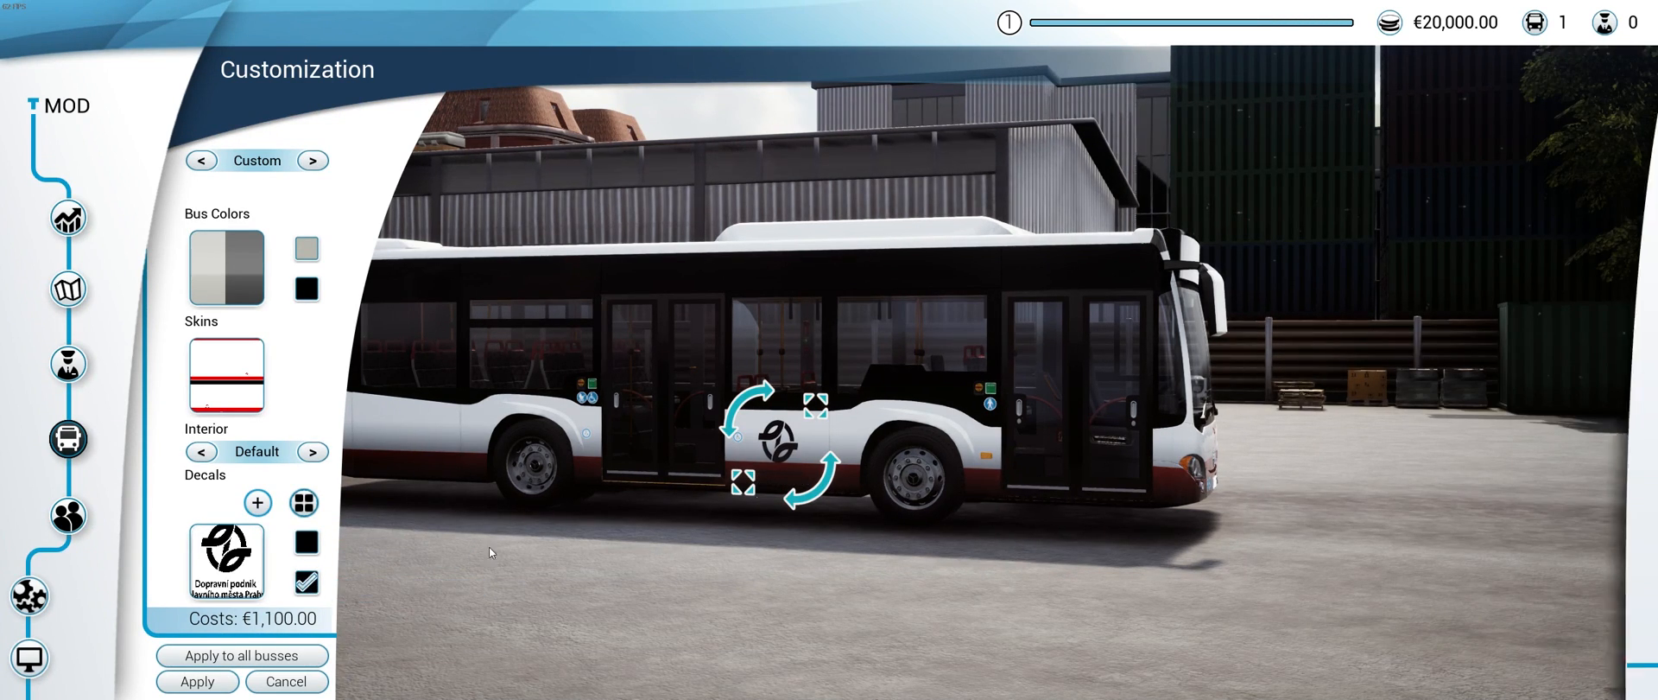
left_click(304, 581)
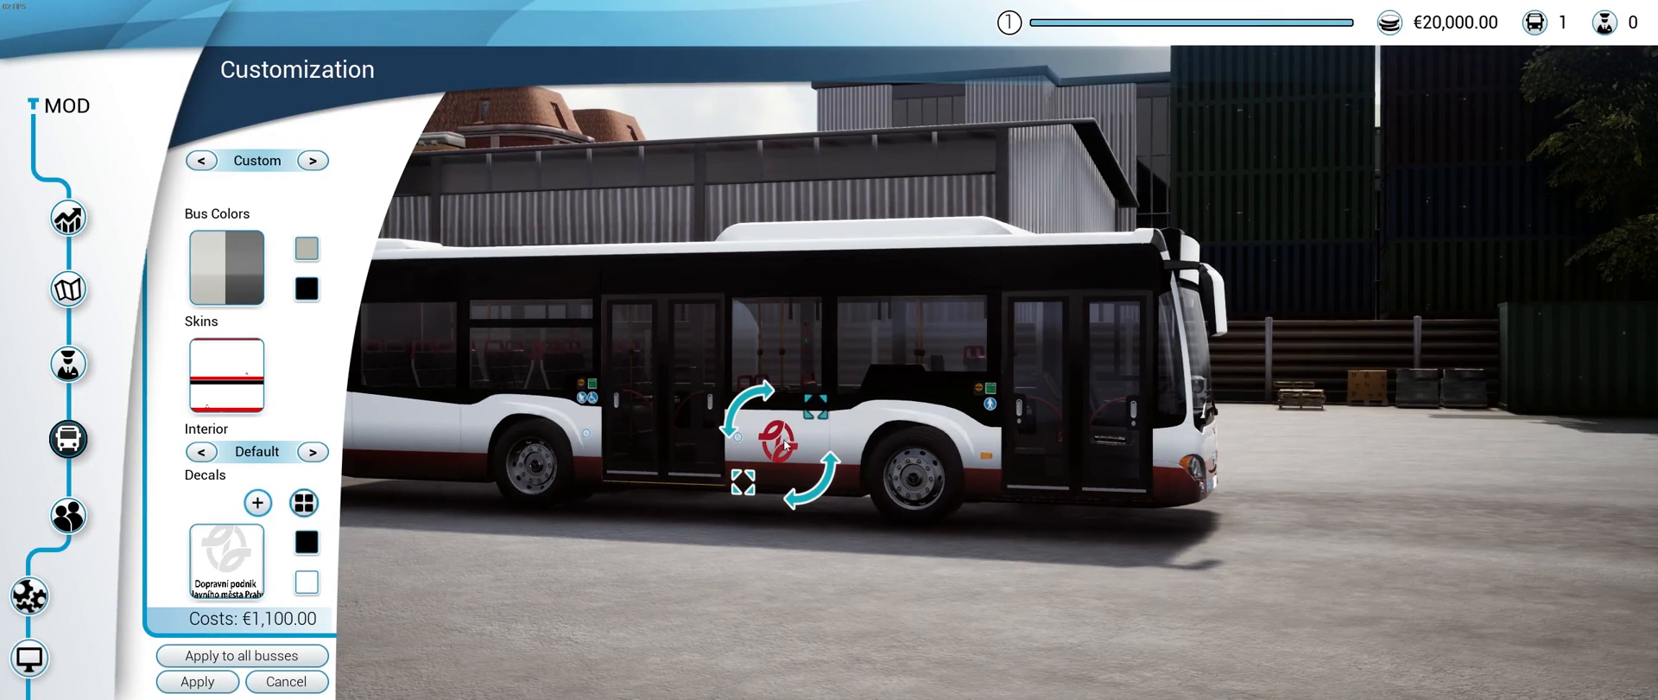
left_click(226, 375)
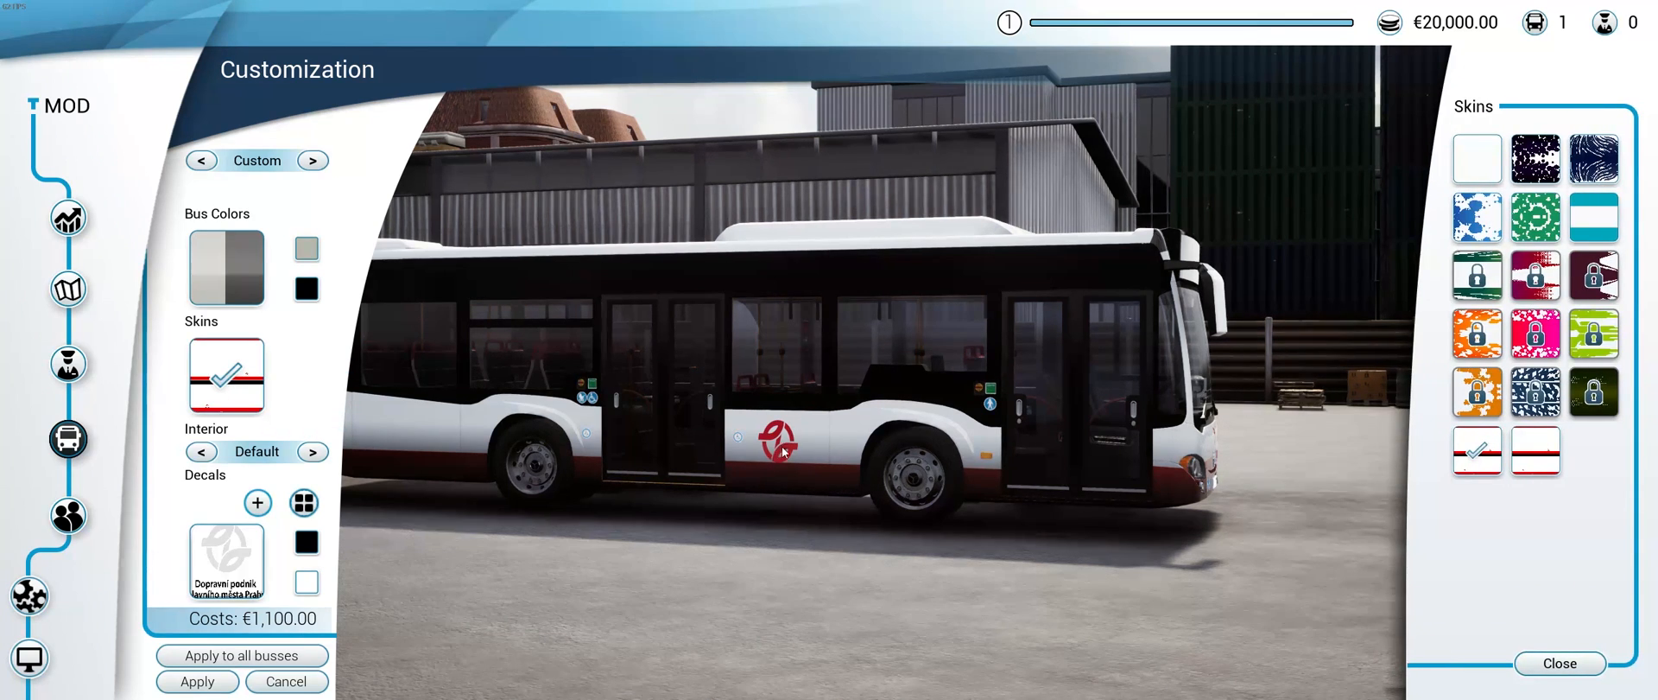
left_click(303, 503)
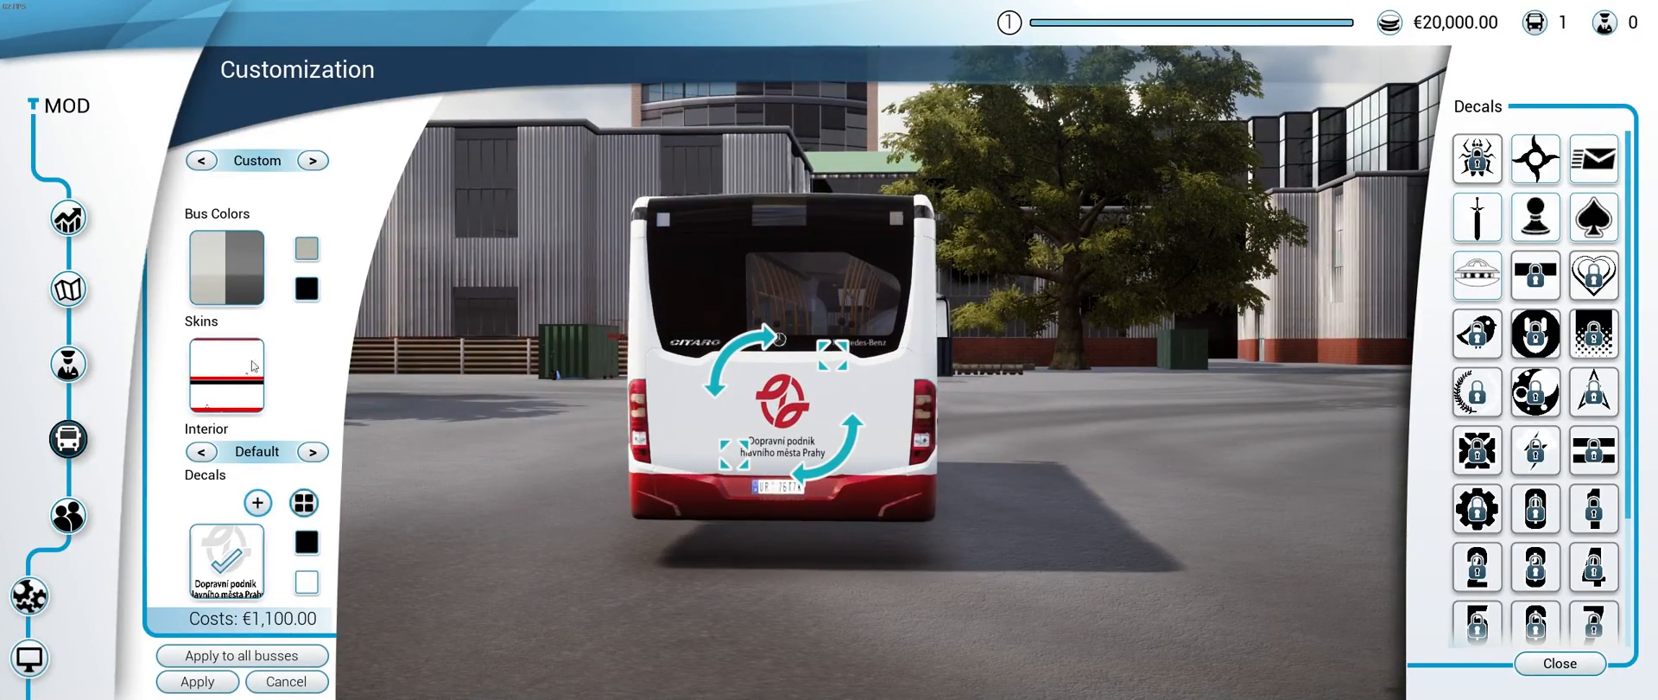
left_click(226, 374)
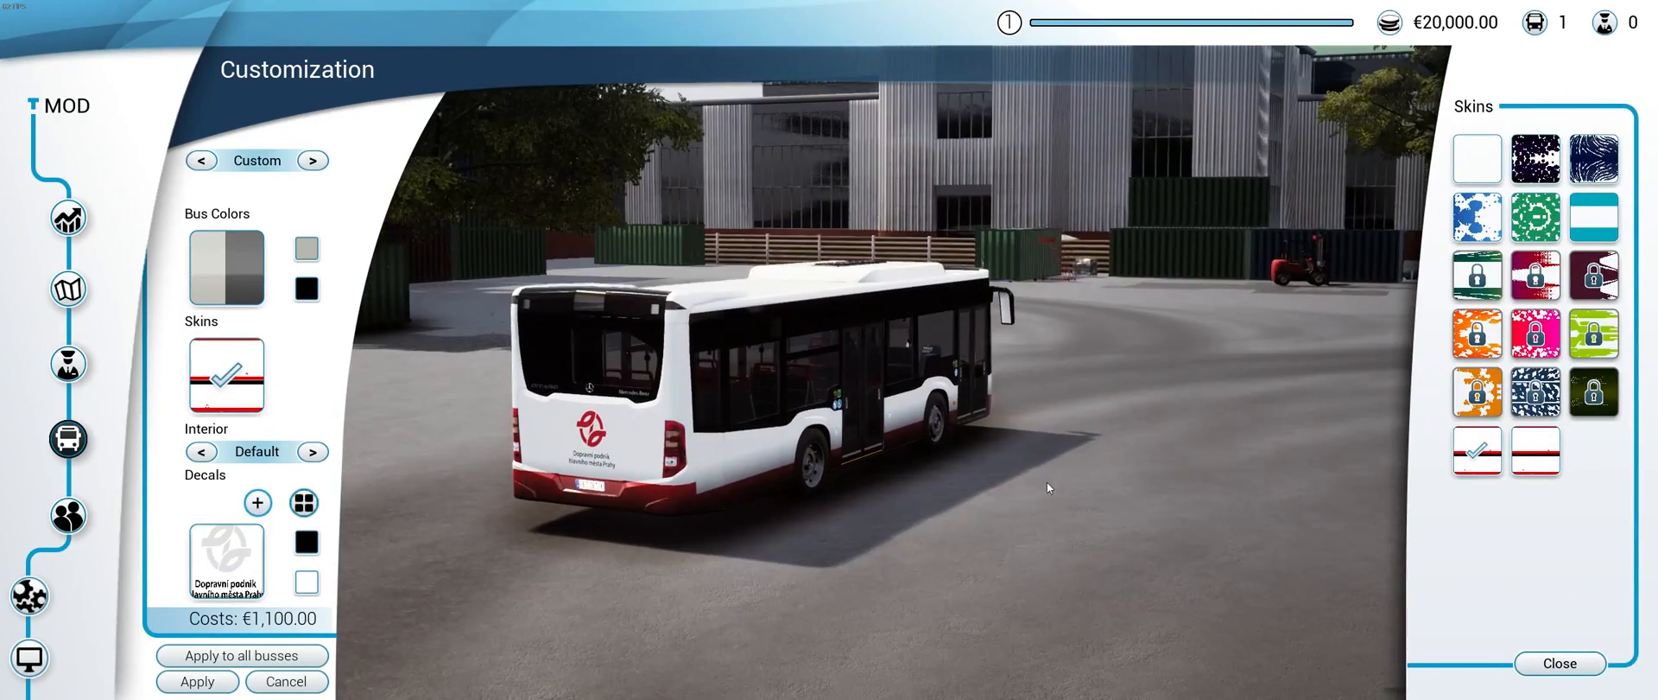